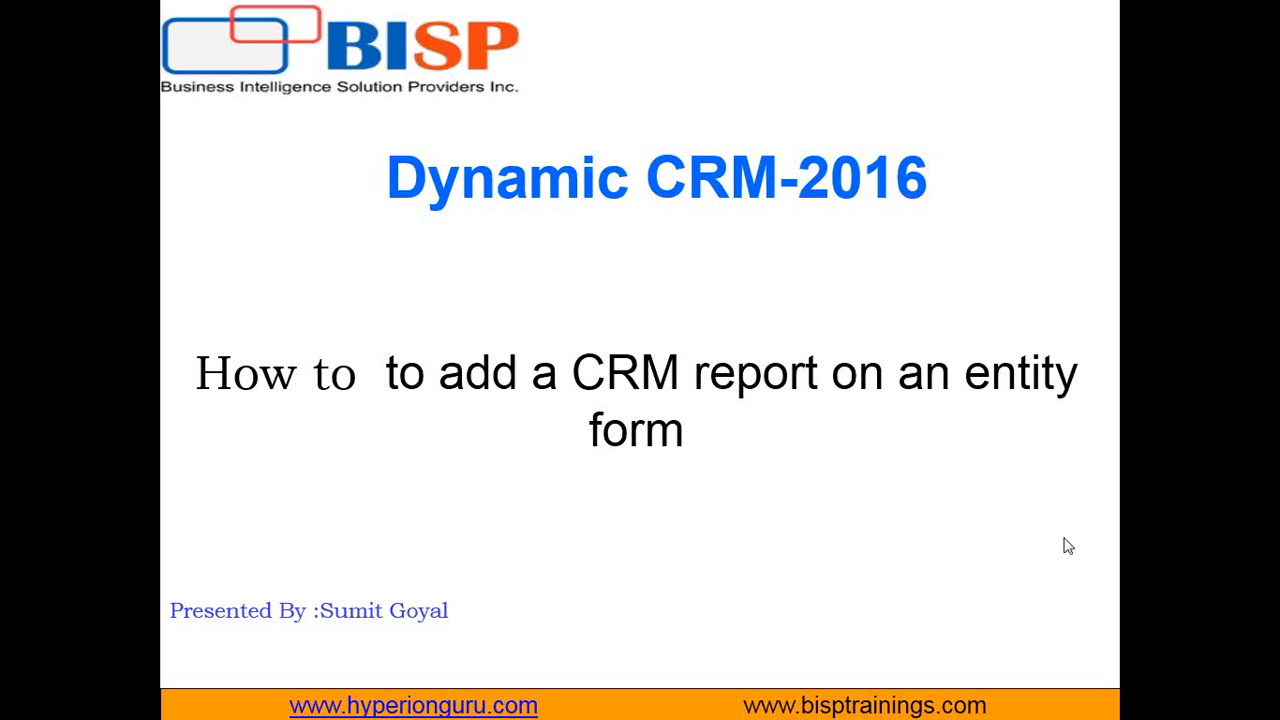
{"action": "mouse_move", "coordinate": [1064, 524]}
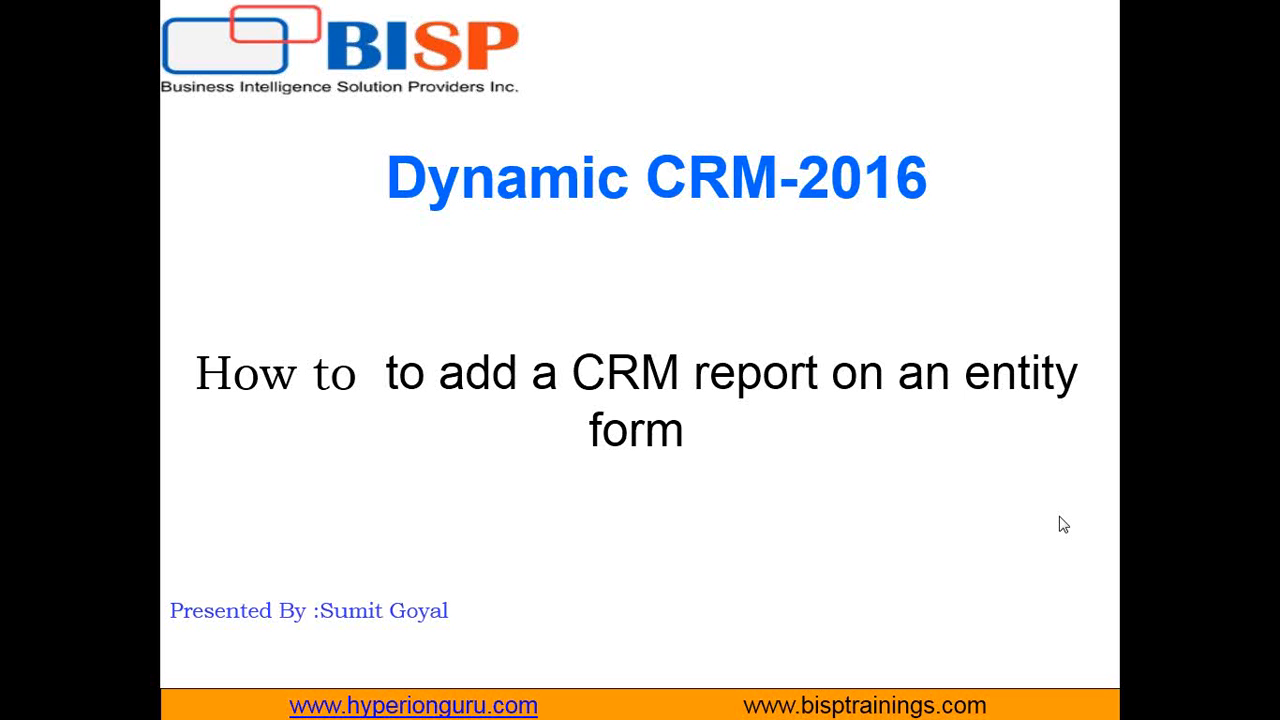
Step: Switch to Dynamics CRM in Chrome and navigate Sales > Tools to the Available Reports list
{"action": "left_click", "coordinate": [25, 700]}
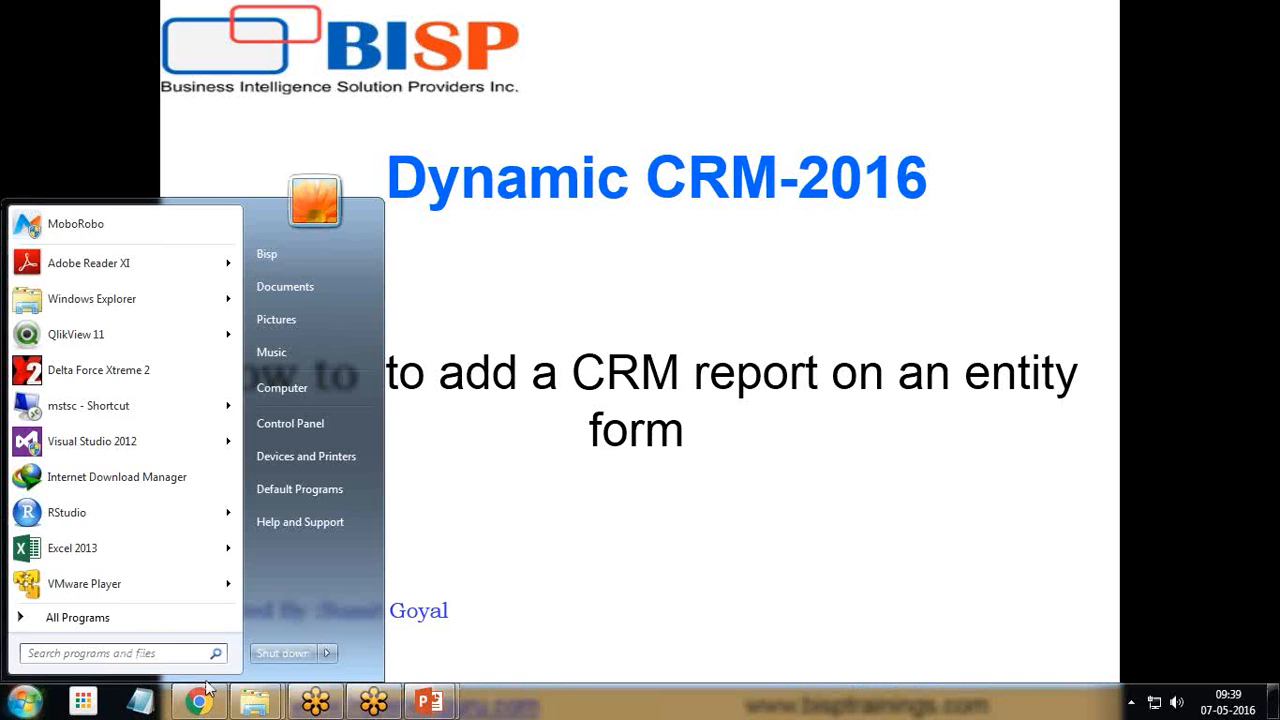
{"action": "mouse_move", "coordinate": [1062, 543]}
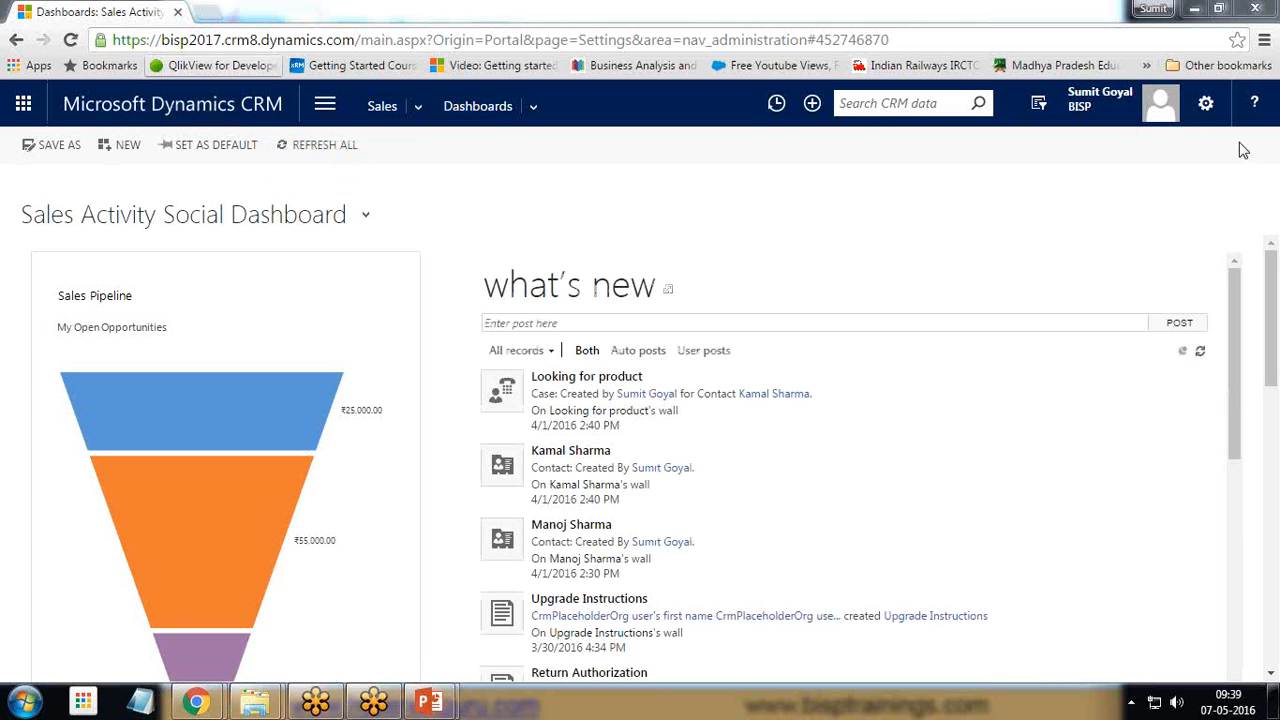
{"action": "left_click", "coordinate": [323, 105]}
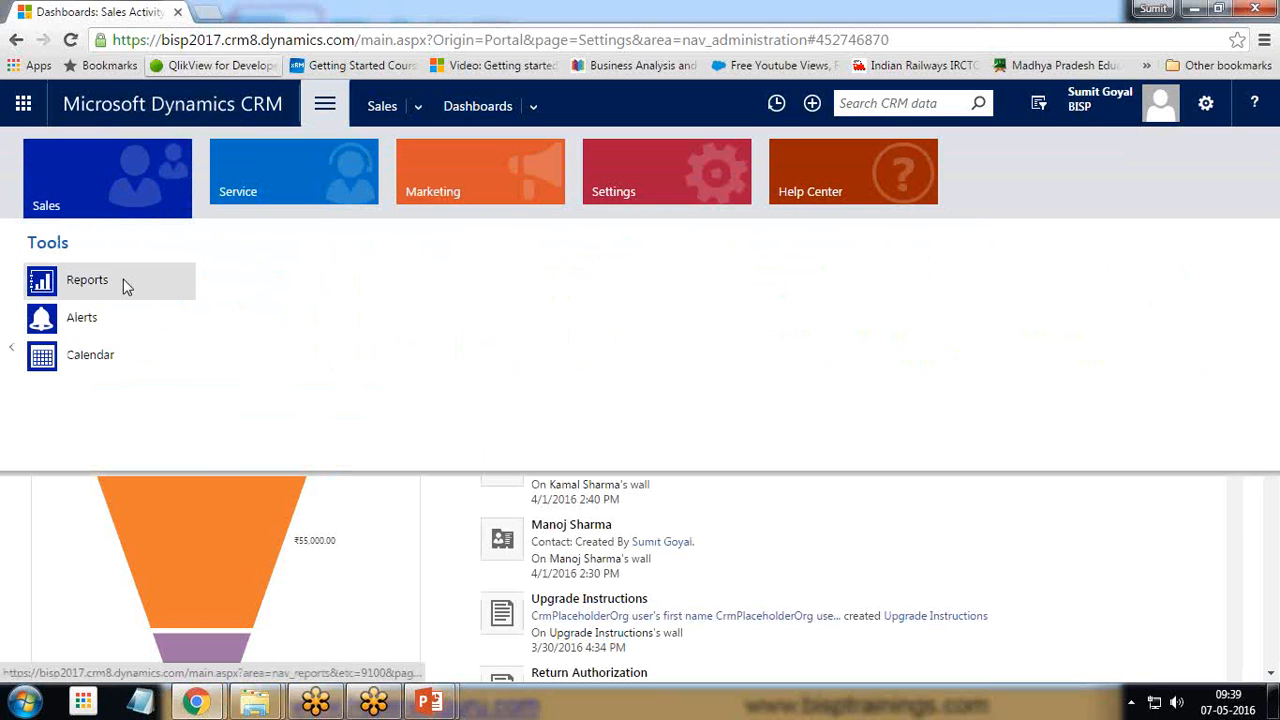
{"action": "mouse_move", "coordinate": [82, 317]}
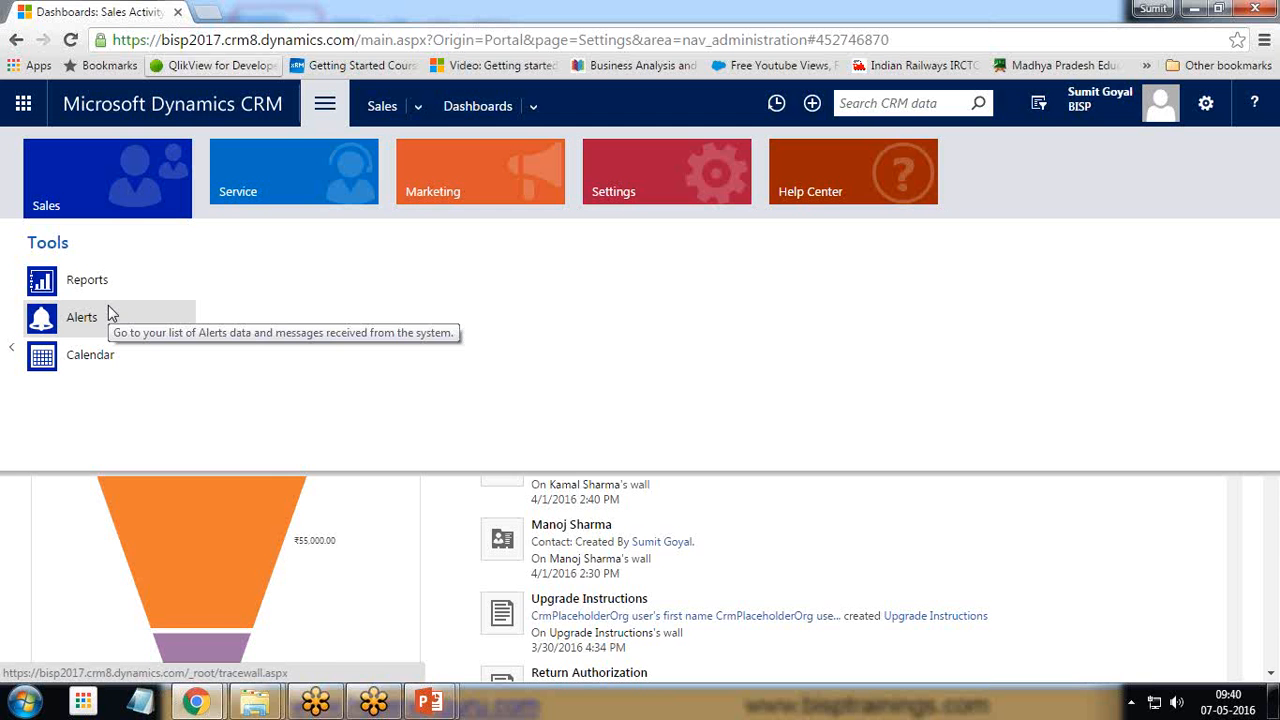
{"action": "mouse_move", "coordinate": [419, 167]}
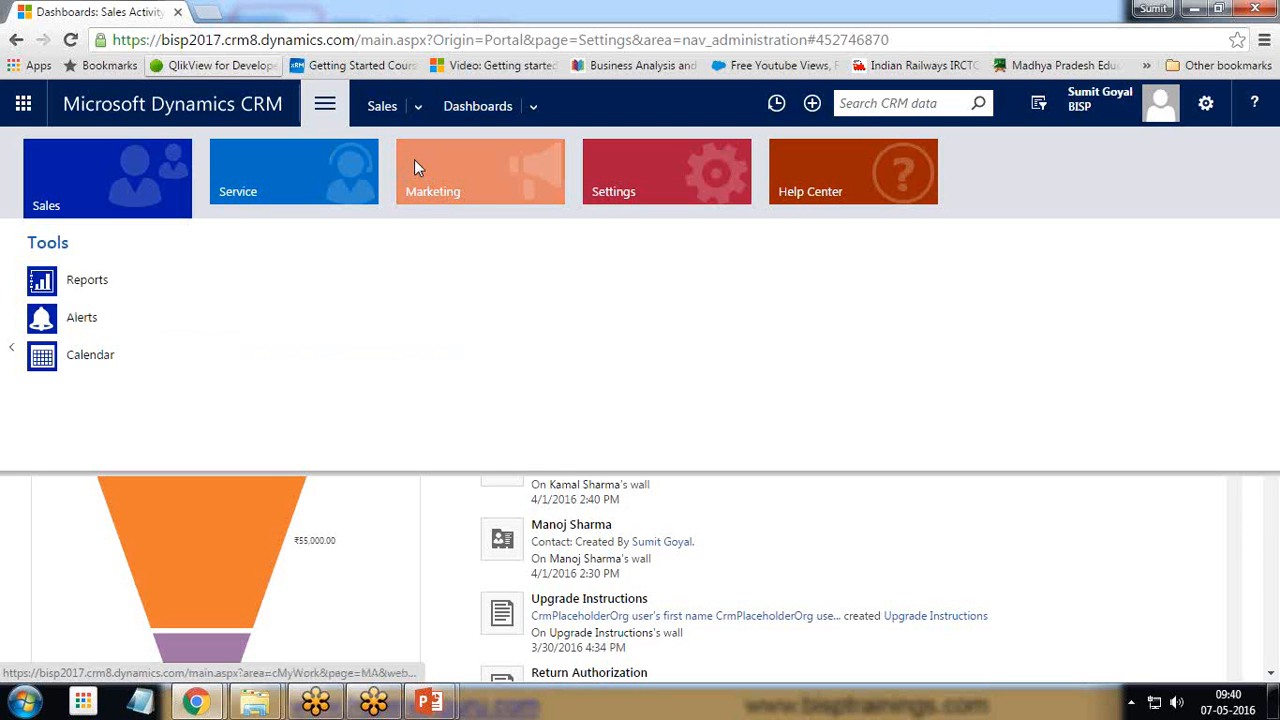
{"action": "mouse_move", "coordinate": [393, 167]}
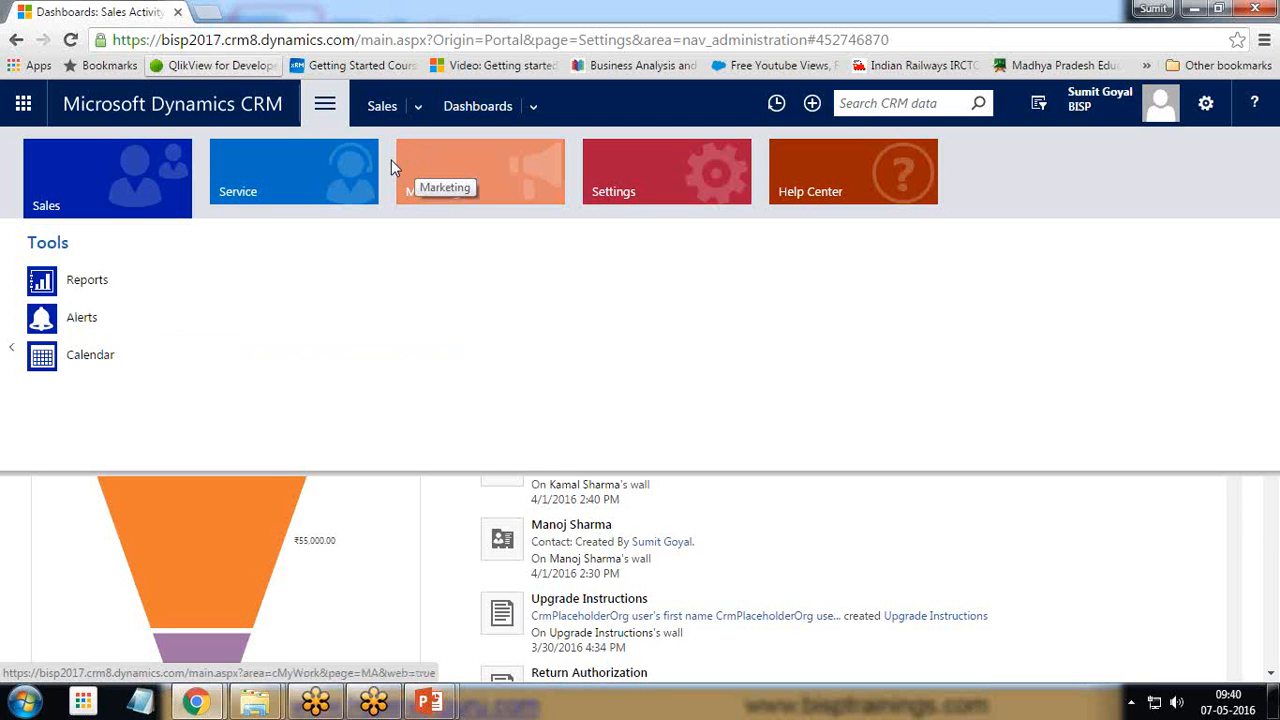
{"action": "mouse_move", "coordinate": [87, 279]}
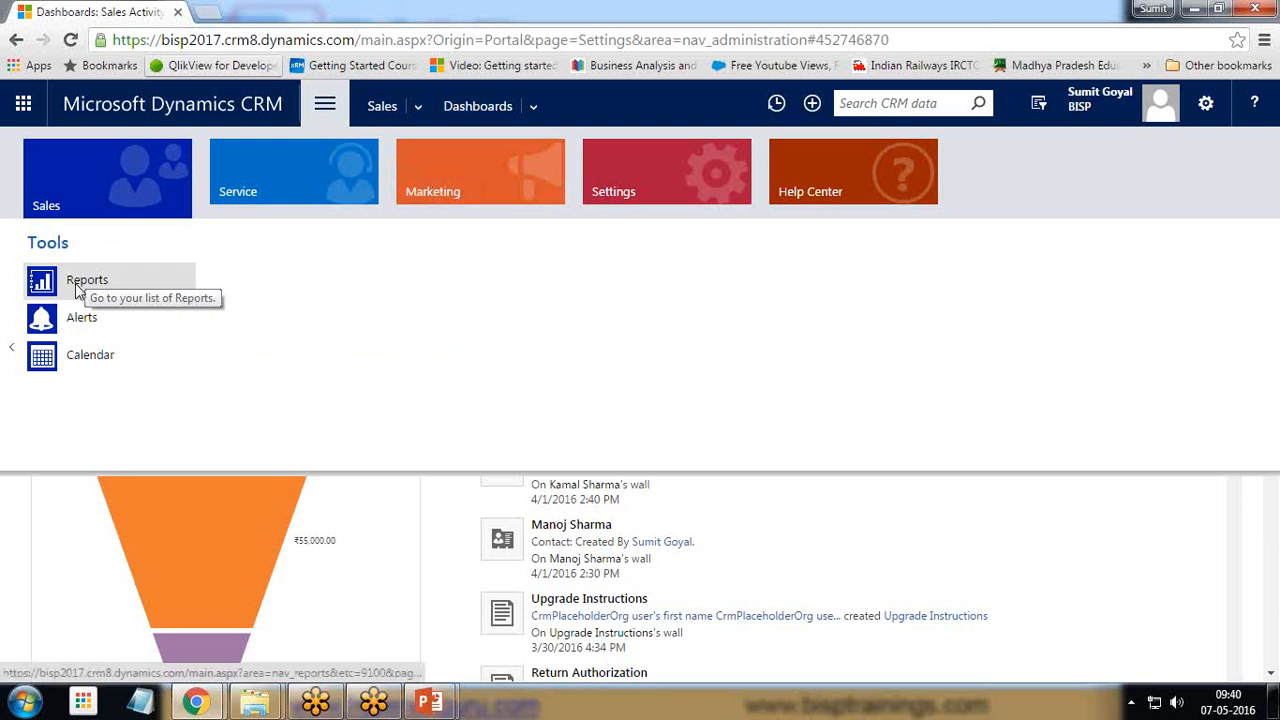
{"action": "left_click", "coordinate": [87, 279]}
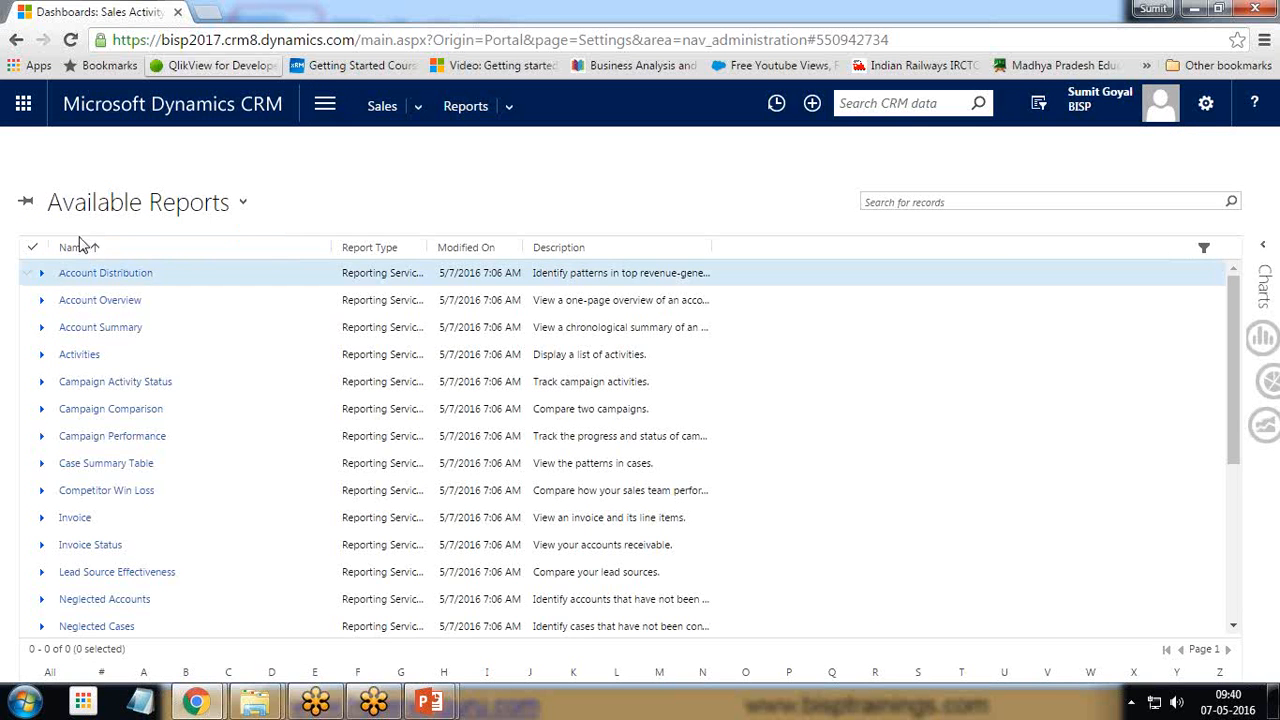
Step: Run the Account Overview report and copy its viewer URL into a Notepad note
{"action": "left_click", "coordinate": [100, 300]}
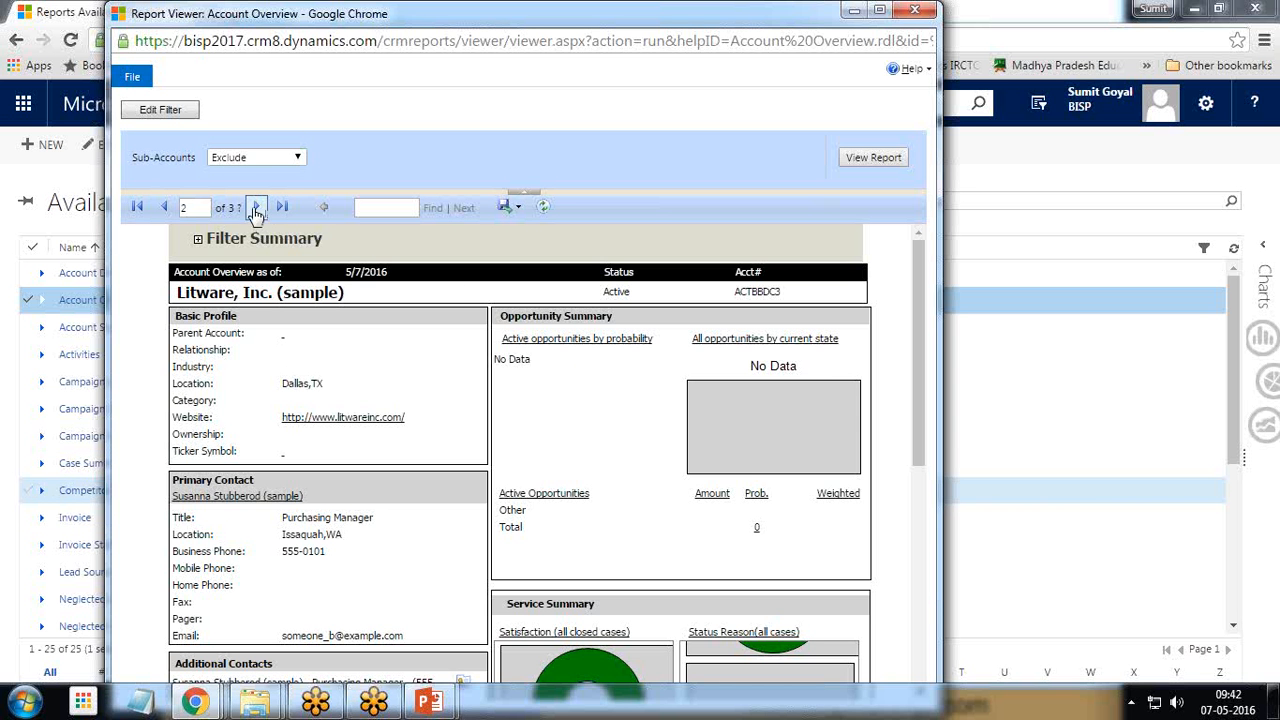
{"action": "mouse_move", "coordinate": [257, 207]}
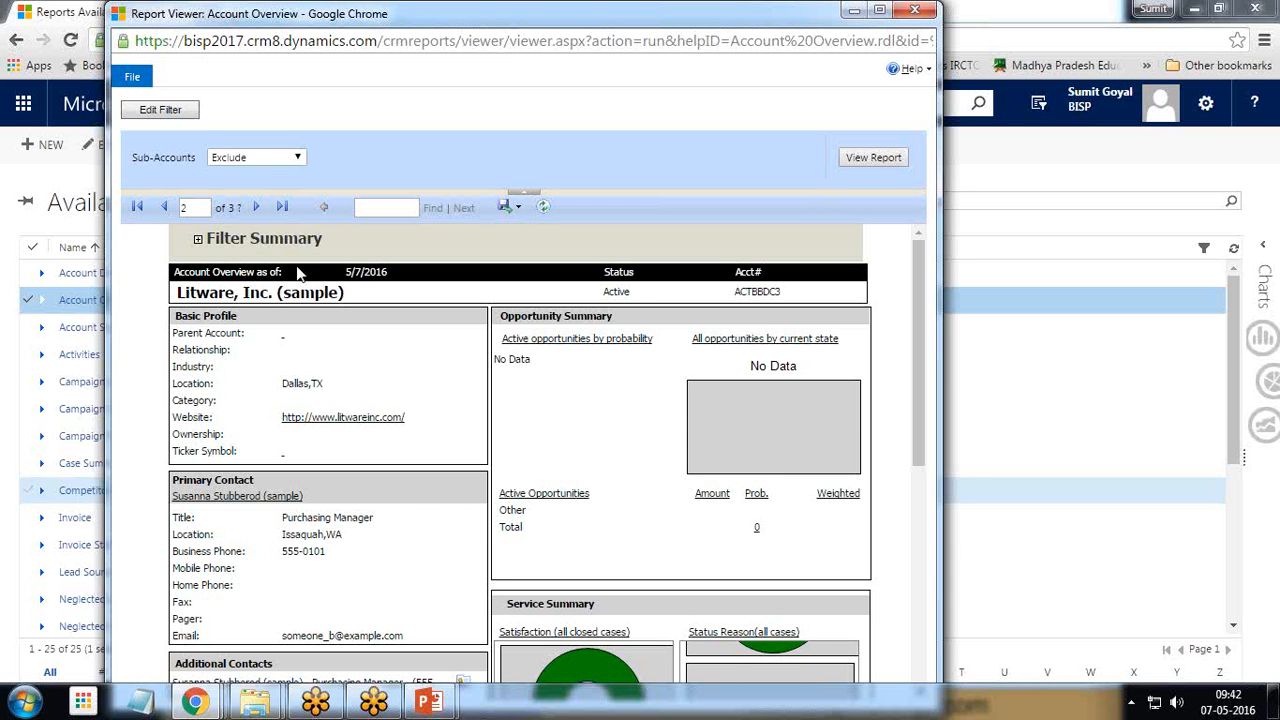
{"action": "mouse_move", "coordinate": [785, 287]}
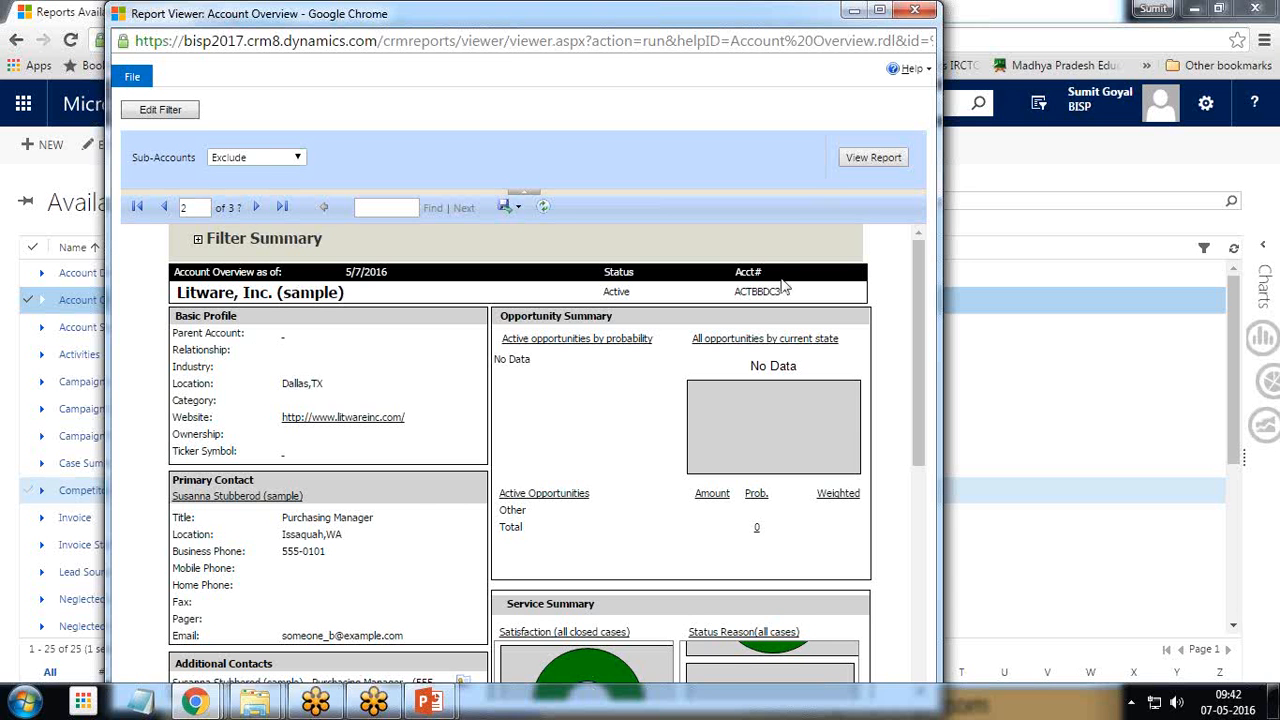
{"action": "mouse_move", "coordinate": [183, 272]}
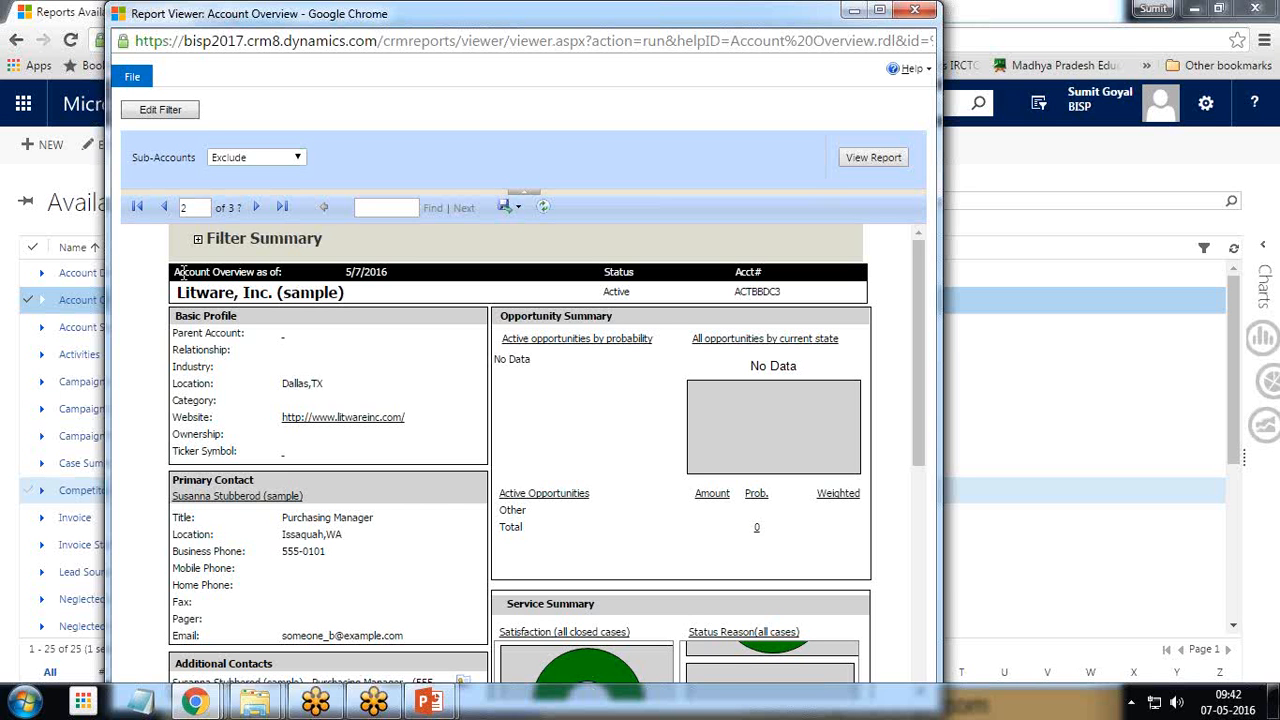
{"action": "mouse_move", "coordinate": [395, 381]}
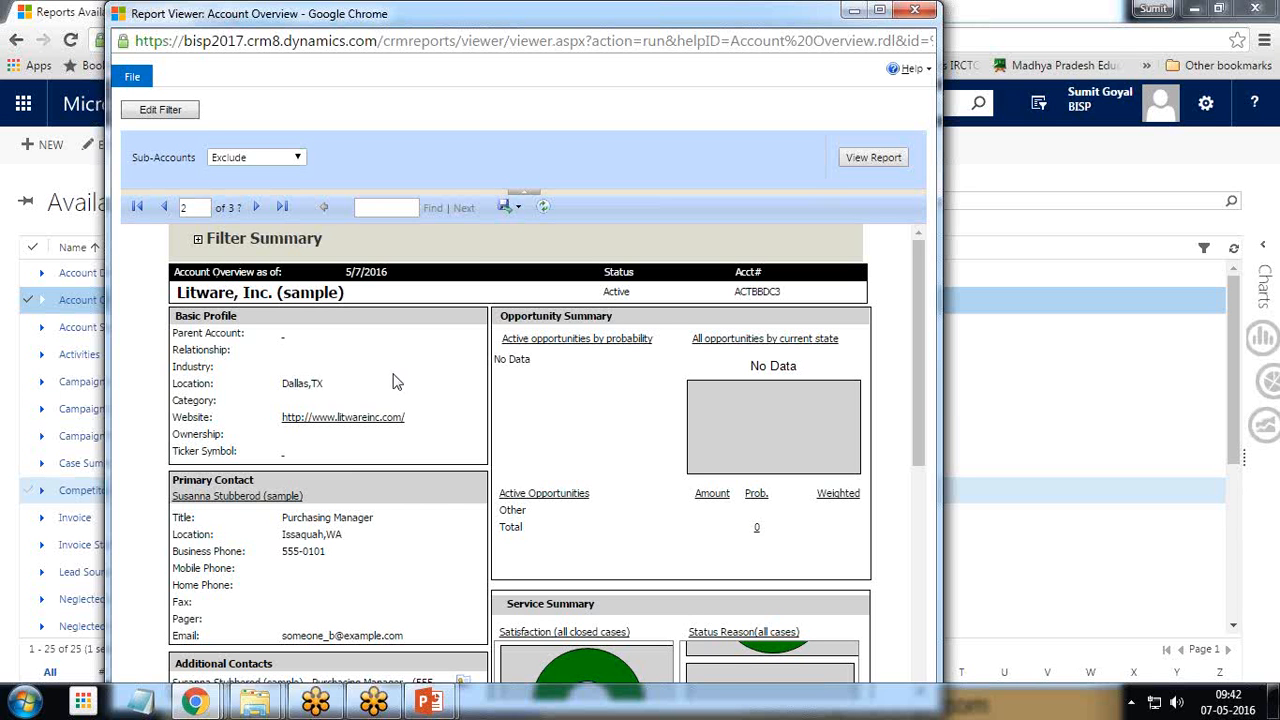
{"action": "left_click", "coordinate": [500, 40]}
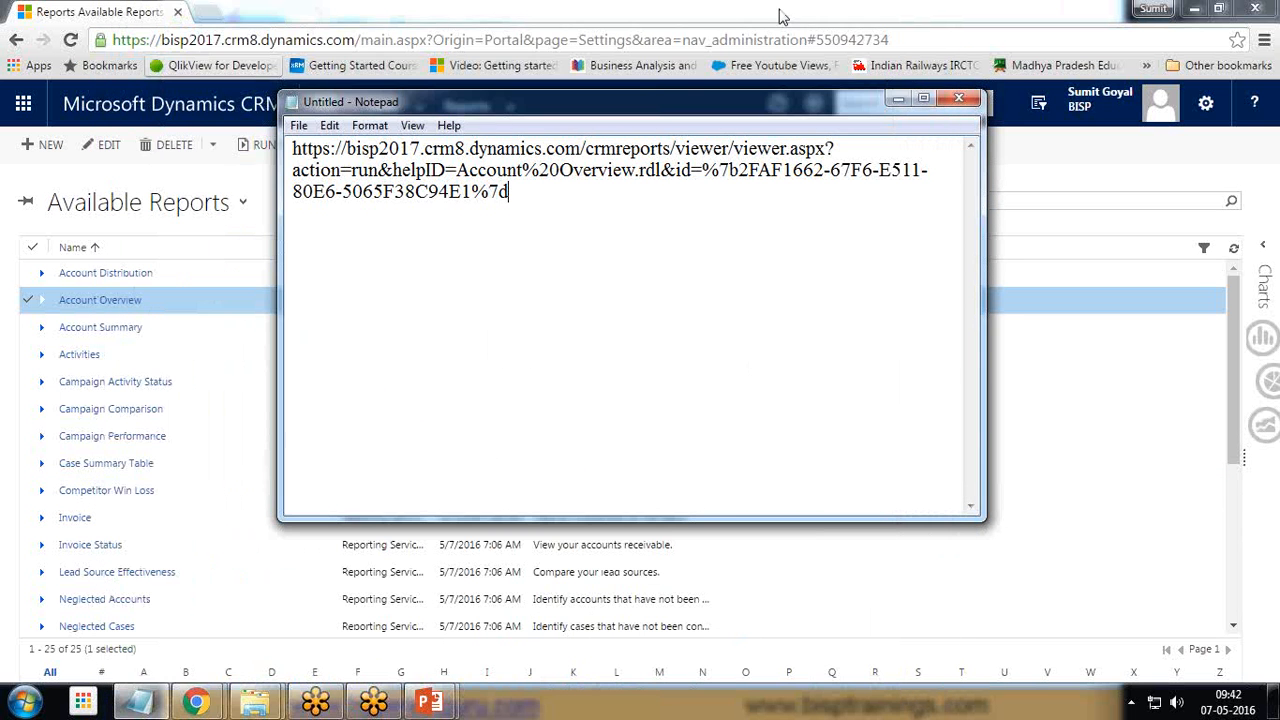
{"action": "left_click", "coordinate": [958, 98]}
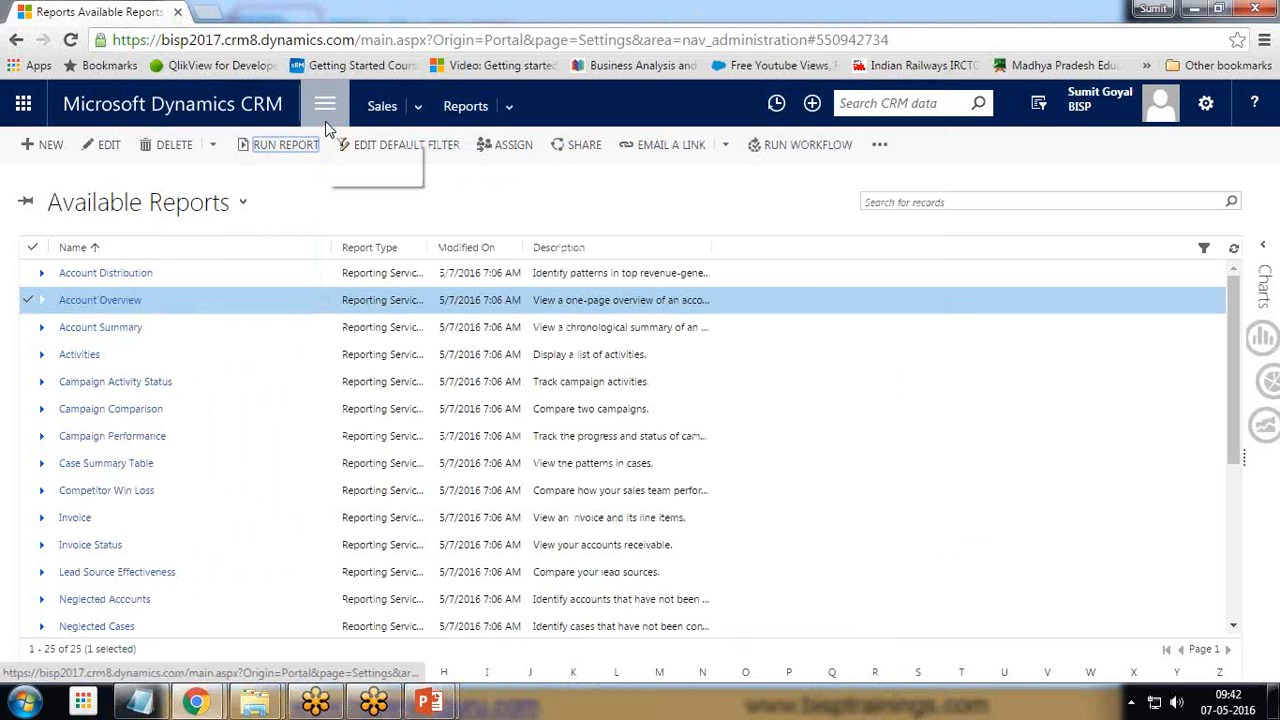
Step: Go to Settings > Customizations and open the Default Solution via Customize the System
{"action": "left_click", "coordinate": [324, 103]}
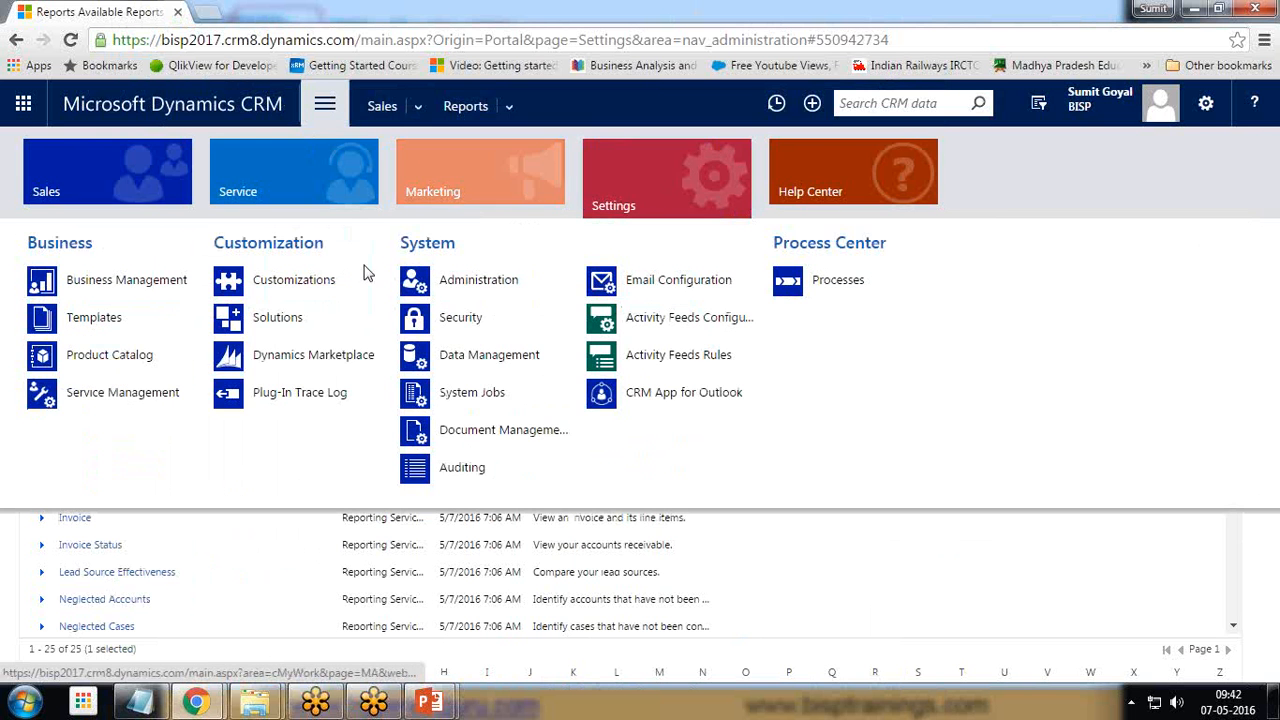
{"action": "left_click", "coordinate": [294, 279]}
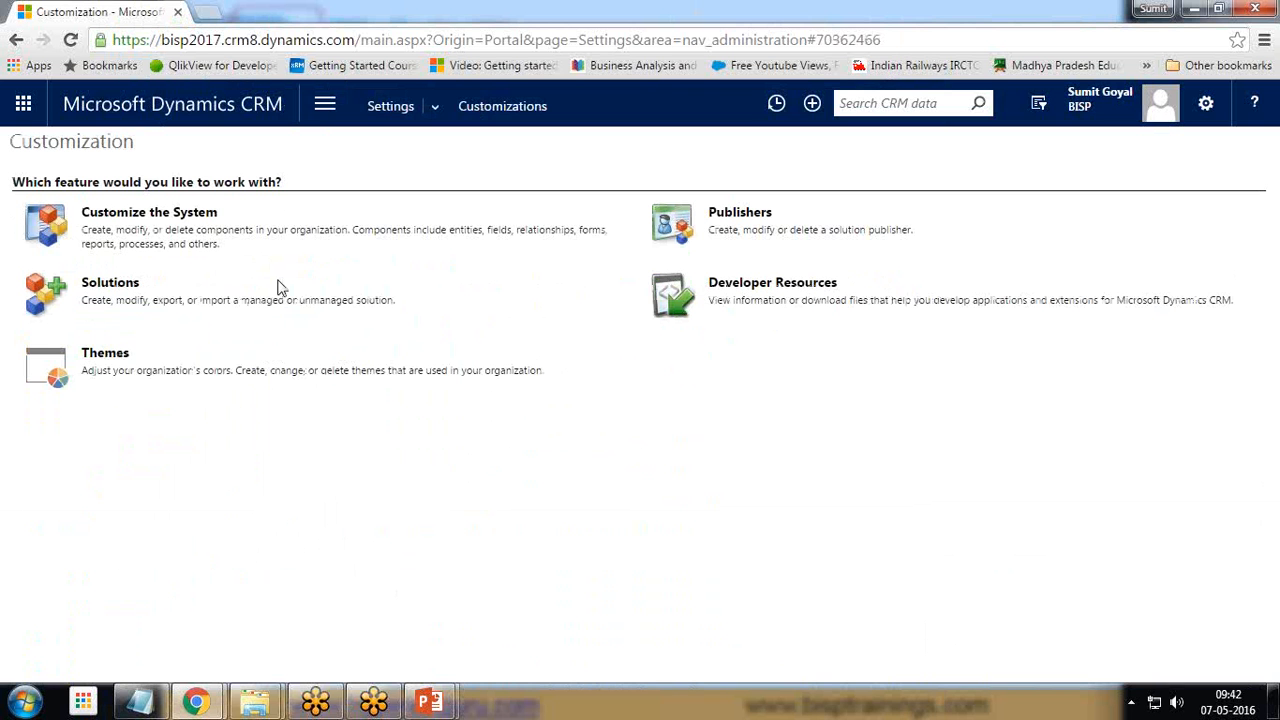
{"action": "mouse_move", "coordinate": [149, 212]}
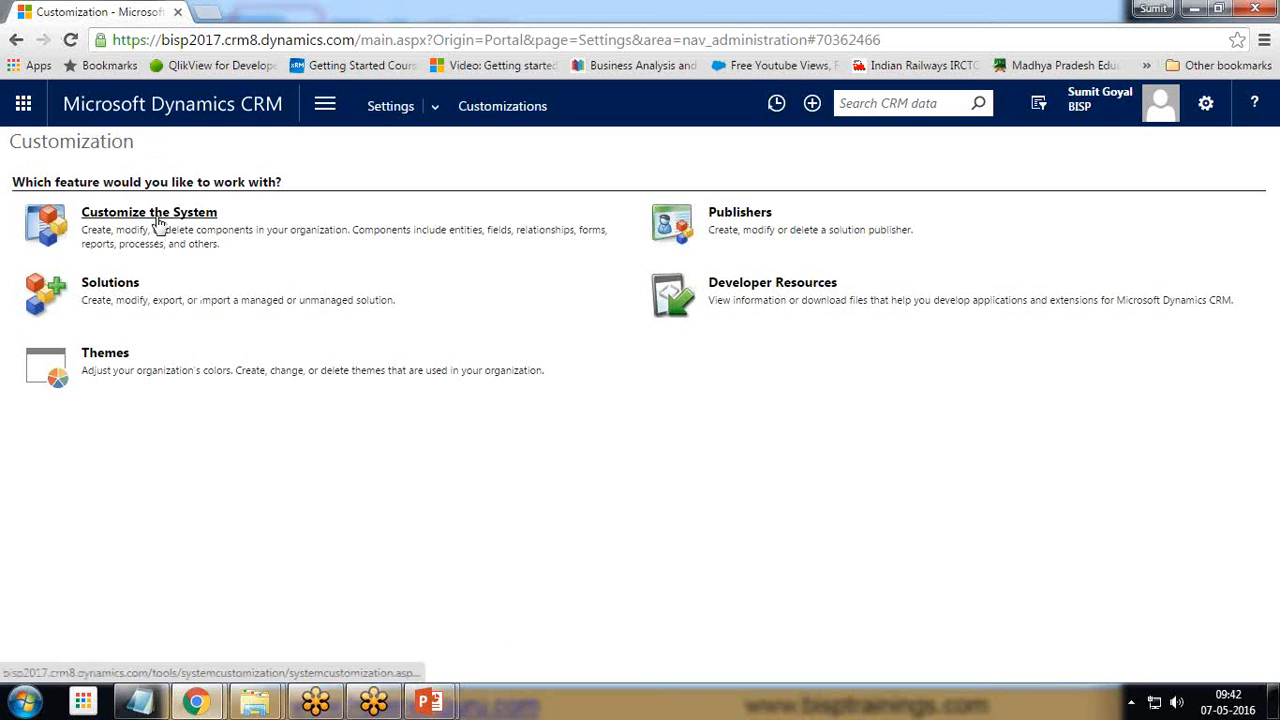
{"action": "left_click", "coordinate": [148, 211]}
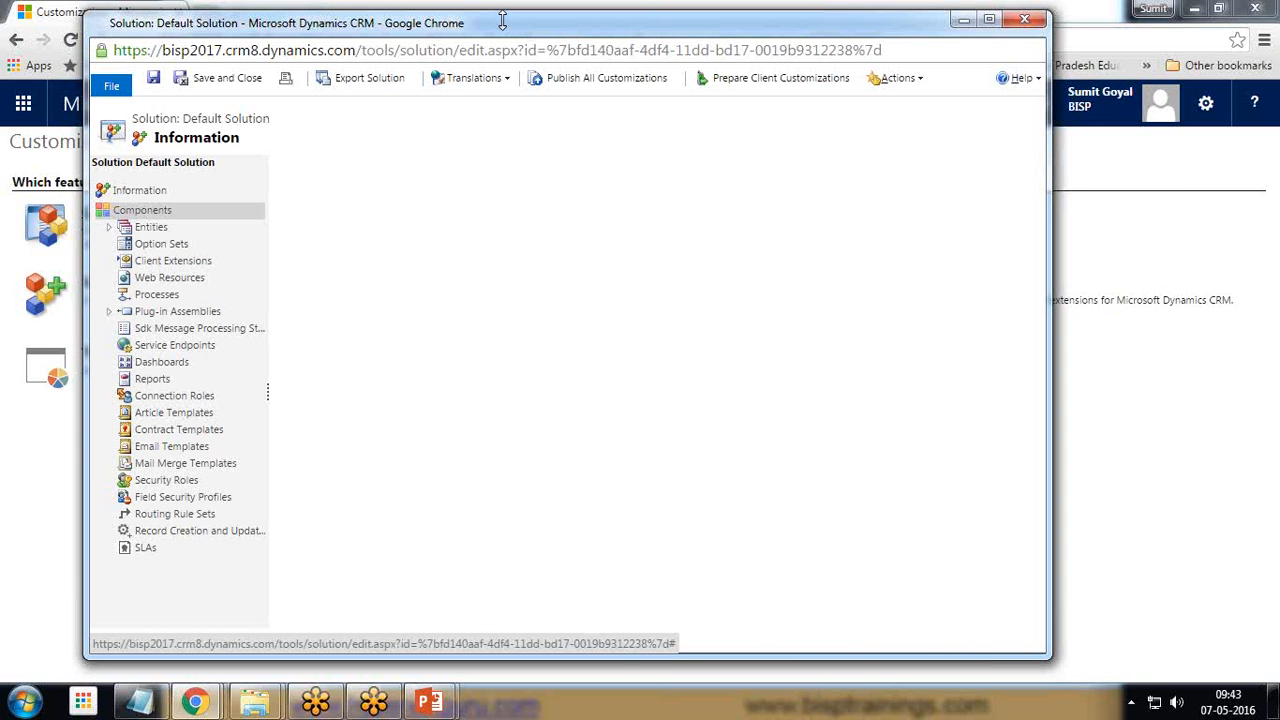
Step: Expand Components > Entities > Account > Forms and open the main Account form in the editor
{"action": "left_click", "coordinate": [142, 209]}
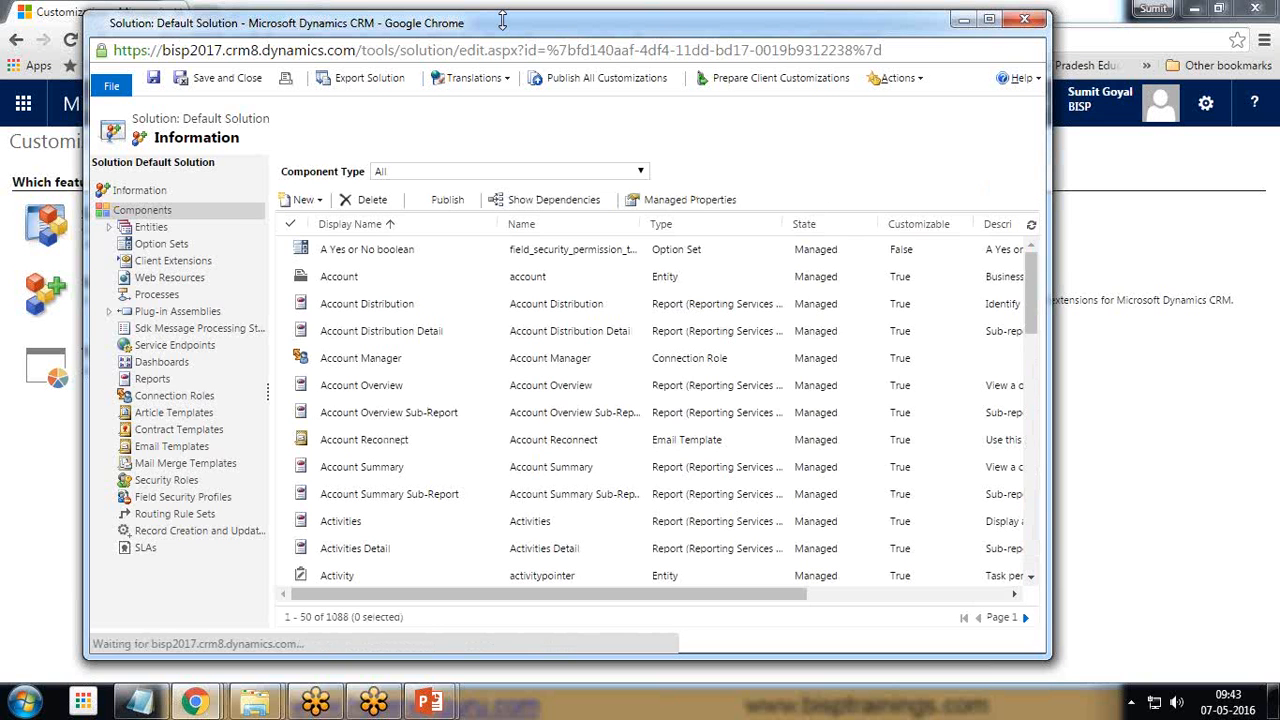
{"action": "left_click", "coordinate": [381, 331]}
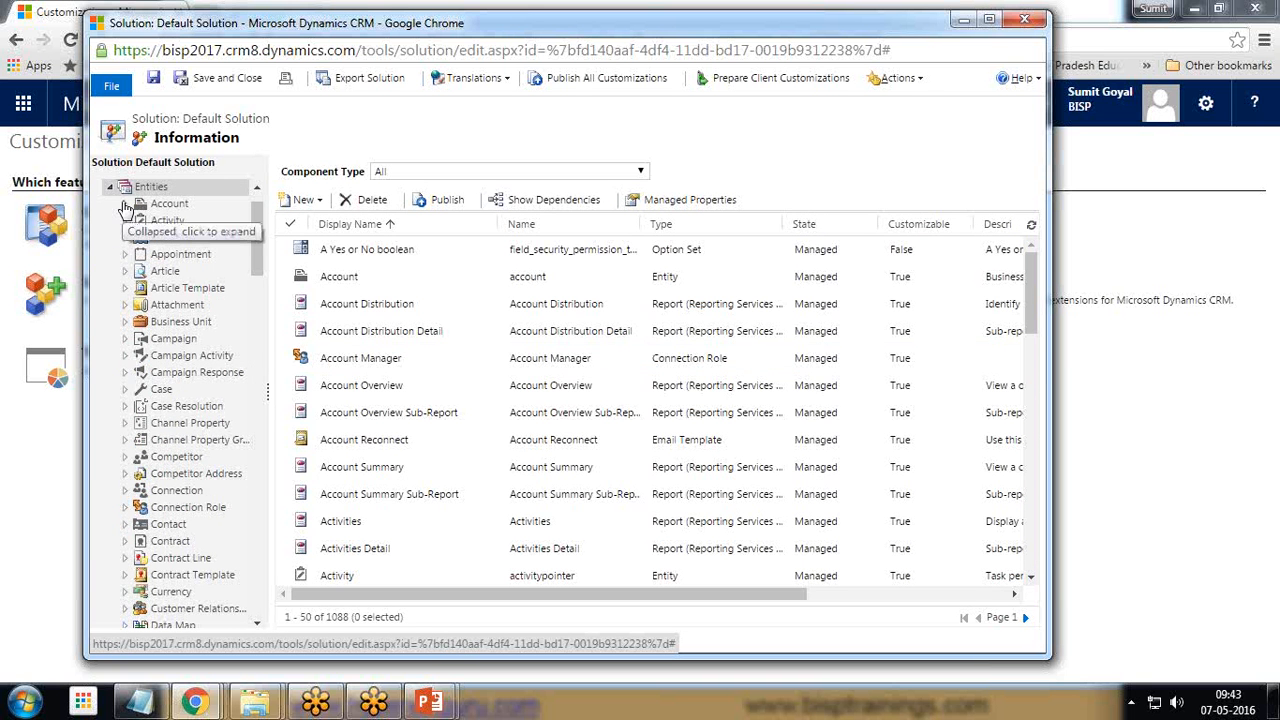
{"action": "left_click", "coordinate": [124, 232]}
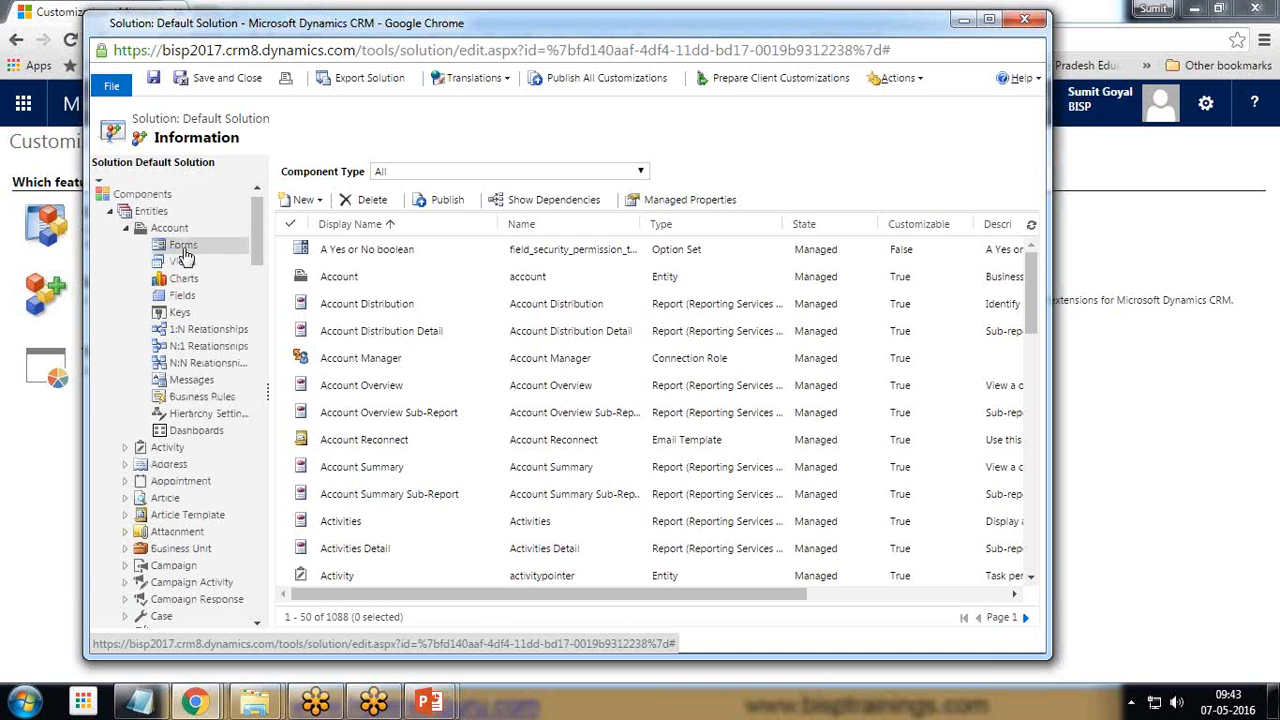
{"action": "left_click", "coordinate": [183, 245]}
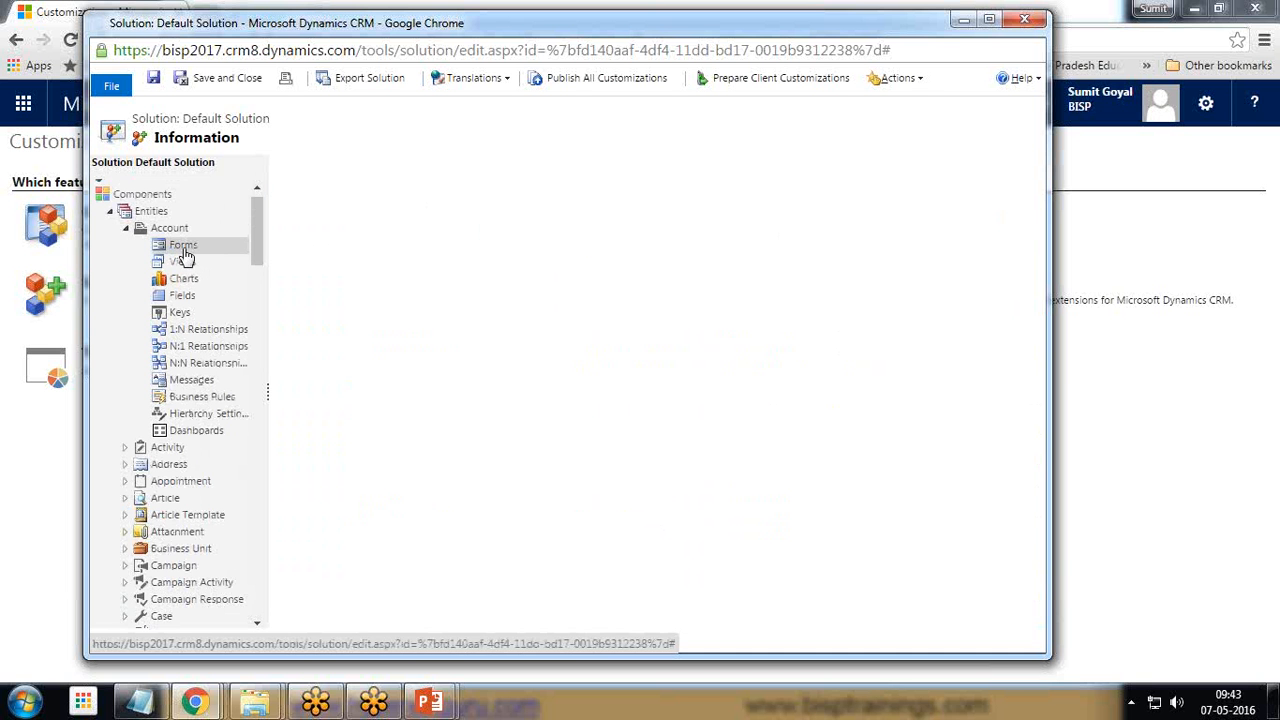
{"action": "left_click", "coordinate": [183, 245]}
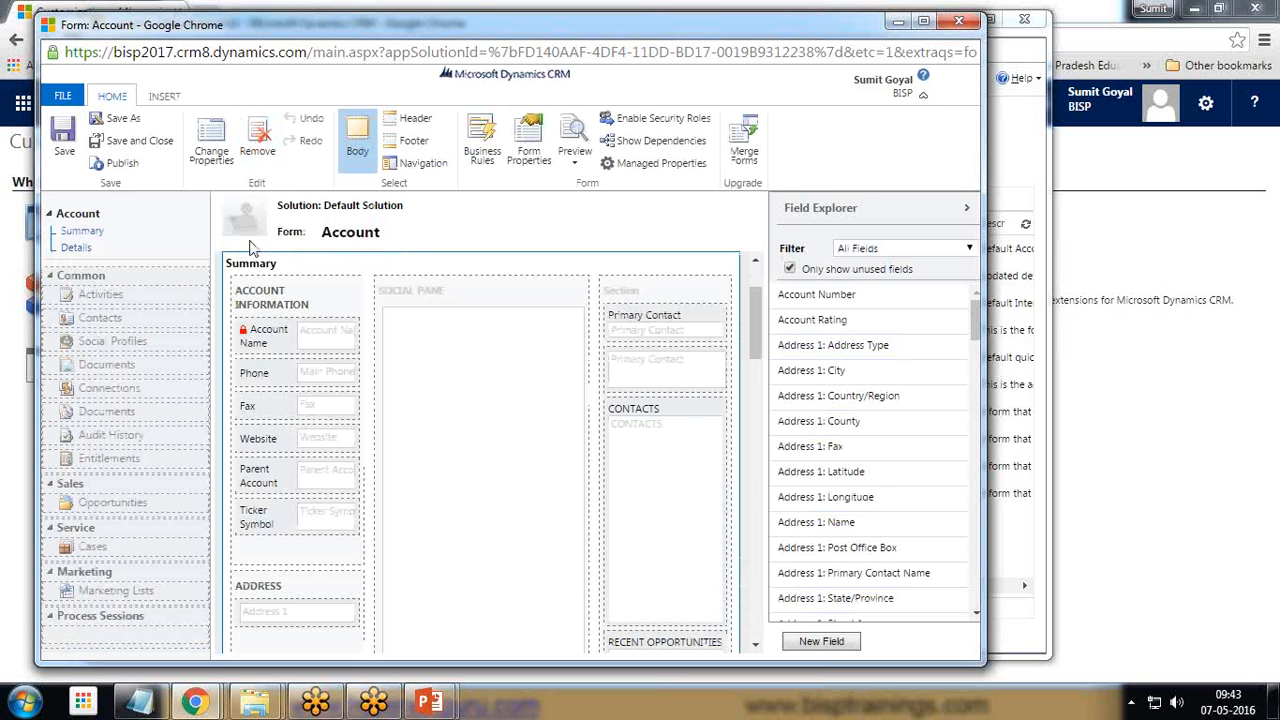
Step: Insert a new one-column tab on the Account form and add an IFRAME to it
{"action": "left_click", "coordinate": [164, 95]}
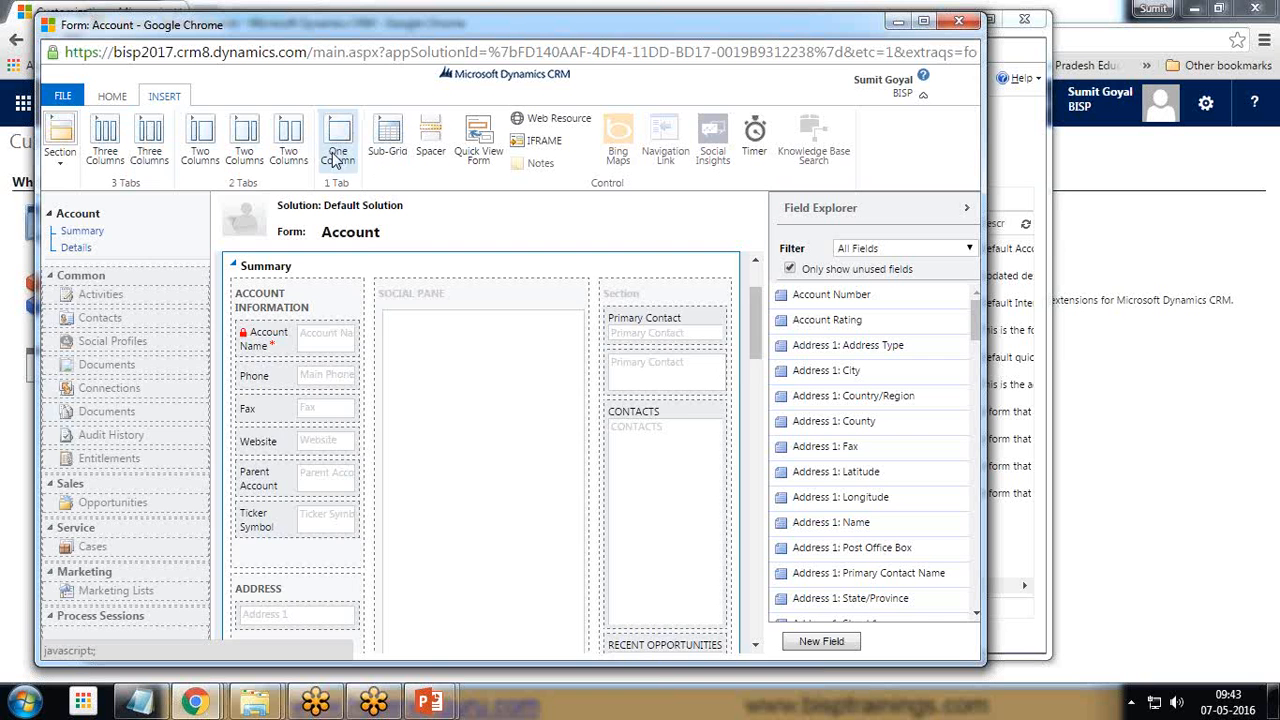
{"action": "left_click", "coordinate": [338, 138]}
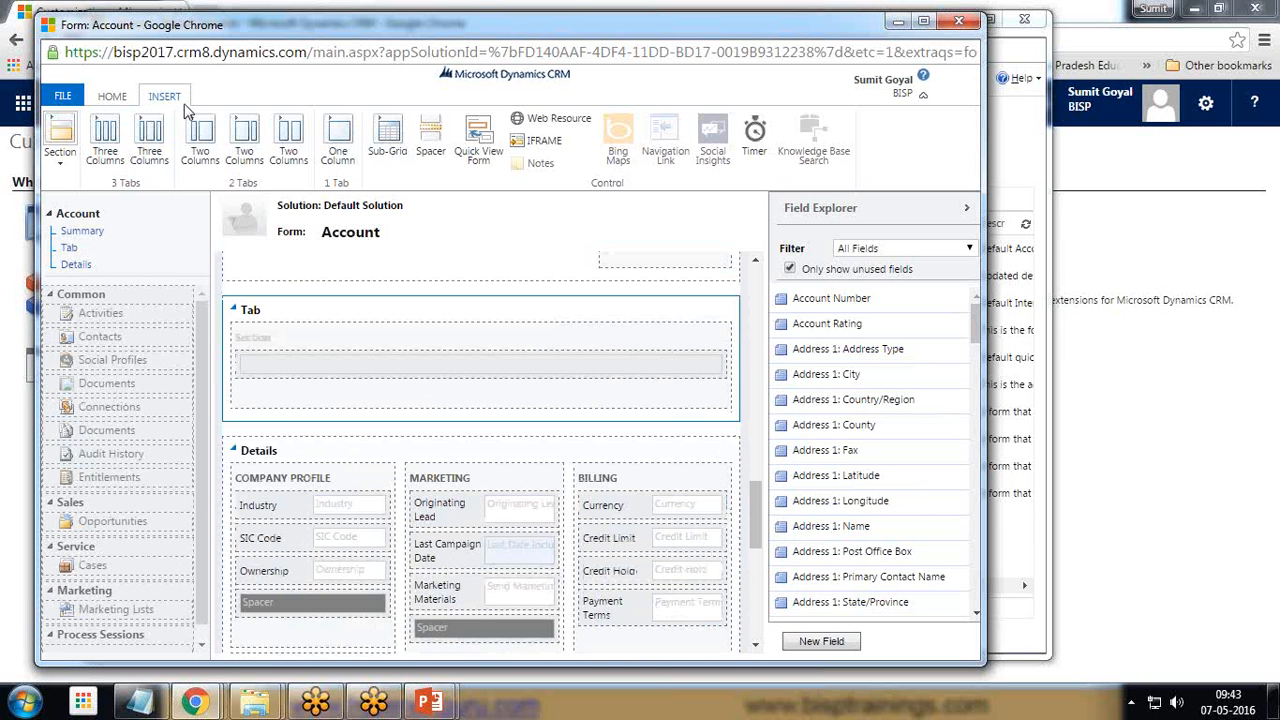
{"action": "mouse_move", "coordinate": [538, 140]}
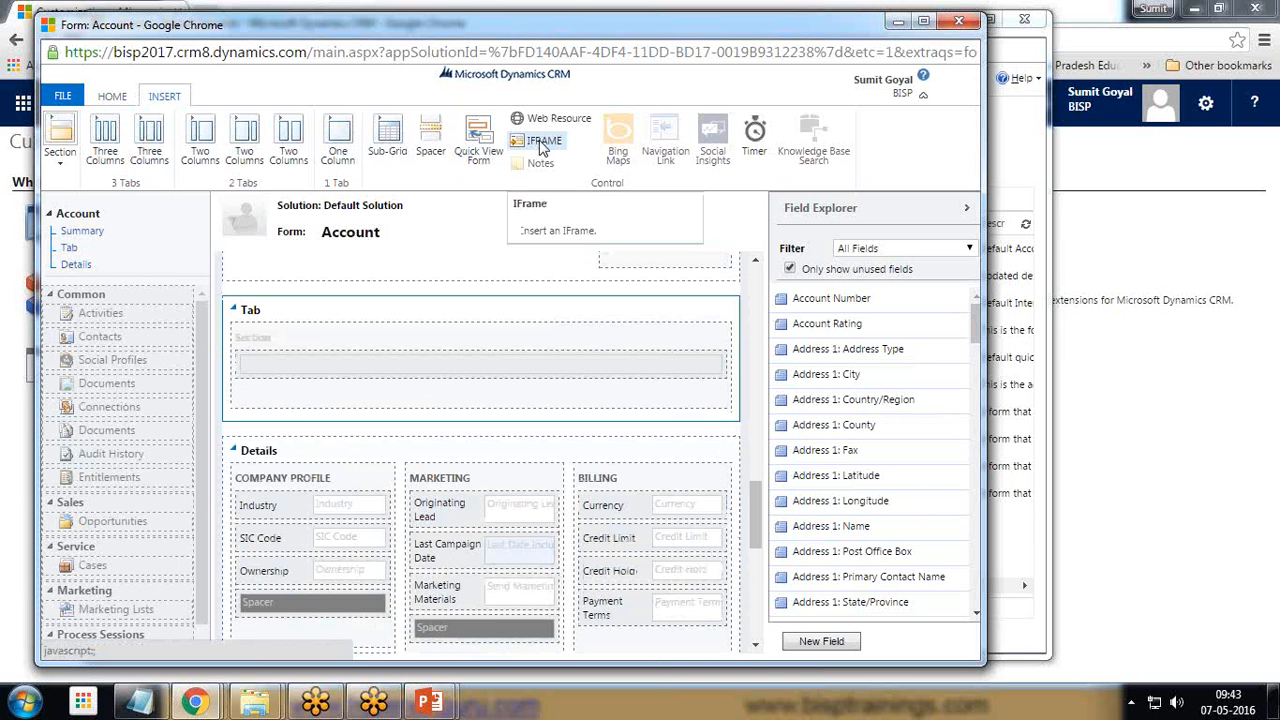
{"action": "left_click", "coordinate": [537, 140]}
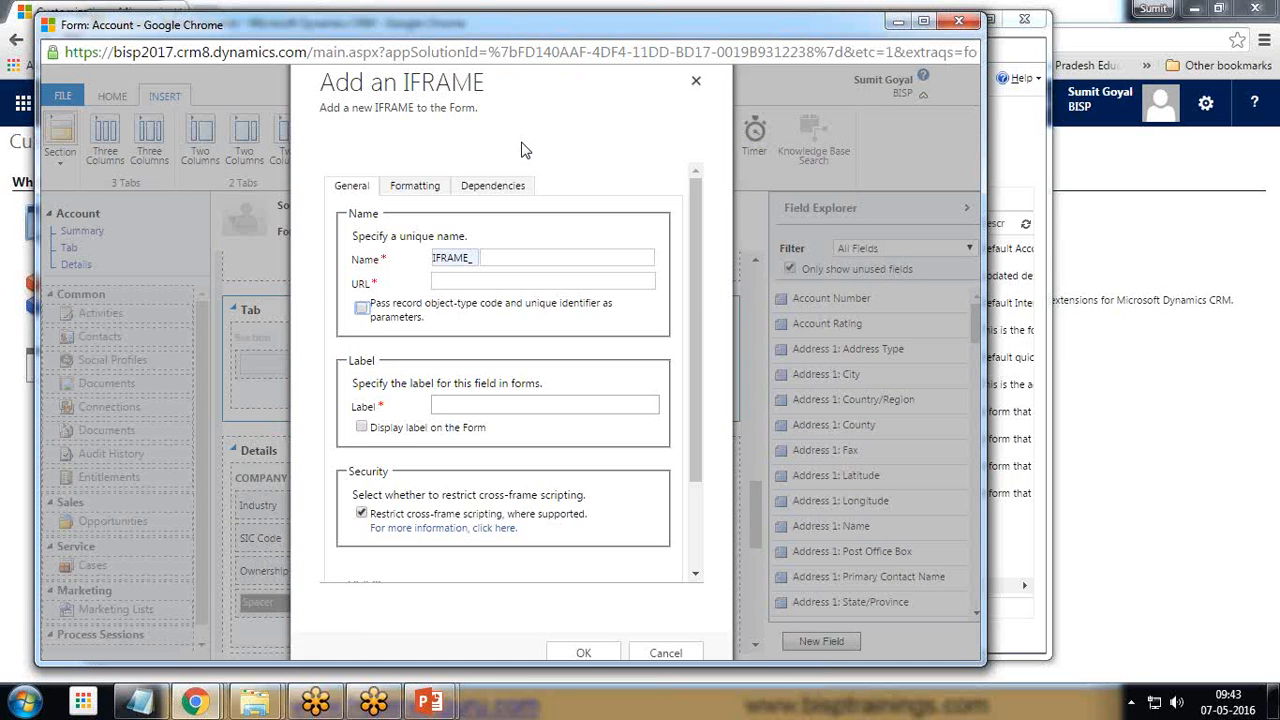
Step: Name the IFRAME OverviewReport, URL about:blank, cross-frame scripting unrestricted, and confirm
{"action": "left_click", "coordinate": [540, 257]}
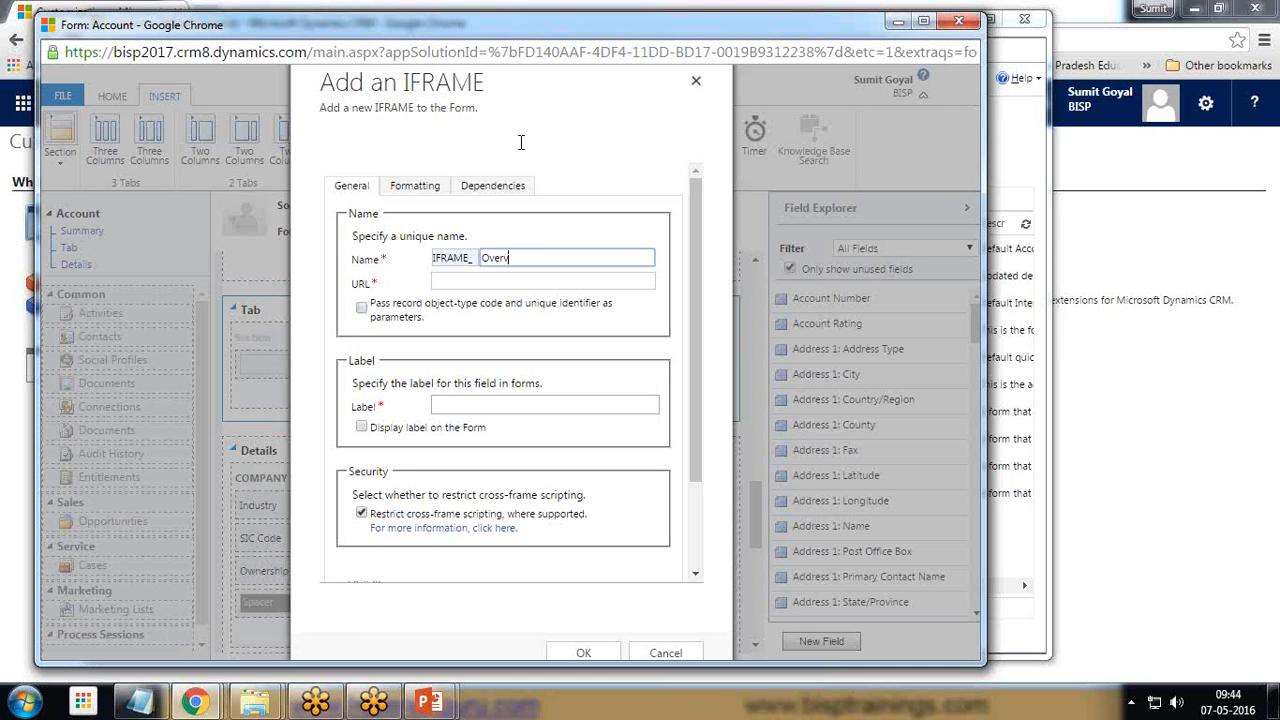
{"action": "type", "text": "OverviewRepor"}
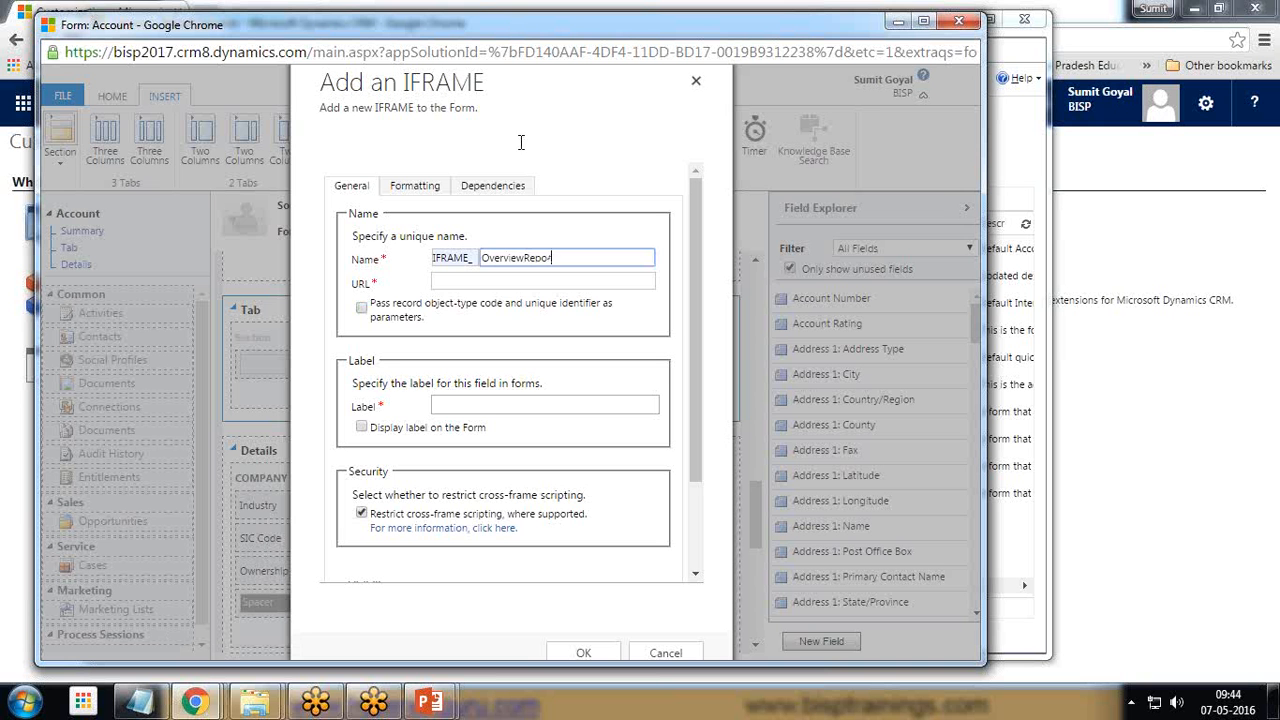
{"action": "left_click", "coordinate": [543, 280]}
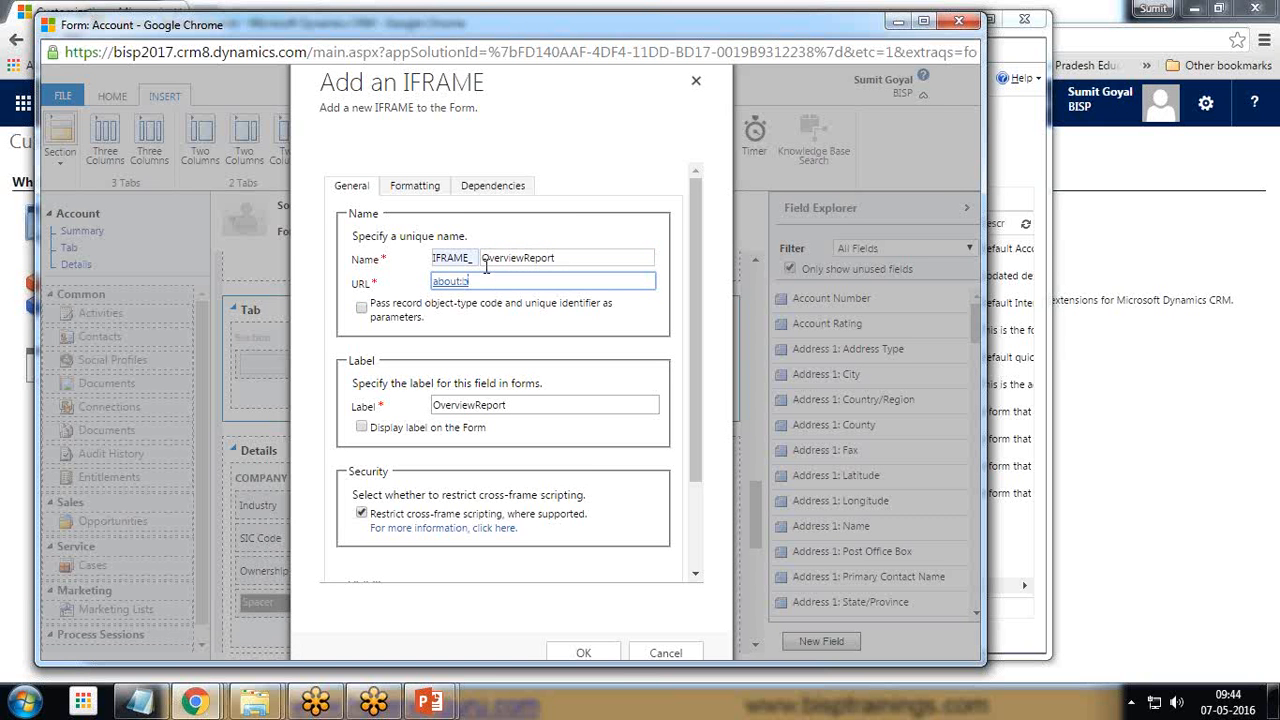
{"action": "type", "text": "lank"}
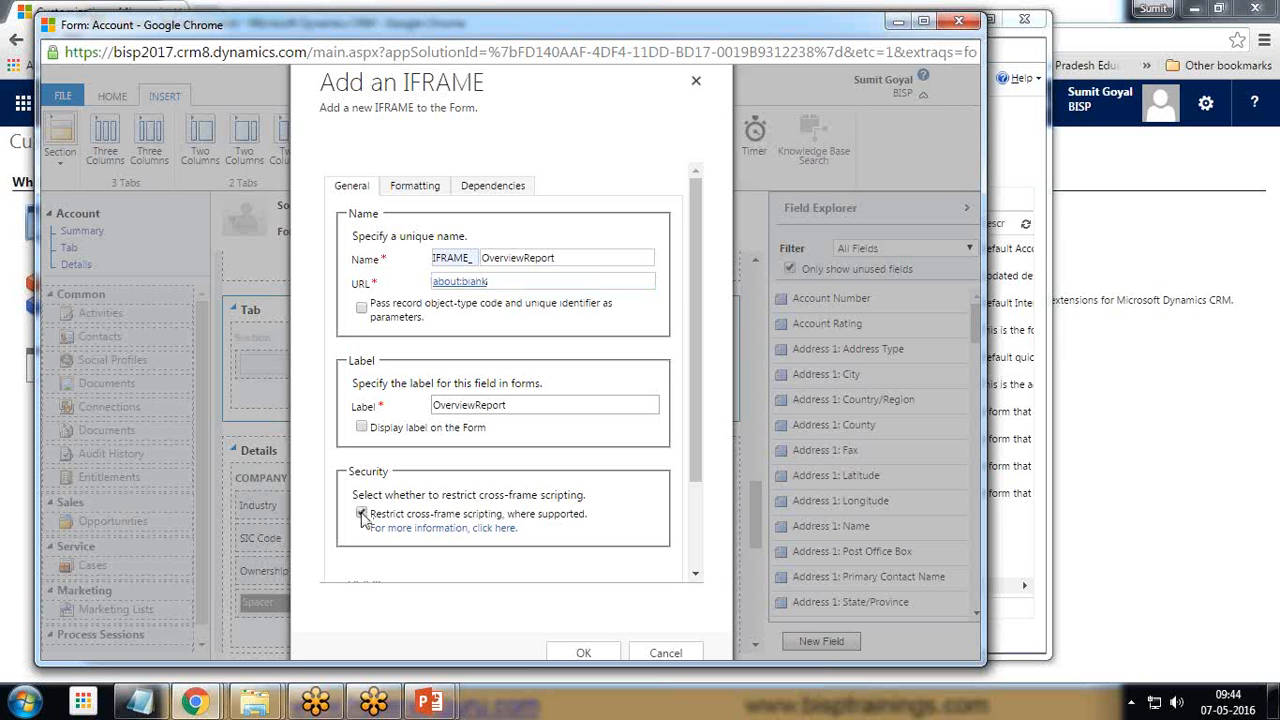
{"action": "left_click", "coordinate": [362, 513]}
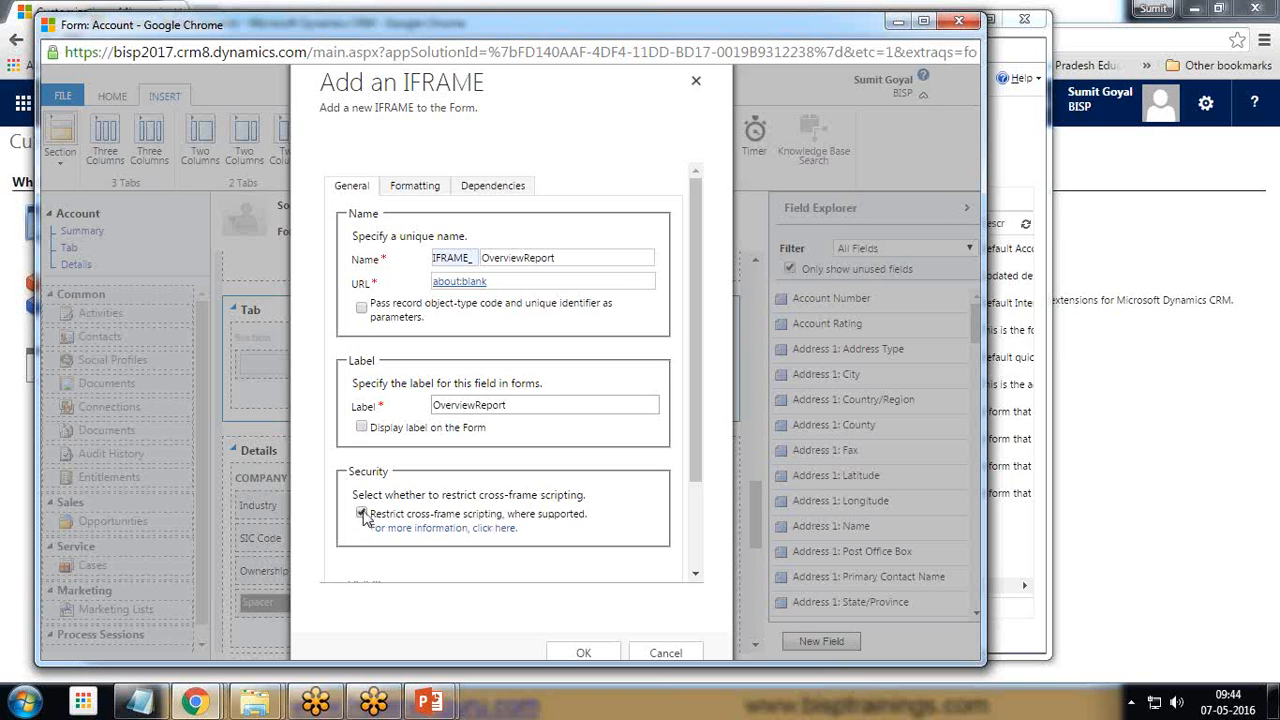
{"action": "left_click", "coordinate": [362, 513]}
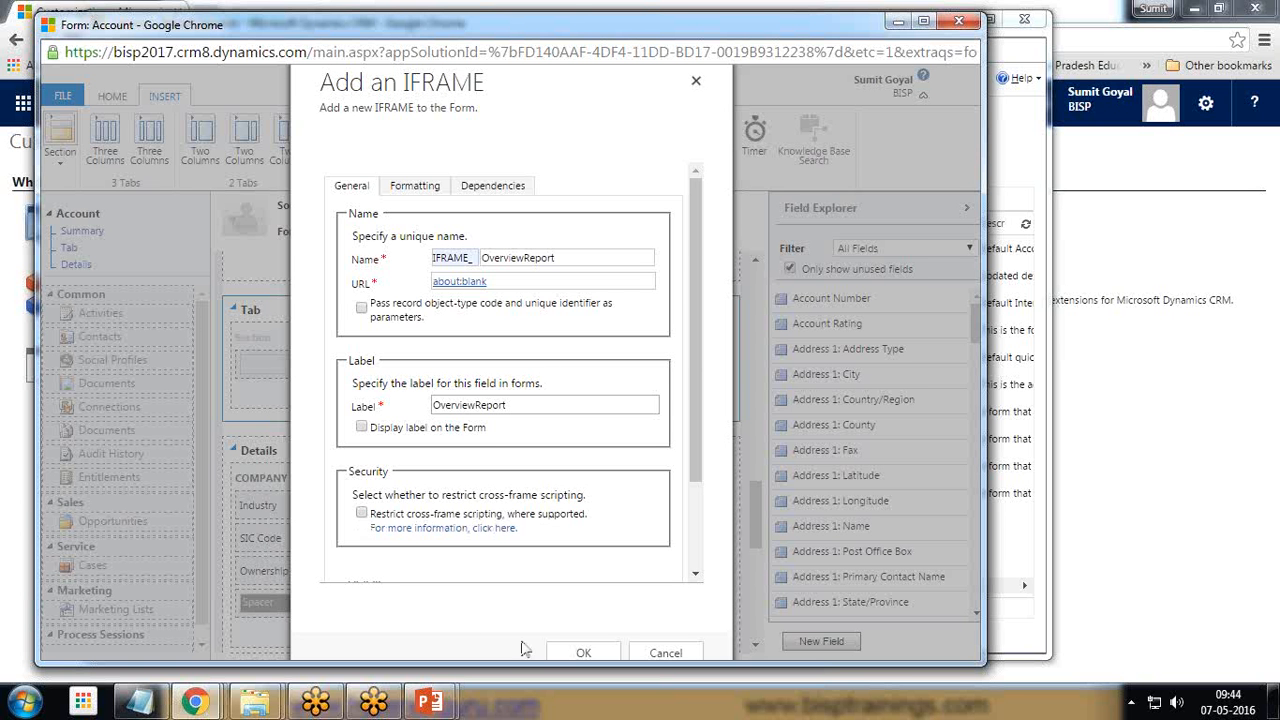
{"action": "left_click", "coordinate": [583, 652]}
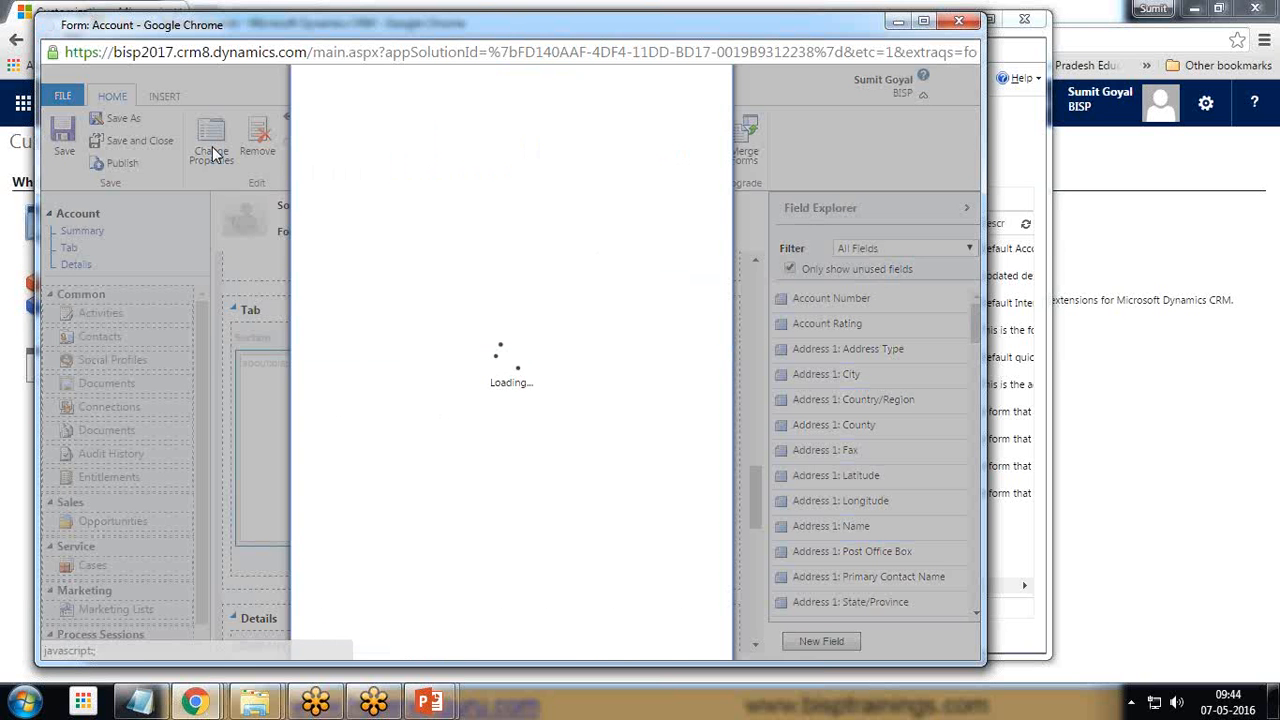
Step: Set the IFRAME to 15 rows in its properties, then save and close the Account form
{"action": "left_click", "coordinate": [211, 140]}
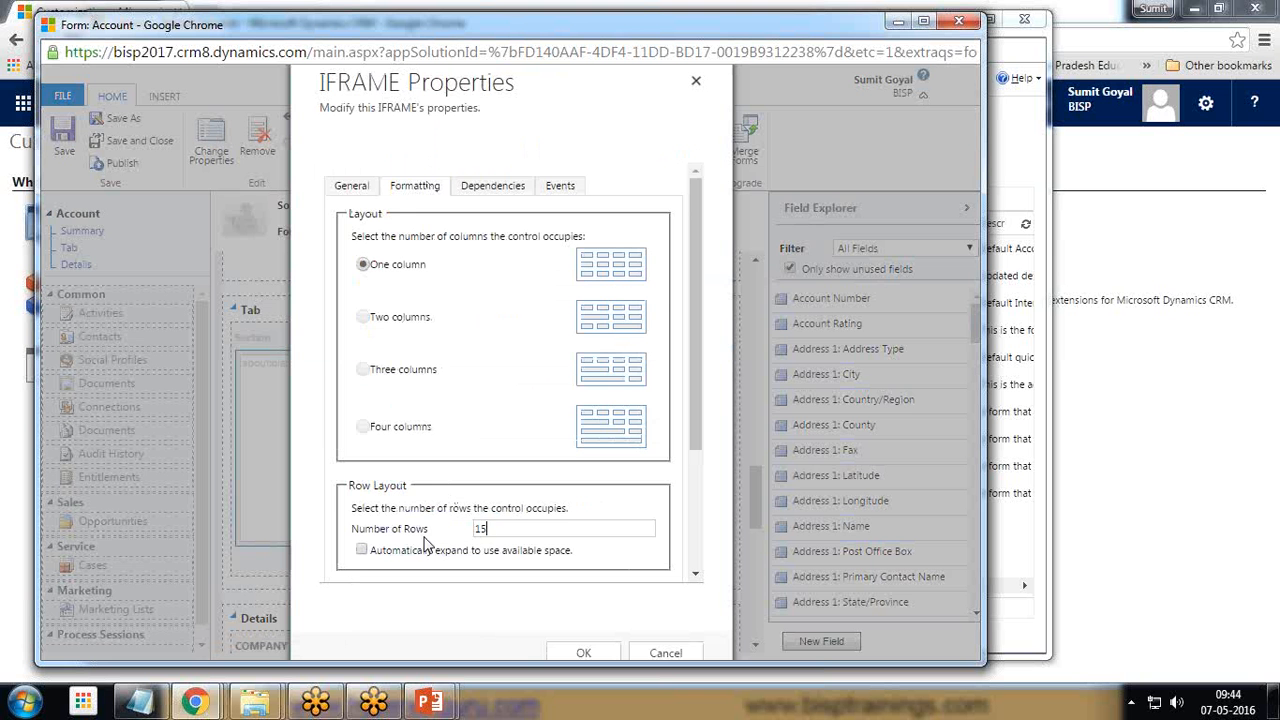
{"action": "left_click", "coordinate": [583, 652]}
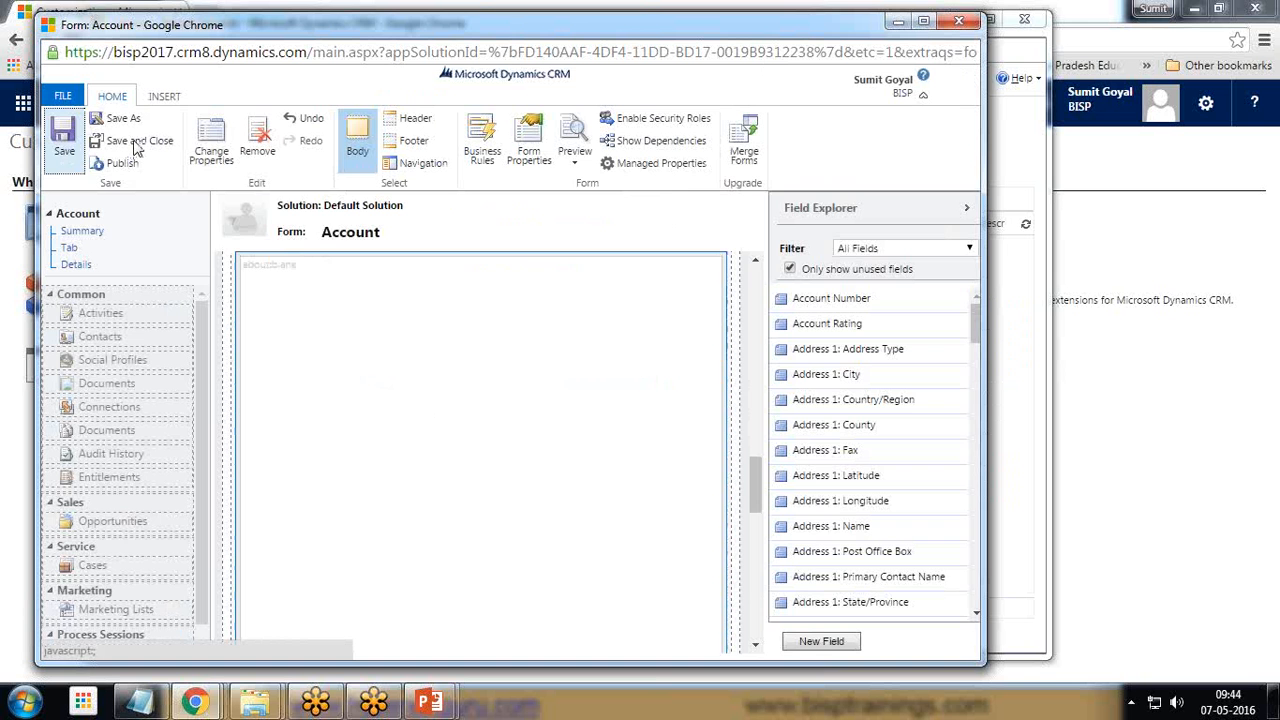
{"action": "left_click", "coordinate": [138, 140]}
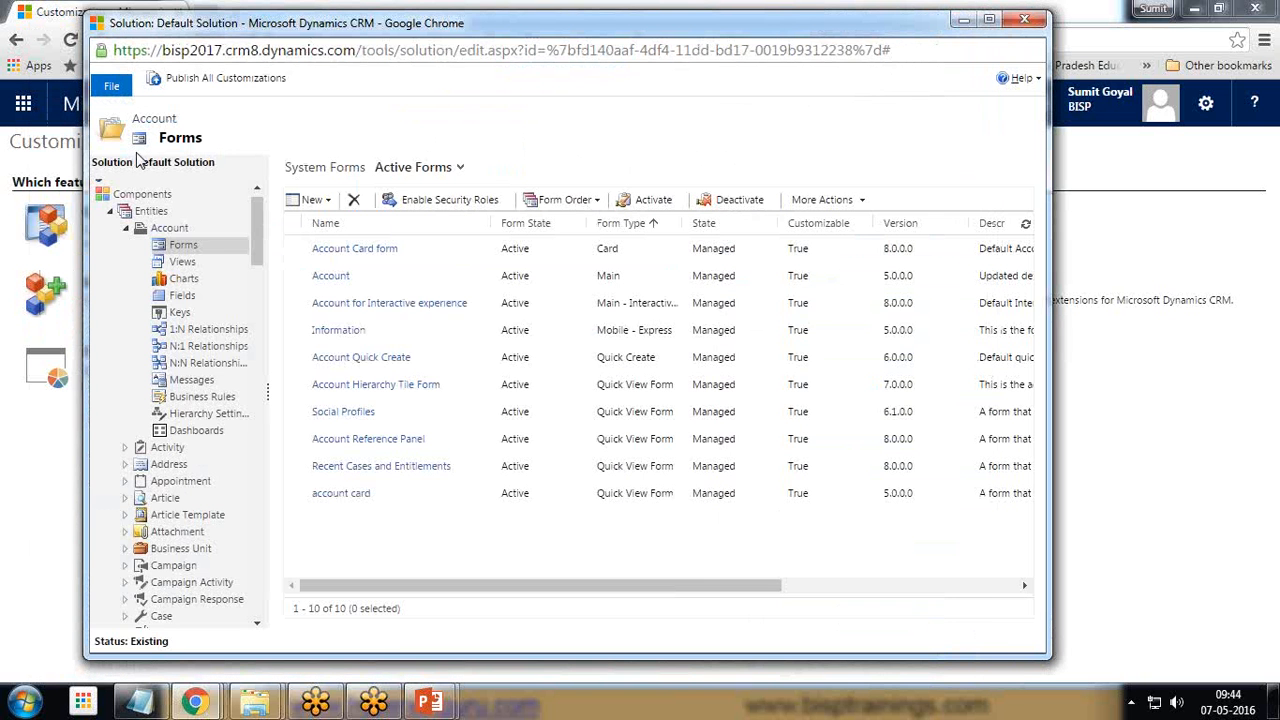
Step: Collapse the entity tree, go to Web Resources and start a new web resource
{"action": "left_click", "coordinate": [126, 228]}
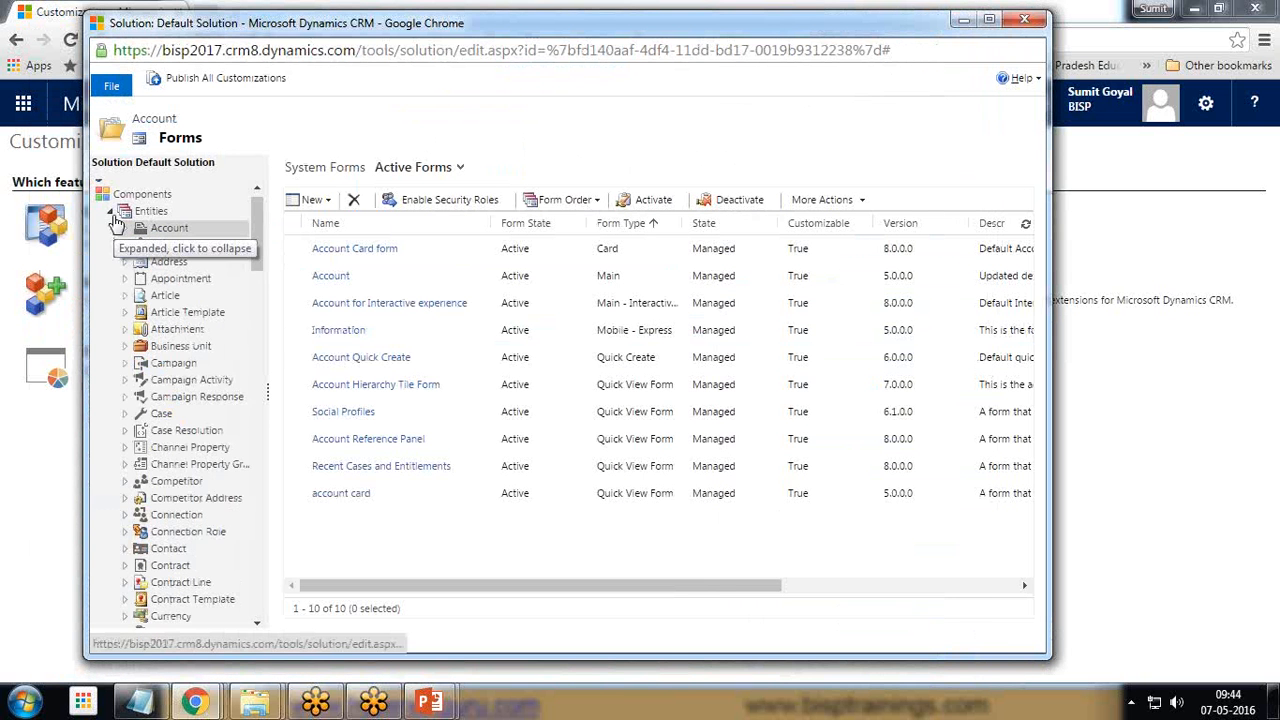
{"action": "left_click", "coordinate": [114, 227]}
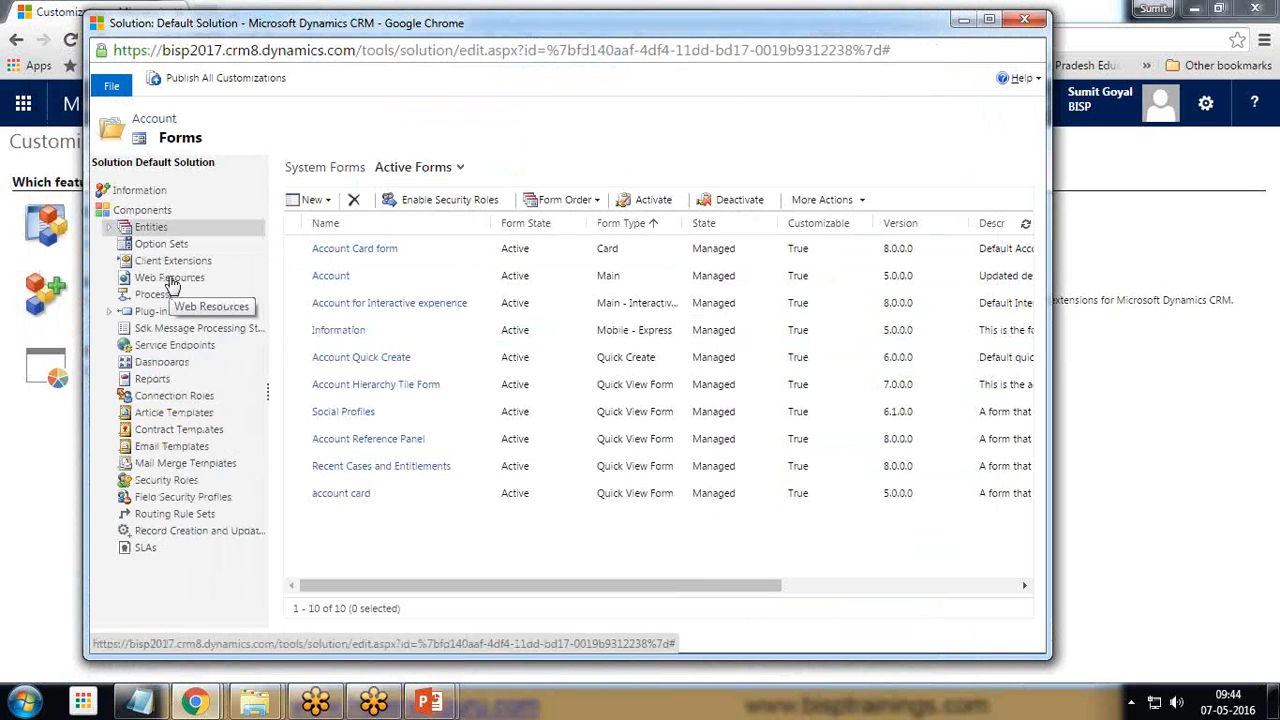
{"action": "left_click", "coordinate": [169, 277]}
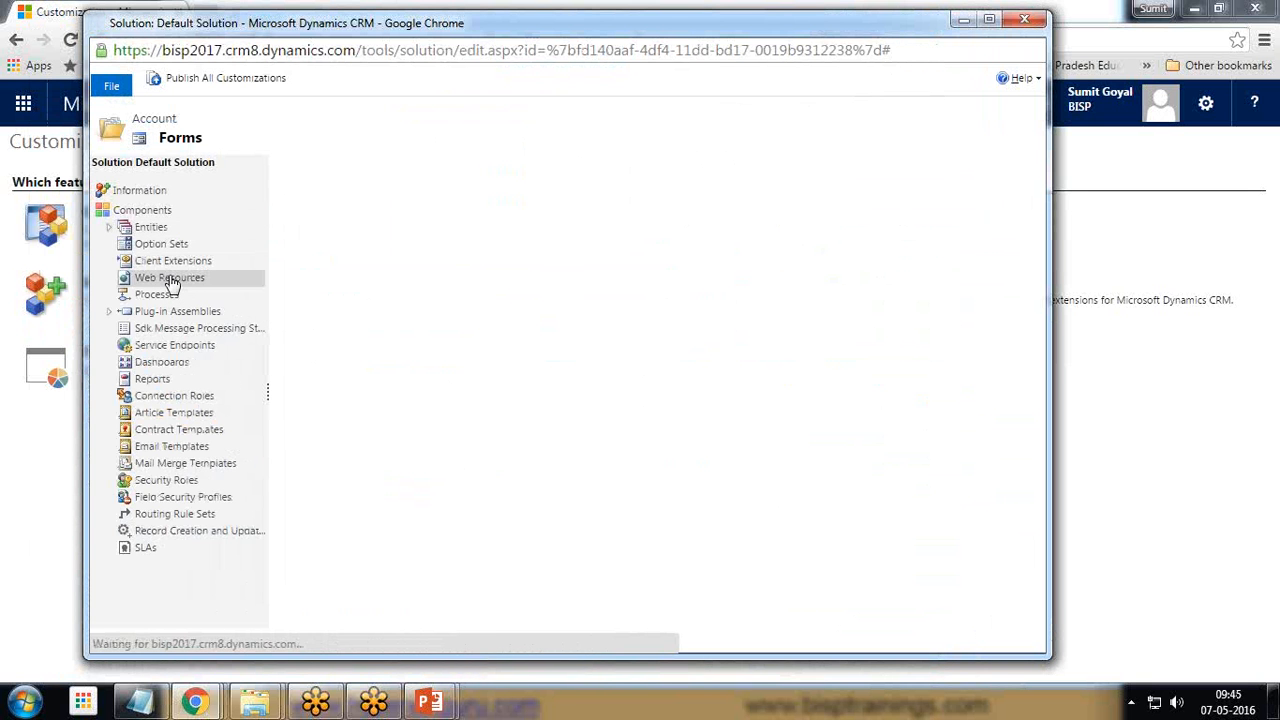
{"action": "left_click", "coordinate": [169, 277]}
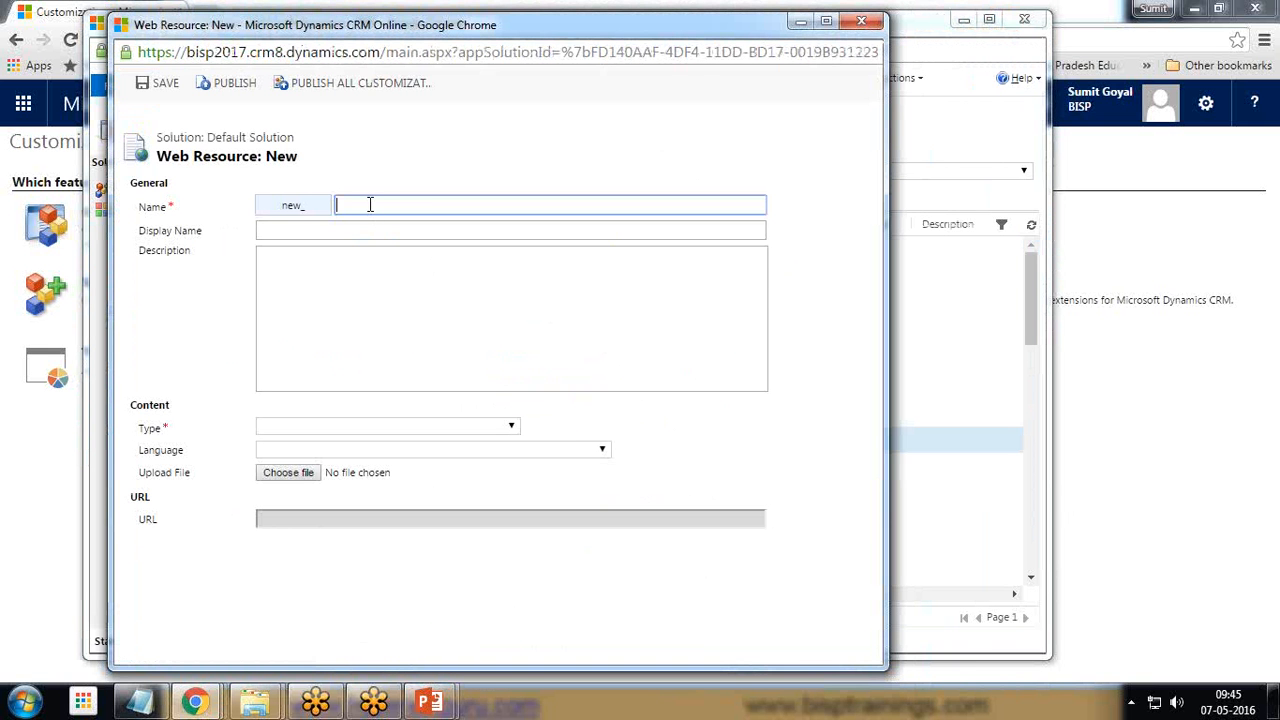
Step: Name the resource showreport, display name Show report, type Script (JScript), cancelling the file picker
{"action": "type", "text": "show"}
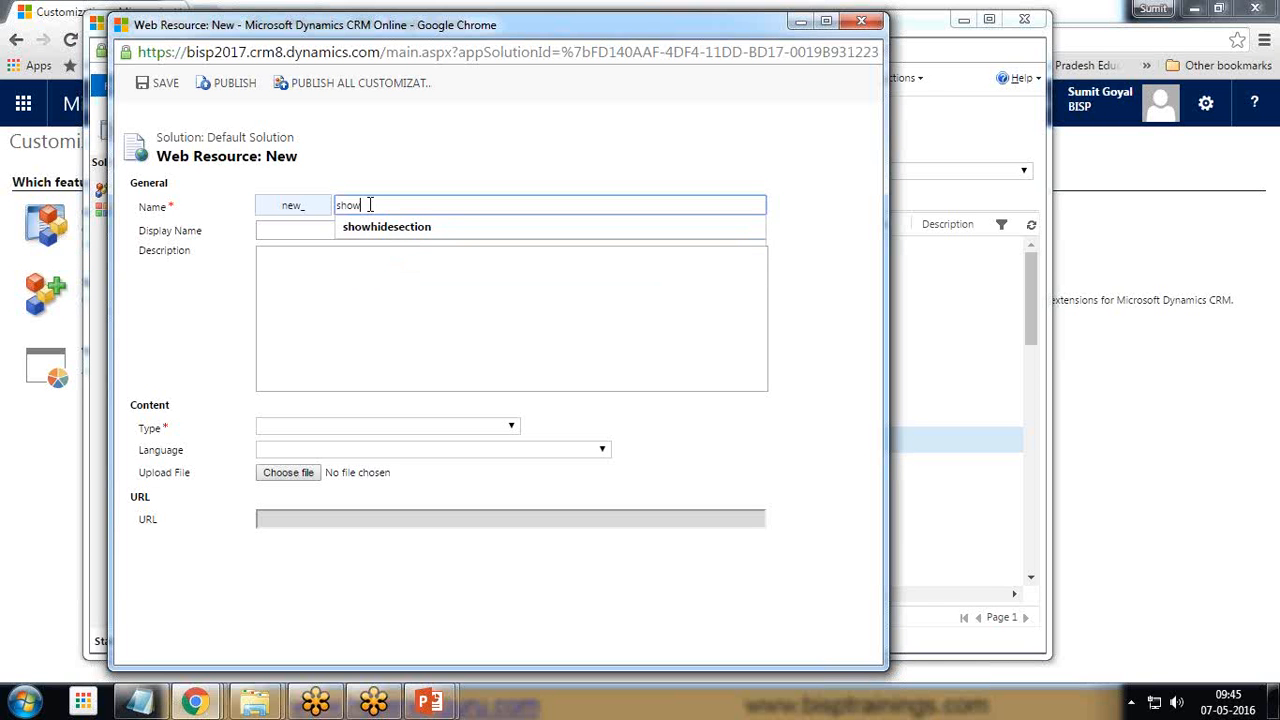
{"action": "type", "text": "report"}
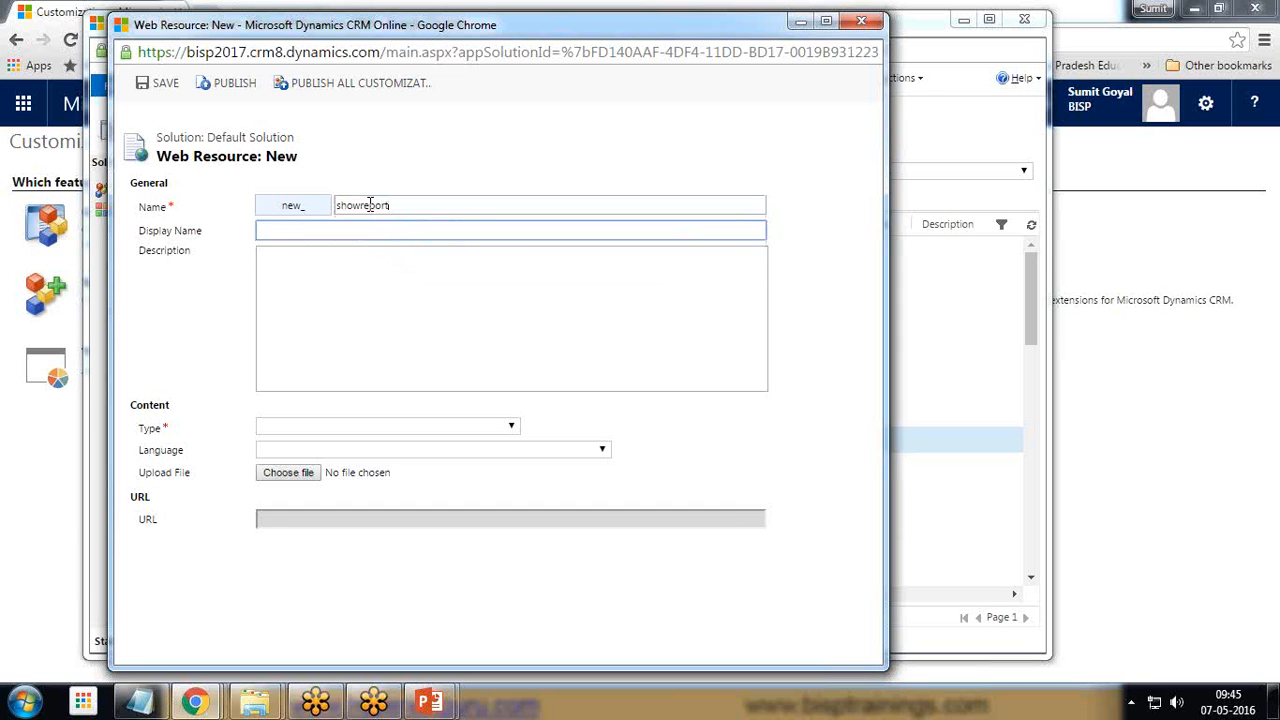
{"action": "type", "text": "Show report"}
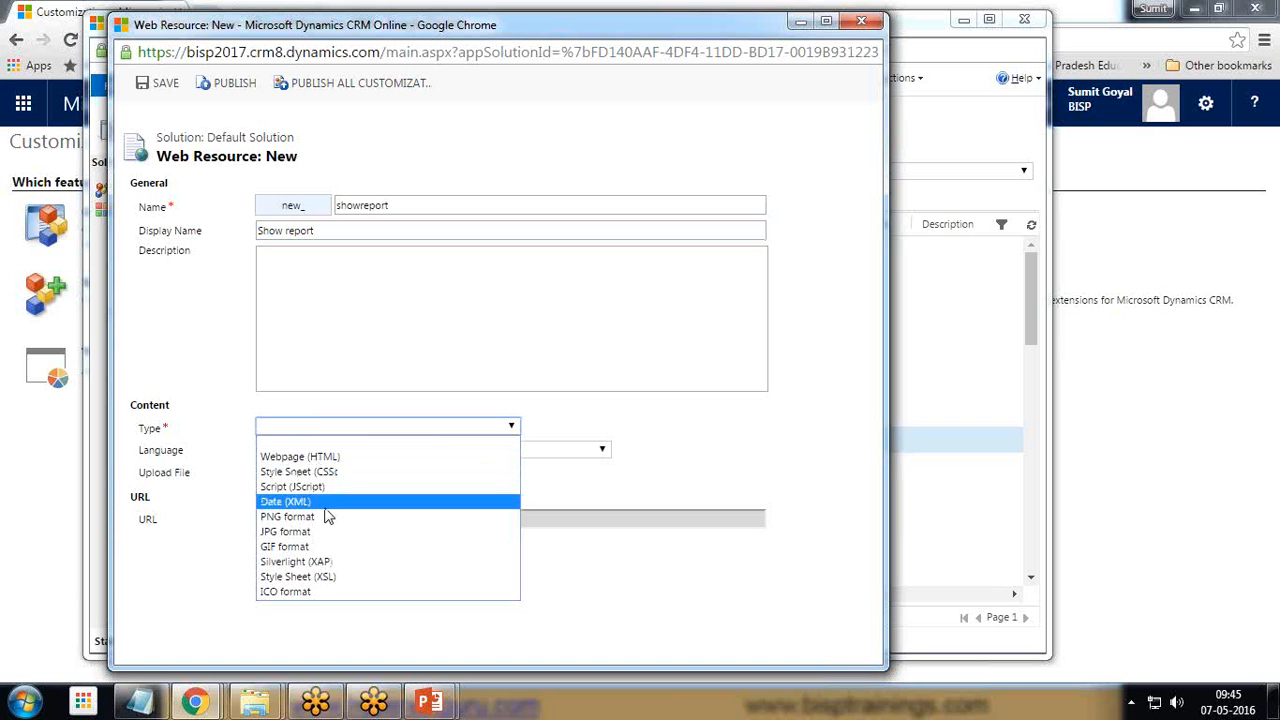
{"action": "left_click", "coordinate": [292, 486]}
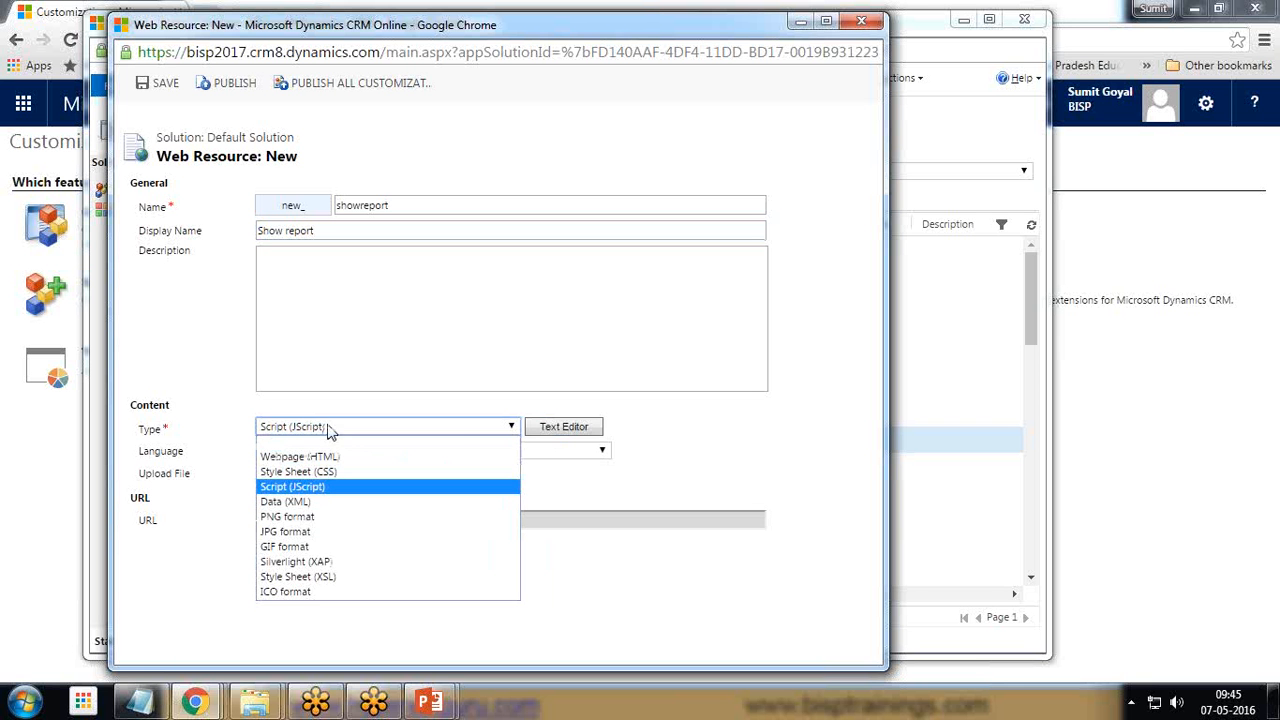
{"action": "left_click", "coordinate": [292, 486]}
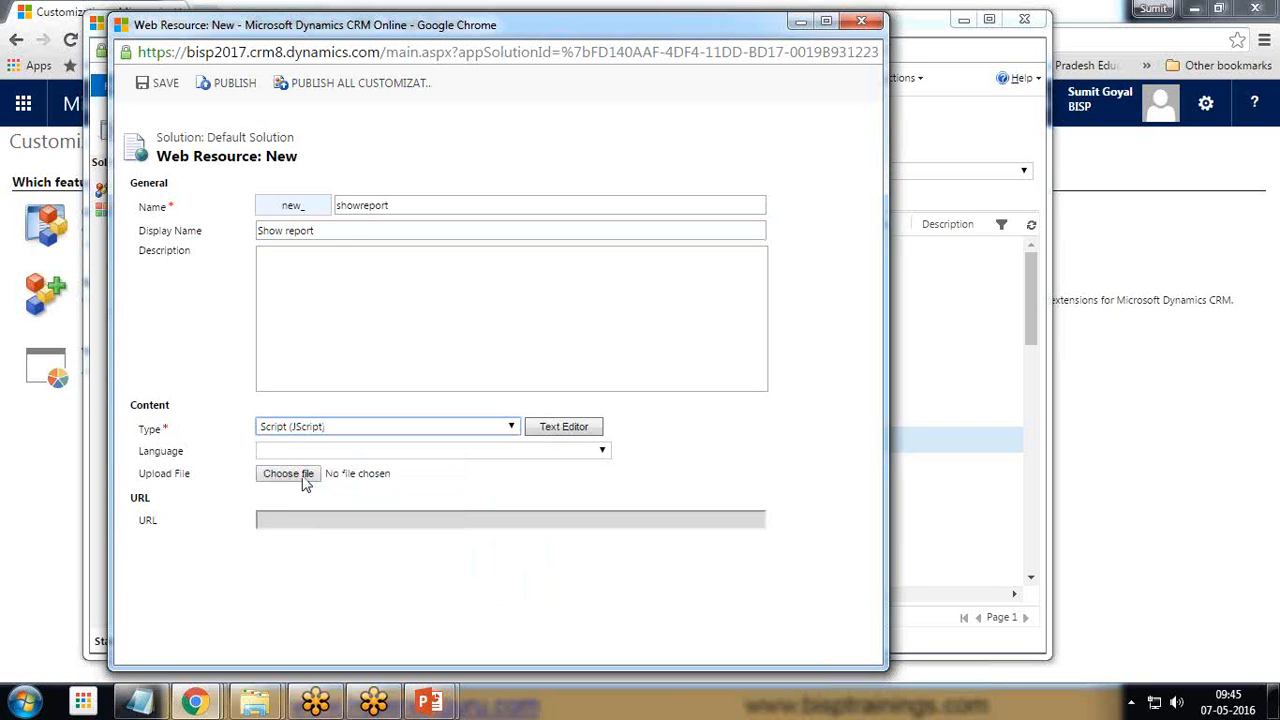
{"action": "left_click", "coordinate": [288, 473]}
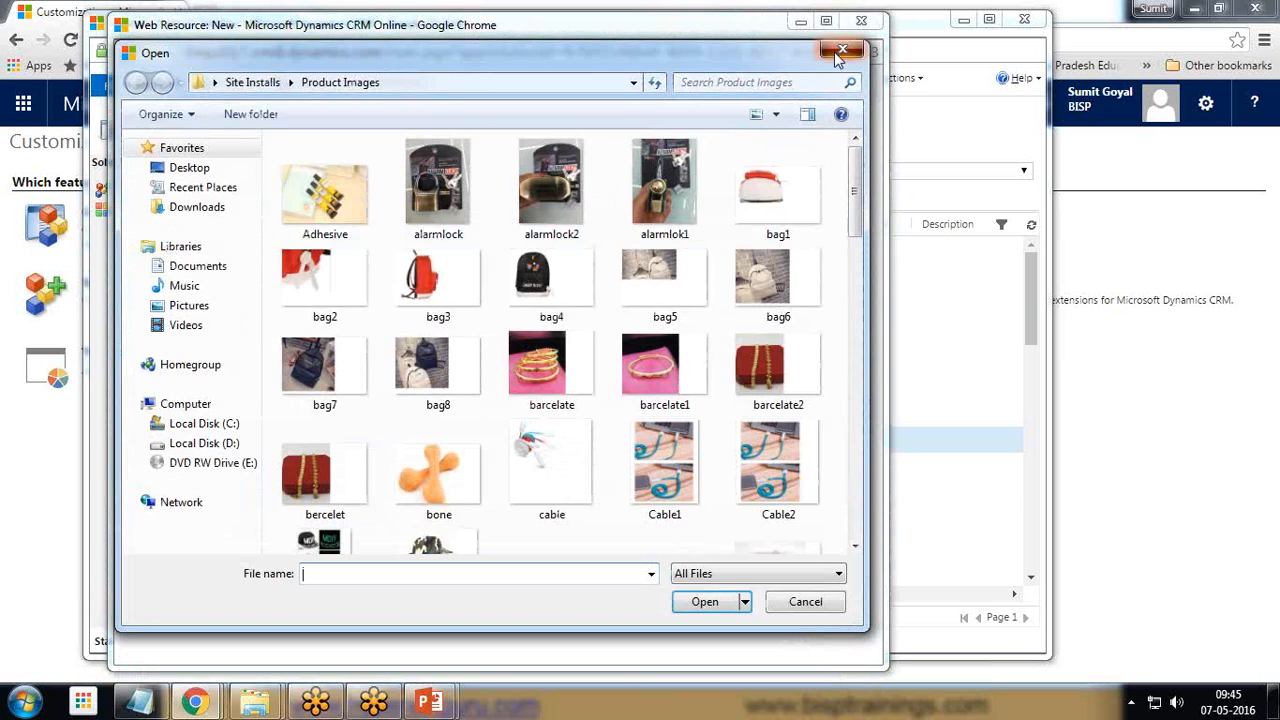
{"action": "left_click", "coordinate": [843, 50]}
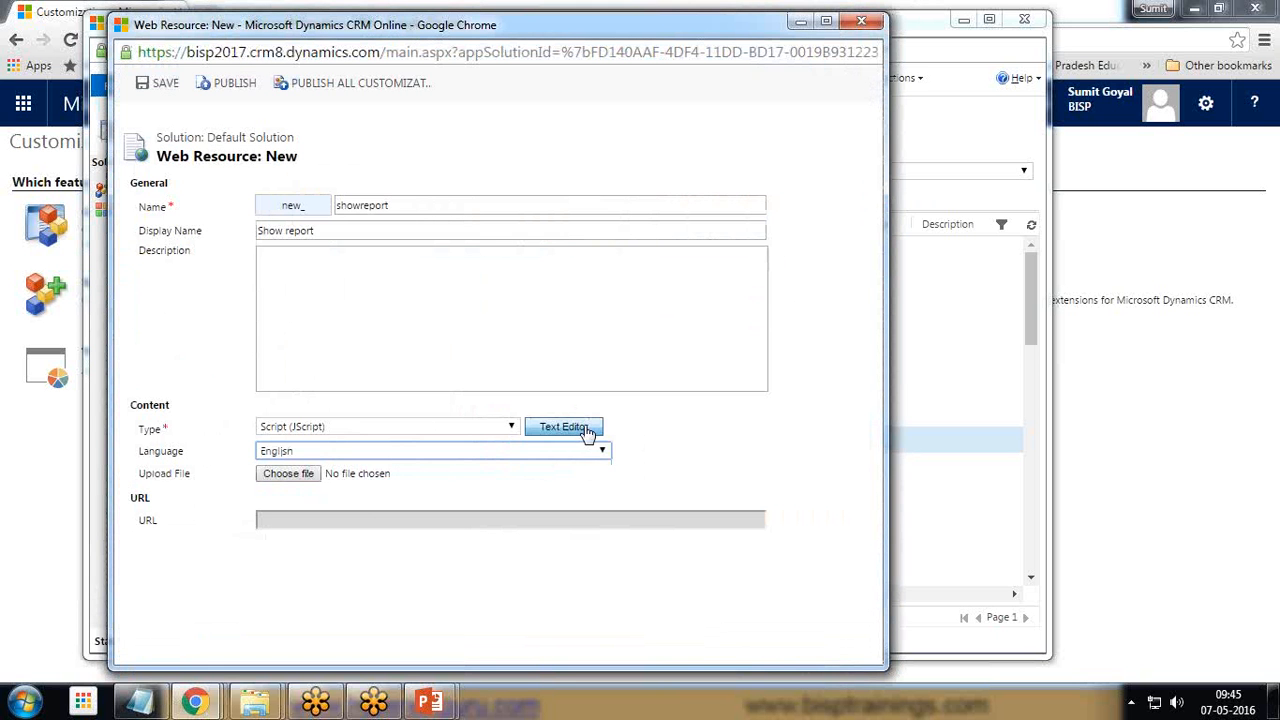
Step: Begin the script source in the Text Editor with the word function
{"action": "left_click", "coordinate": [564, 427]}
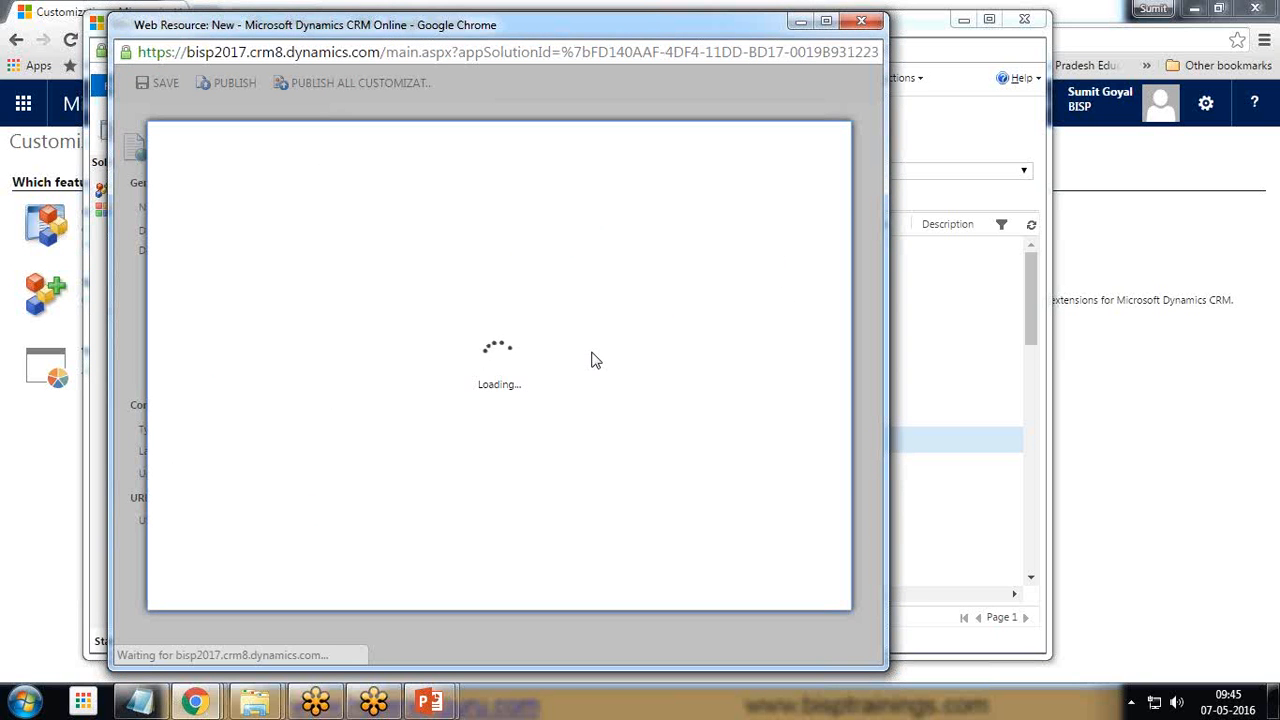
{"action": "mouse_move", "coordinate": [1047, 492]}
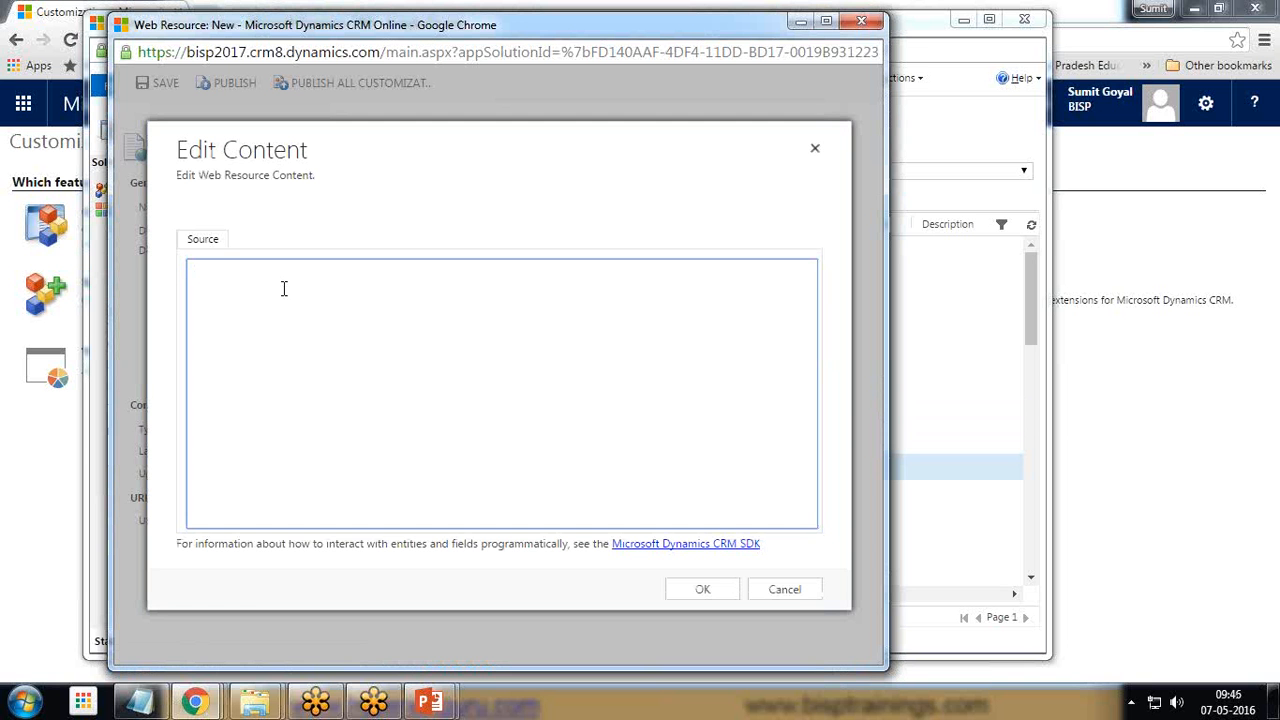
{"action": "type", "text": "functuio"}
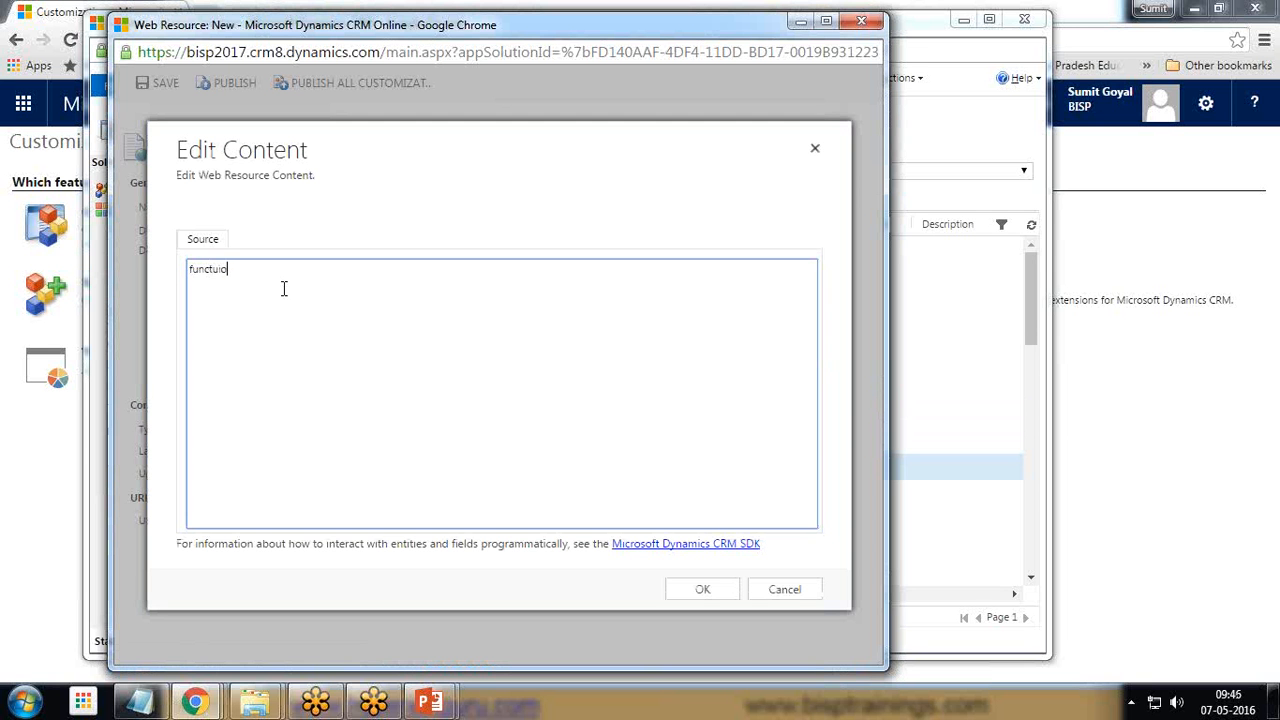
{"action": "type", "text": "function"}
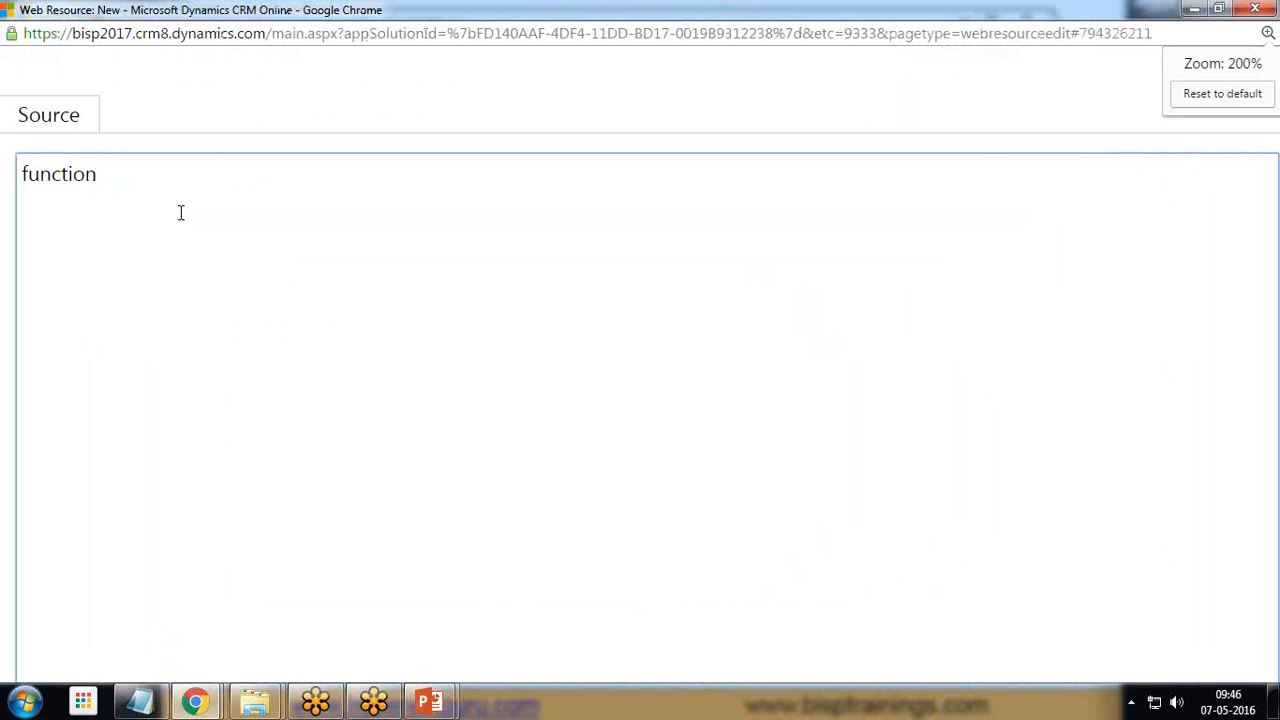
Step: Name the function displayReport(), replacing the first-typed showReport
{"action": "left_click", "coordinate": [1222, 93]}
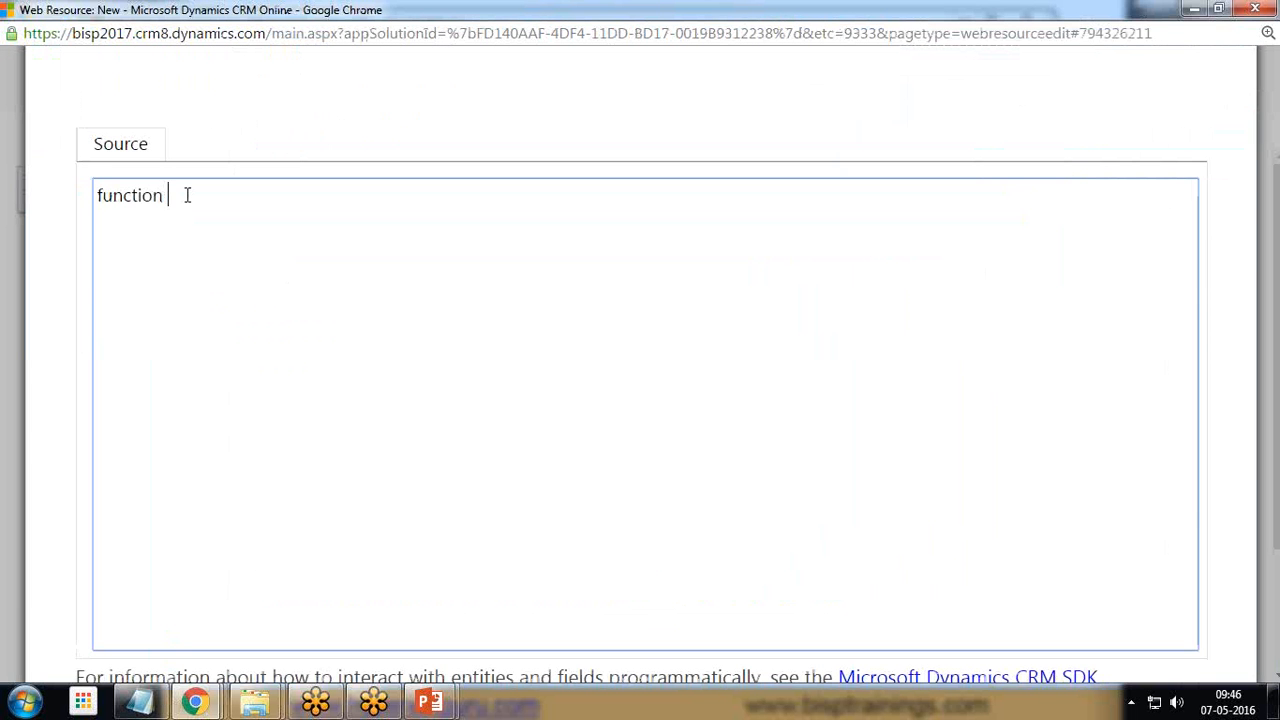
{"action": "type", "text": "showReport"}
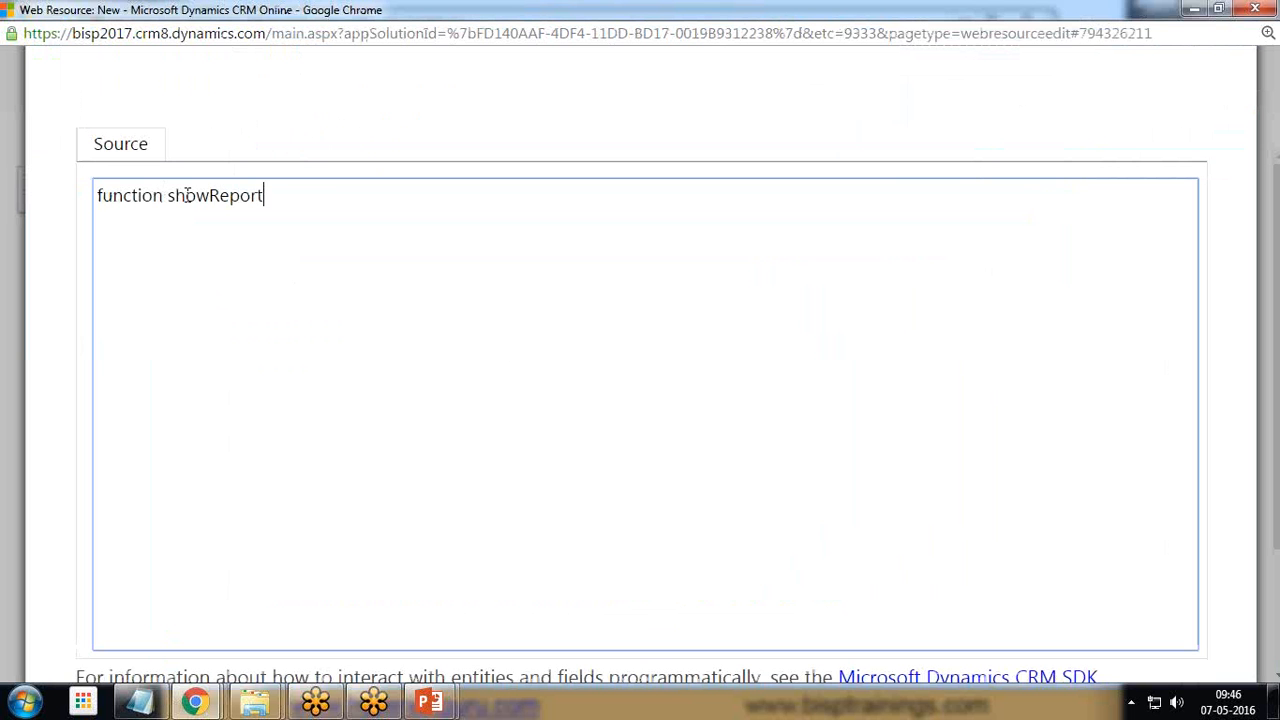
{"action": "key", "text": "Backspace"}
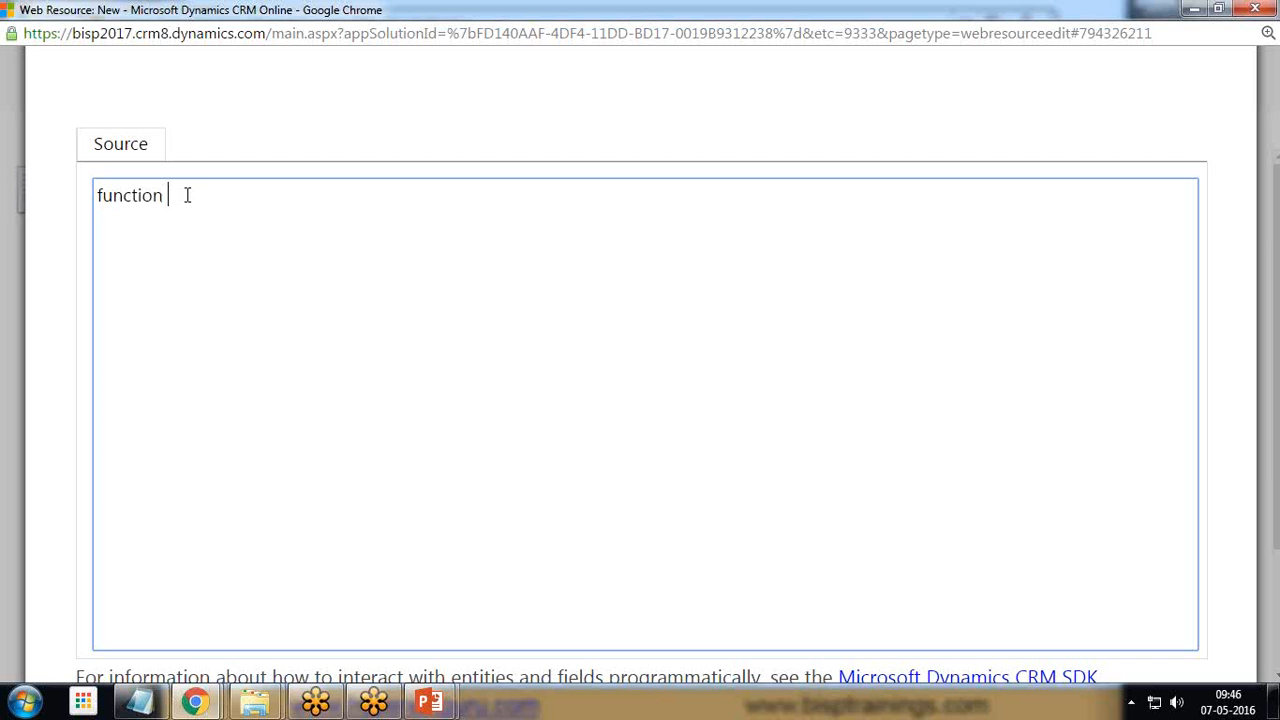
{"action": "type", "text": "displayRepo"}
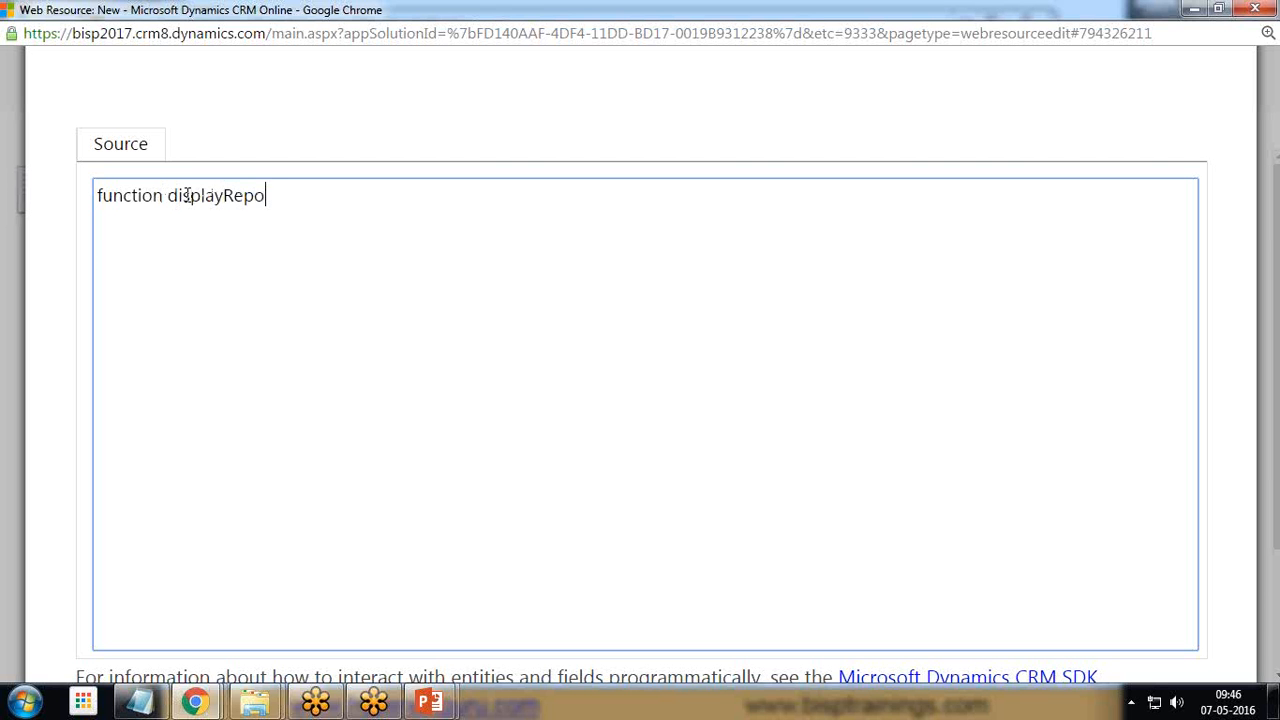
{"action": "type", "text": "rt()"}
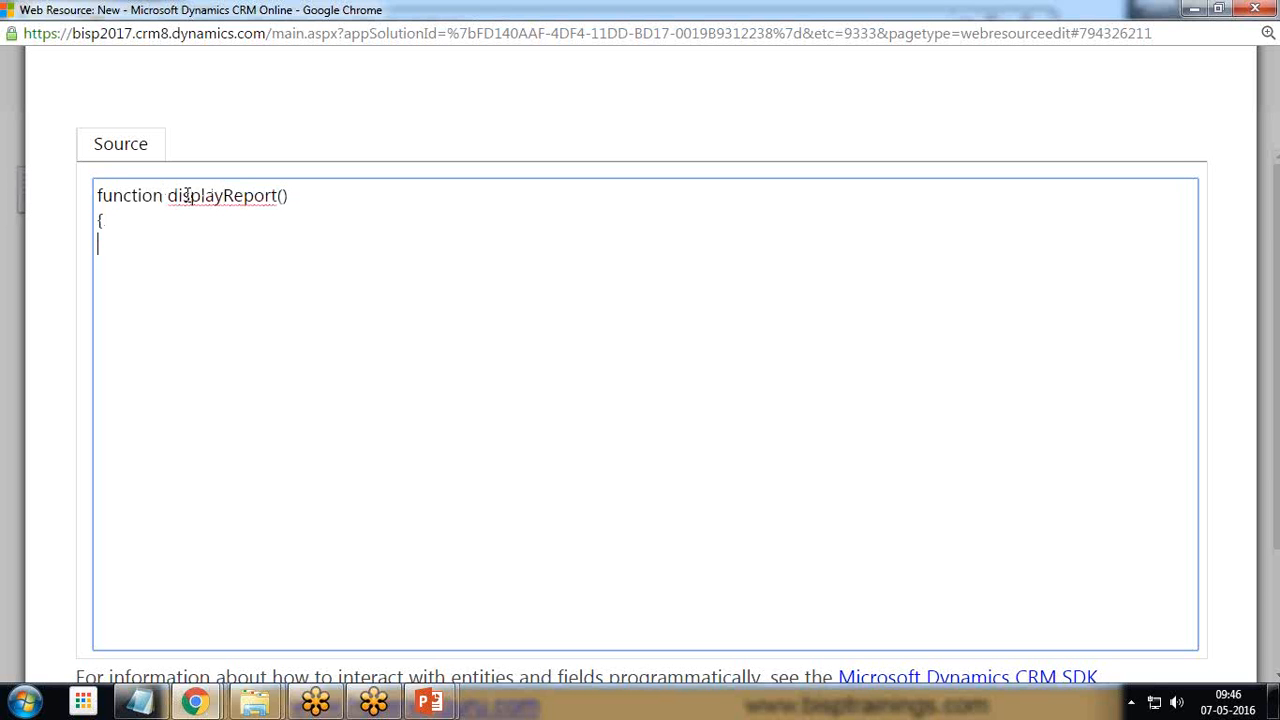
Step: Declare iframeObject = Xrm.Page.getControl("IFRAME_OverviewReport");
{"action": "type", "text": "var"}
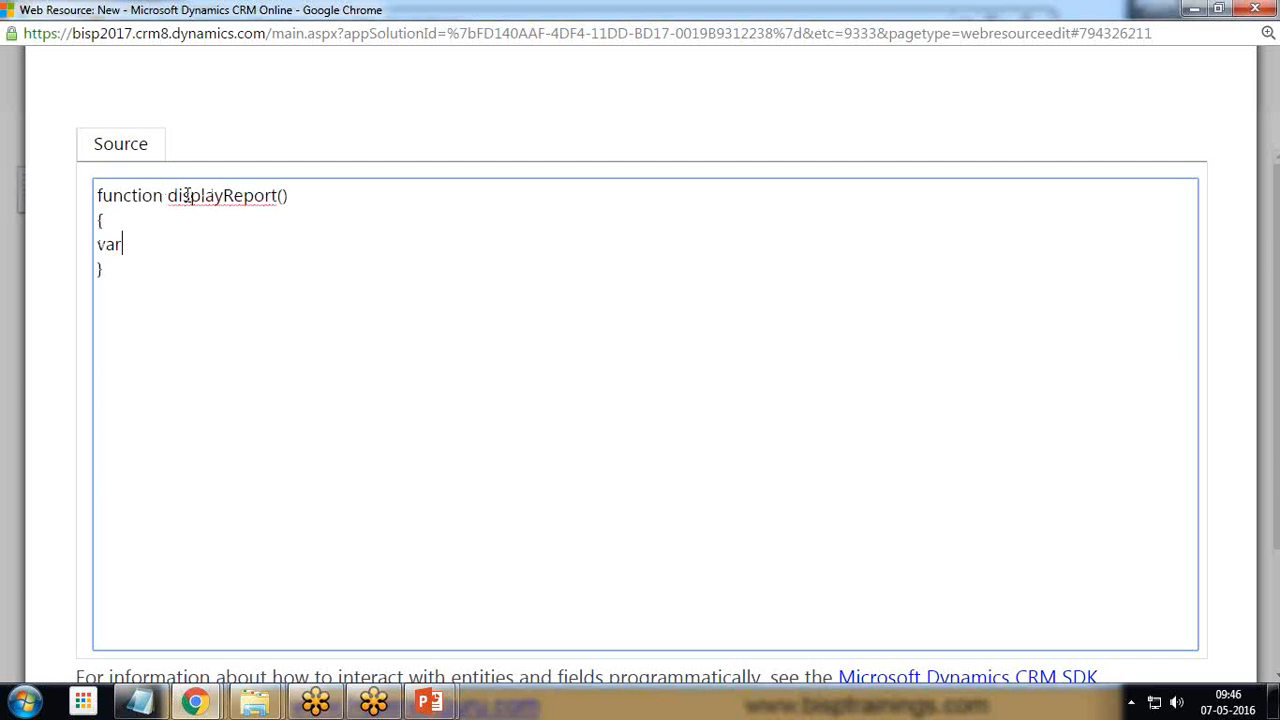
{"action": "type", "text": "iframe"}
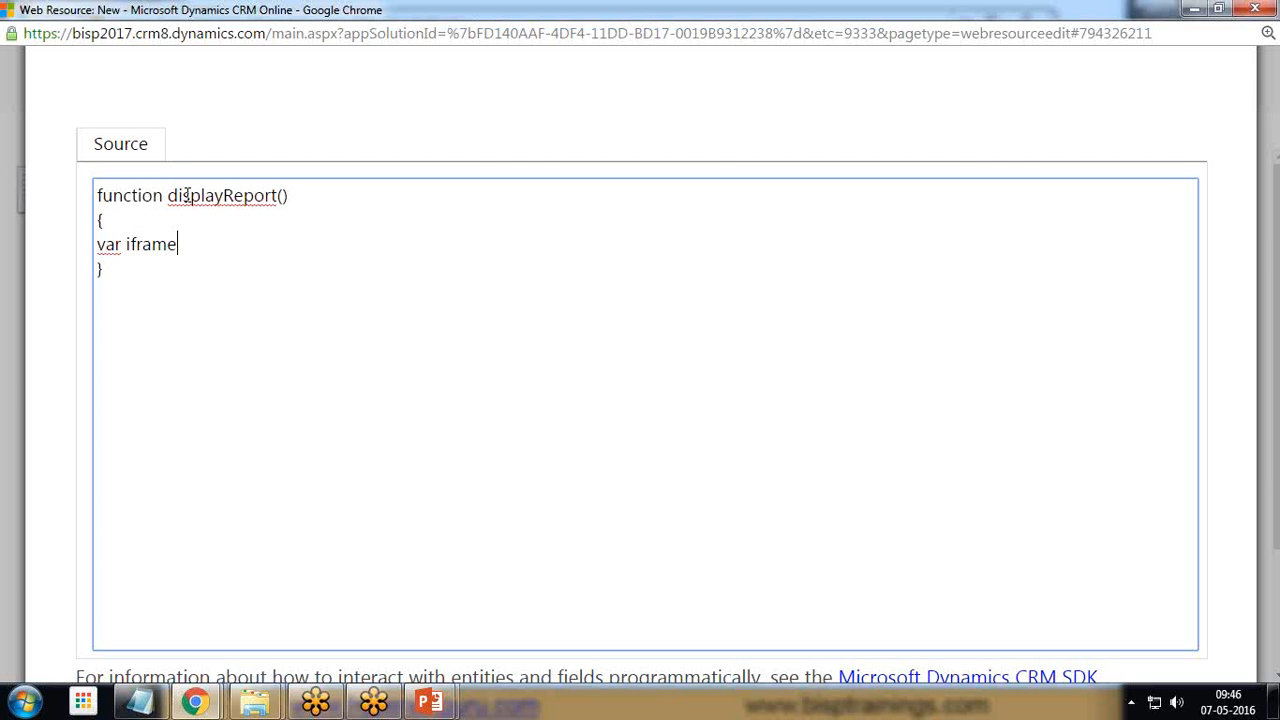
{"action": "type", "text": "Object"}
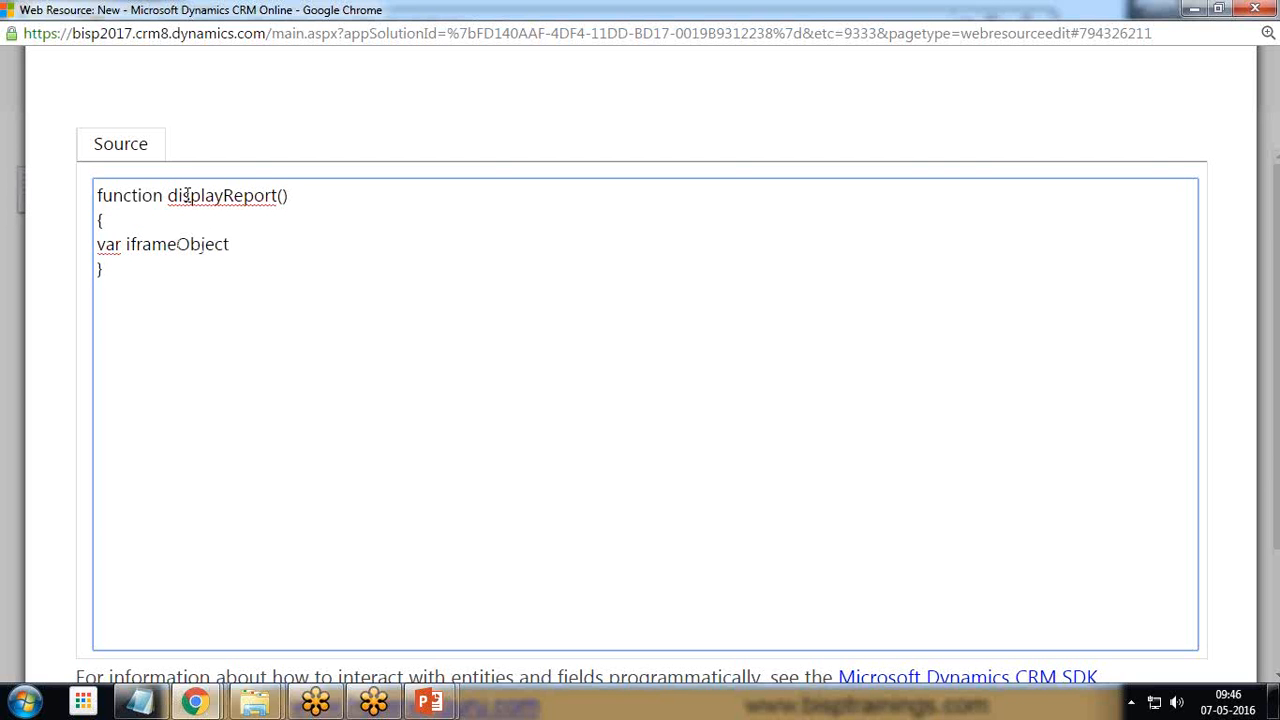
{"action": "type", "text": "=Xrm,"}
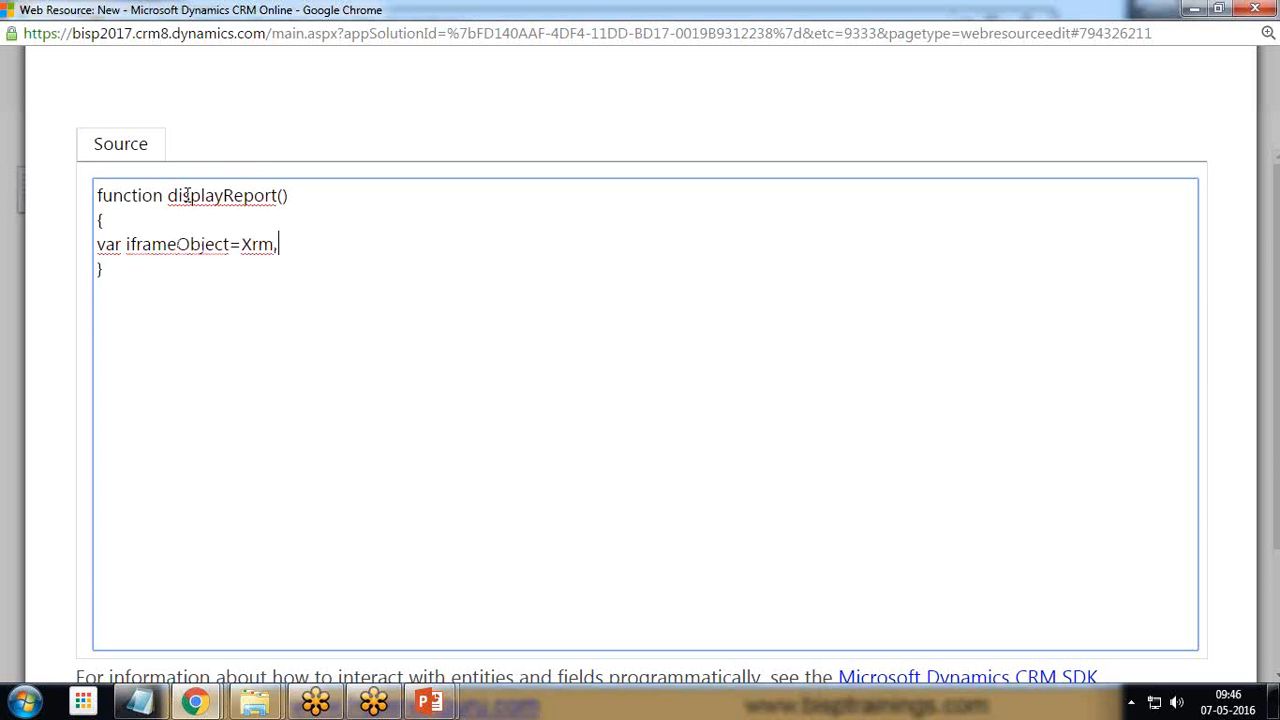
{"action": "type", "text": "Page.get"}
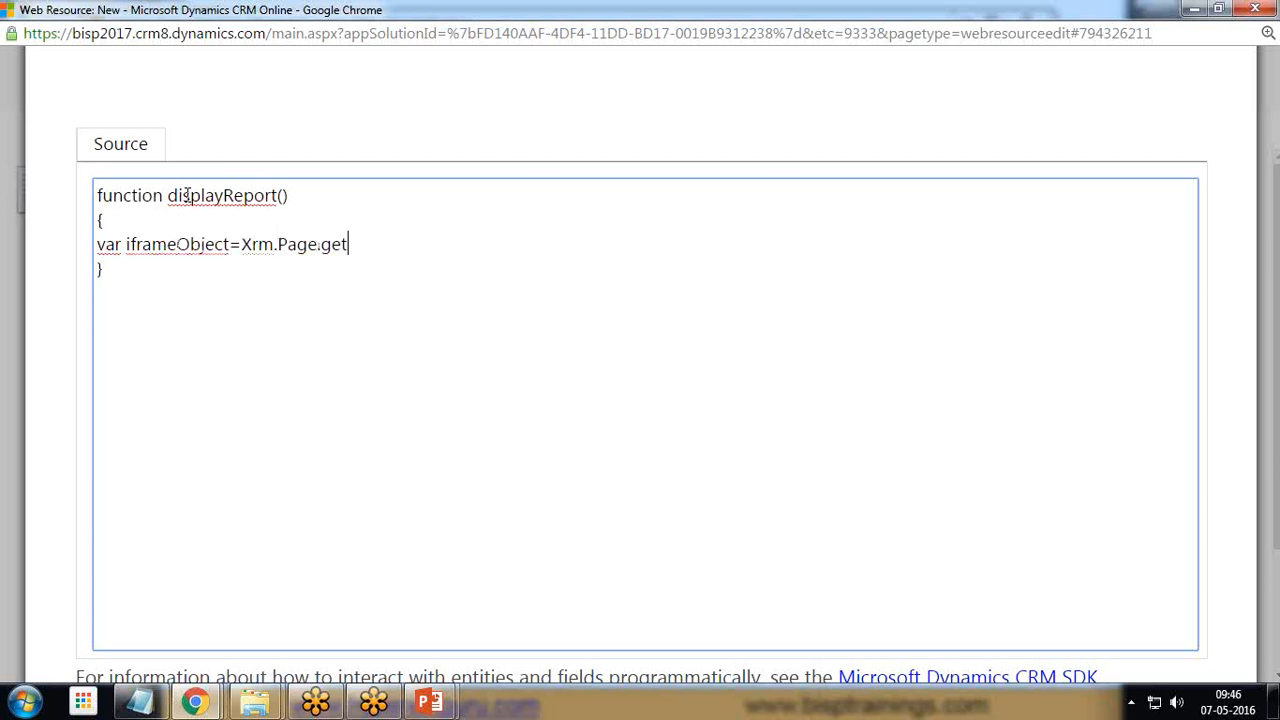
{"action": "type", "text": "Control"}
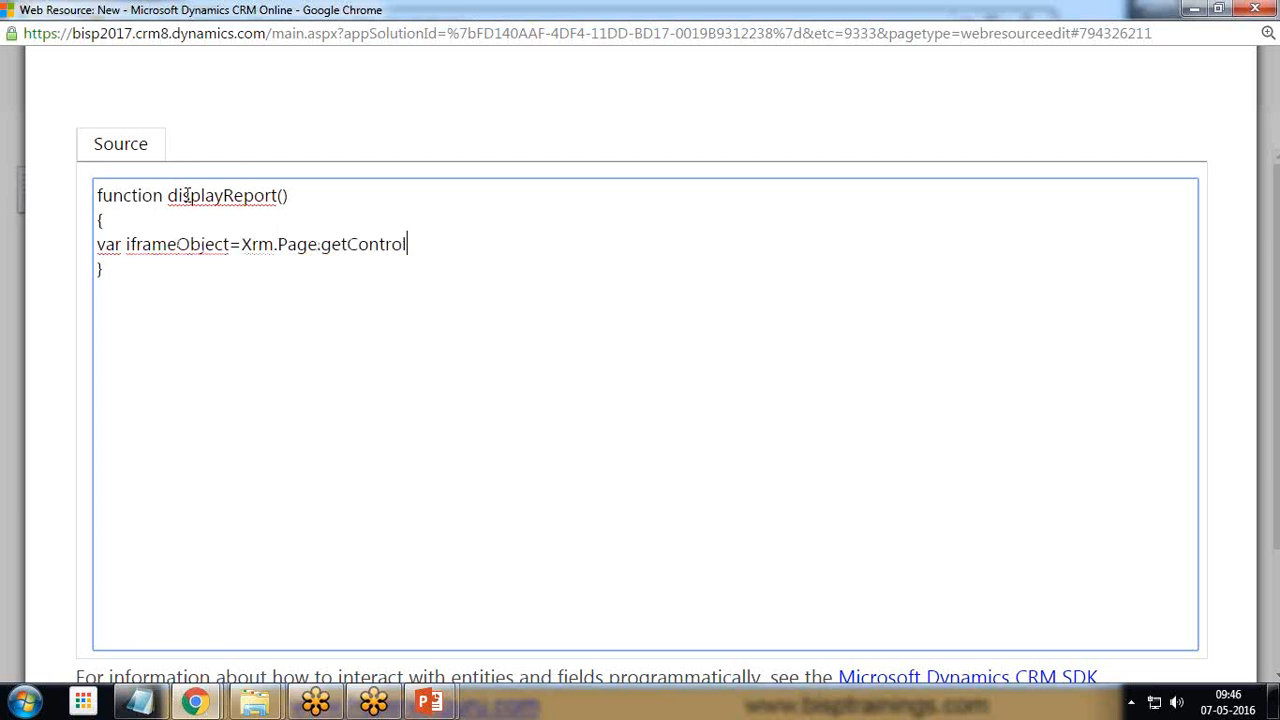
{"action": "type", "text": "(\"\");"}
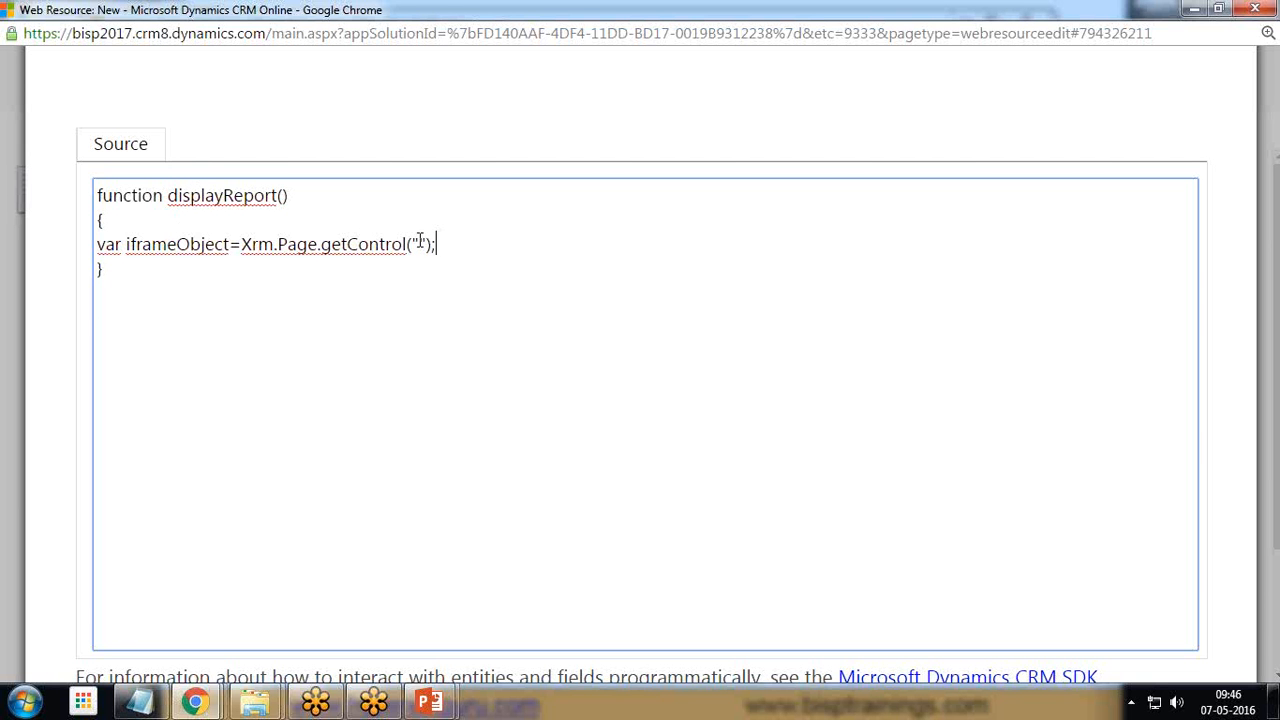
{"action": "type", "text": "IFRAME"}
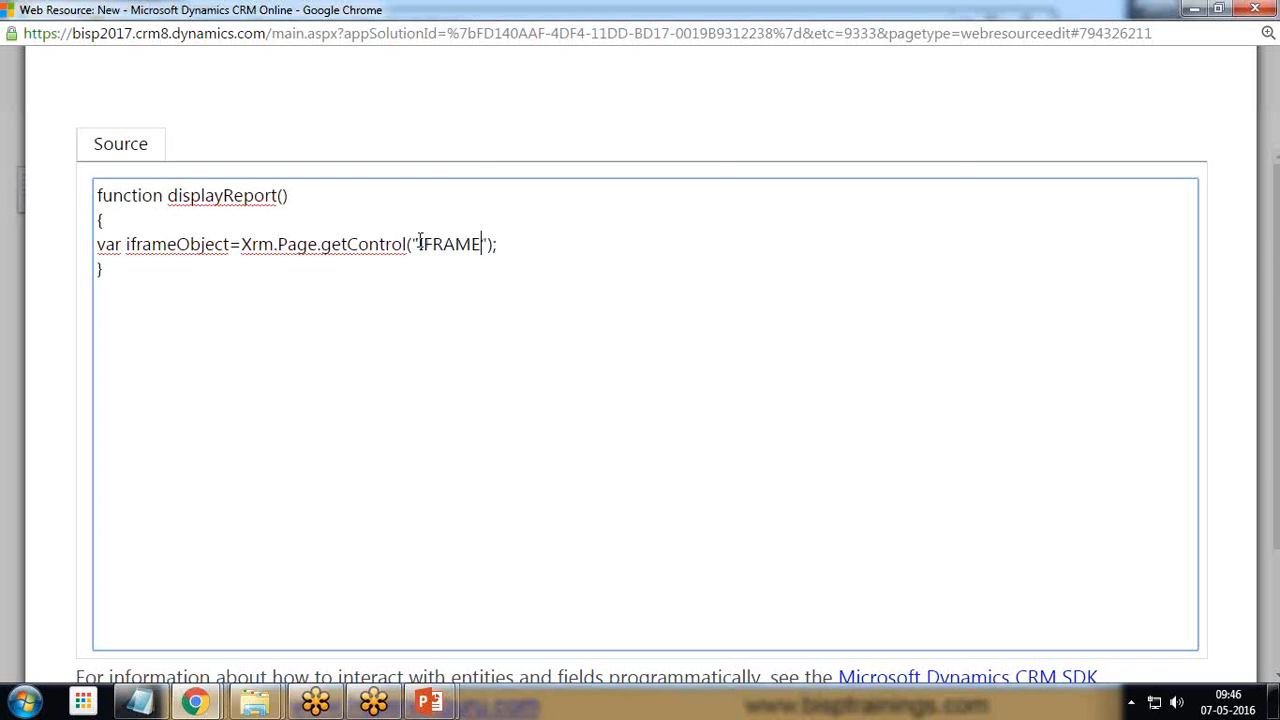
{"action": "type", "text": "_Over"}
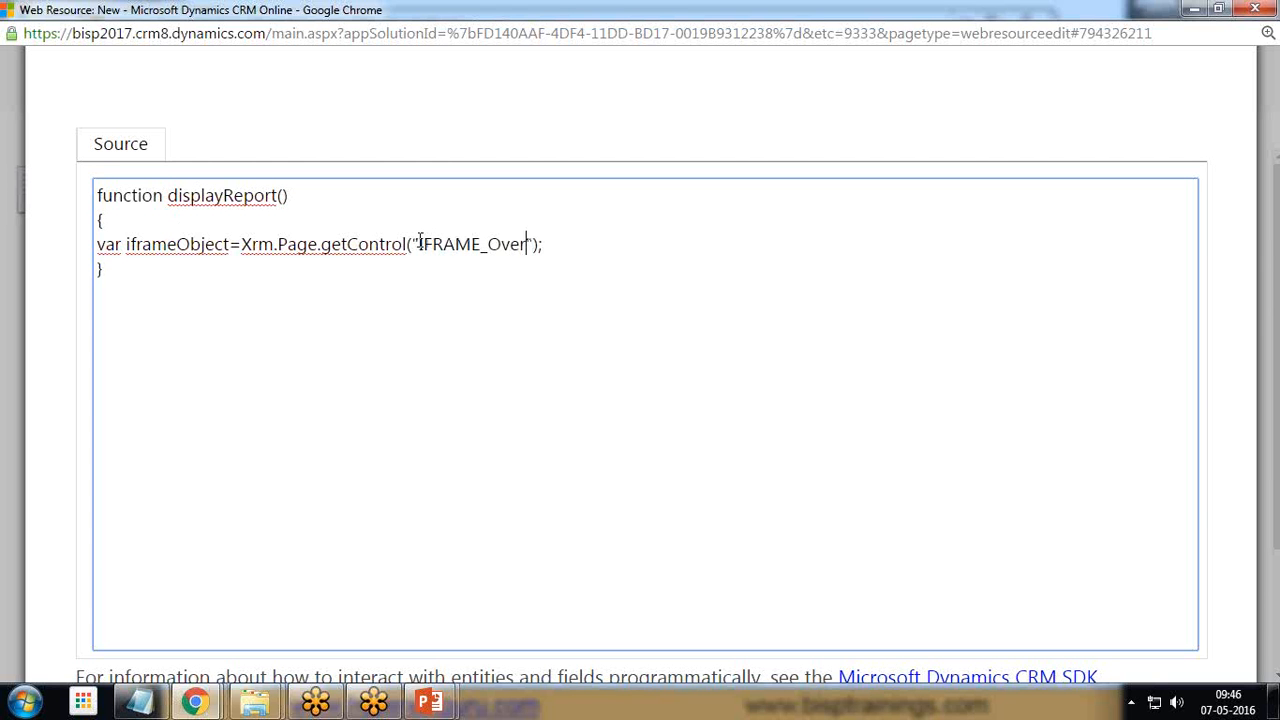
{"action": "type", "text": "vire"}
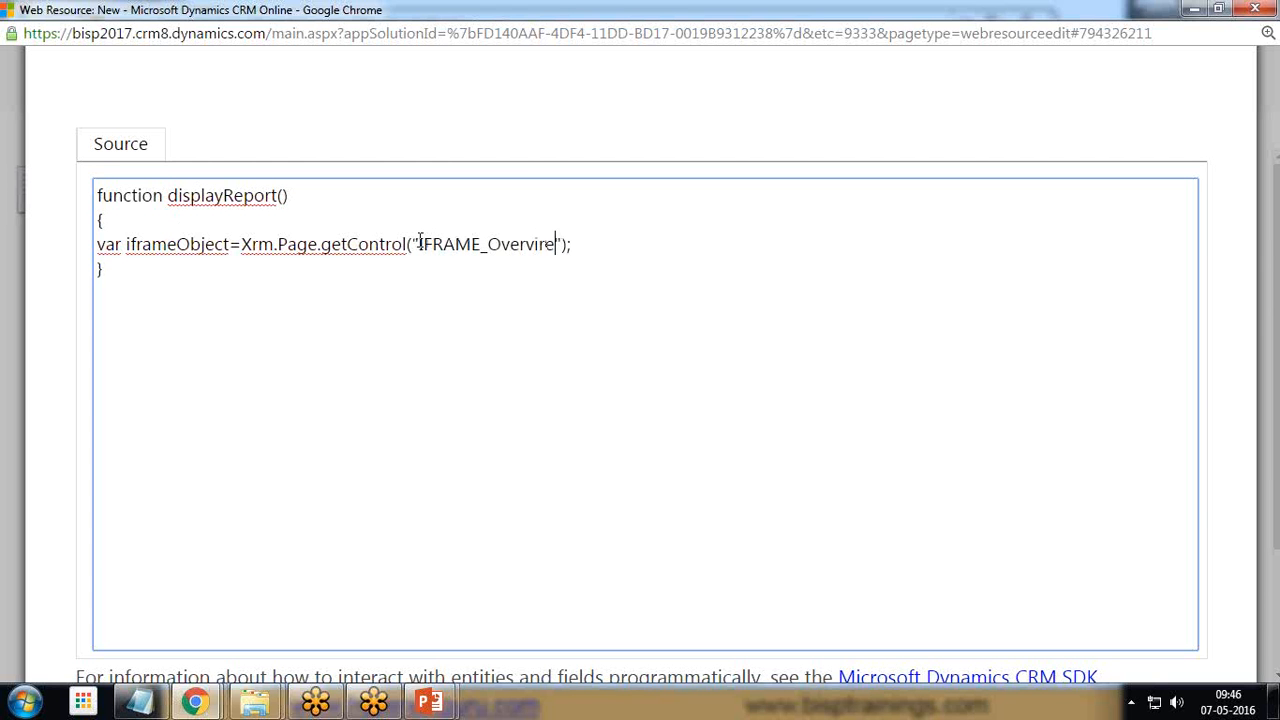
{"action": "key", "text": "Backspace"}
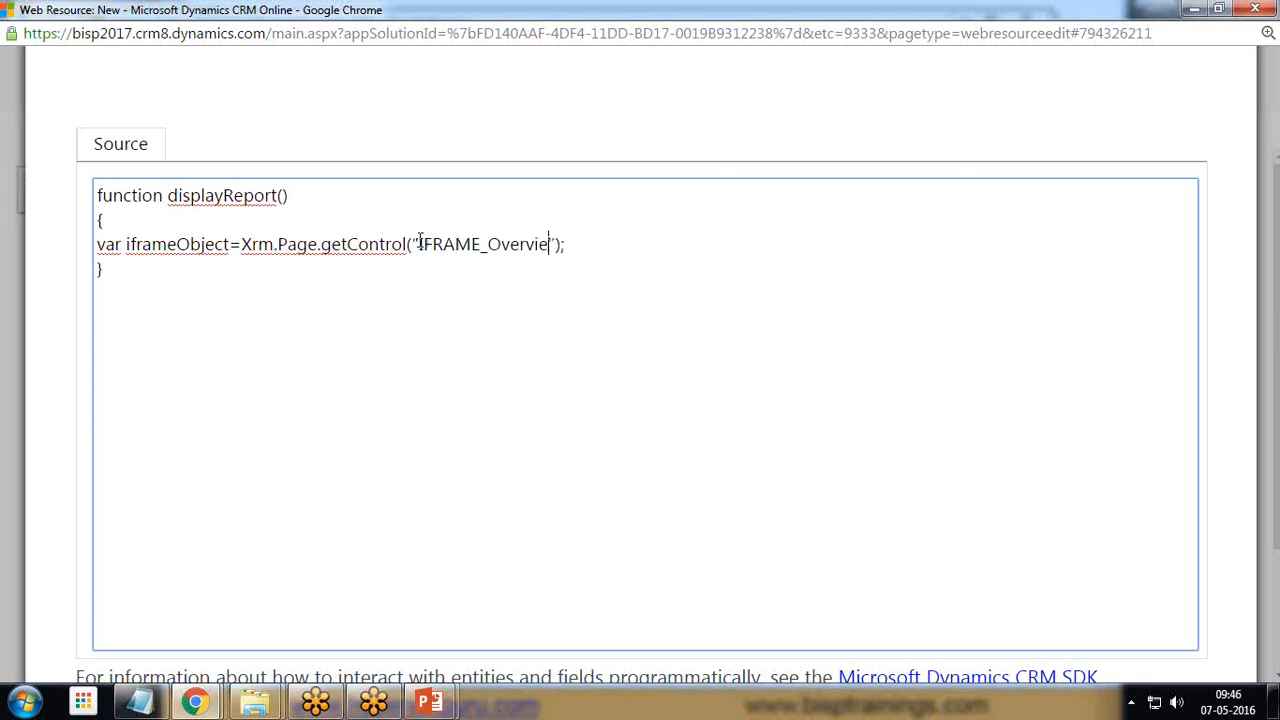
{"action": "type", "text": "Report"}
{"action": "left_click", "coordinate": [645, 269]}
{"action": "type", "text": ";"}
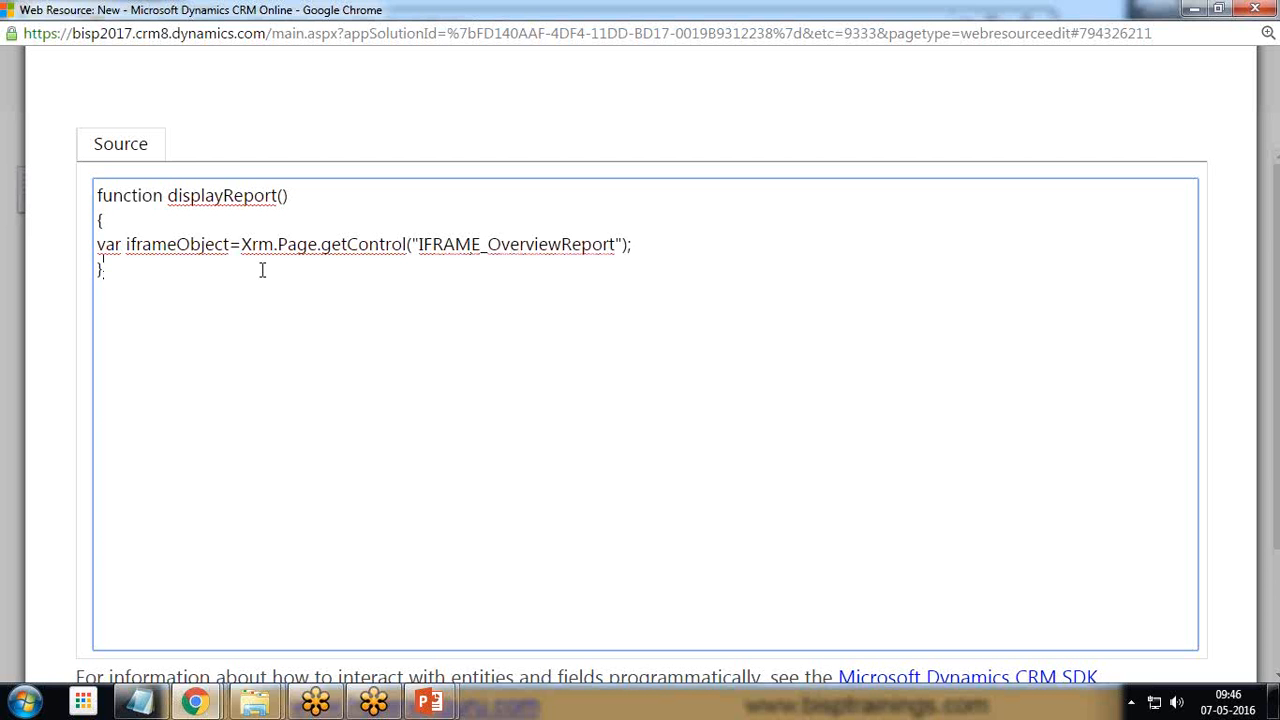
Step: Add an if (iframeObject != null) block that starts var strURL=""
{"action": "key", "text": "Return"}
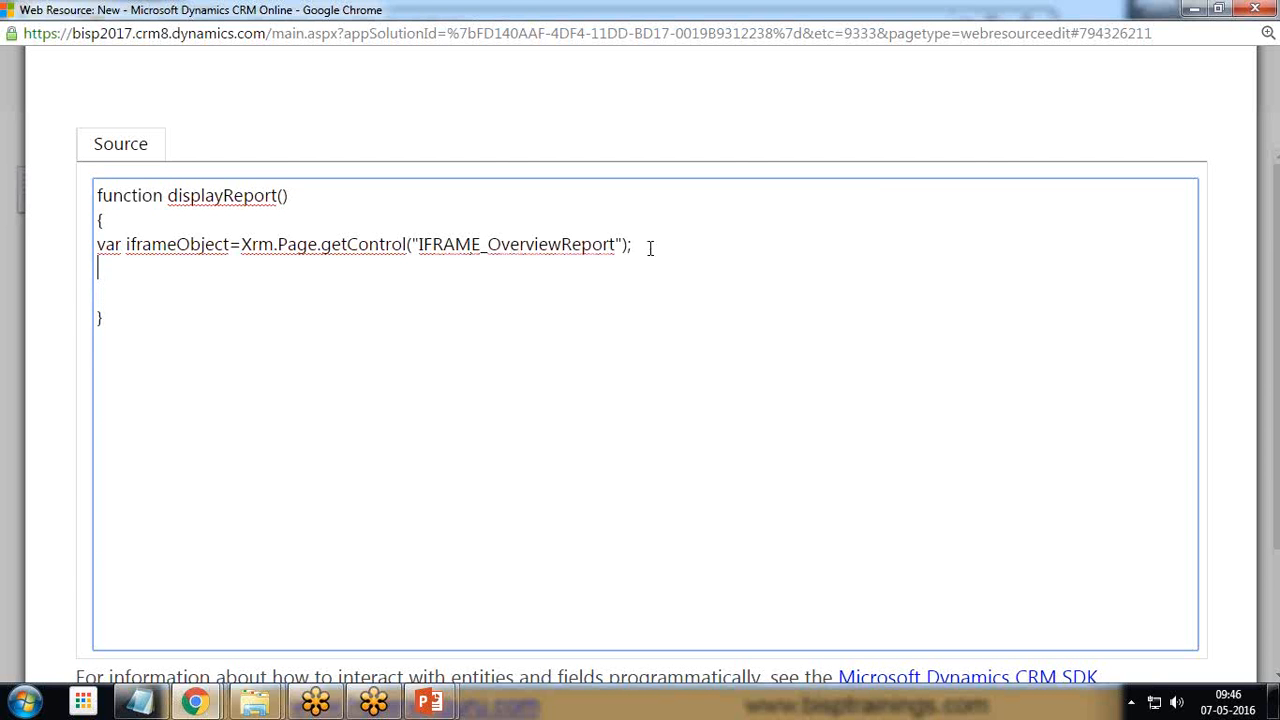
{"action": "type", "text": "if("}
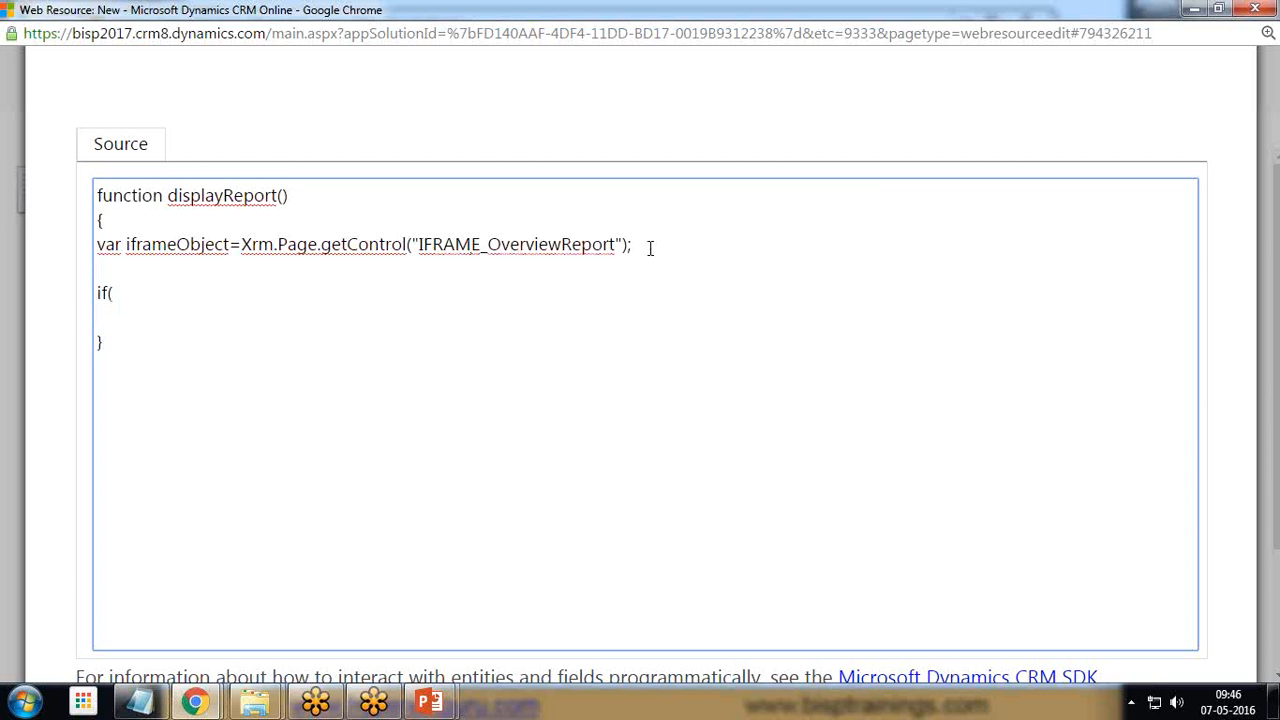
{"action": "type", "text": "iframeObjec"}
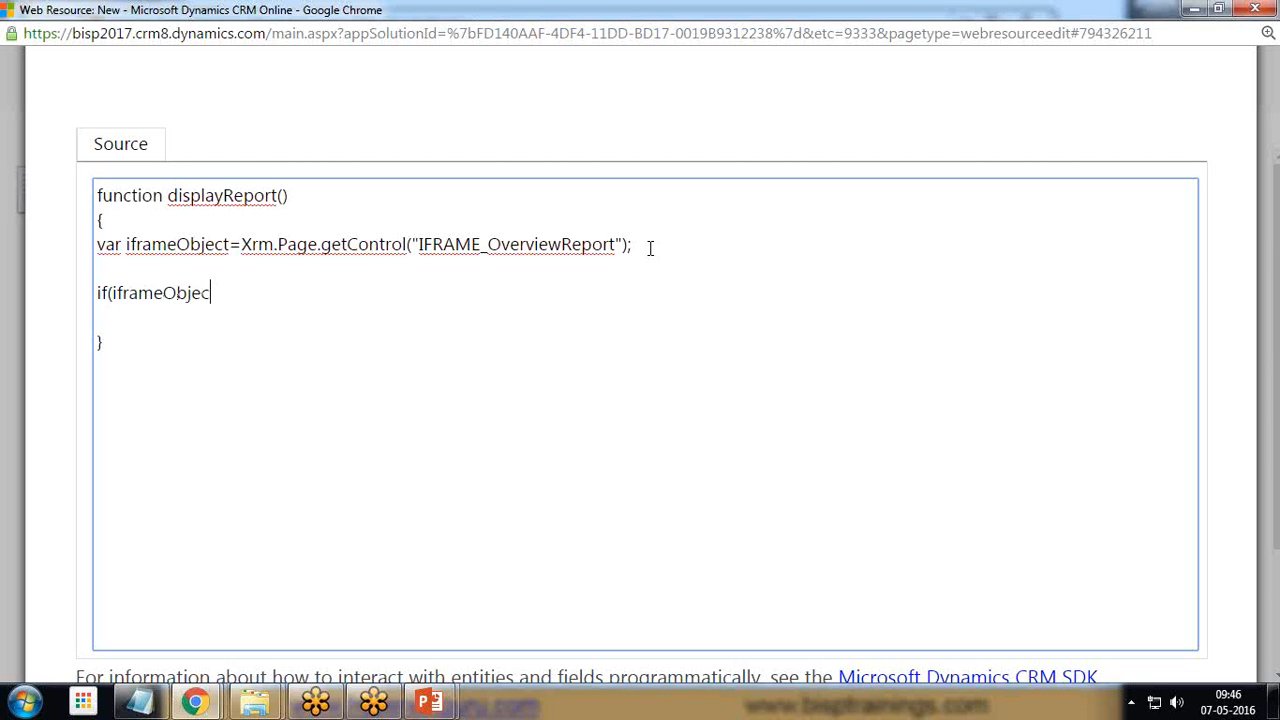
{"action": "type", "text": "t!=null"}
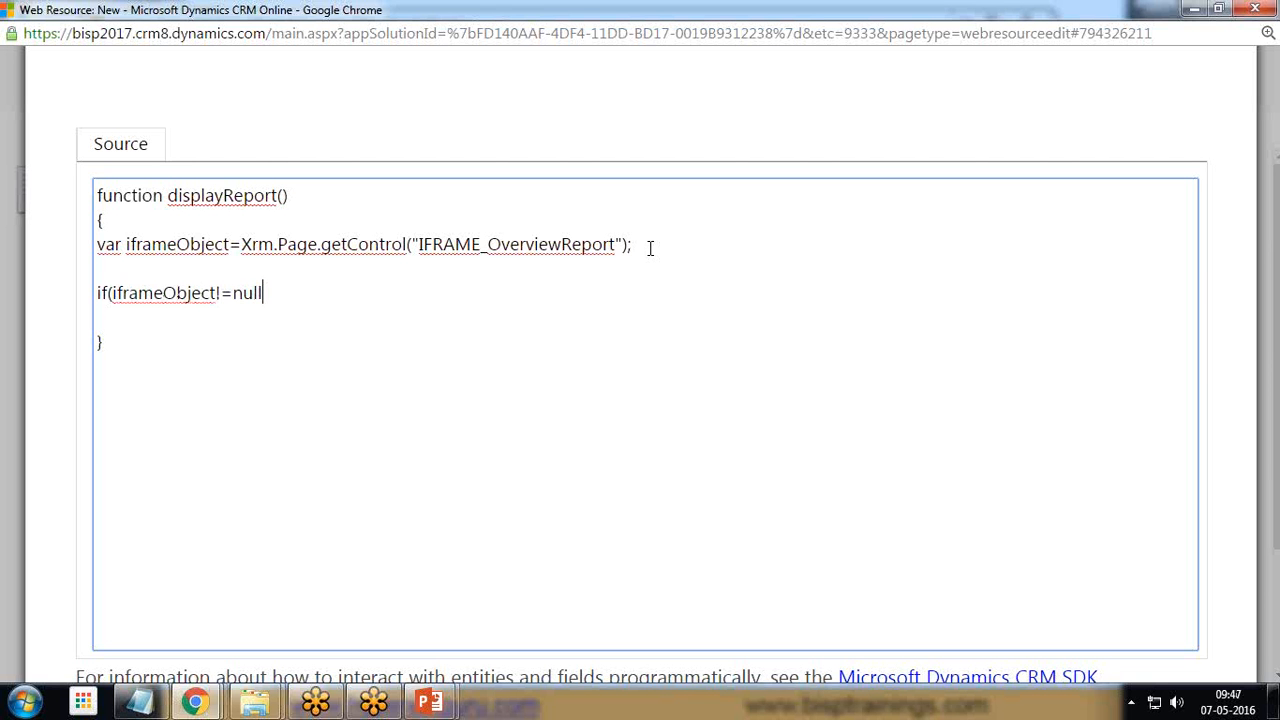
{"action": "type", "text": ")"}
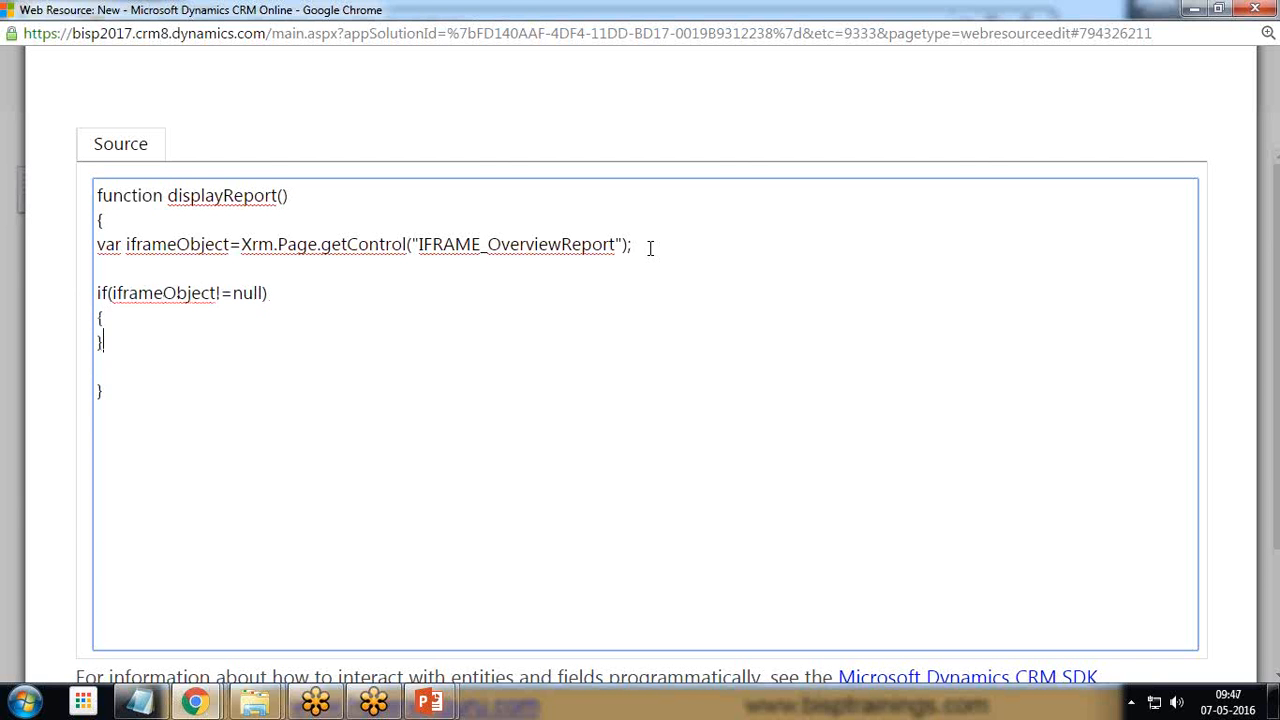
{"action": "key", "text": "Enter"}
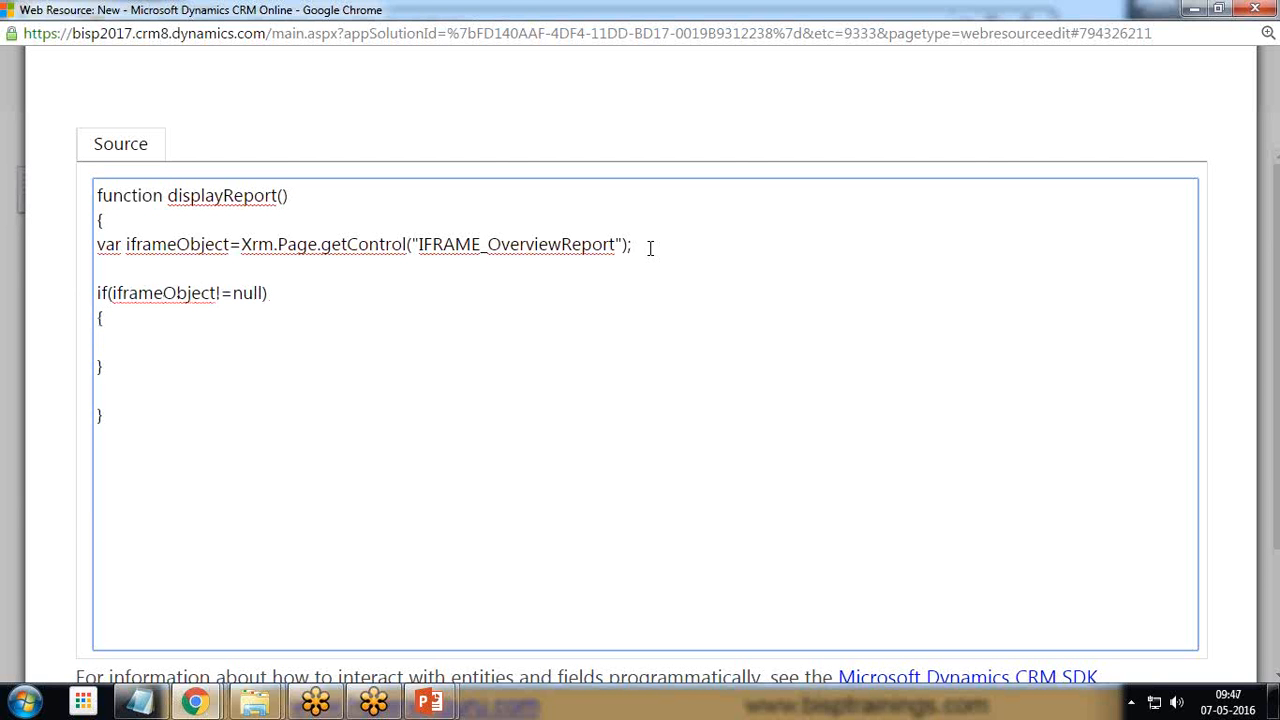
{"action": "type", "text": "var strU"}
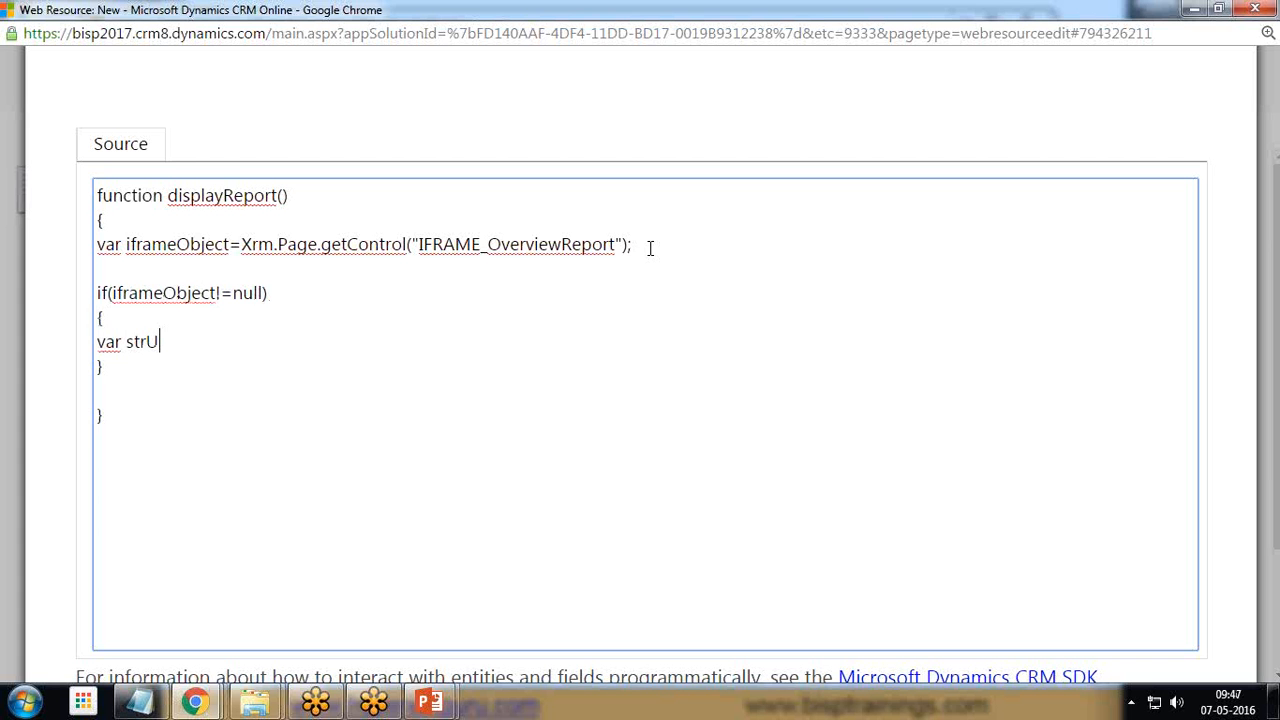
{"action": "type", "text": "RL="}
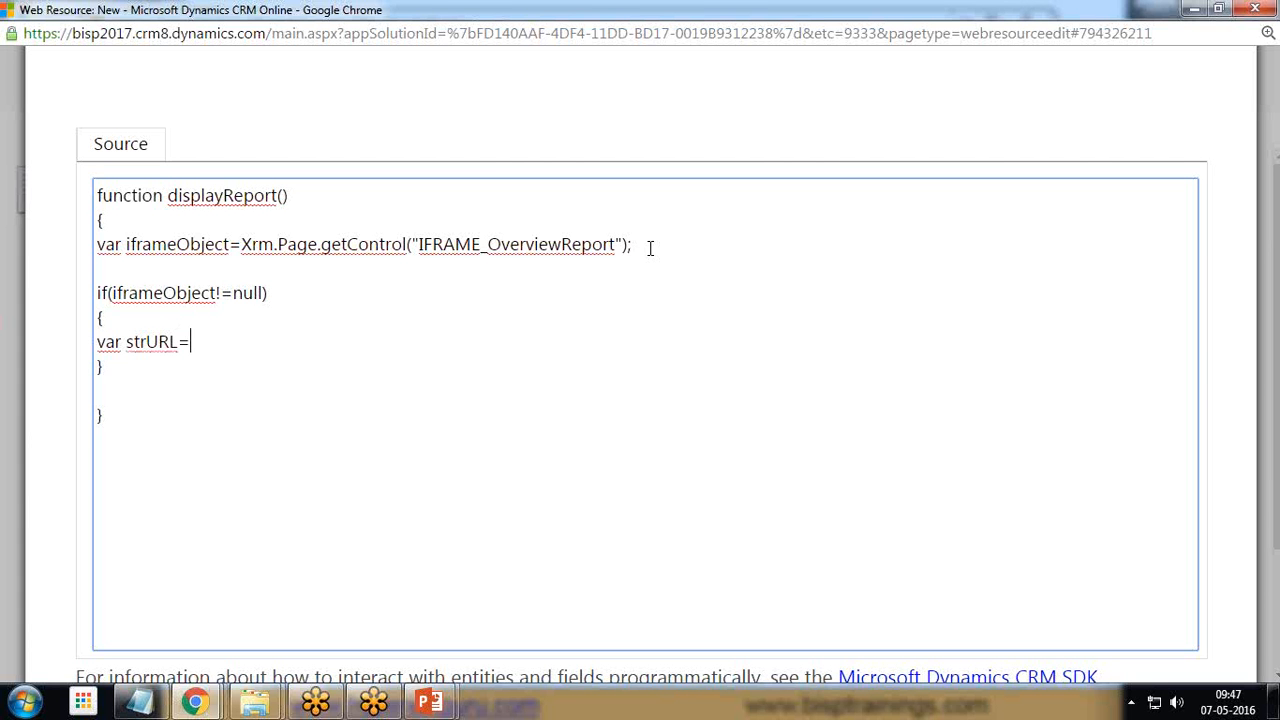
{"action": "type", "text": "\"\""}
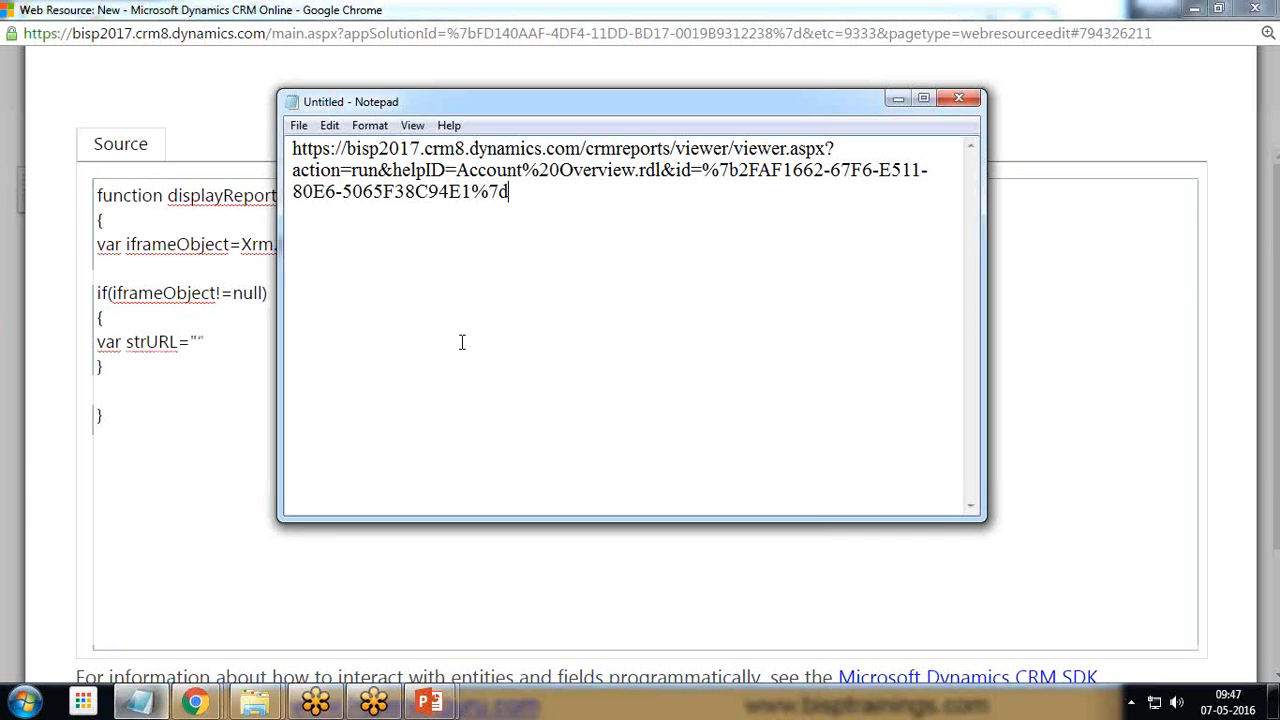
Step: Trim the report link in Notepad to a relative viewer URL and quote it as a string
{"action": "key", "text": "ctrl+a"}
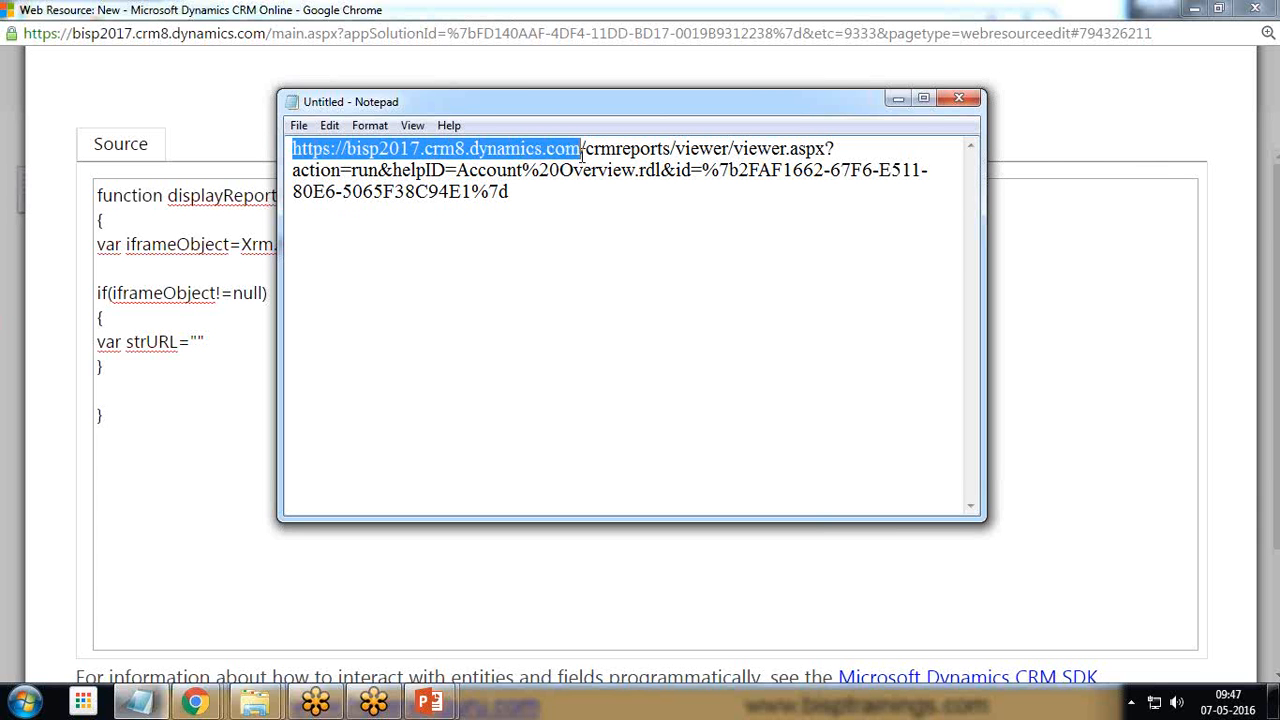
{"action": "key", "text": "Delete"}
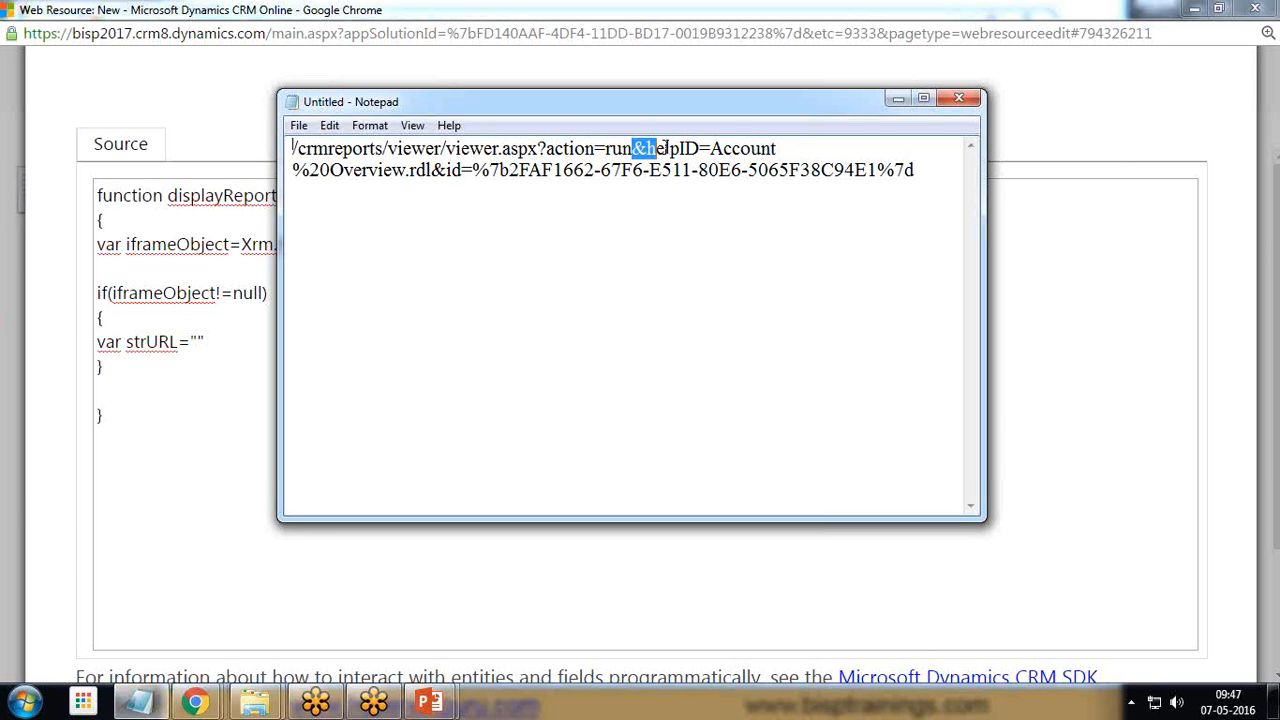
{"action": "left_click_drag", "start_coordinate": [632, 148], "coordinate": [448, 170]}
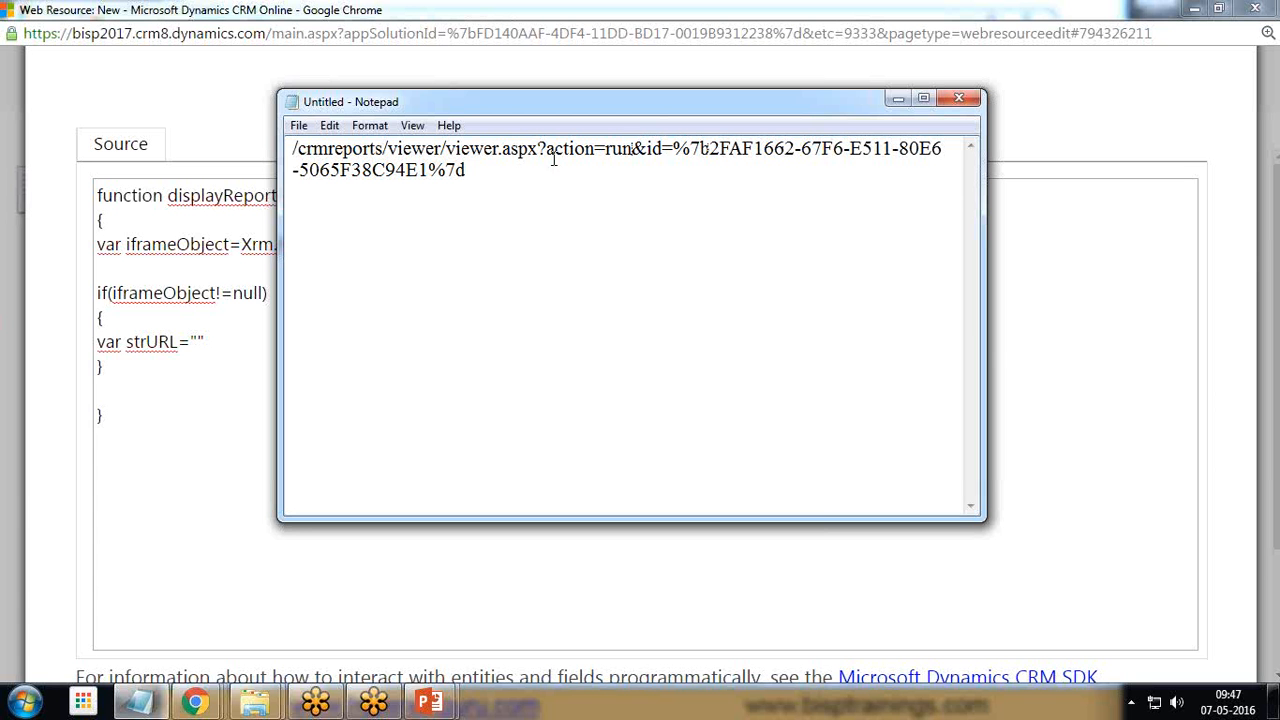
{"action": "mouse_move", "coordinate": [478, 175]}
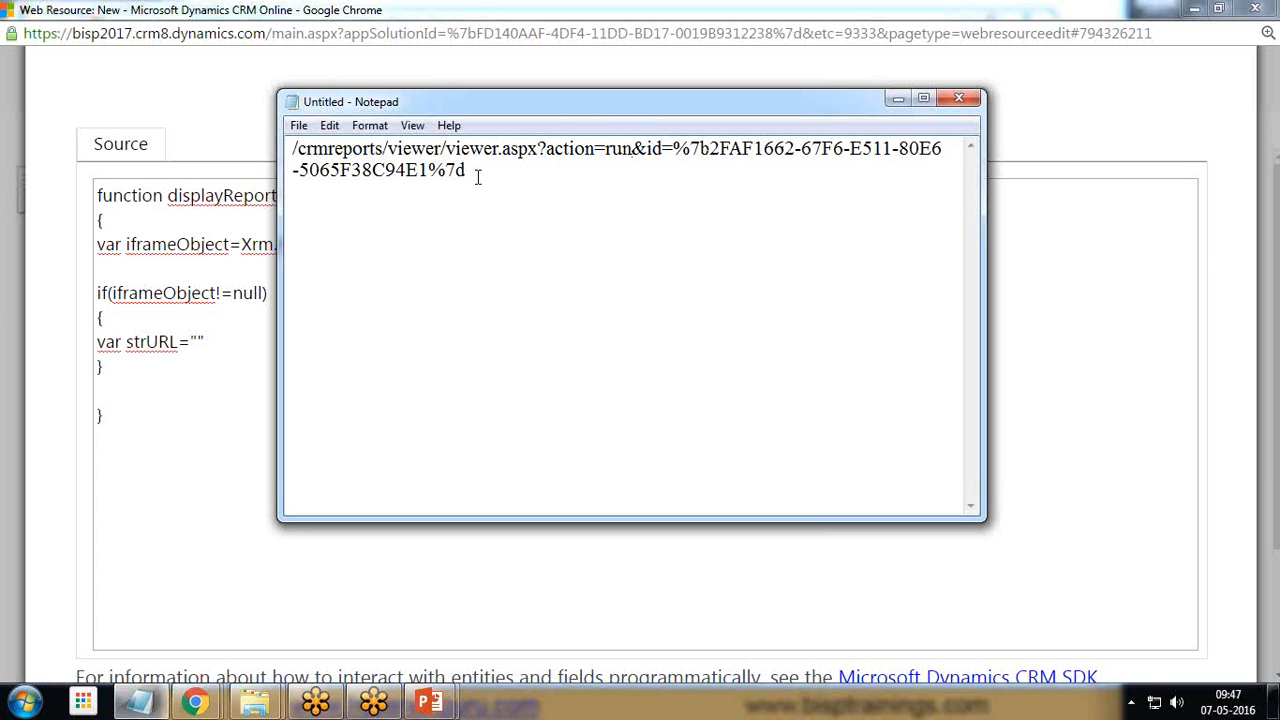
{"action": "type", "text": "\""}
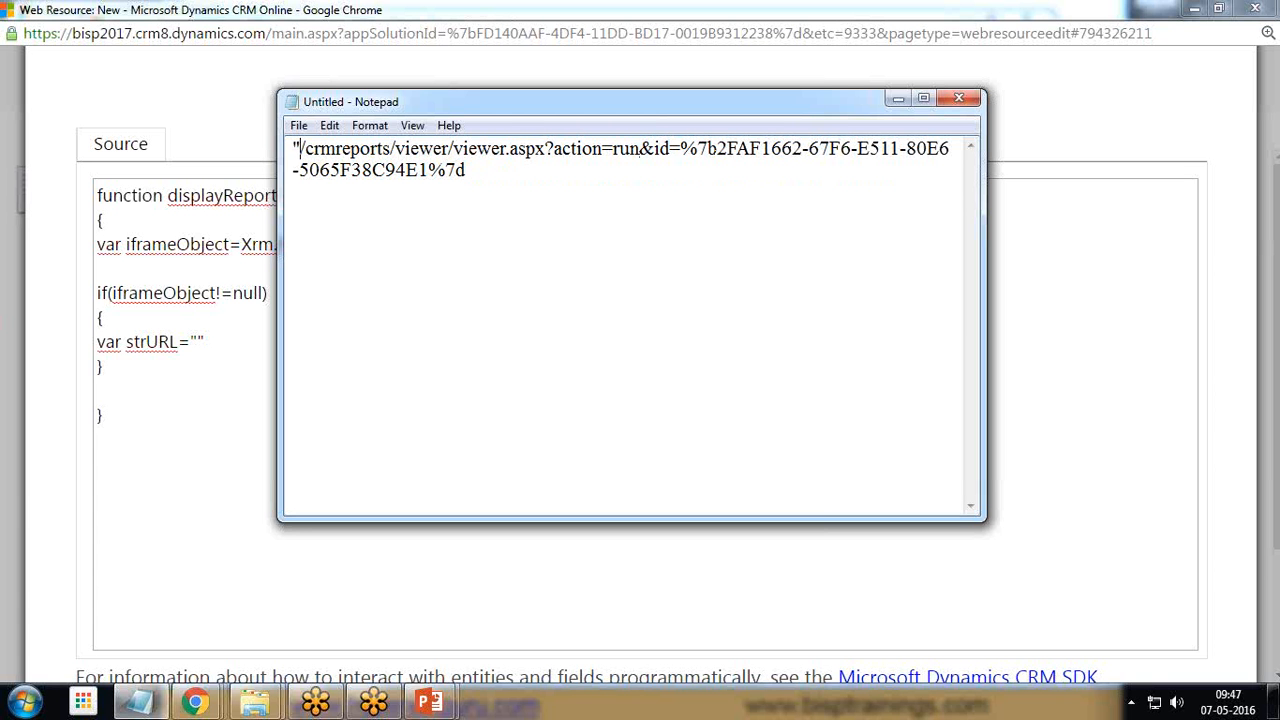
{"action": "type", "text": "\""}
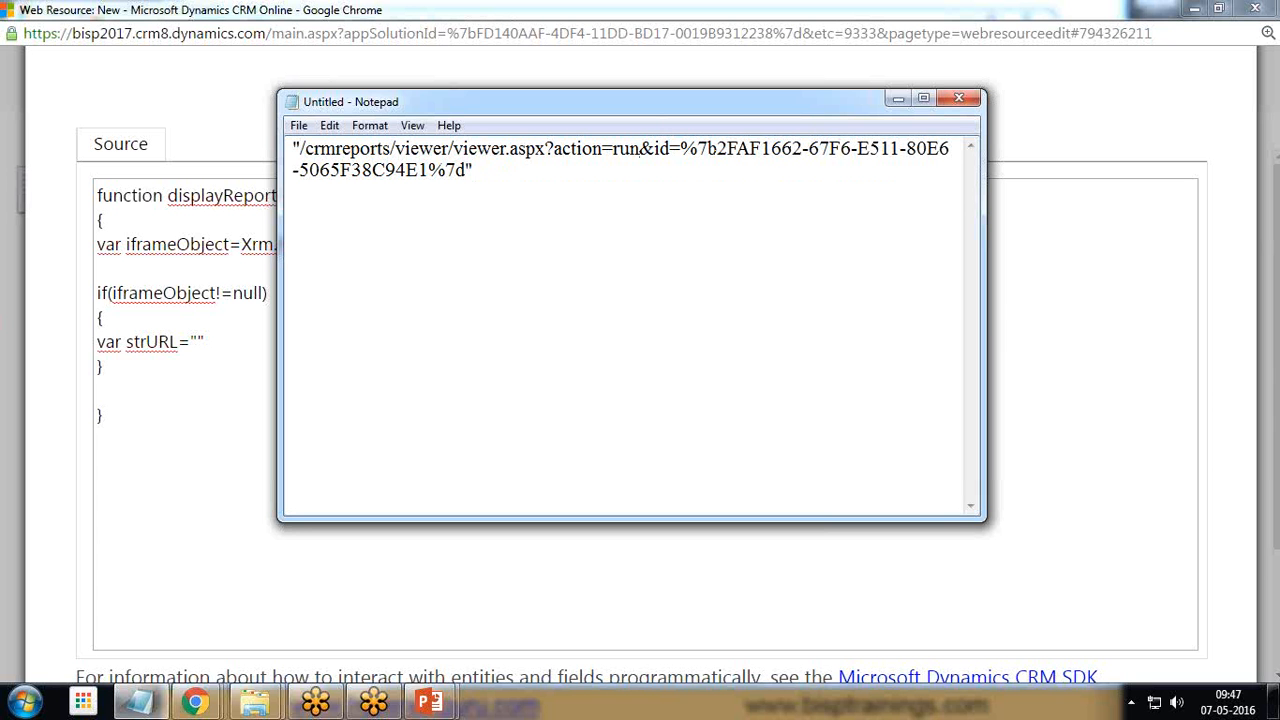
{"action": "mouse_move", "coordinate": [289, 67]}
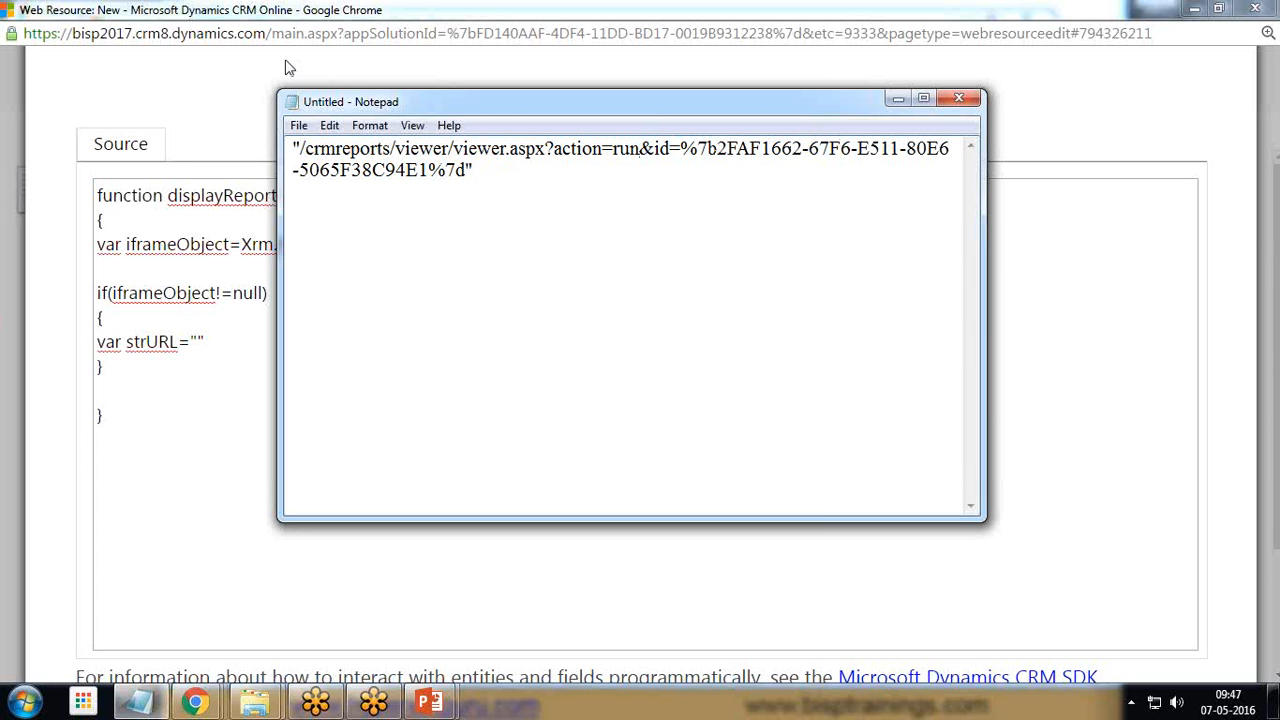
Step: Append &records="+Xrm.Page.data.entity.getID() to the report URL string
{"action": "type", "text": "&"}
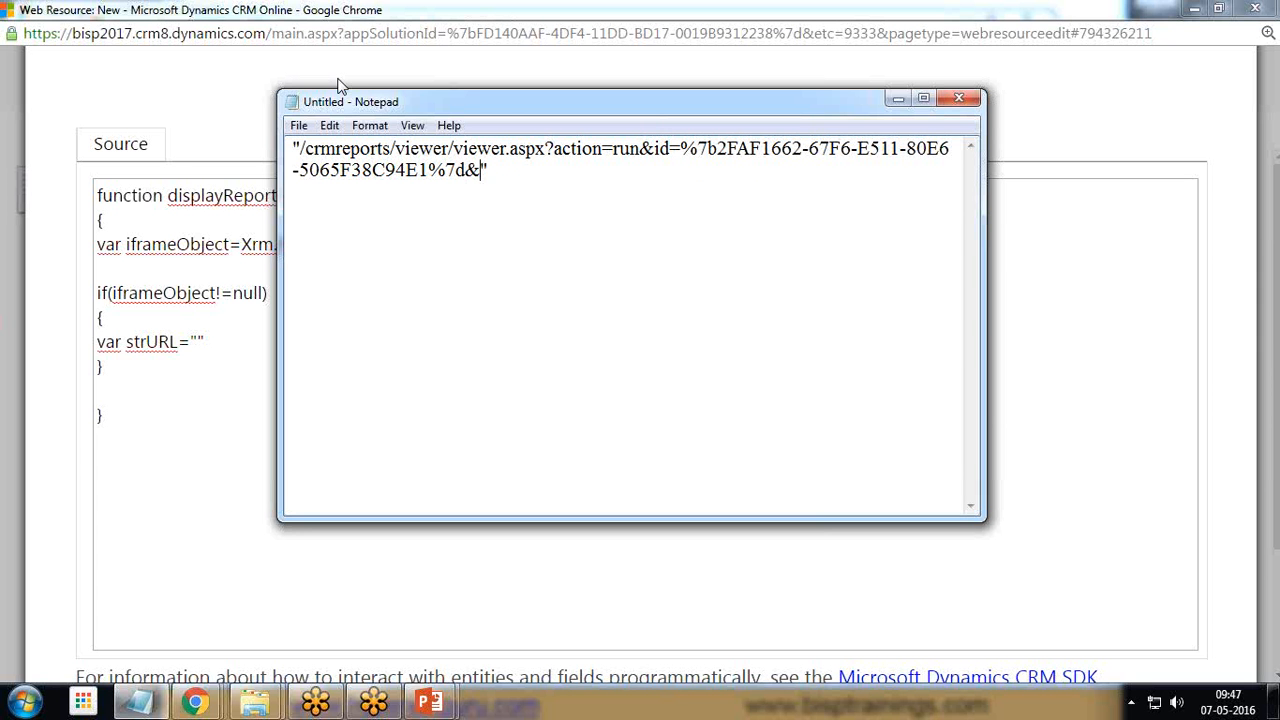
{"action": "type", "text": "record"}
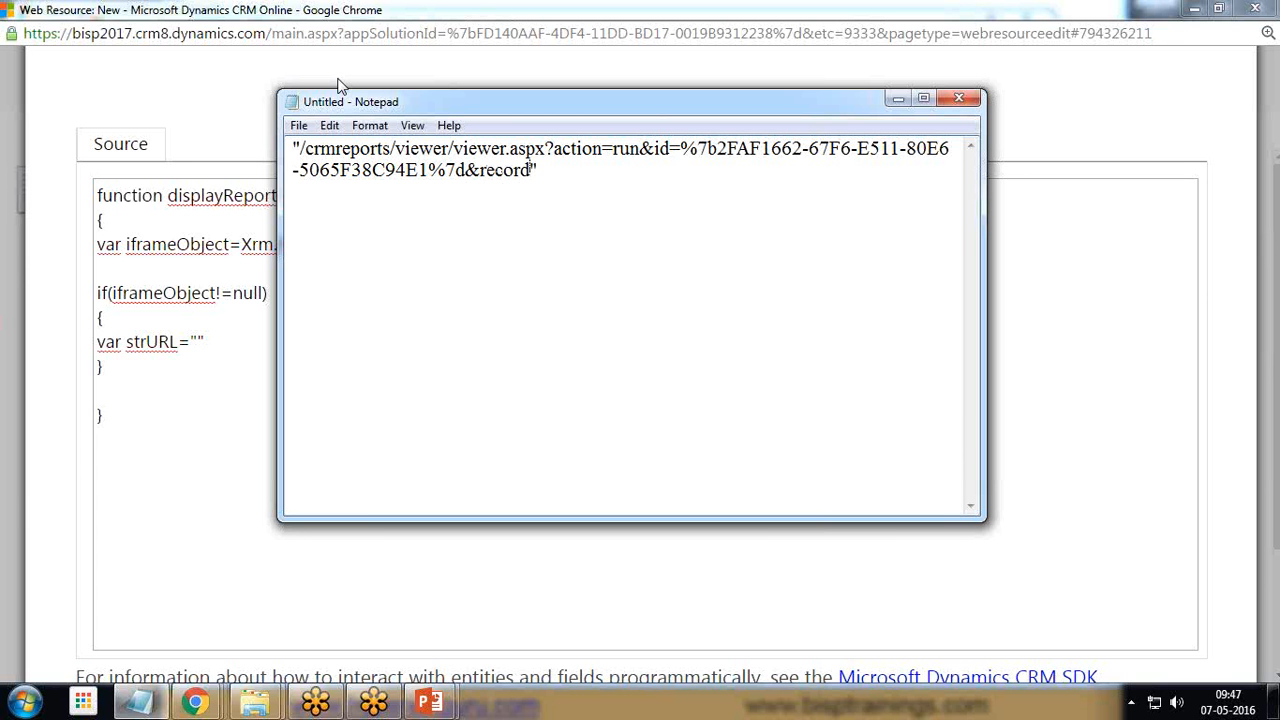
{"action": "type", "text": "s"}
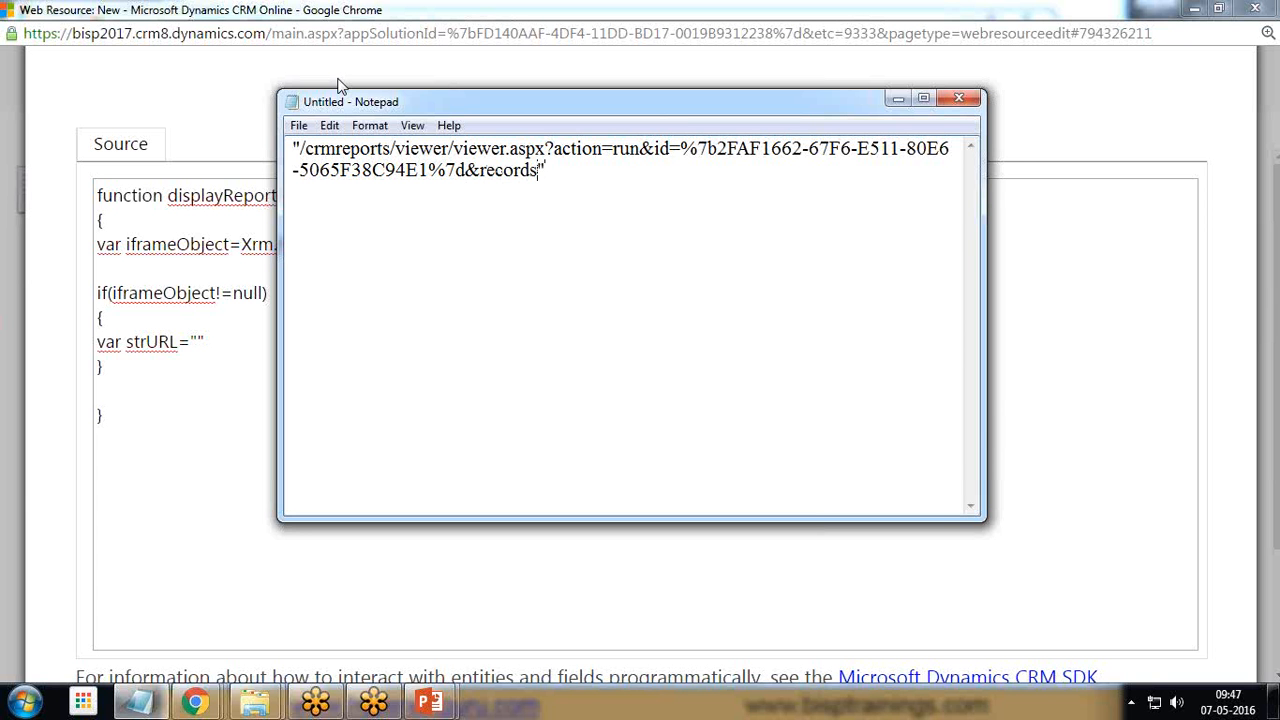
{"action": "type", "text": "=\"+"}
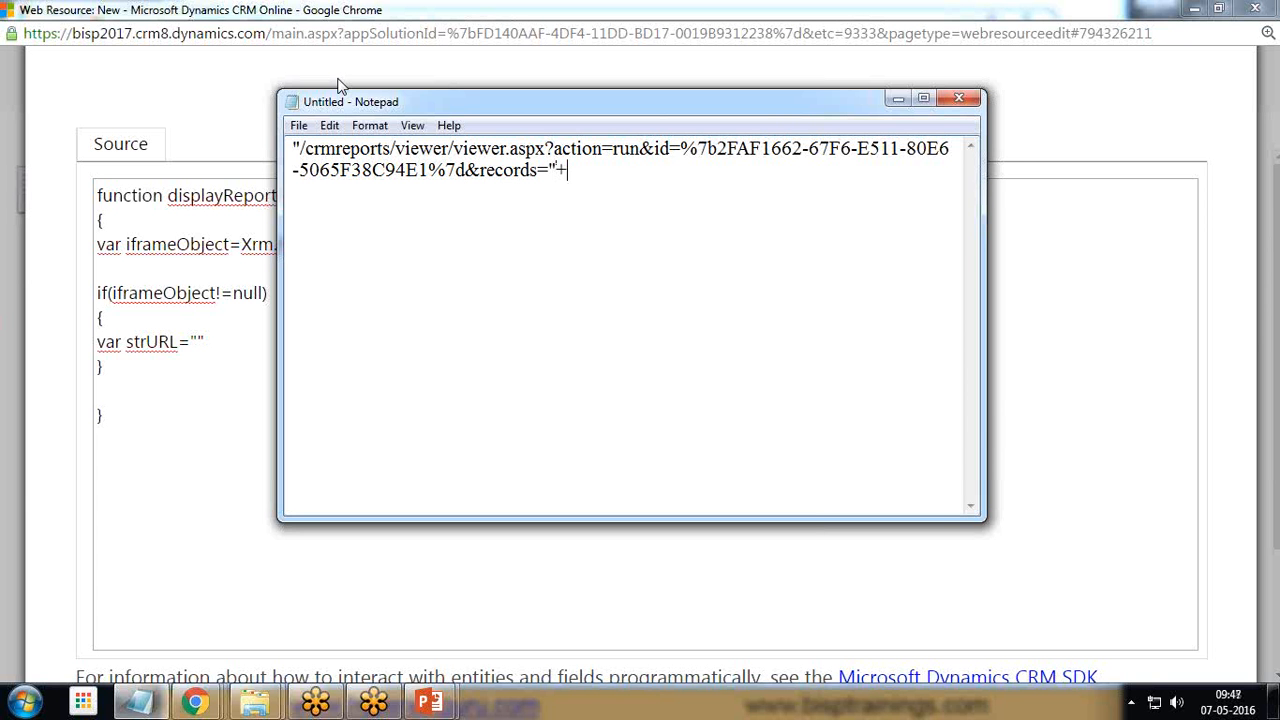
{"action": "type", "text": "Xrm.Paf"}
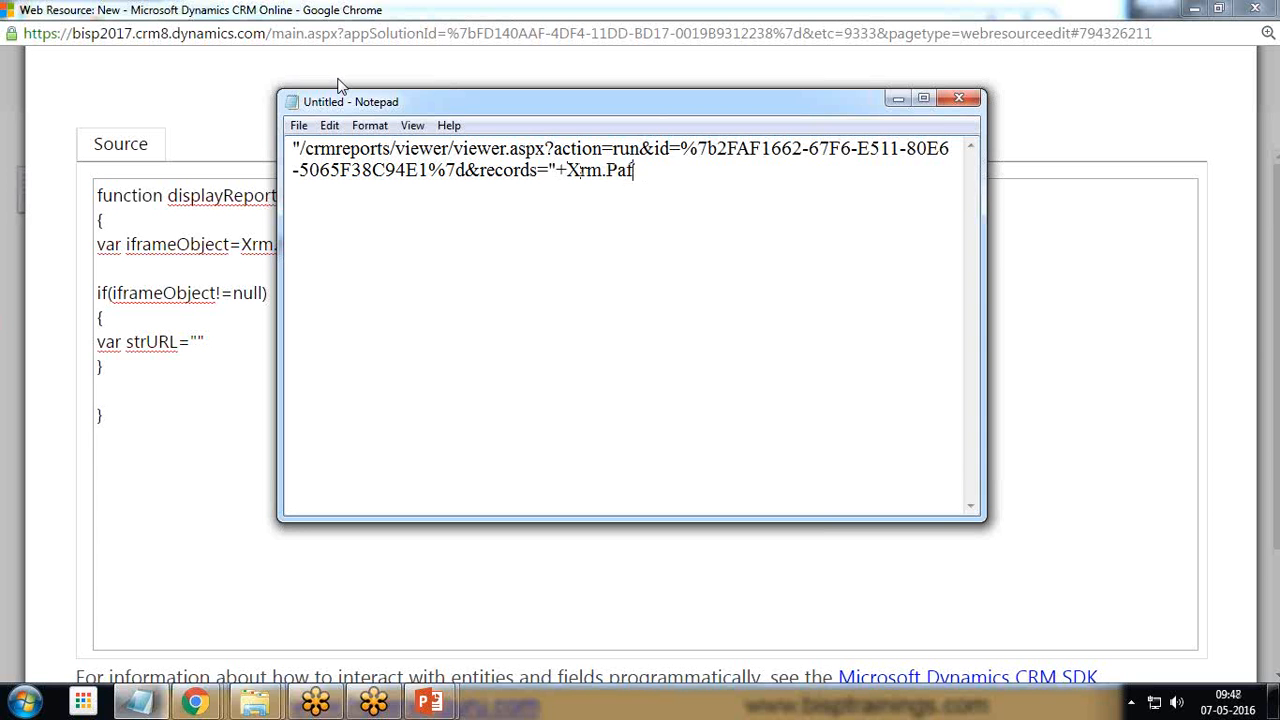
{"action": "type", "text": "ge."}
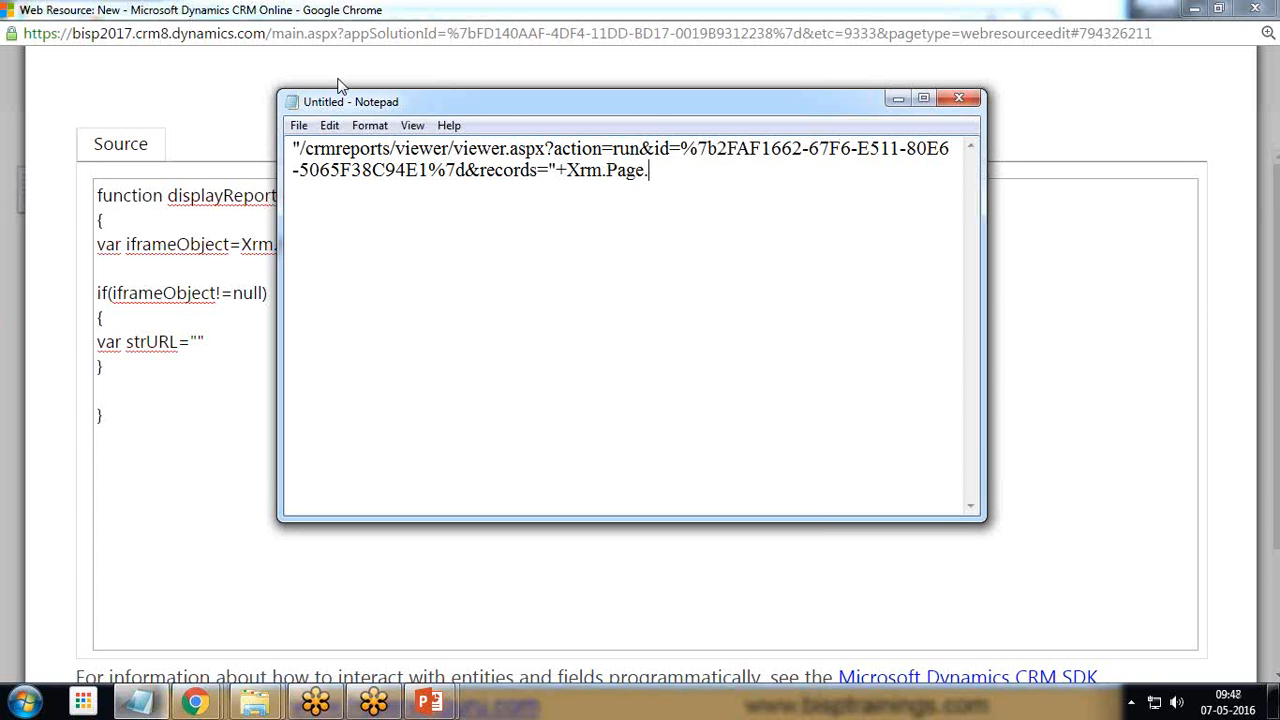
{"action": "type", "text": "data."}
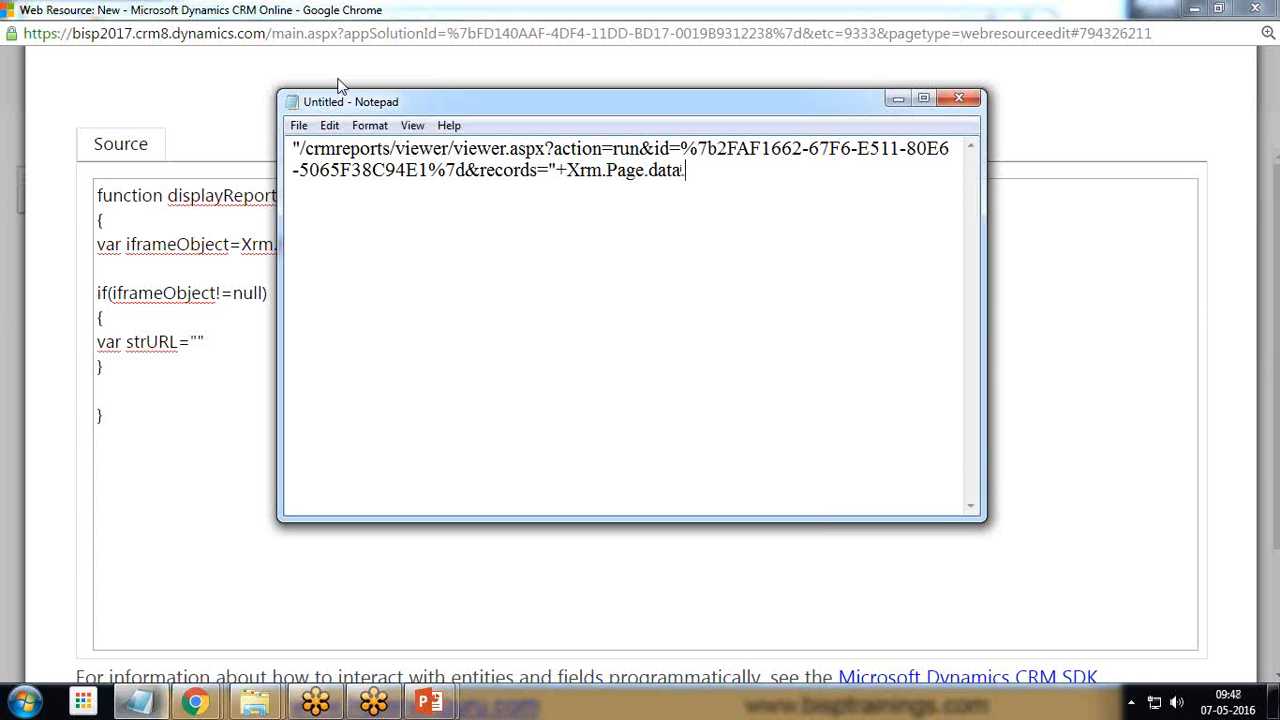
{"action": "type", "text": "en"}
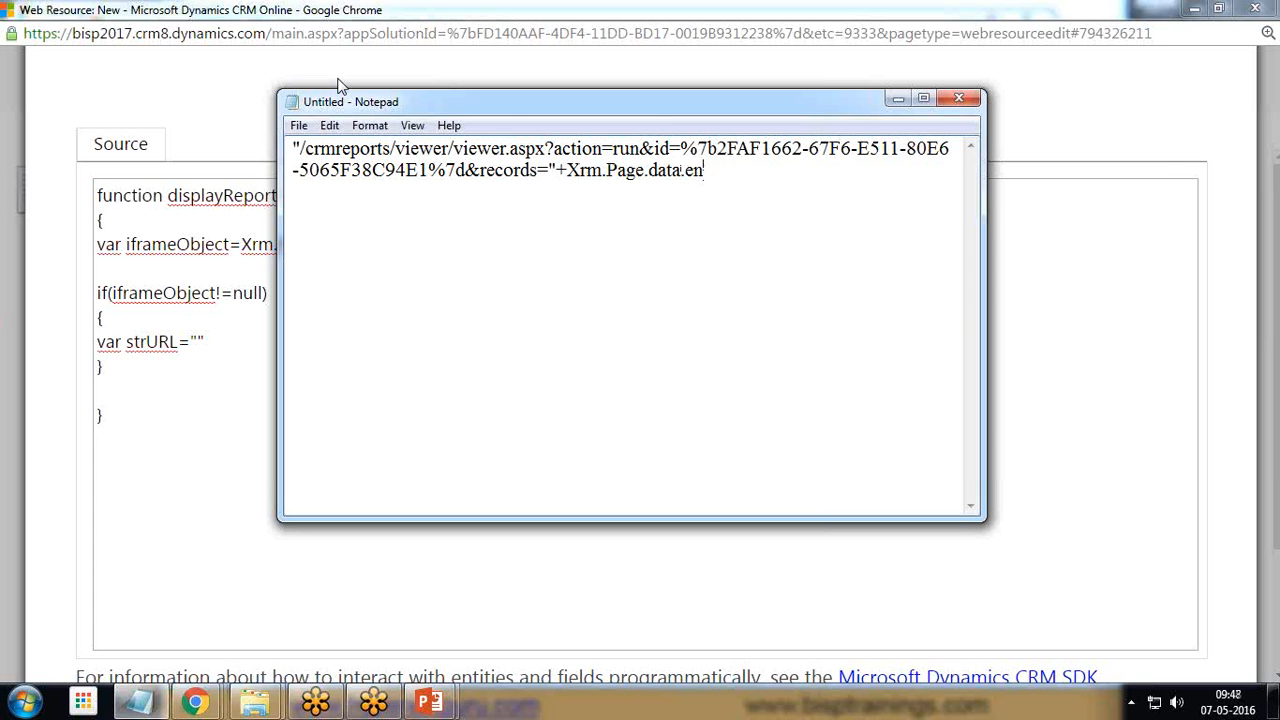
{"action": "type", "text": "tity"}
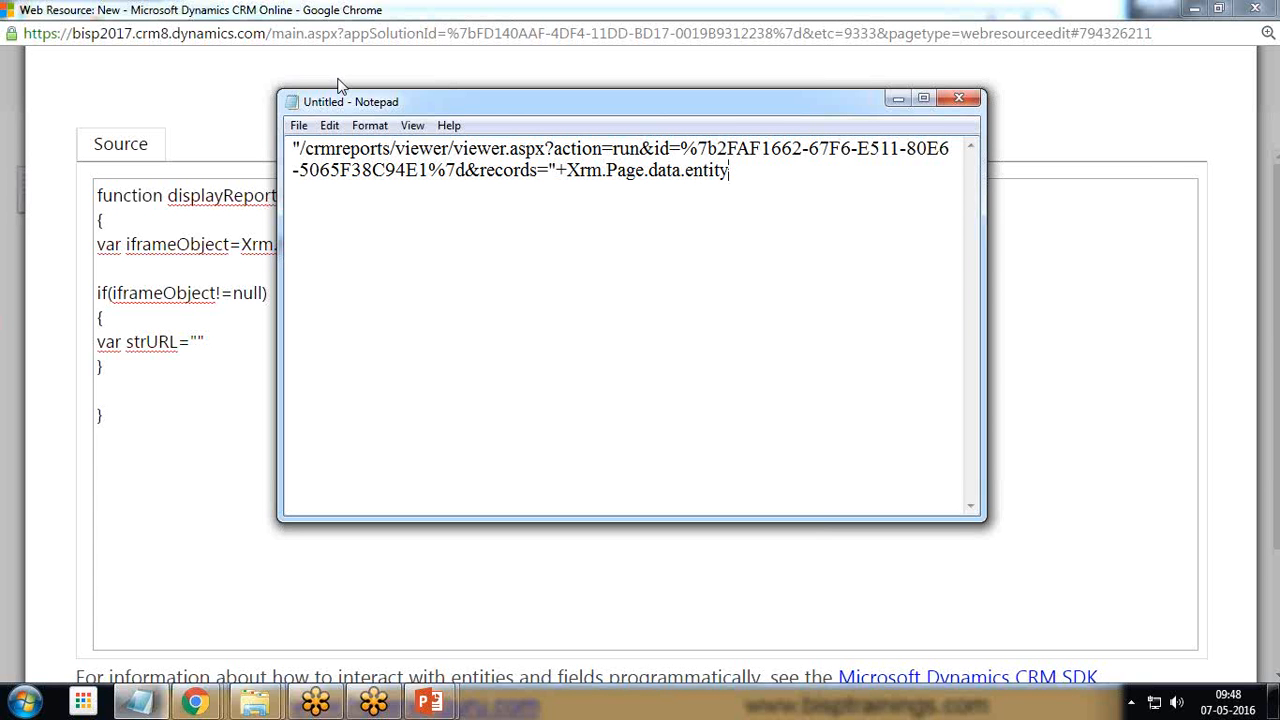
{"action": "type", "text": ".get"}
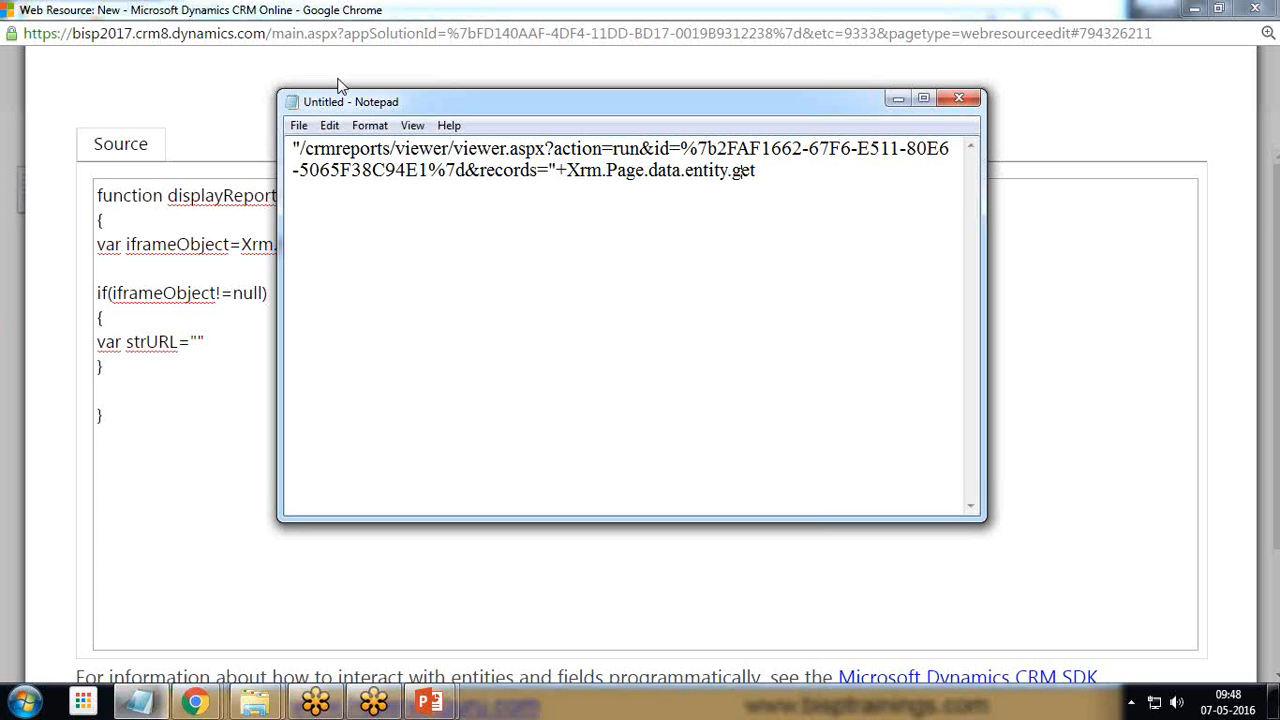
{"action": "type", "text": "ID"}
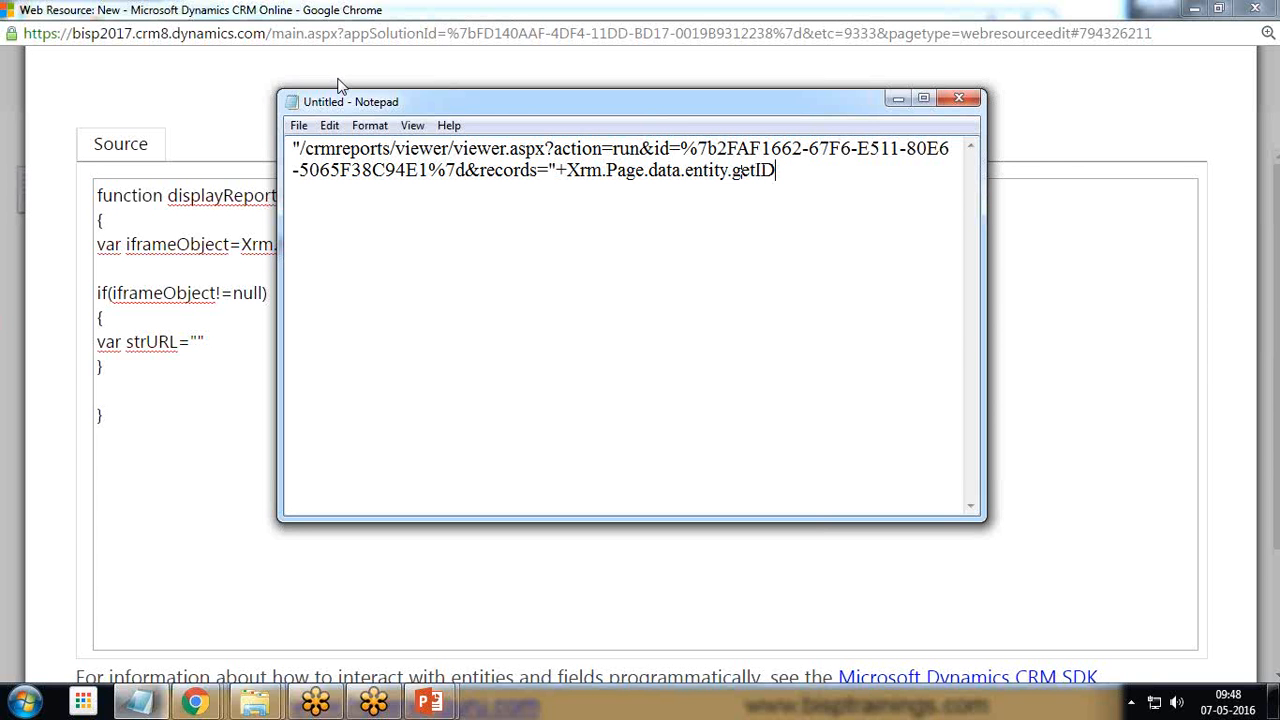
{"action": "type", "text": "()"}
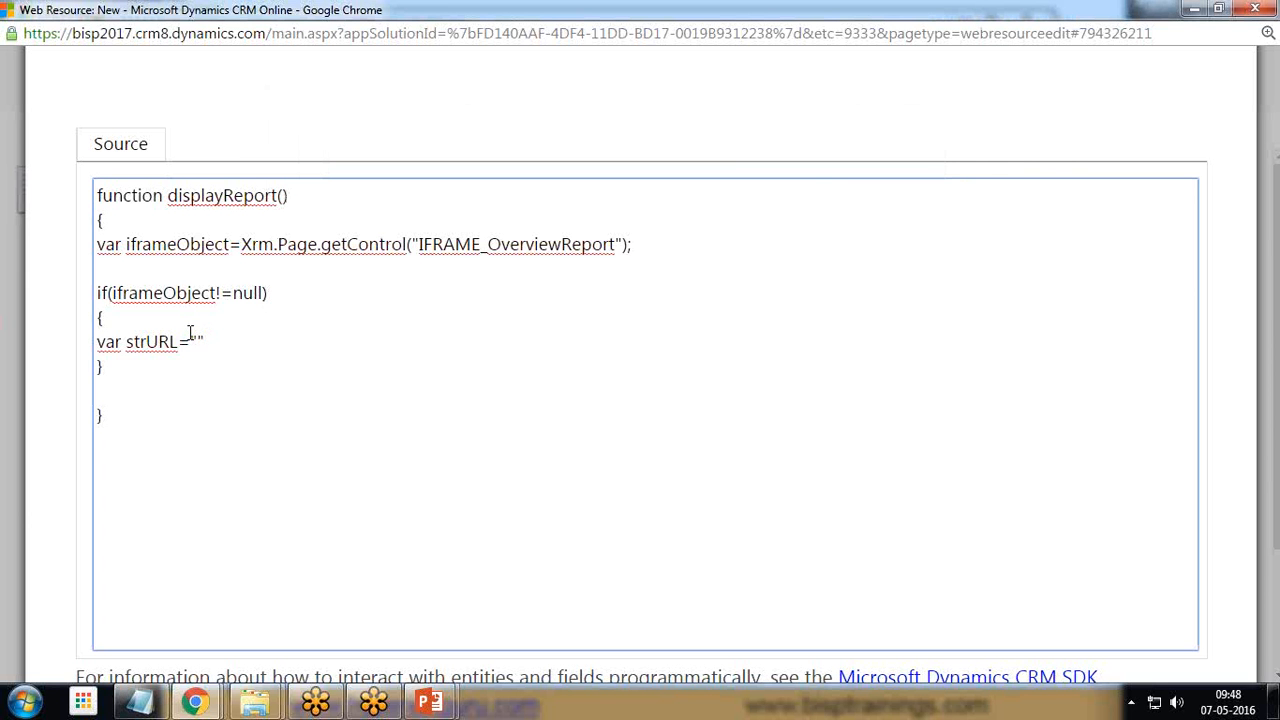
Step: Assign the /crmreports/viewer/viewer.aspx report URL with the record id to strURL
{"action": "type", "text": "/crmreports/viewer/viewer.aspx?action=run&id=%7b2FAF1662-67F6-E511-80E6-5065F38C94E1%7d&records=\"+Xrm.Page.data.entity.getId();"}
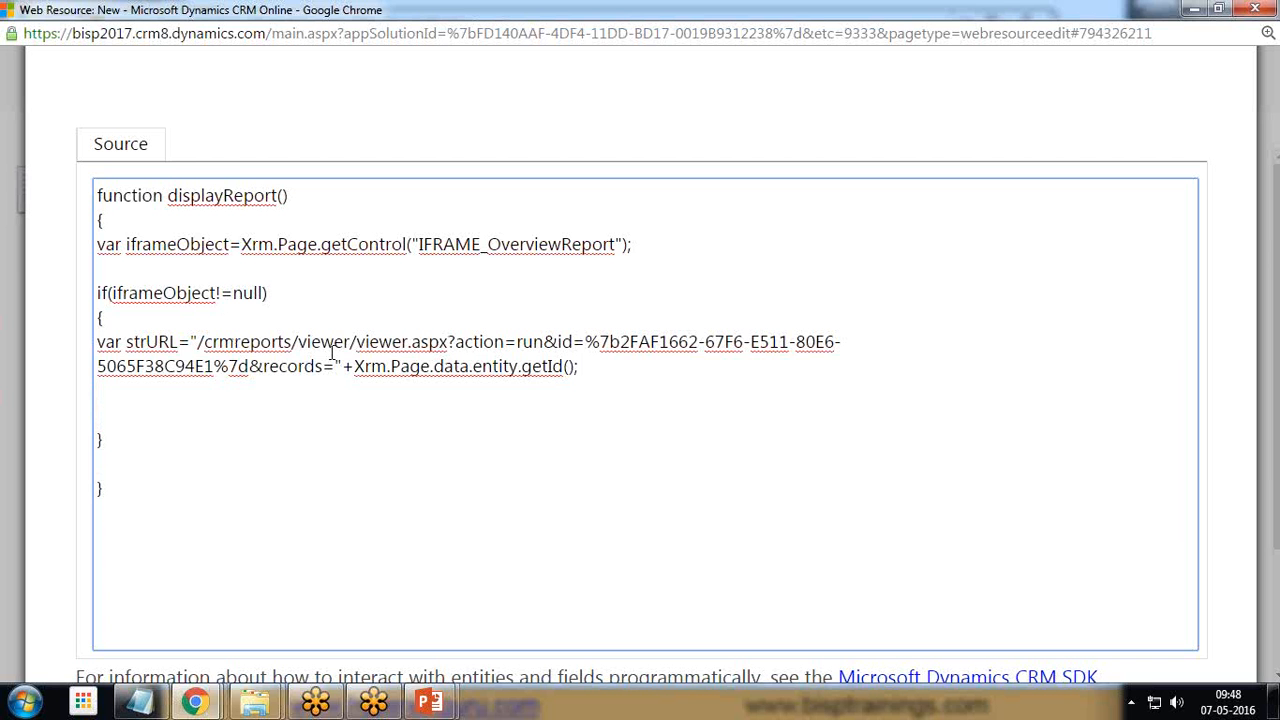
Step: Add iframeObject.setSrc(strURL); and select the whole displayReport script
{"action": "type", "text": "iframe"}
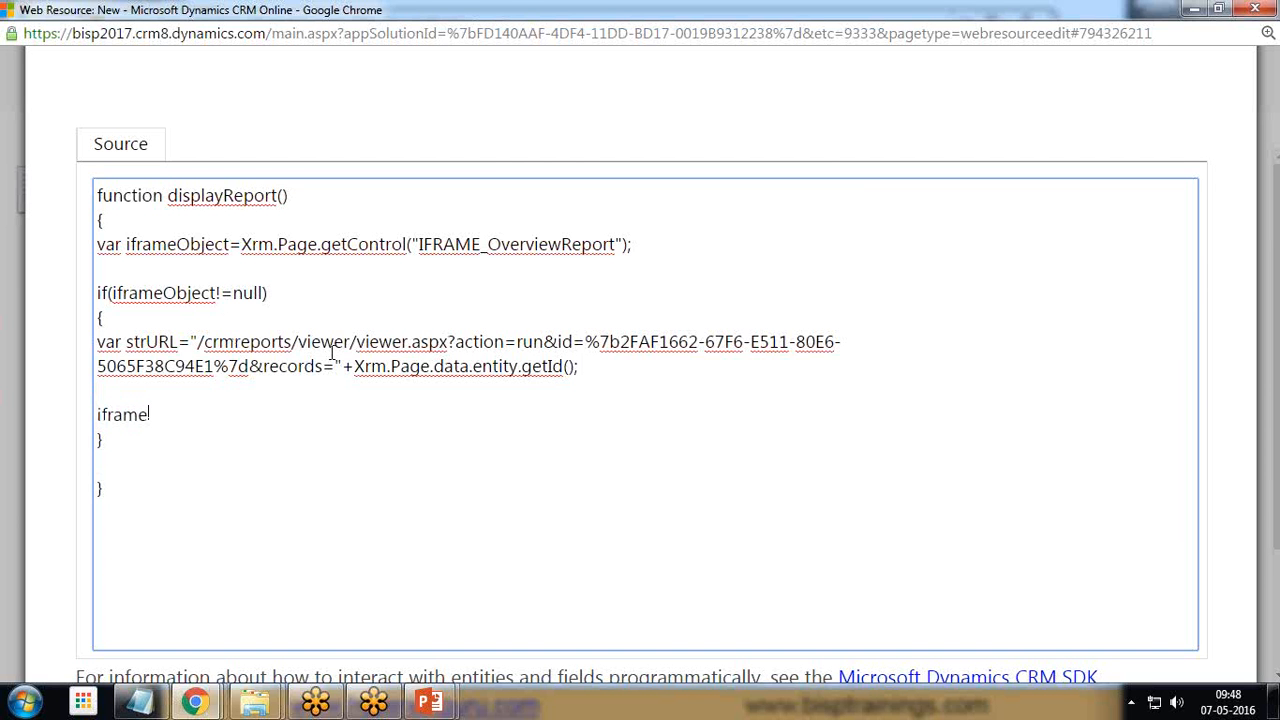
{"action": "type", "text": "Object"}
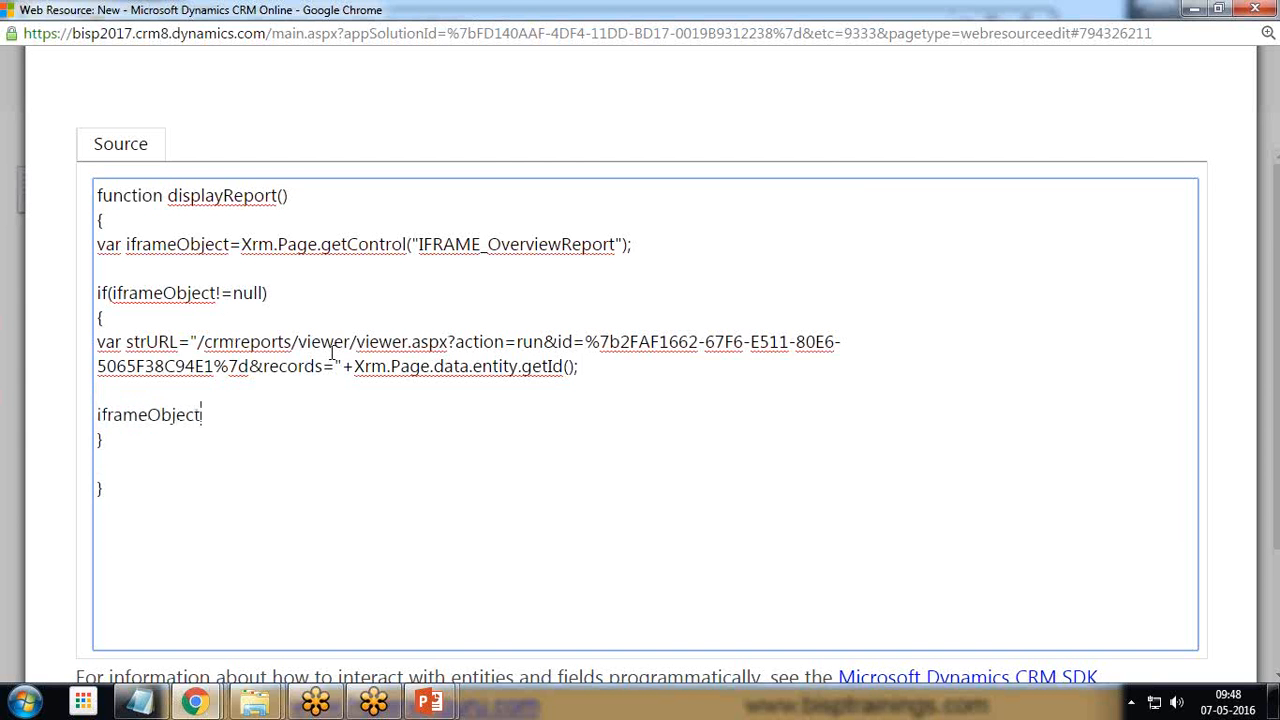
{"action": "type", "text": ".setSr"}
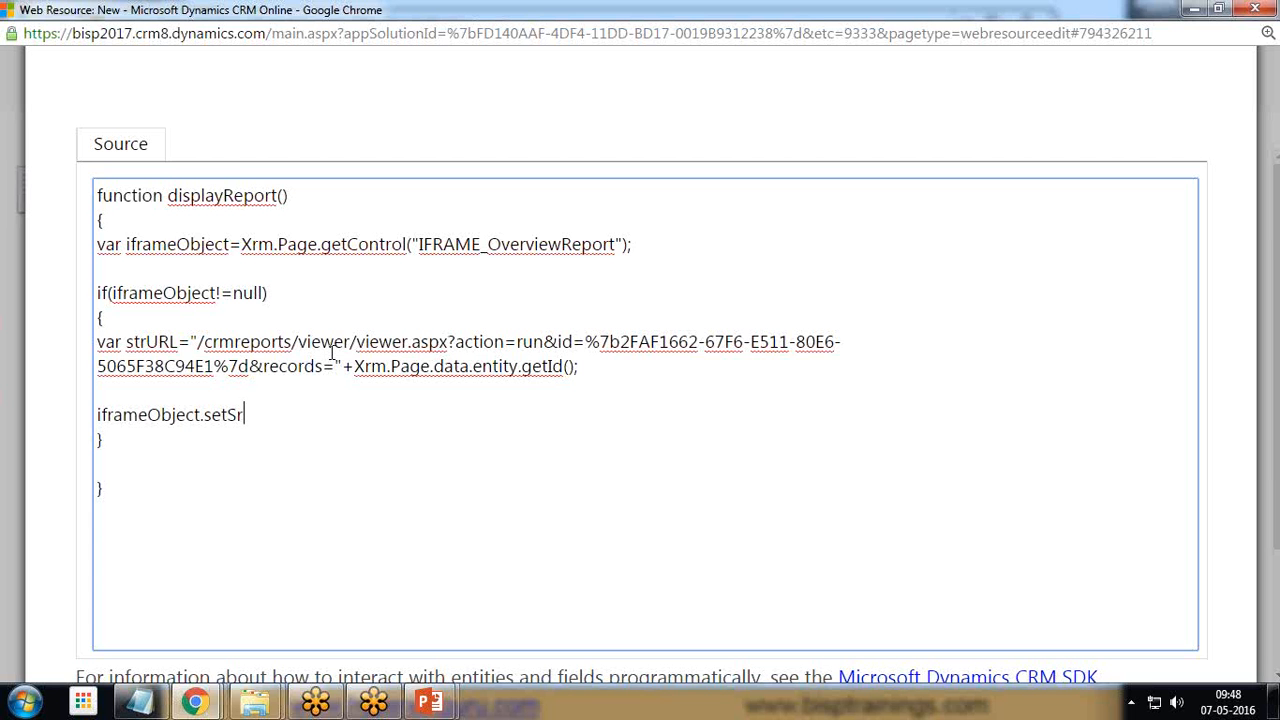
{"action": "type", "text": "c"}
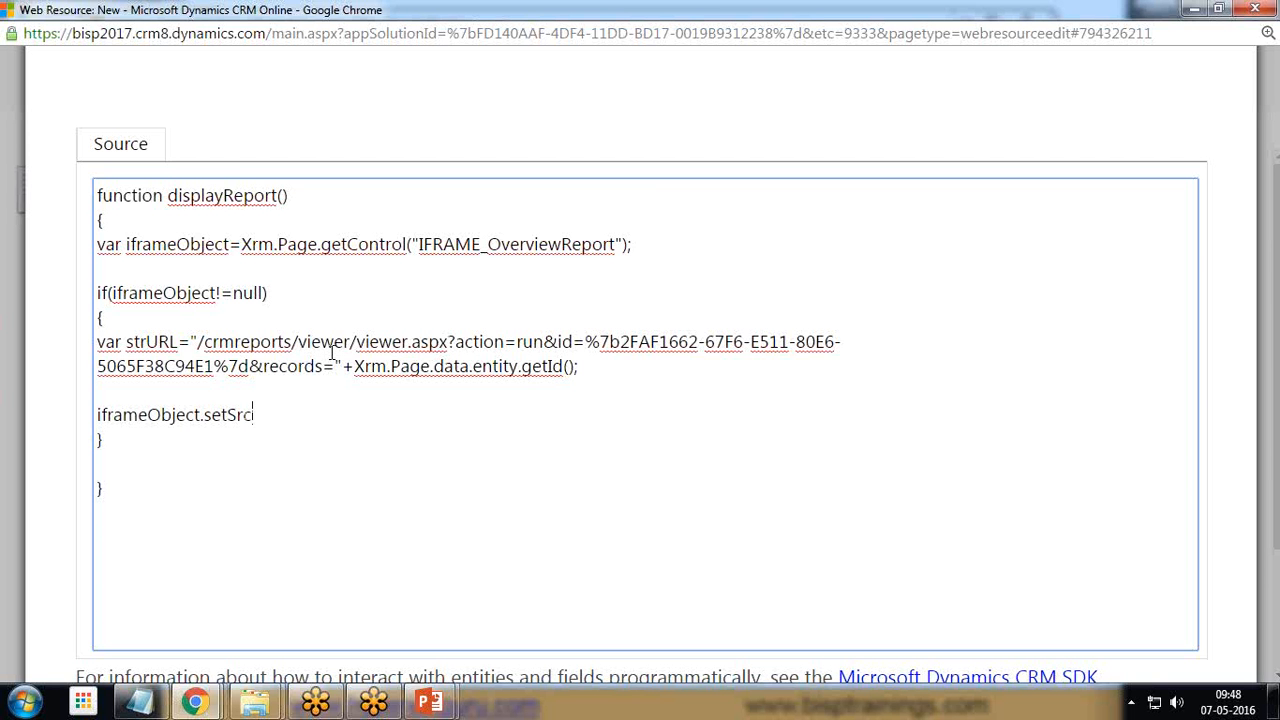
{"action": "type", "text": "("}
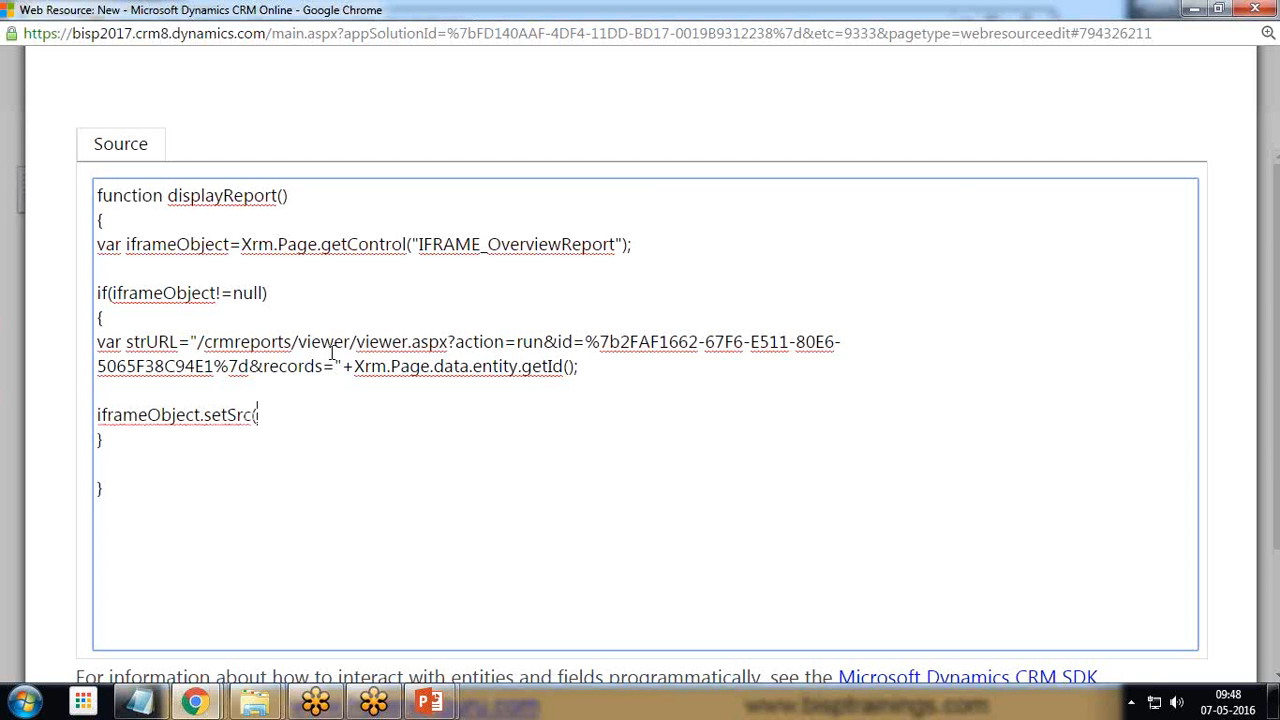
{"action": "type", "text": "strURL"}
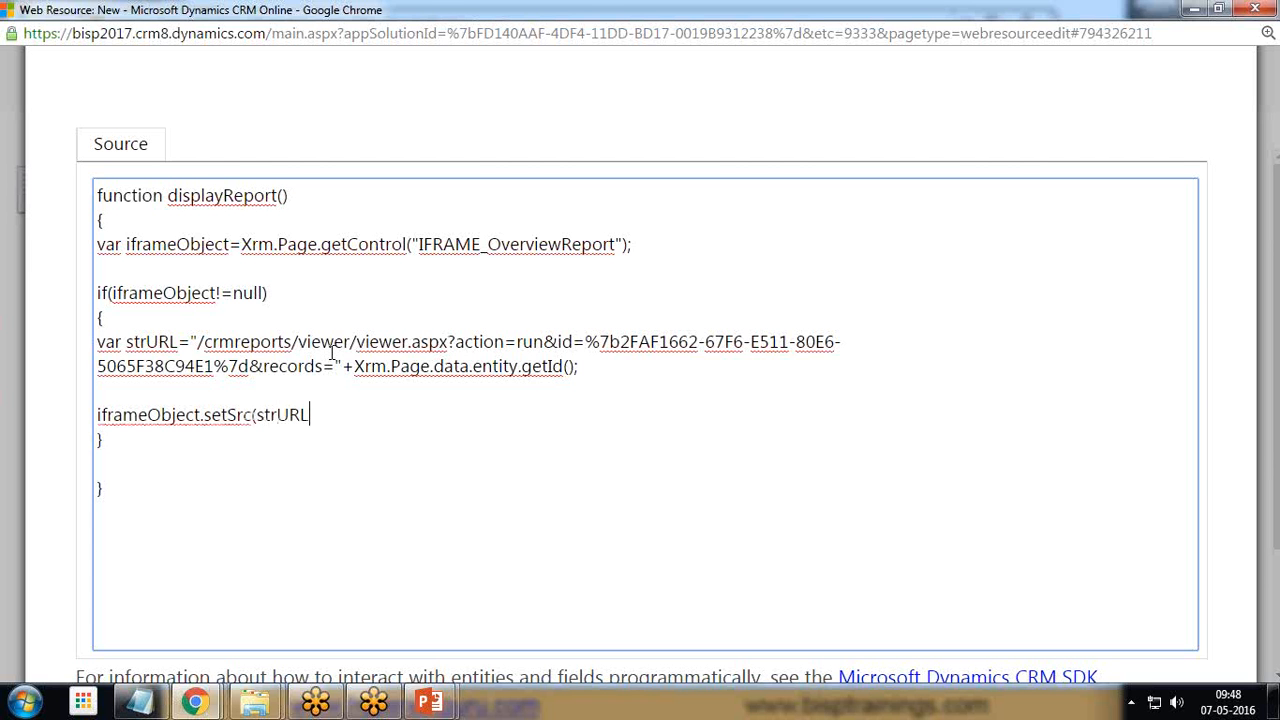
{"action": "type", "text": ");"}
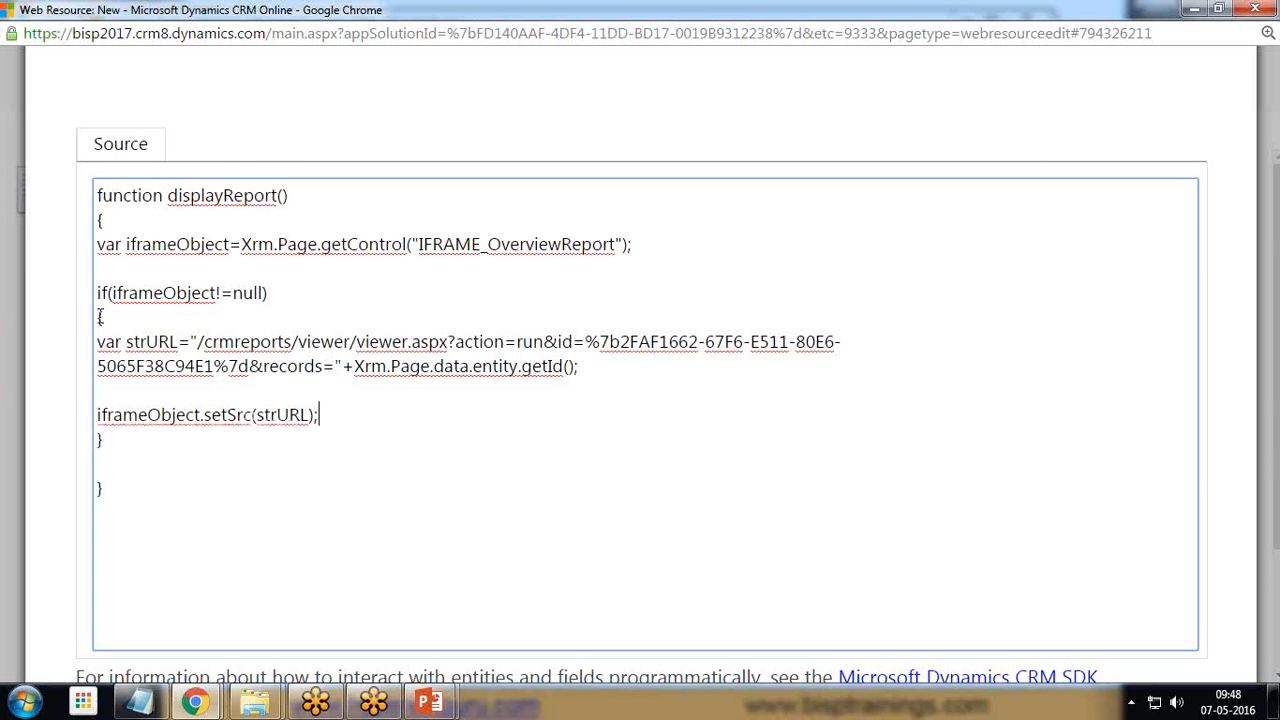
{"action": "left_click_drag", "start_coordinate": [159, 414], "coordinate": [318, 414]}
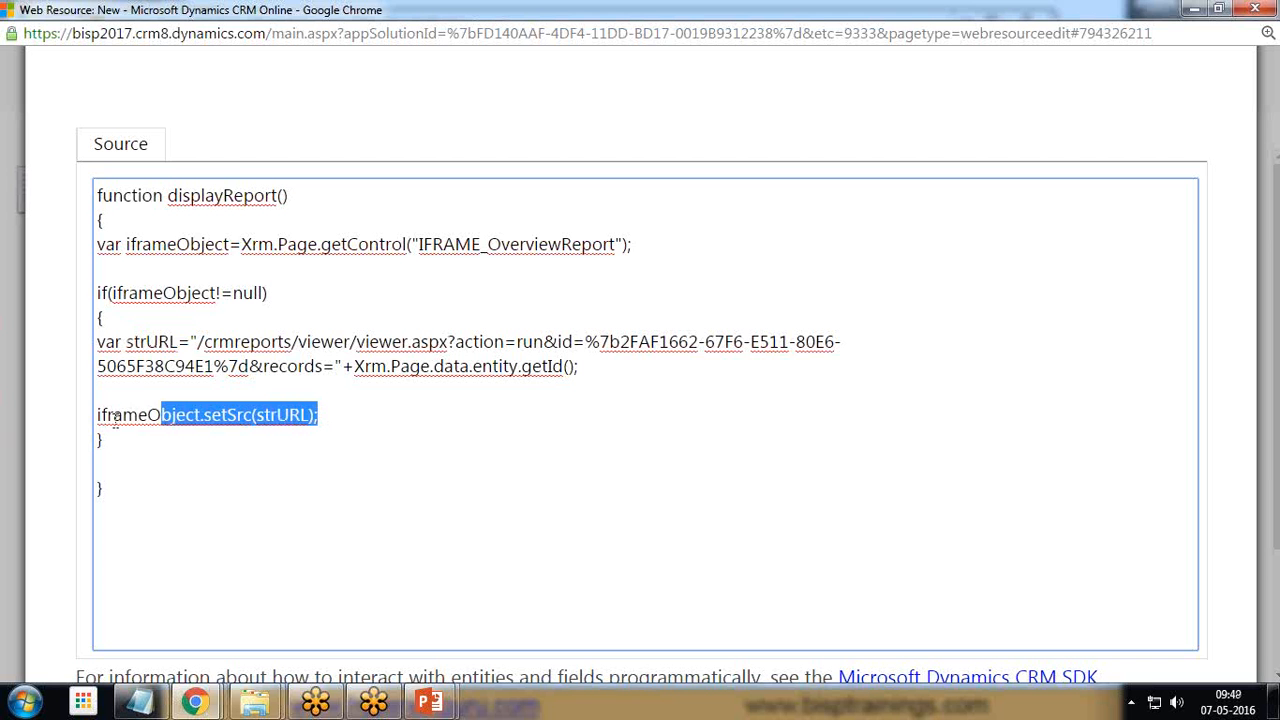
{"action": "left_click", "coordinate": [260, 414]}
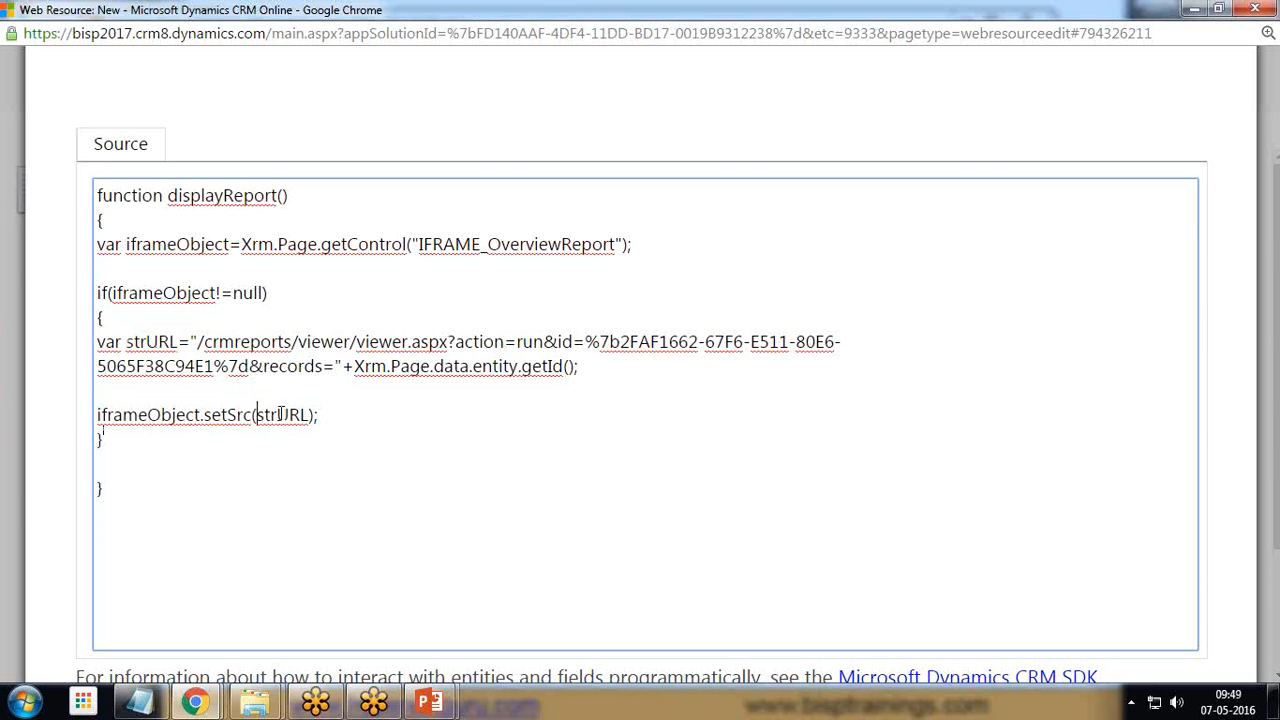
{"action": "double_click", "coordinate": [284, 414]}
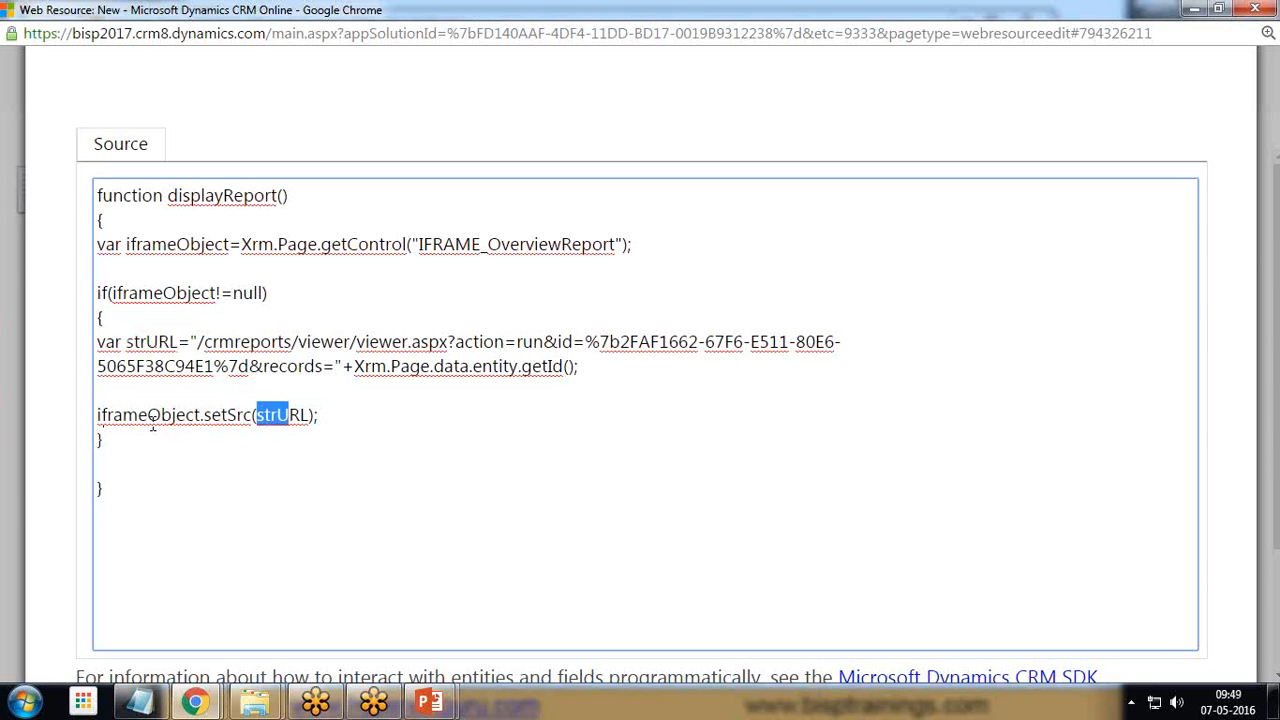
{"action": "left_click", "coordinate": [460, 464]}
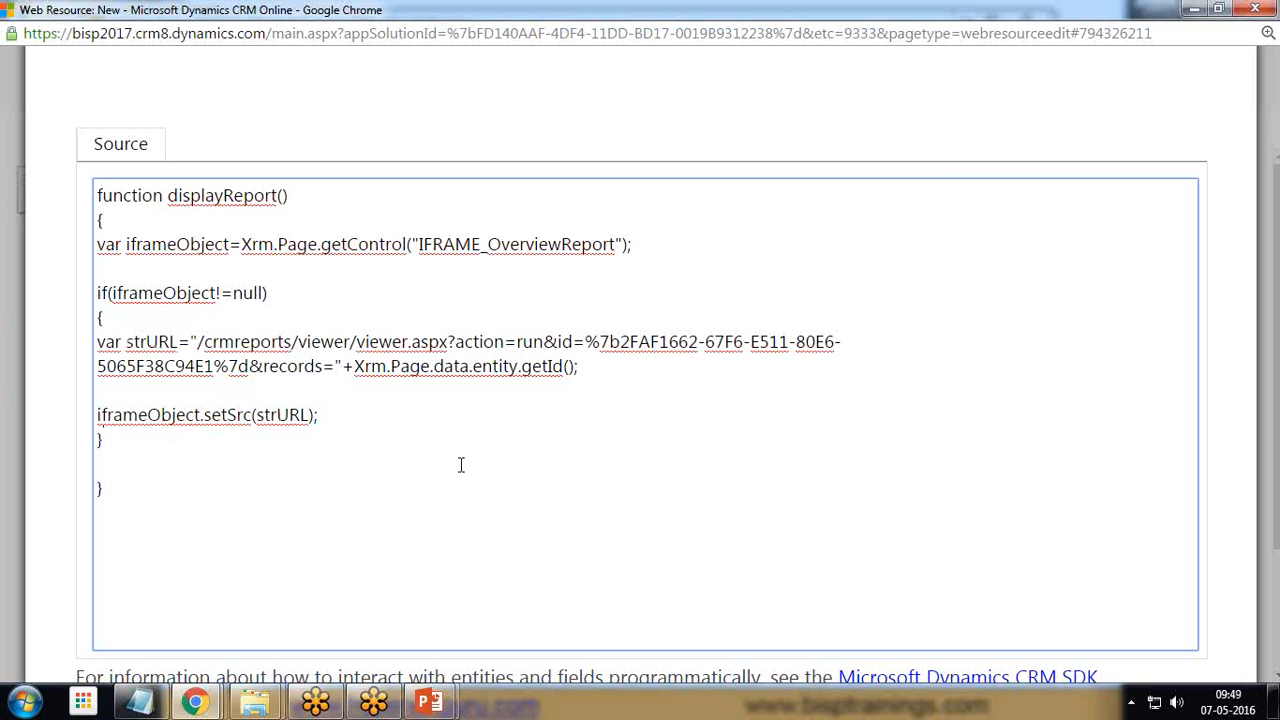
{"action": "key", "text": "ctrl+a"}
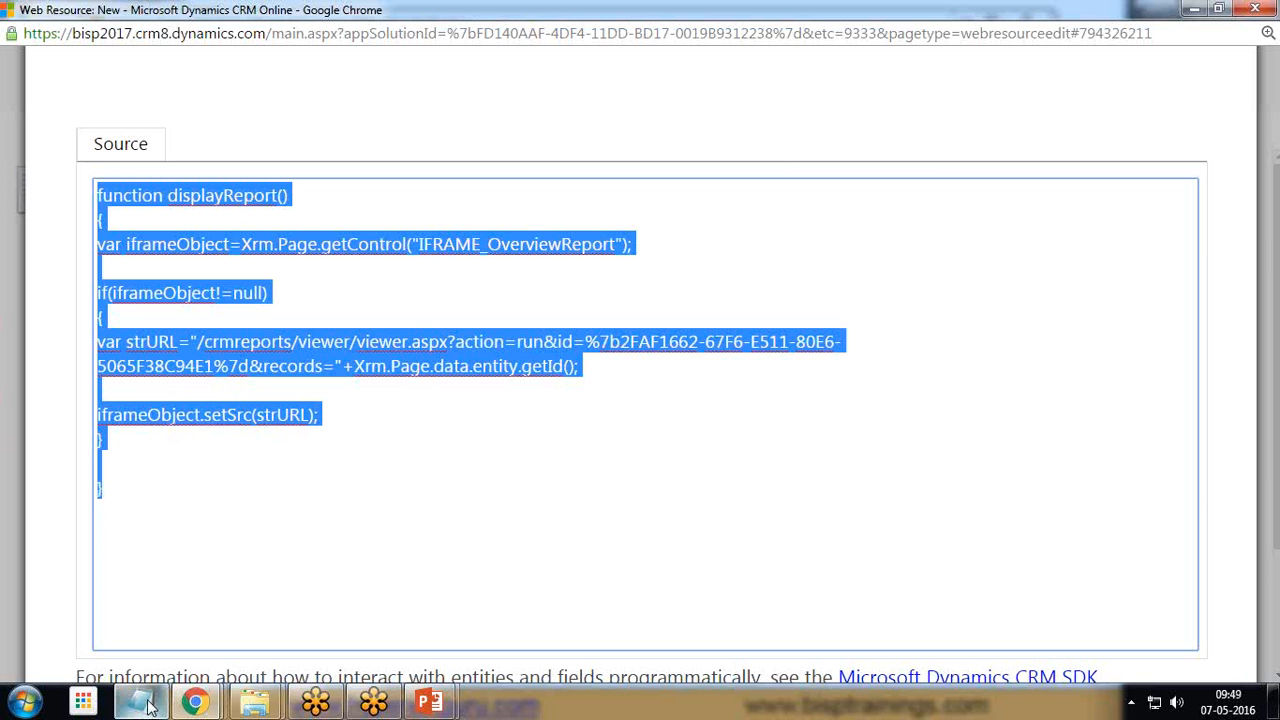
Step: Replace the displayReport body in the CRM editor with alert("Hello");
{"action": "left_click", "coordinate": [140, 700]}
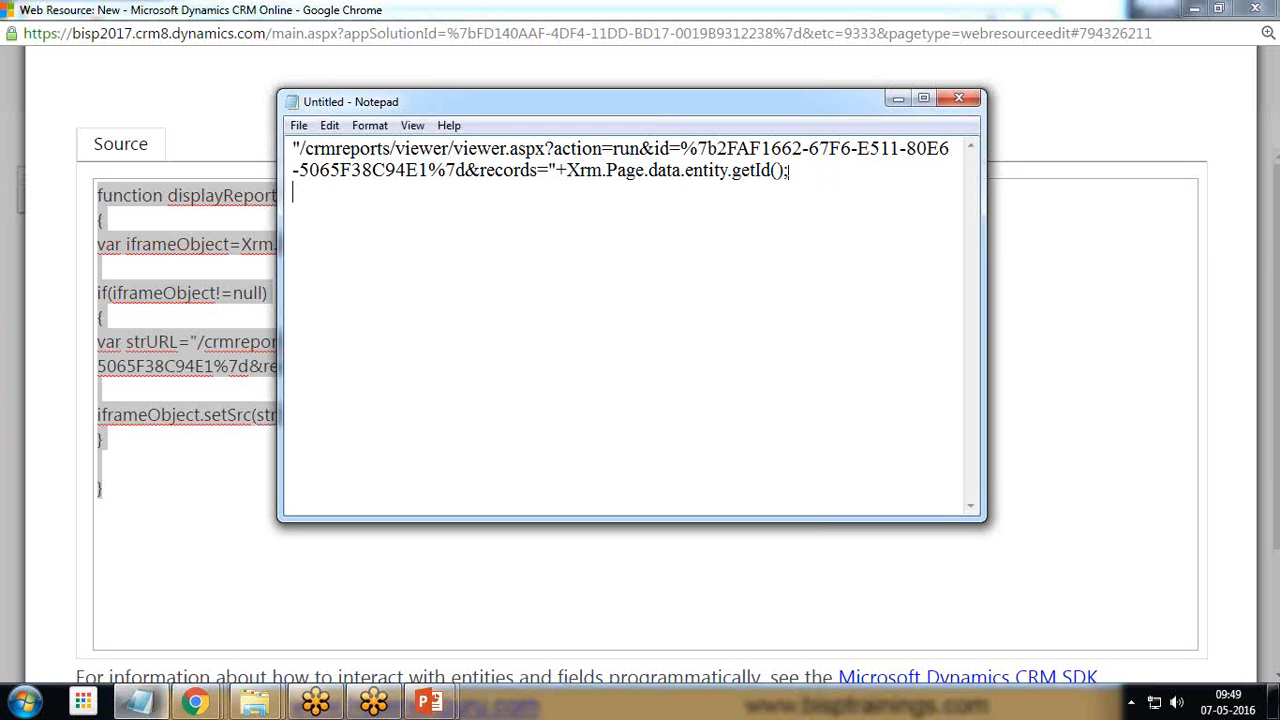
{"action": "left_click", "coordinate": [959, 97]}
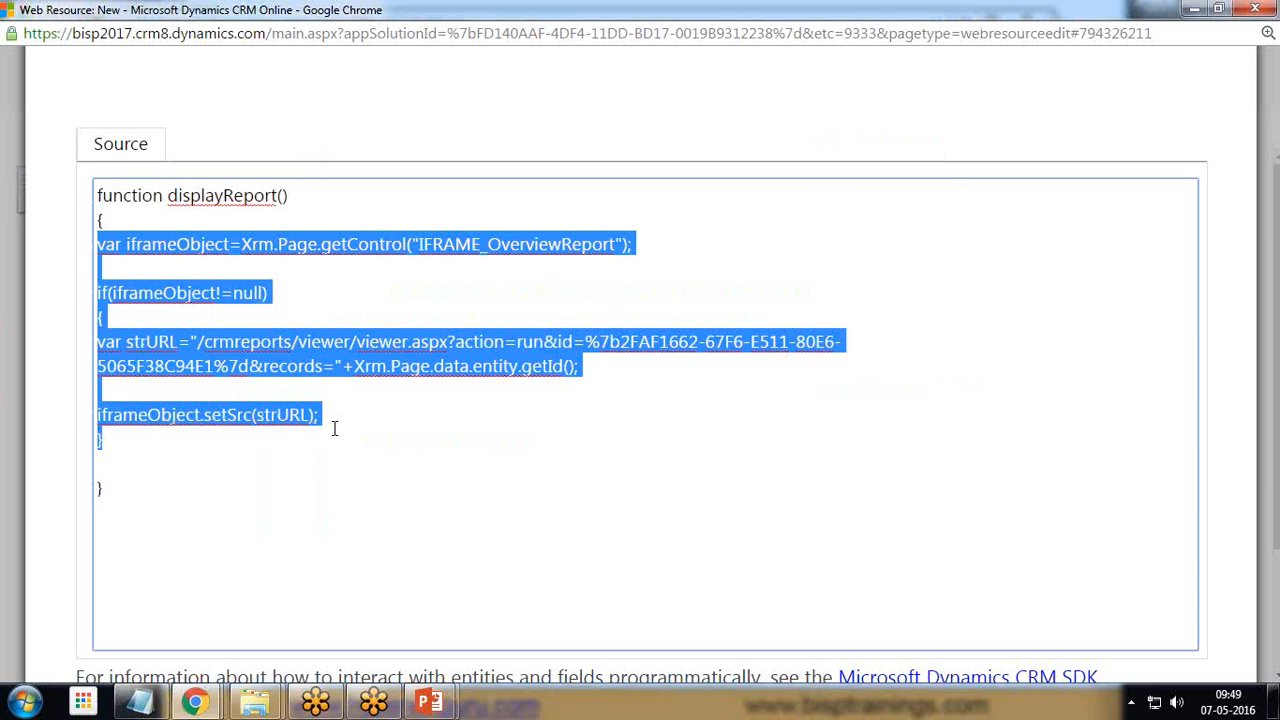
{"action": "key", "text": "Delete"}
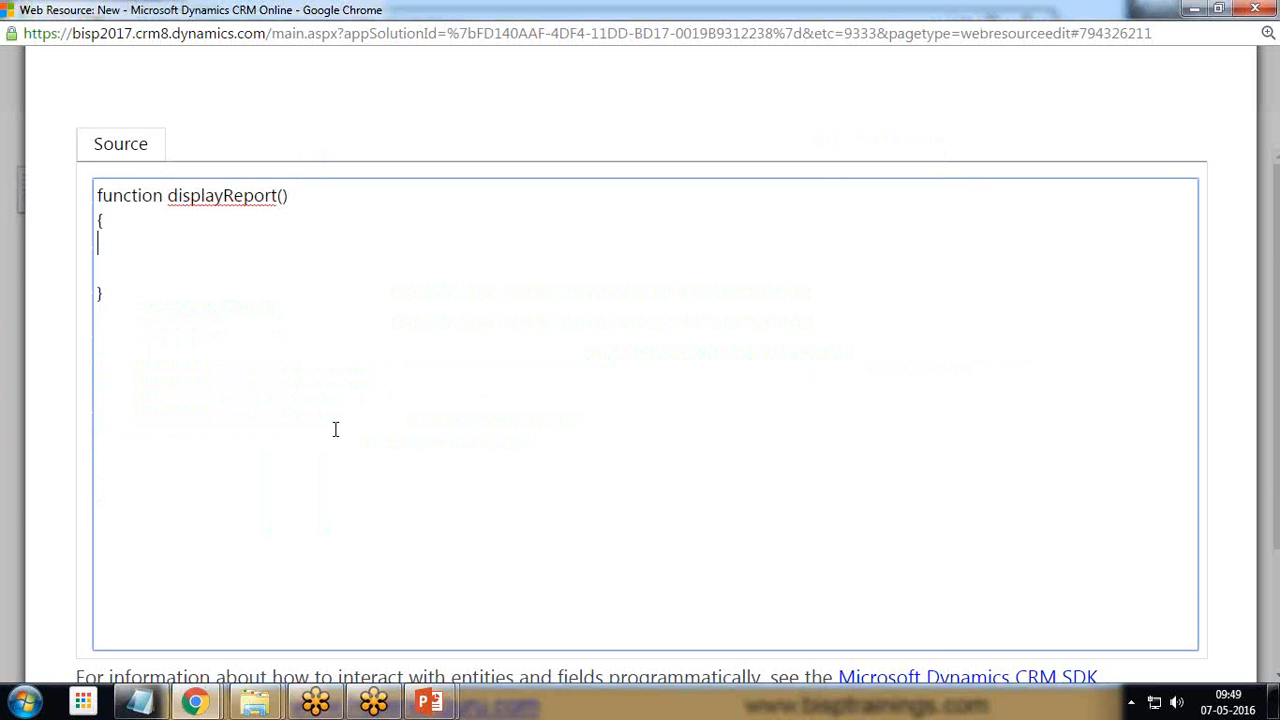
{"action": "type", "text": "alert(\""}
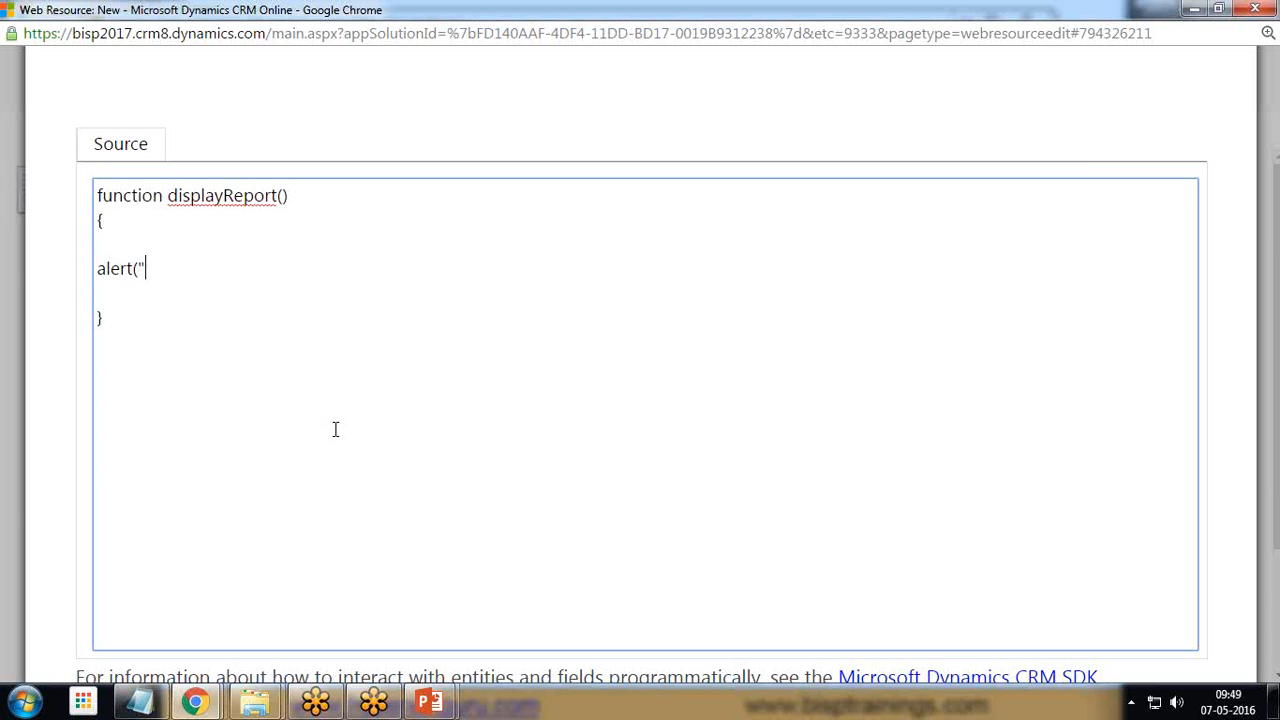
{"action": "type", "text": "Hello\");"}
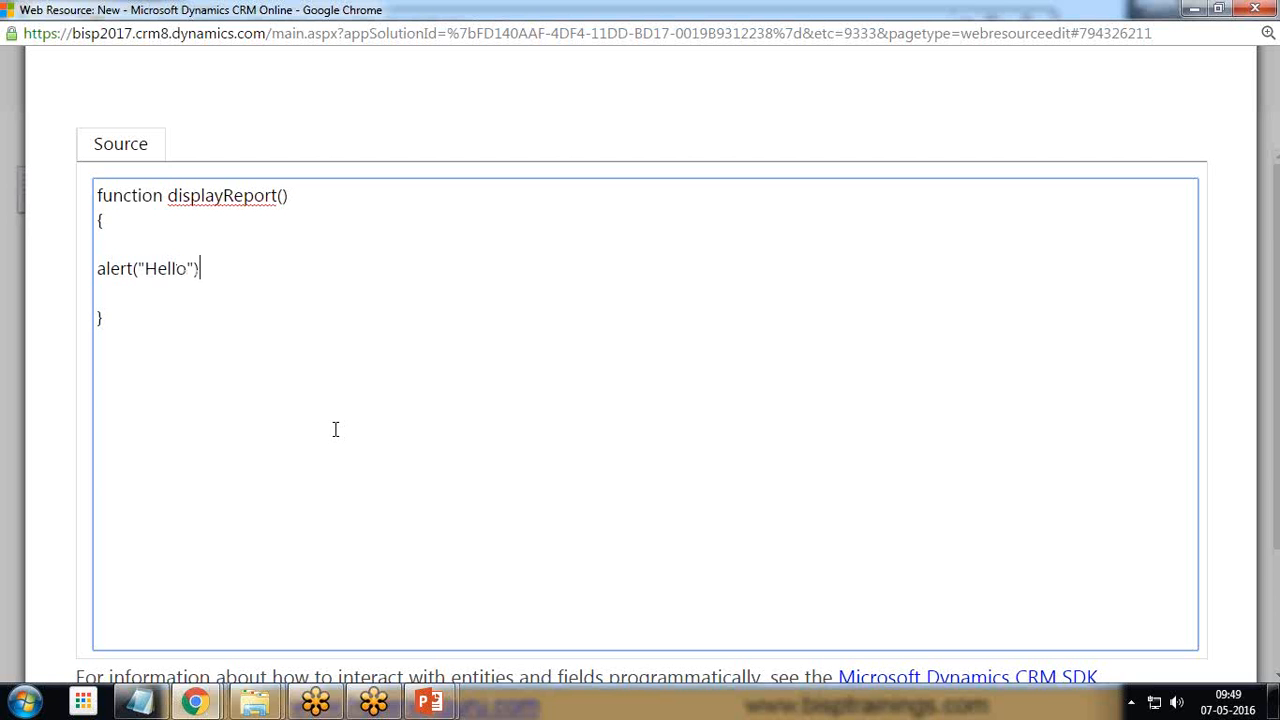
{"action": "type", "text": ";"}
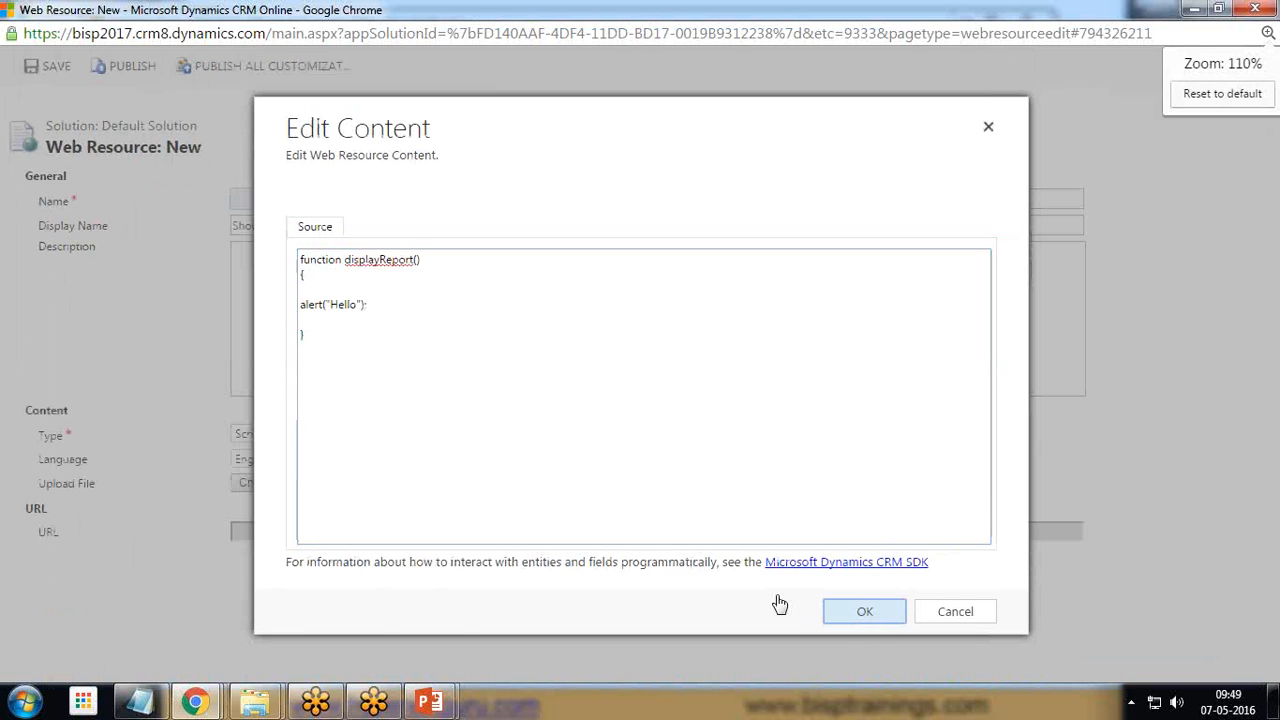
Step: Confirm the edited code and save the Show report web resource
{"action": "left_click", "coordinate": [864, 611]}
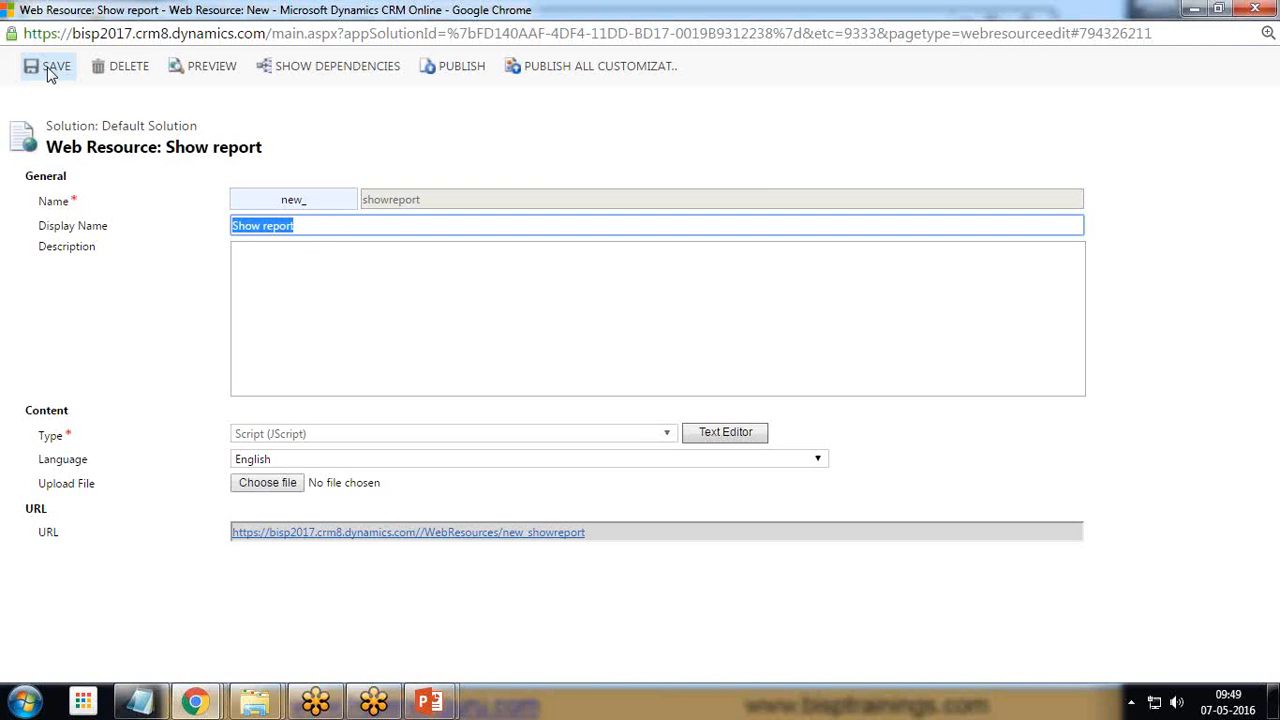
{"action": "left_click", "coordinate": [52, 66]}
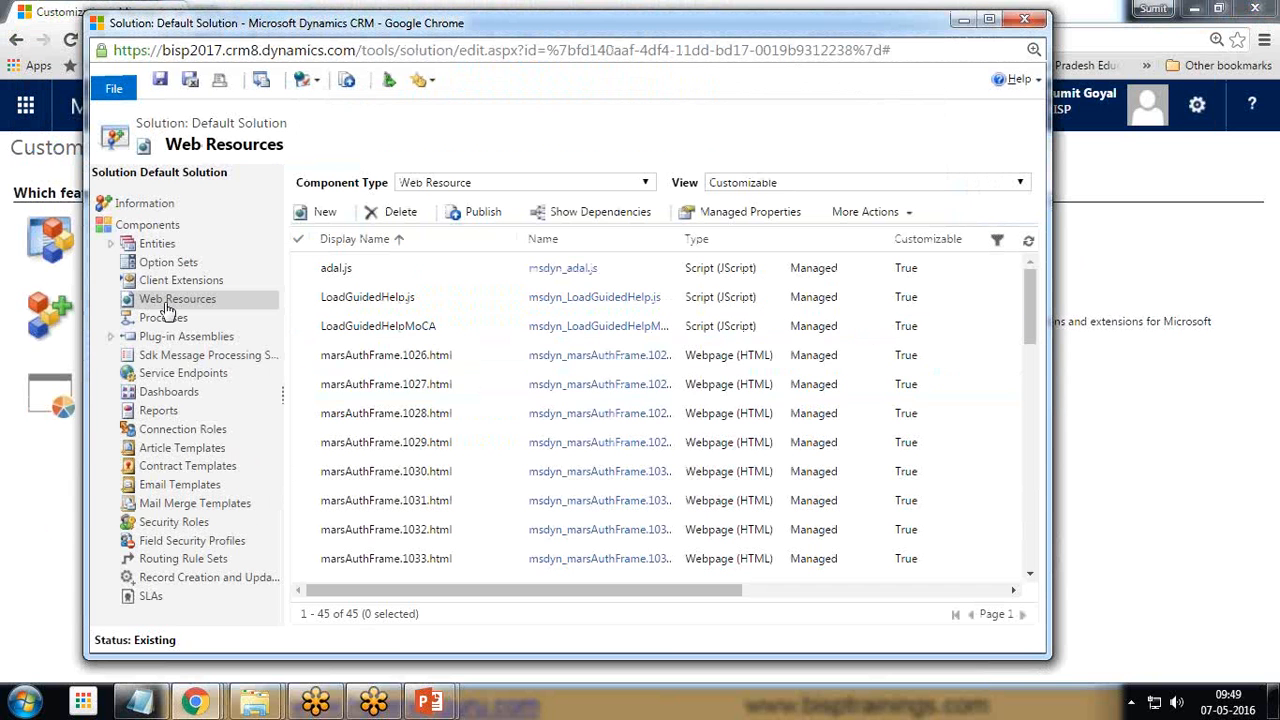
{"action": "mouse_move", "coordinate": [122, 253]}
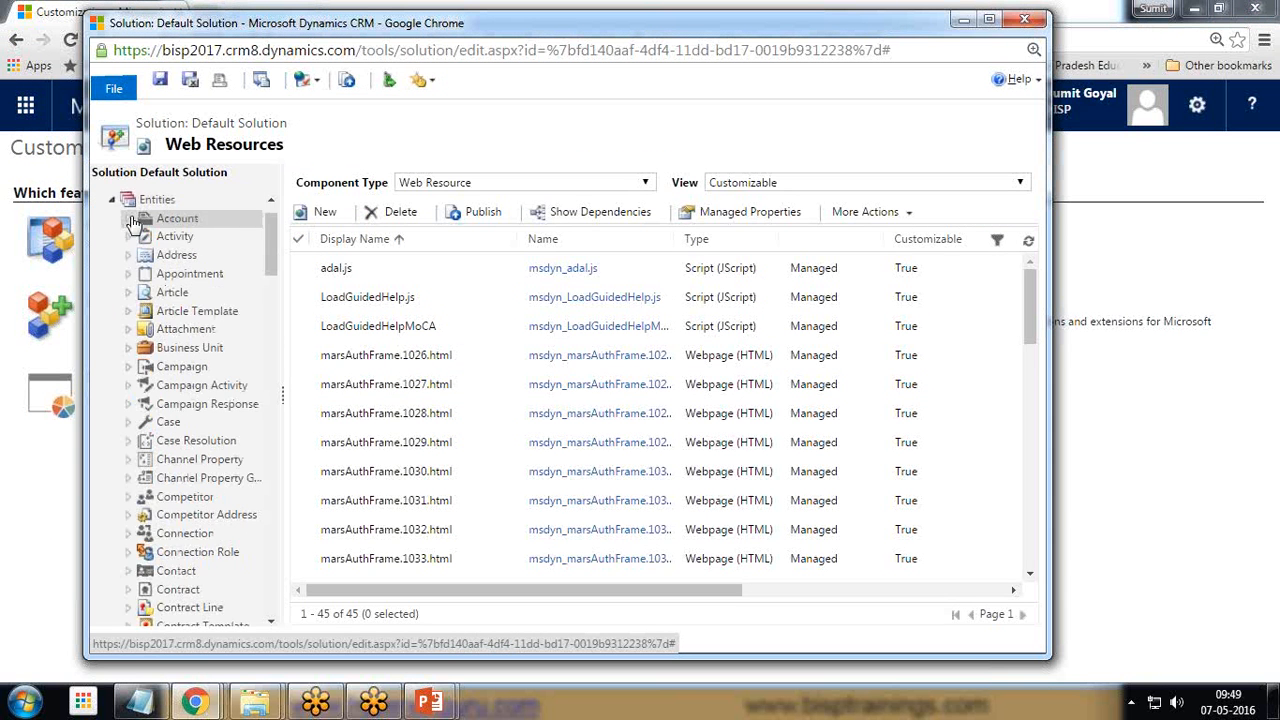
Step: Expand the Account entity's forms and open the main Account form for editing
{"action": "left_click", "coordinate": [177, 218]}
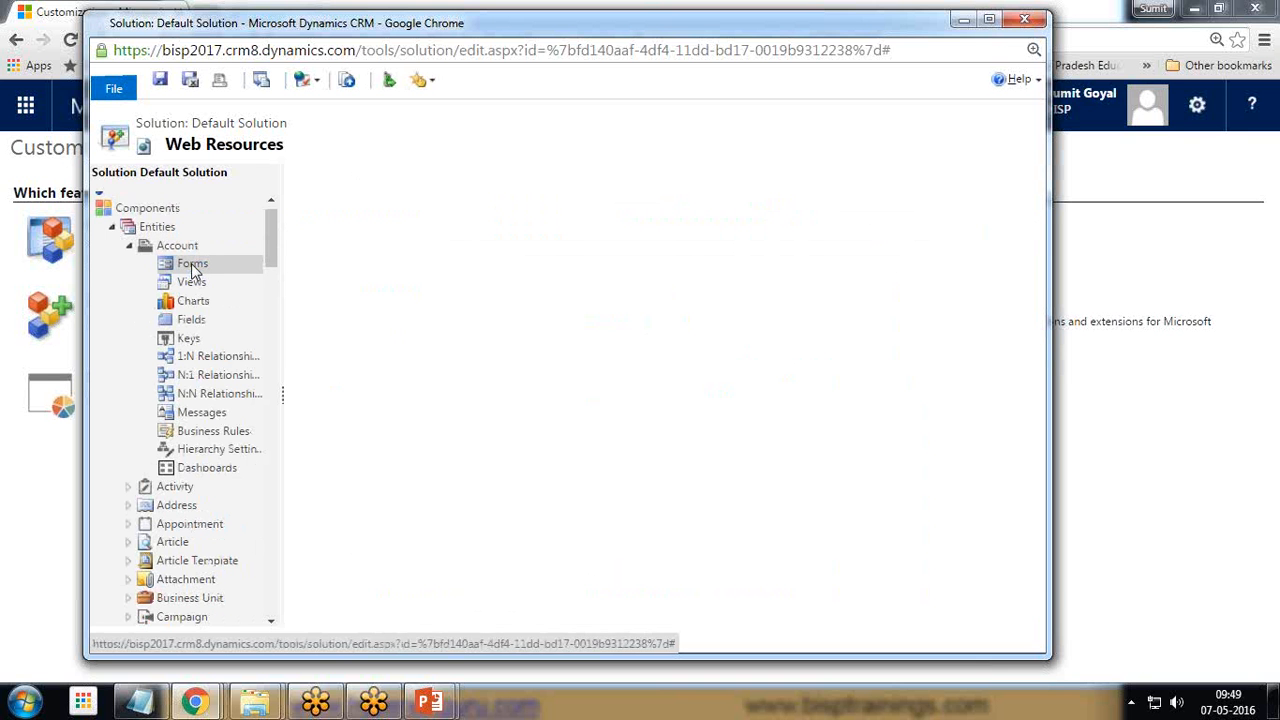
{"action": "left_click", "coordinate": [192, 263]}
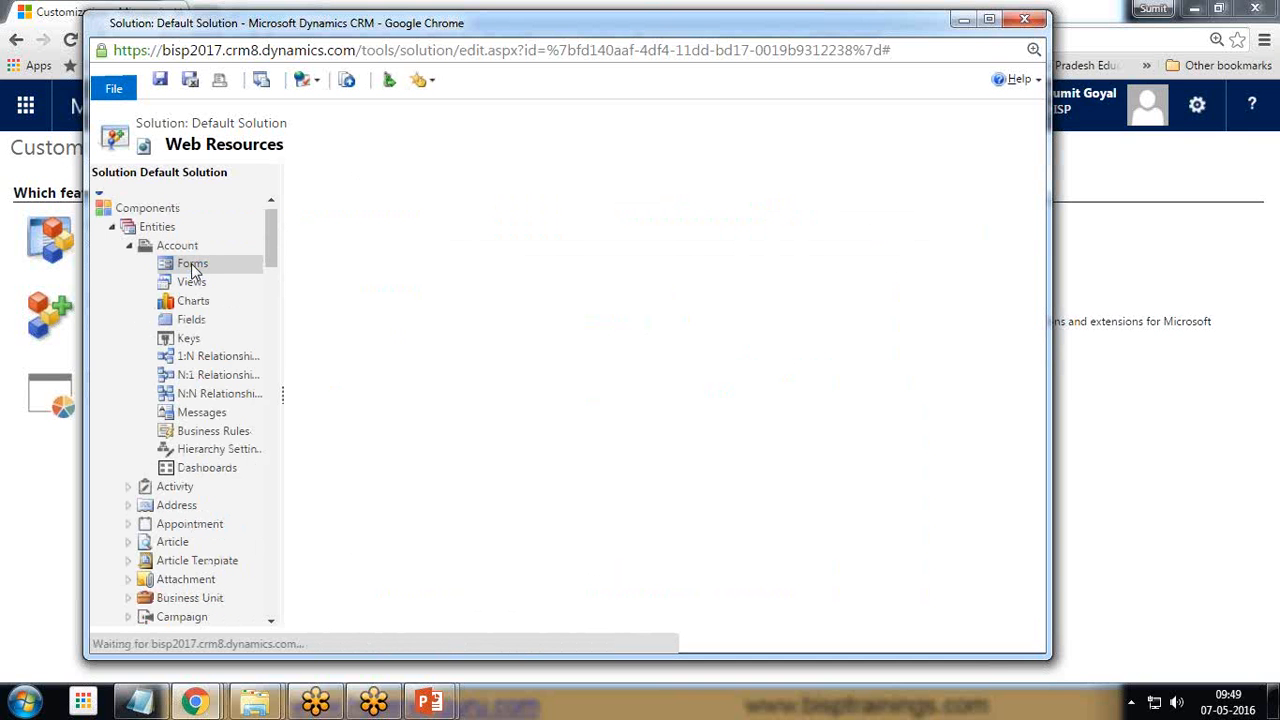
{"action": "left_click", "coordinate": [192, 263]}
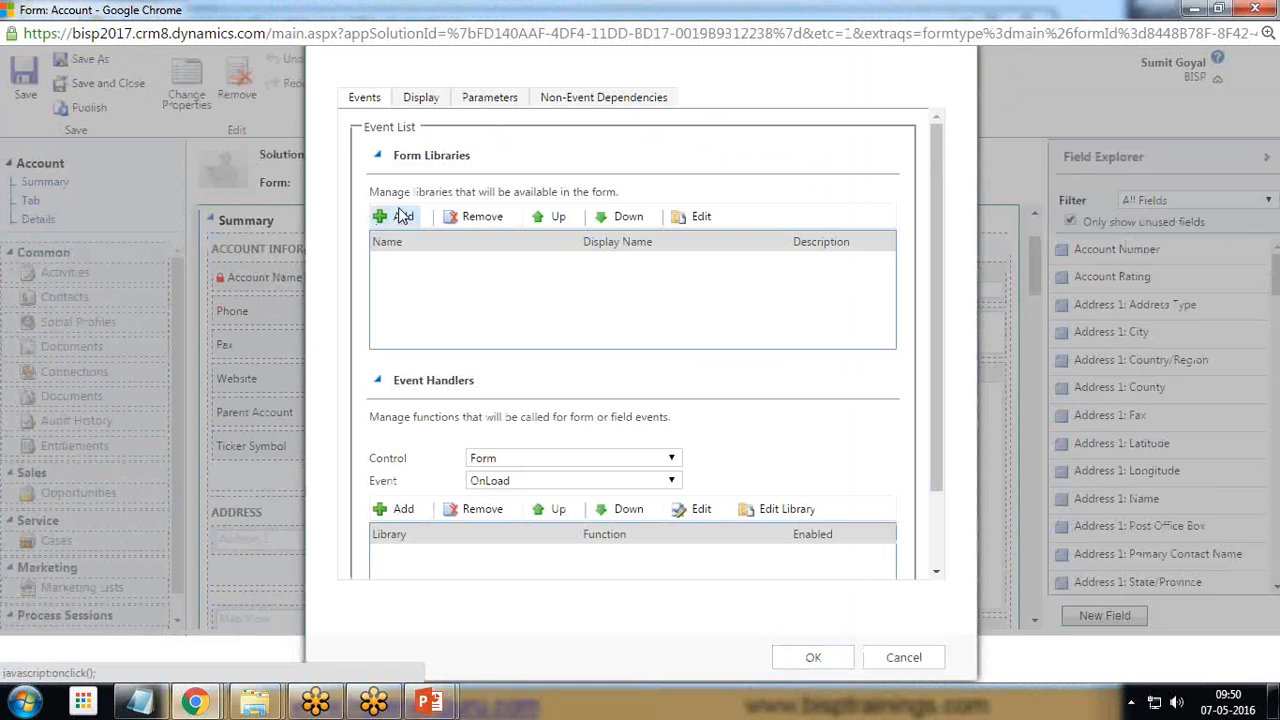
Step: Add new_showreport as a form library via a 'new' search, then bring up the Notepad notes
{"action": "left_click", "coordinate": [394, 216]}
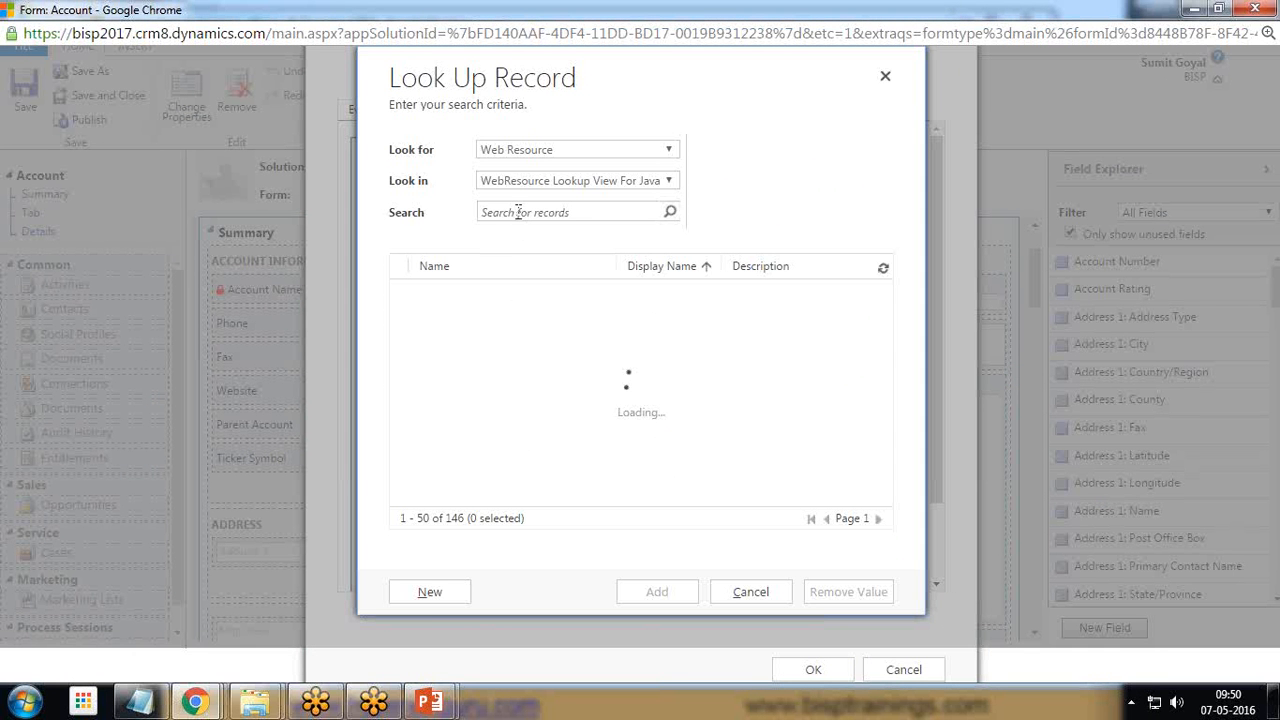
{"action": "type", "text": "new"}
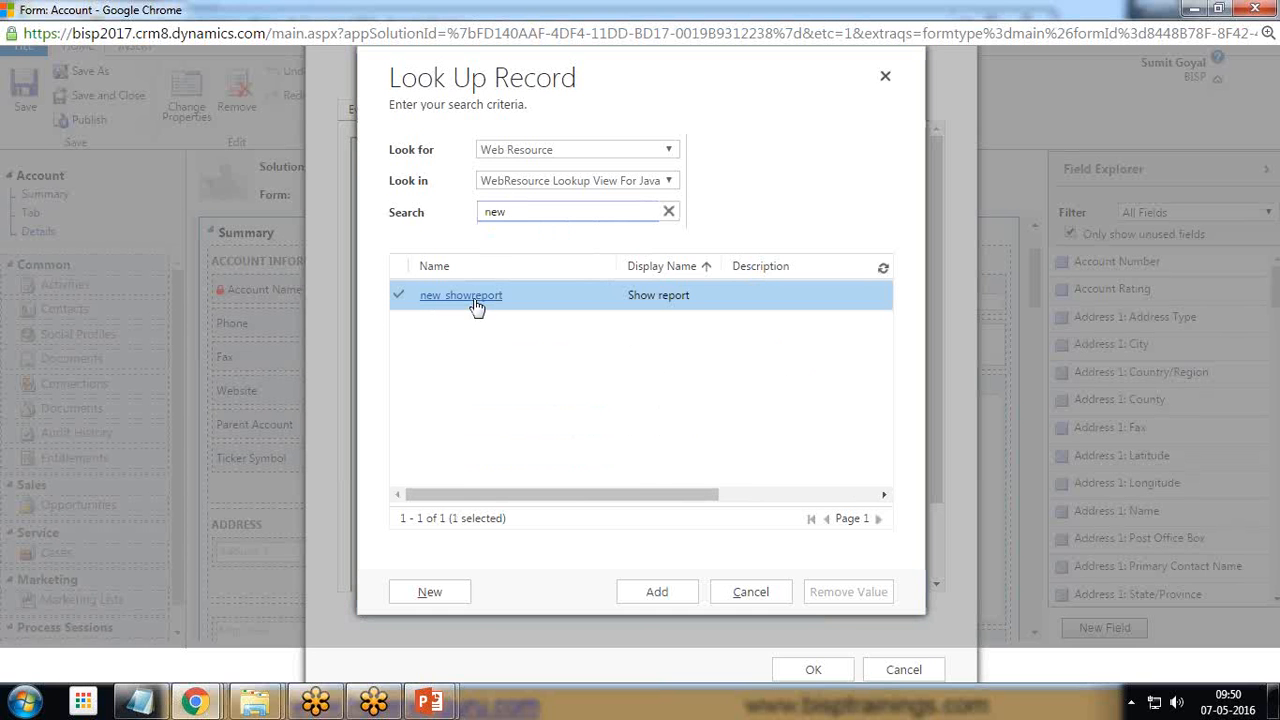
{"action": "left_click", "coordinate": [657, 591]}
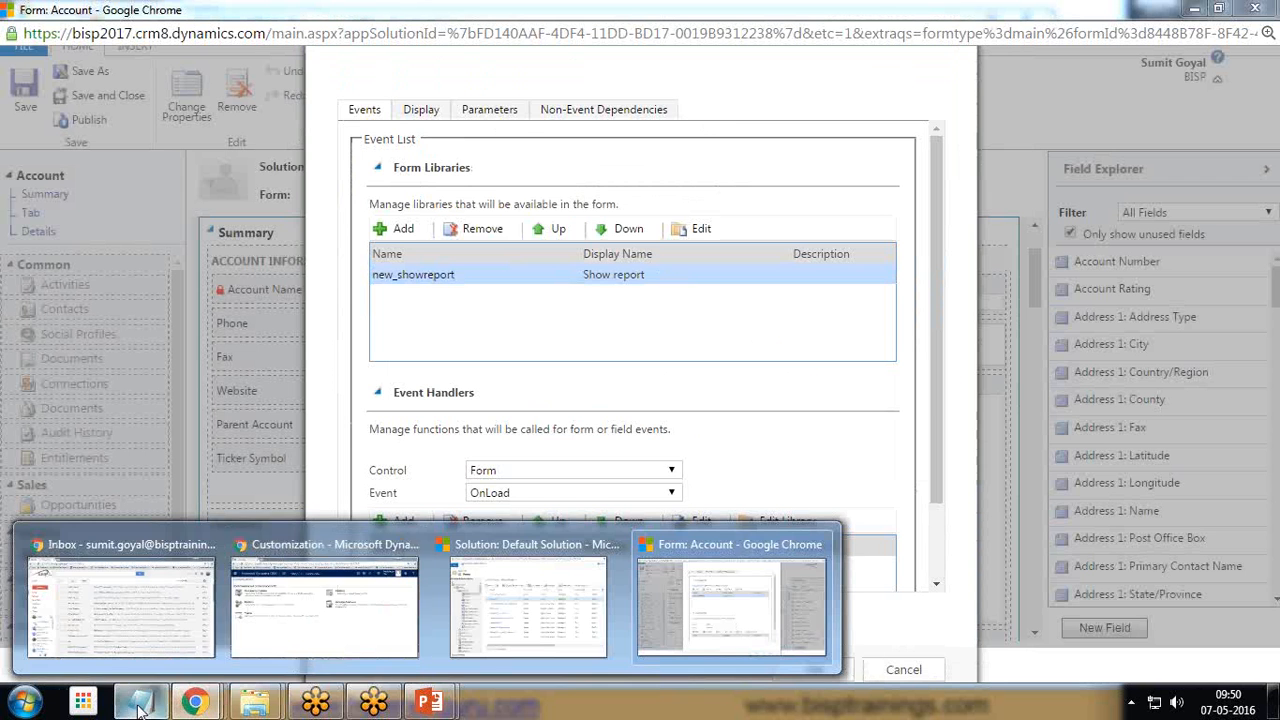
{"action": "left_click", "coordinate": [140, 700]}
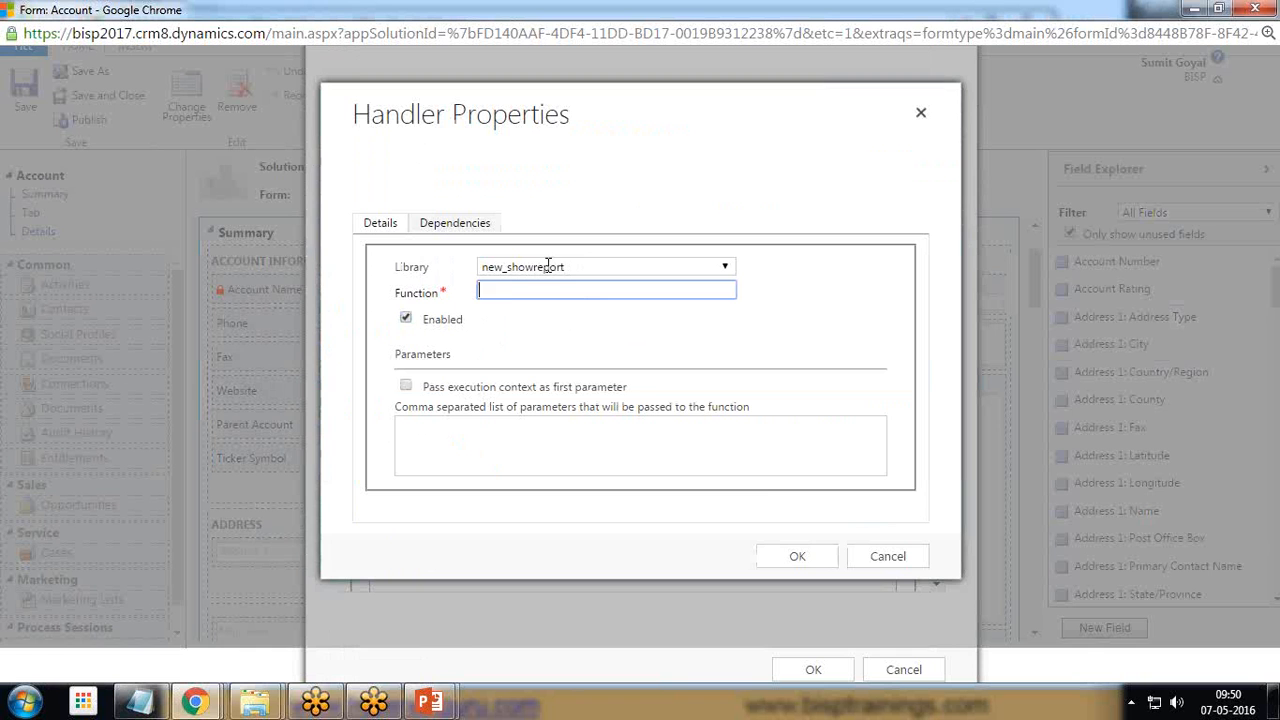
Step: Confirm displayReport as the OnLoad handler, accept form properties, and go to Customization
{"action": "left_click", "coordinate": [796, 556]}
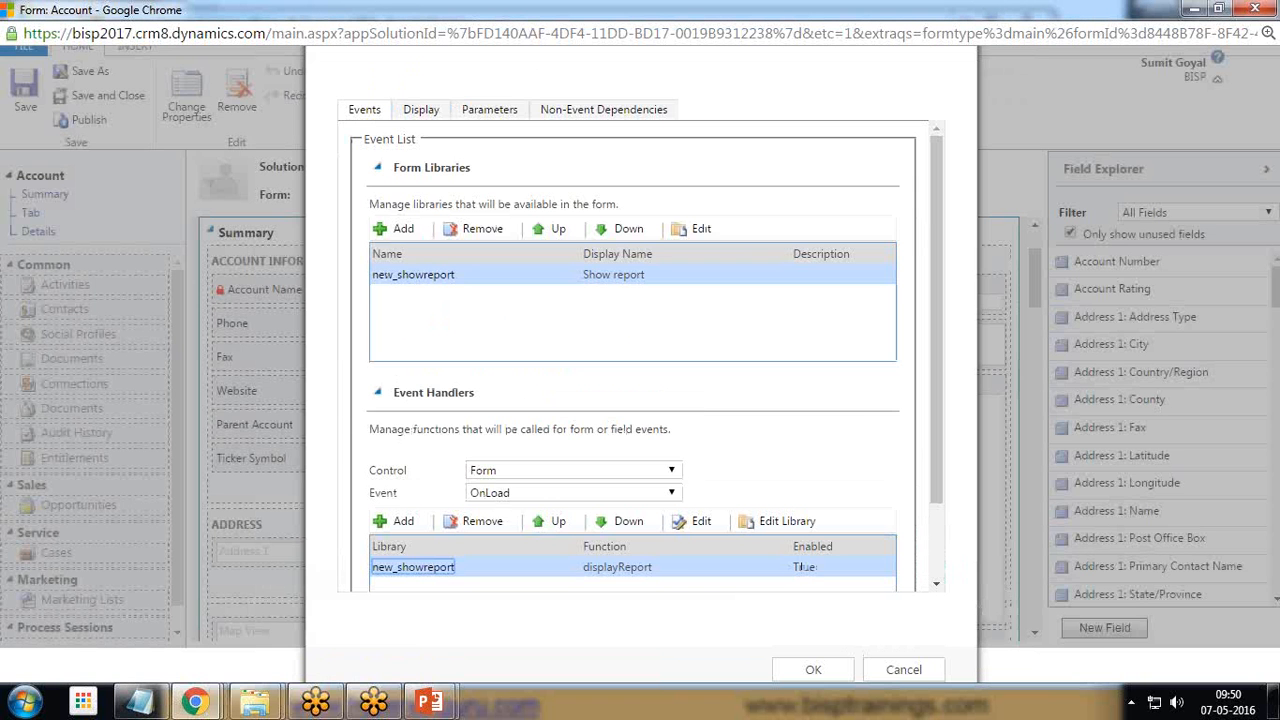
{"action": "left_click", "coordinate": [812, 669]}
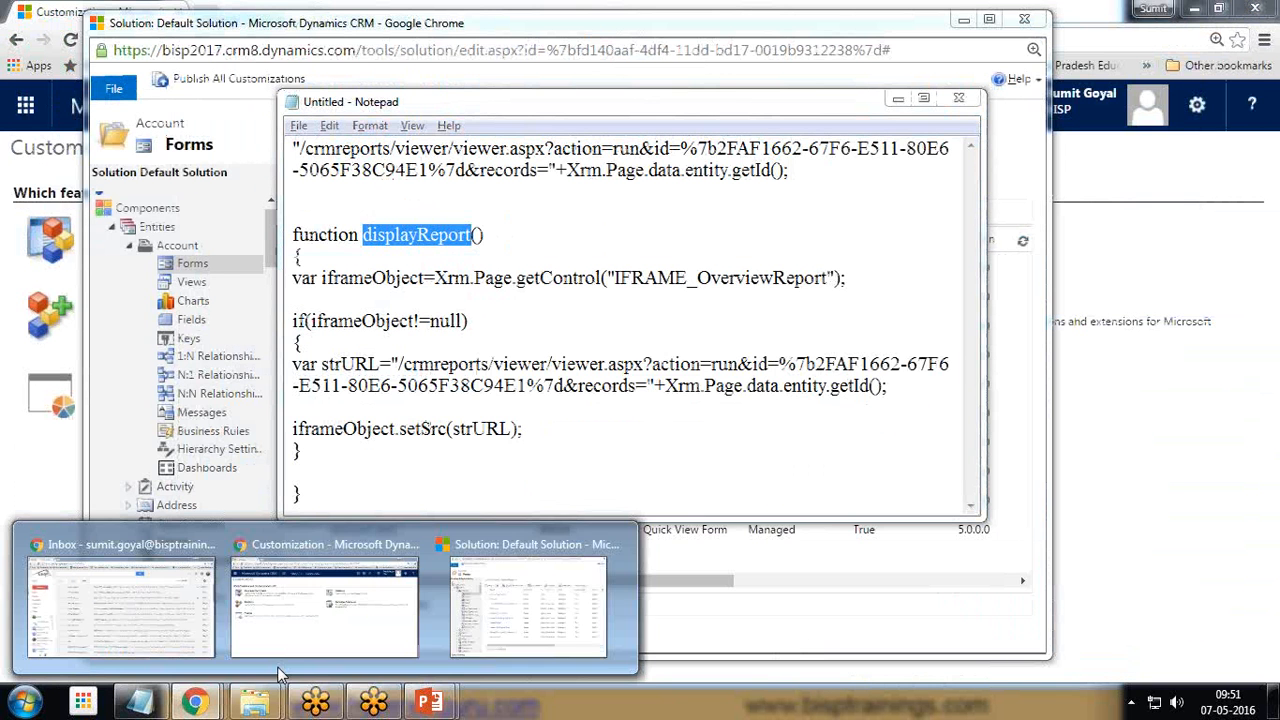
{"action": "left_click", "coordinate": [238, 79]}
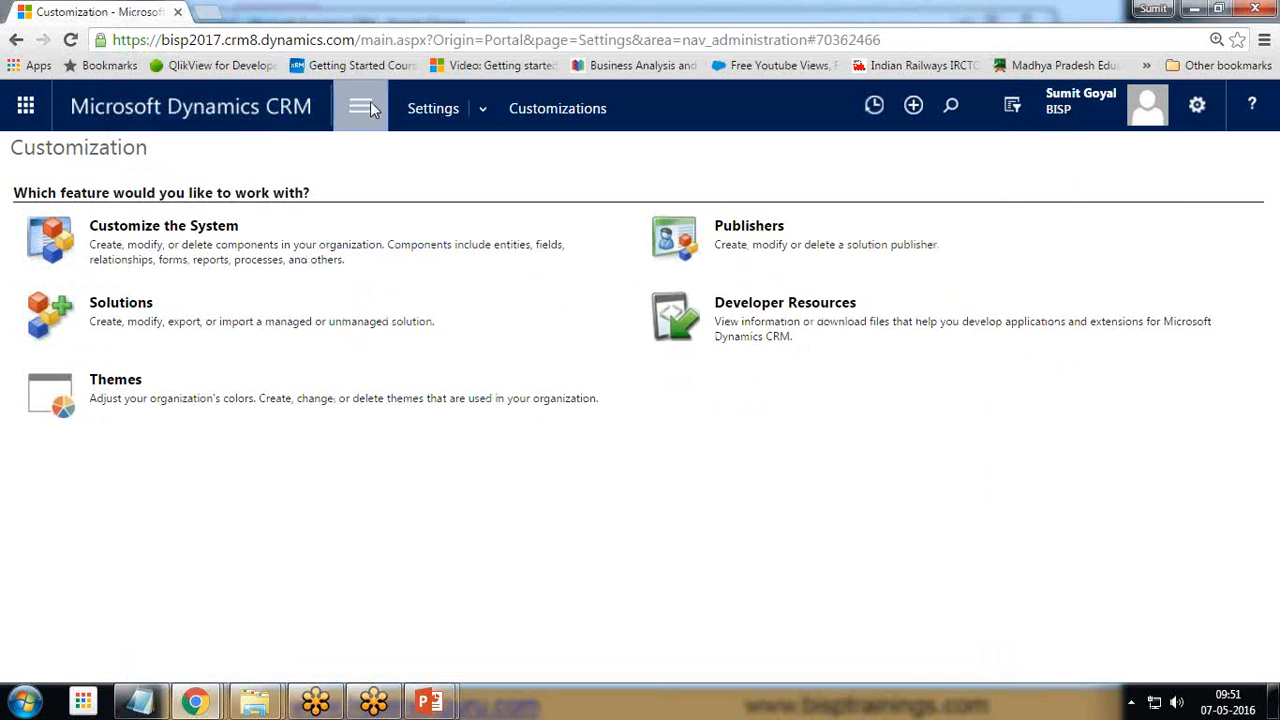
Step: Open the A. Datum Corporation account from Sales > Accounts and dismiss the Hello alert
{"action": "left_click", "coordinate": [360, 106]}
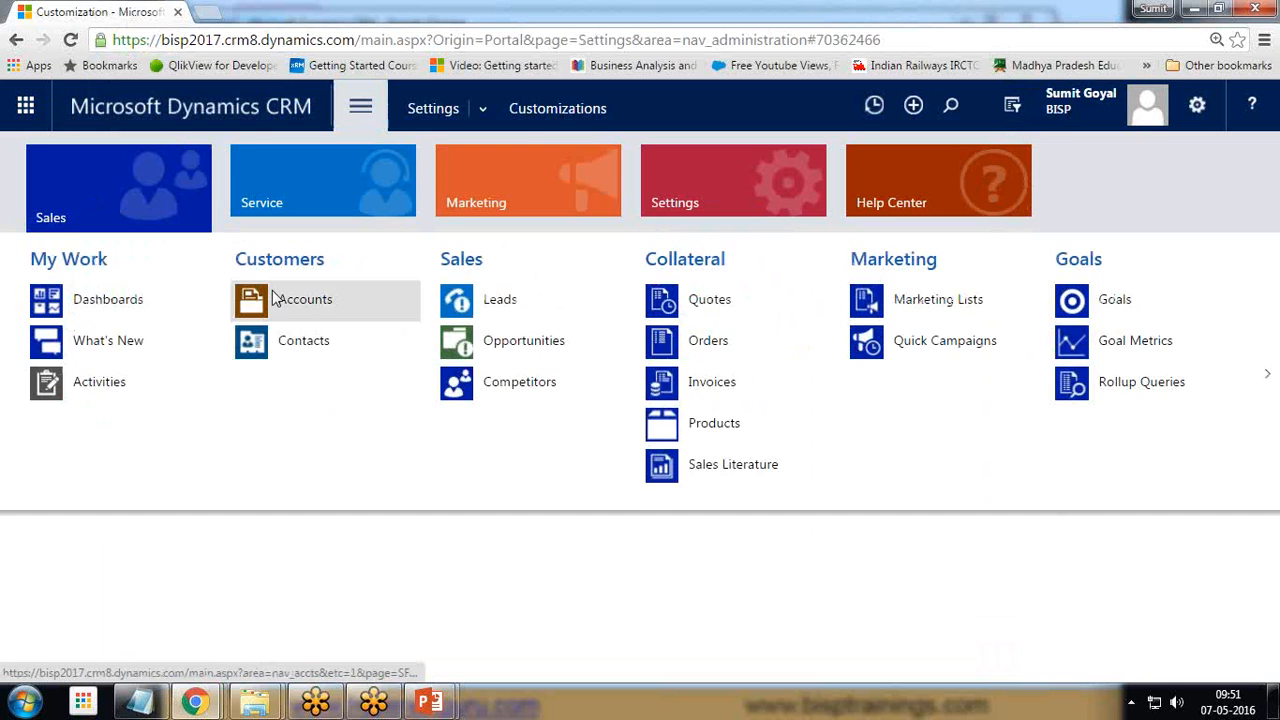
{"action": "left_click", "coordinate": [303, 299]}
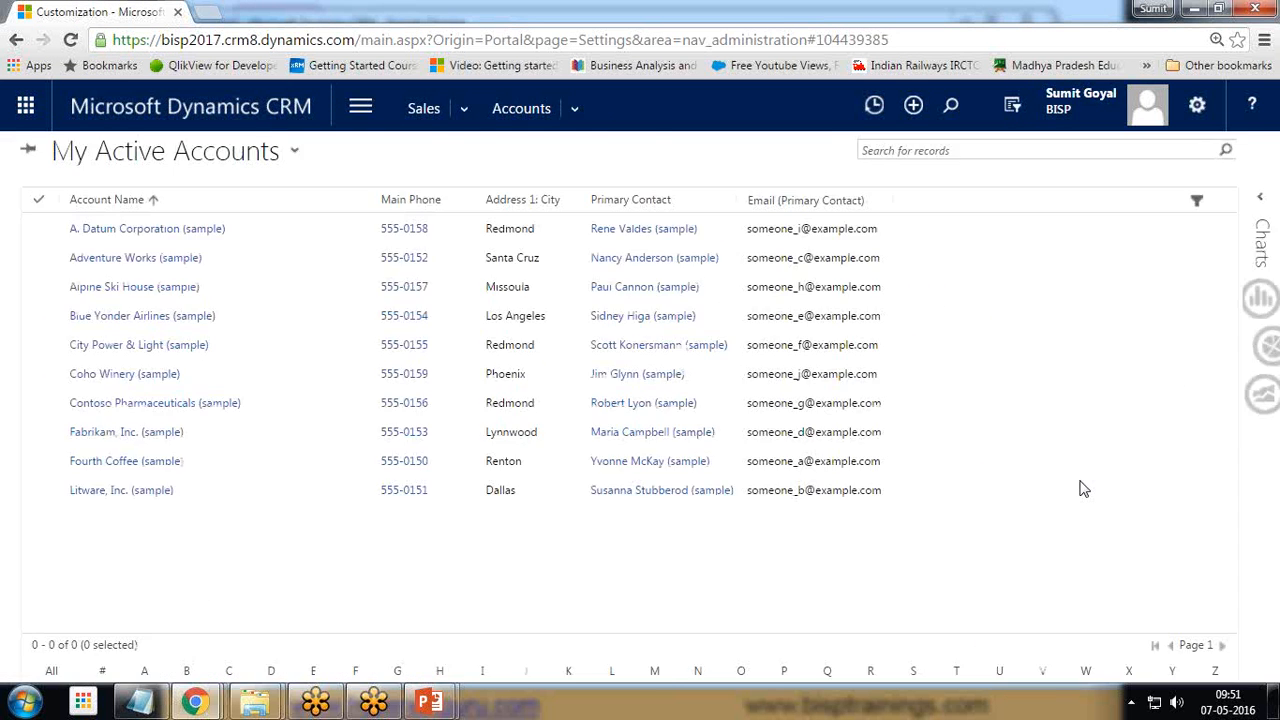
{"action": "left_click", "coordinate": [147, 228]}
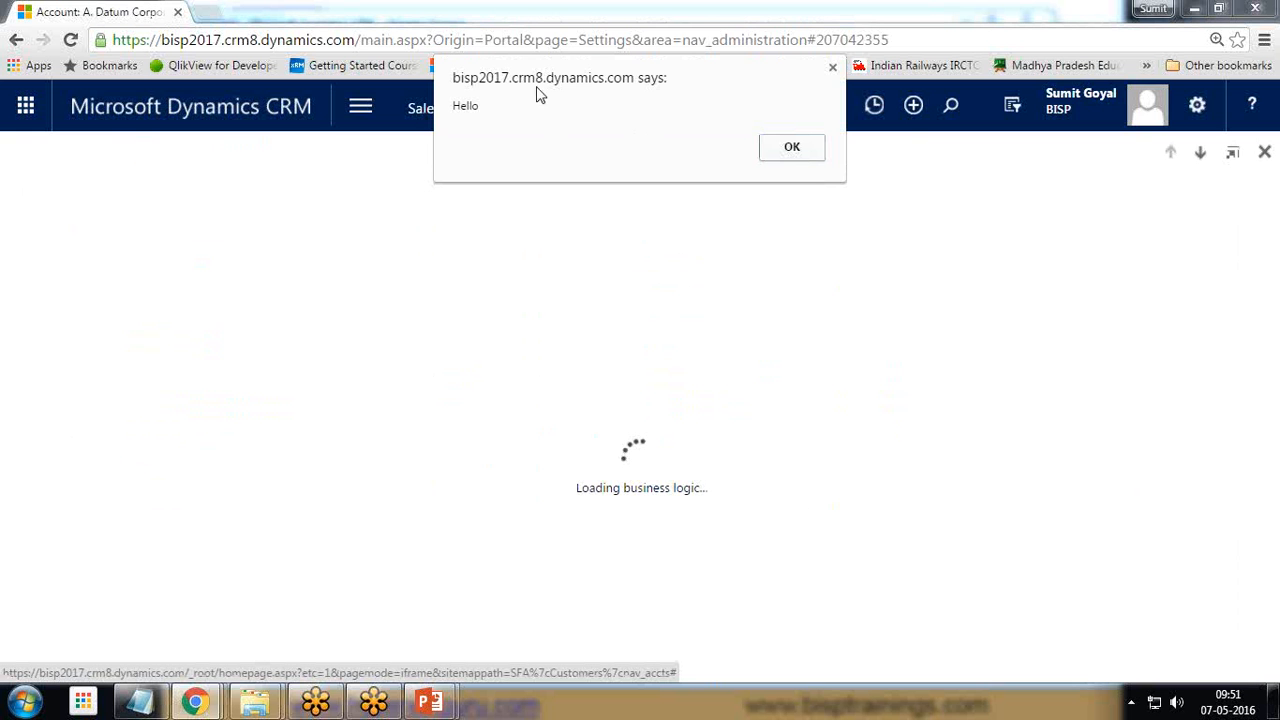
{"action": "mouse_move", "coordinate": [458, 115]}
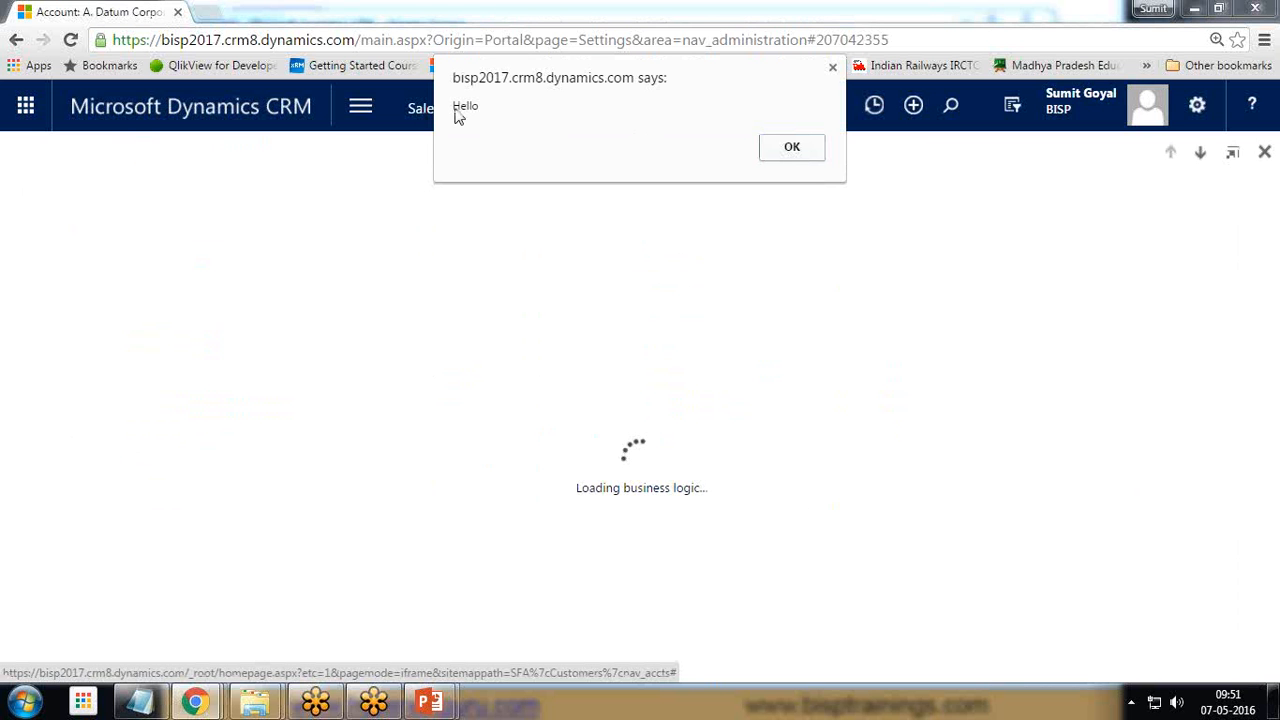
{"action": "left_click", "coordinate": [791, 147]}
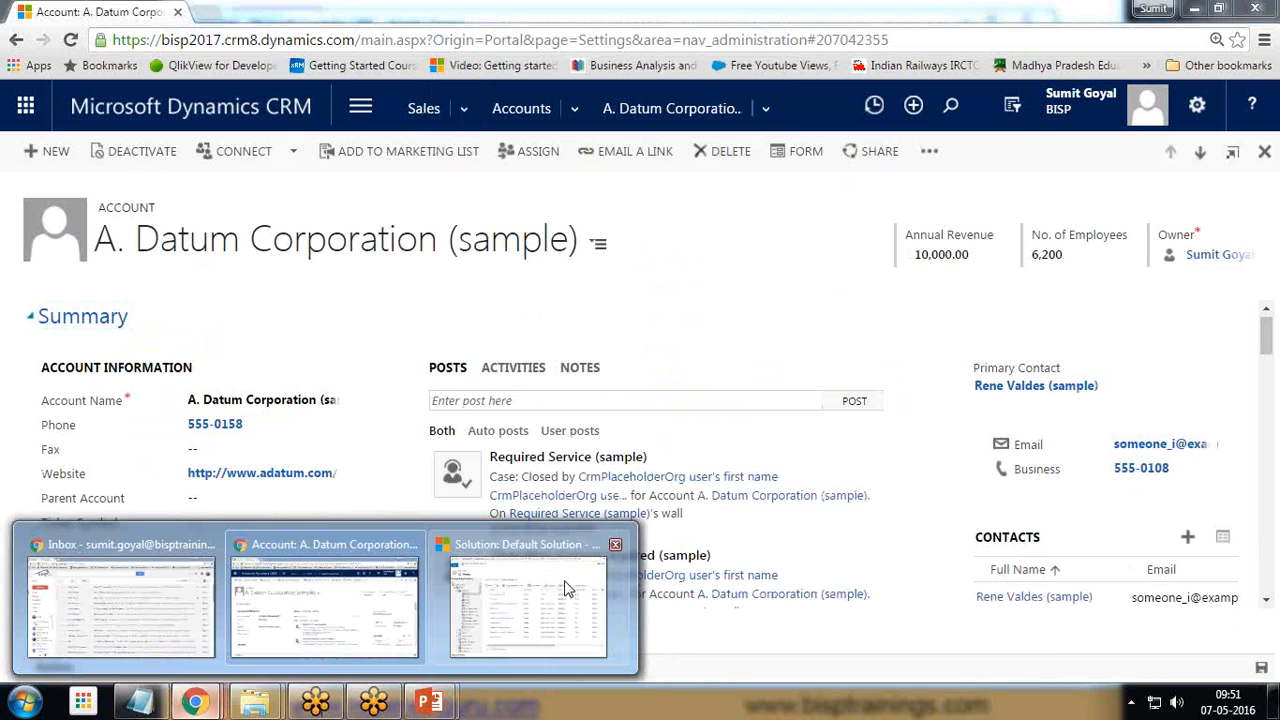
{"action": "left_click", "coordinate": [527, 600]}
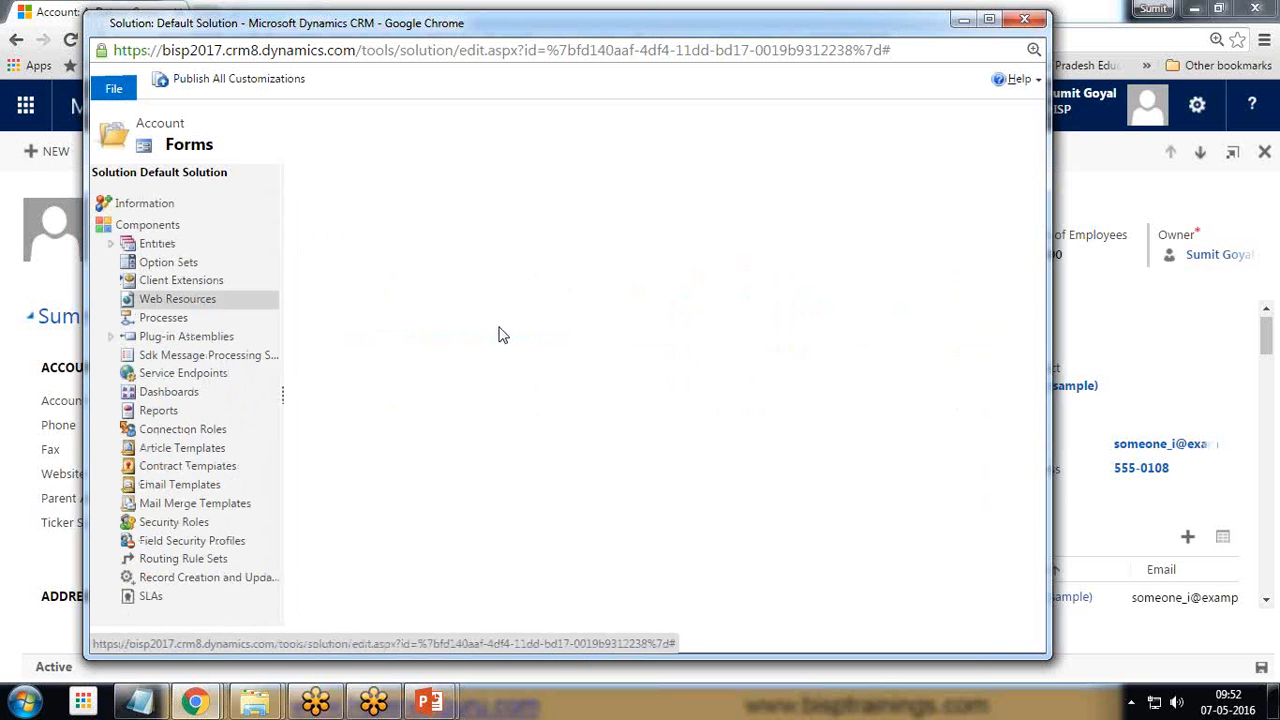
Step: Locate and open the Show report web resource in the solution's Web Resources list
{"action": "left_click", "coordinate": [177, 299]}
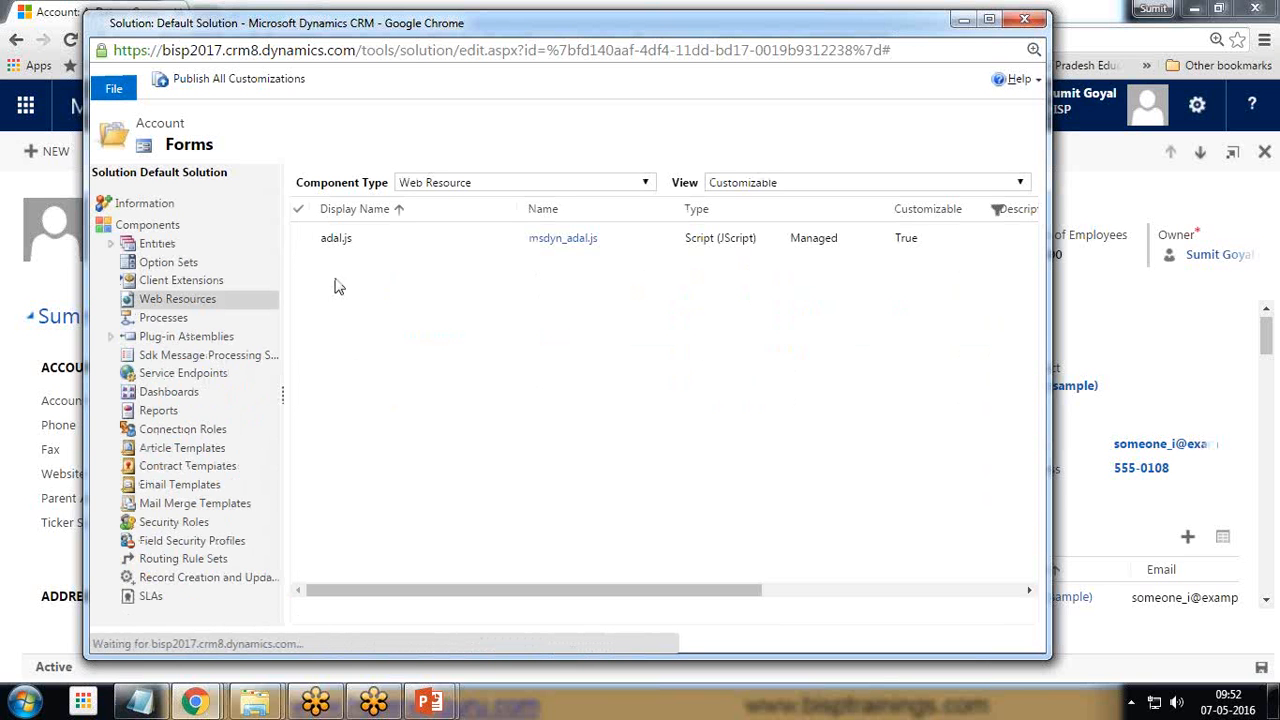
{"action": "mouse_move", "coordinate": [314, 302]}
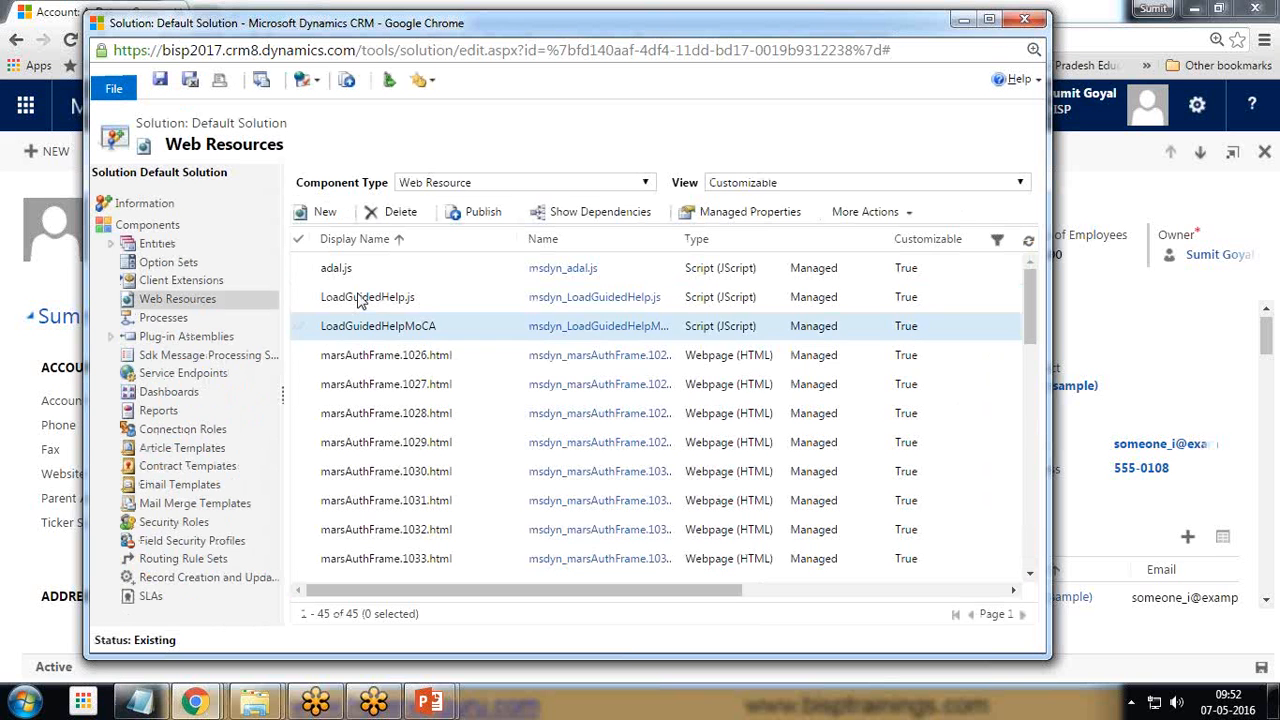
{"action": "left_click", "coordinate": [336, 267]}
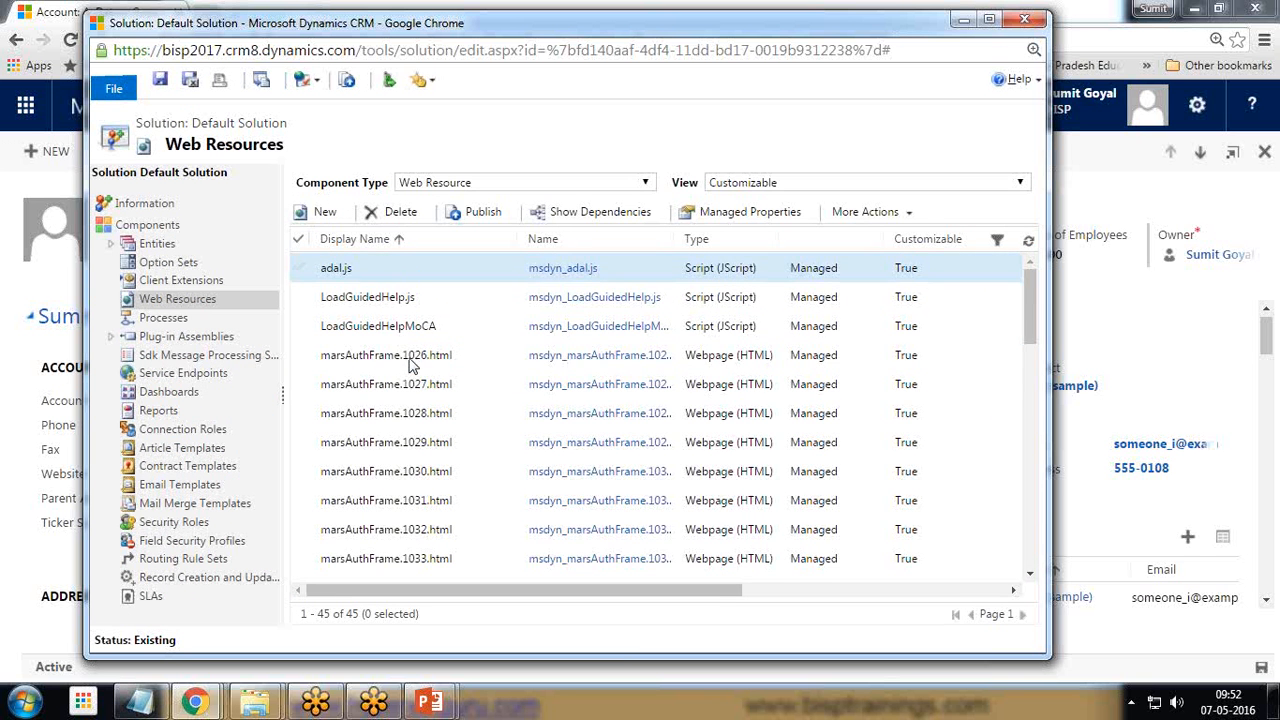
{"action": "scroll", "scroll_direction": "down", "scroll_amount": 3}
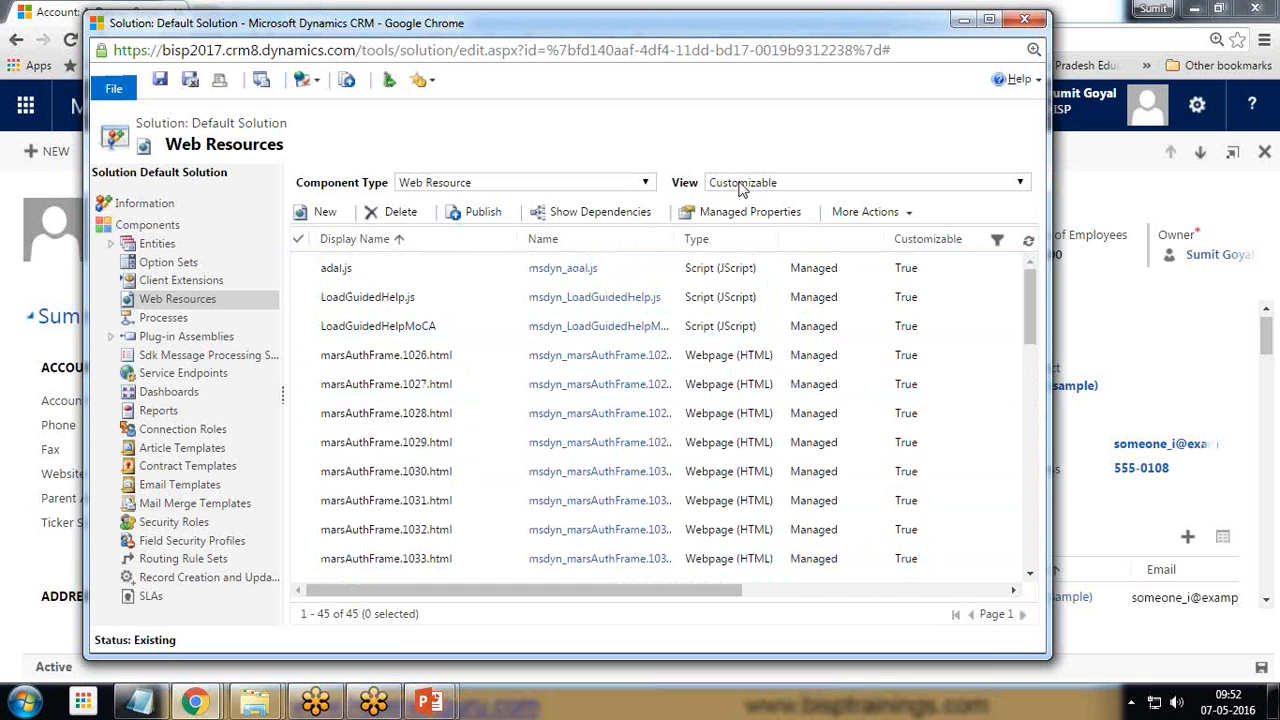
{"action": "left_click", "coordinate": [367, 296]}
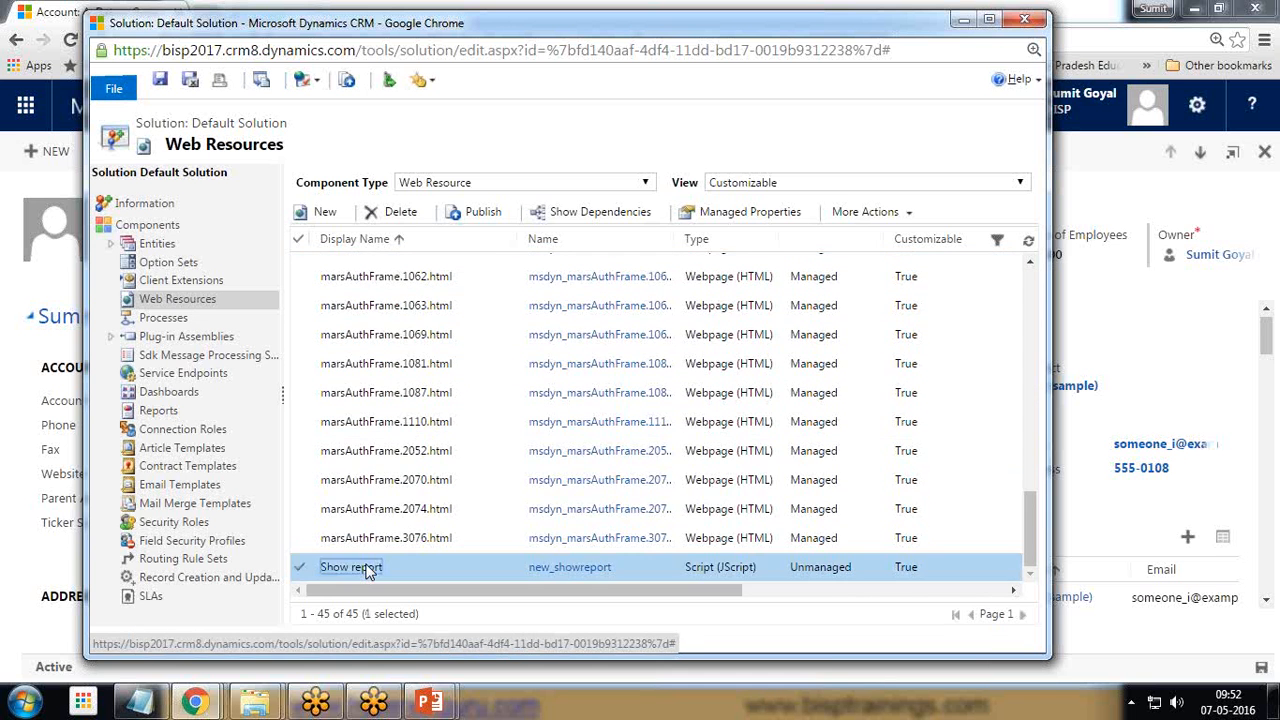
{"action": "double_click", "coordinate": [351, 567]}
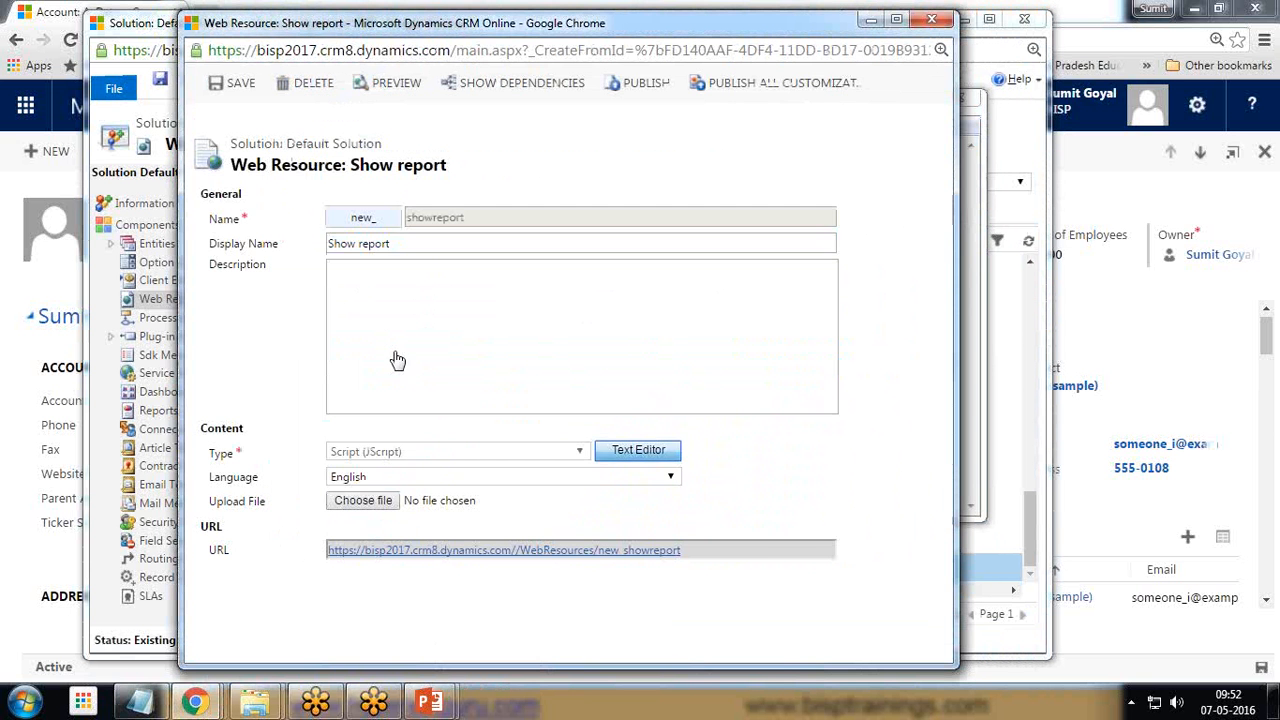
Step: Update the script content with the full displayReport code, save it and close the window
{"action": "left_click", "coordinate": [637, 449]}
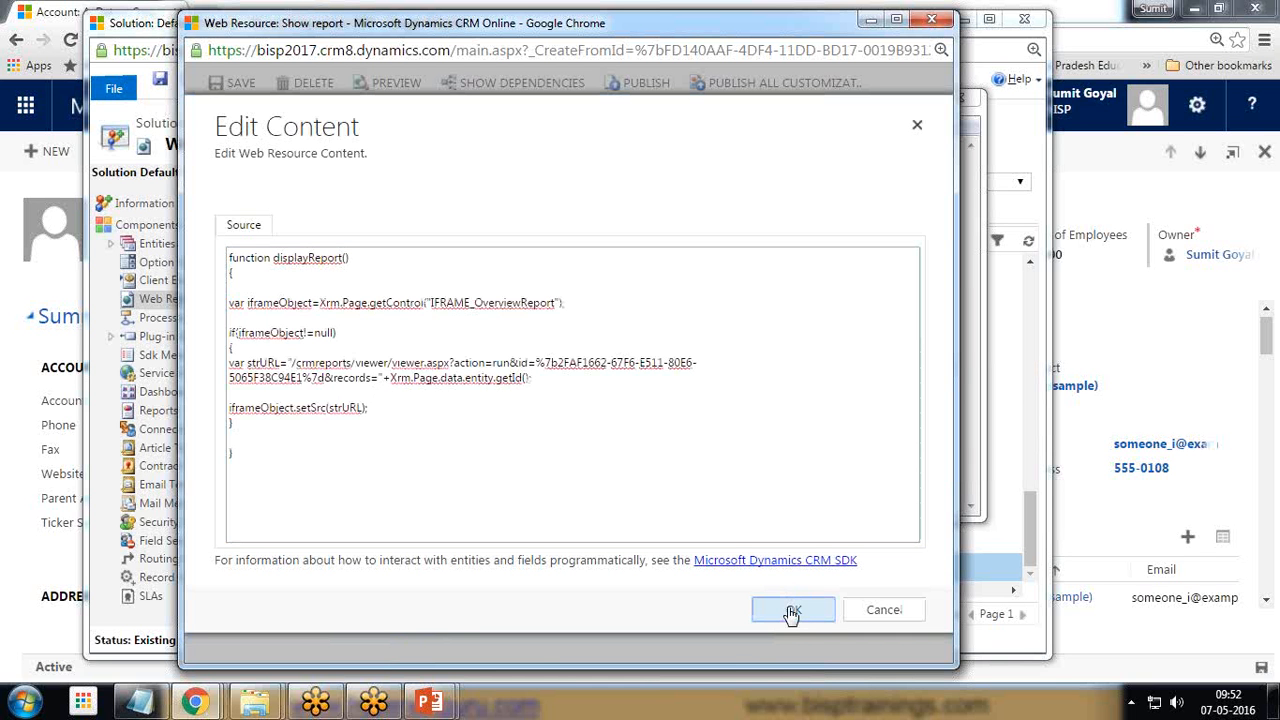
{"action": "left_click", "coordinate": [792, 610]}
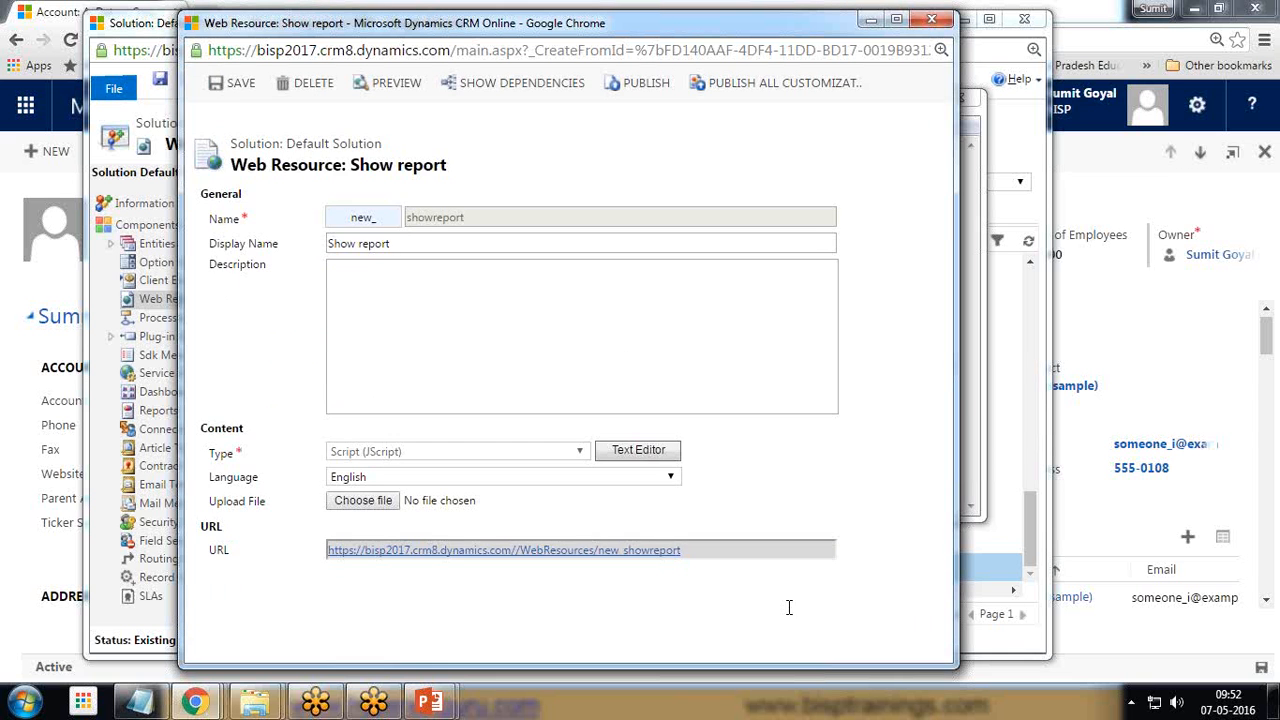
{"action": "left_click", "coordinate": [232, 82]}
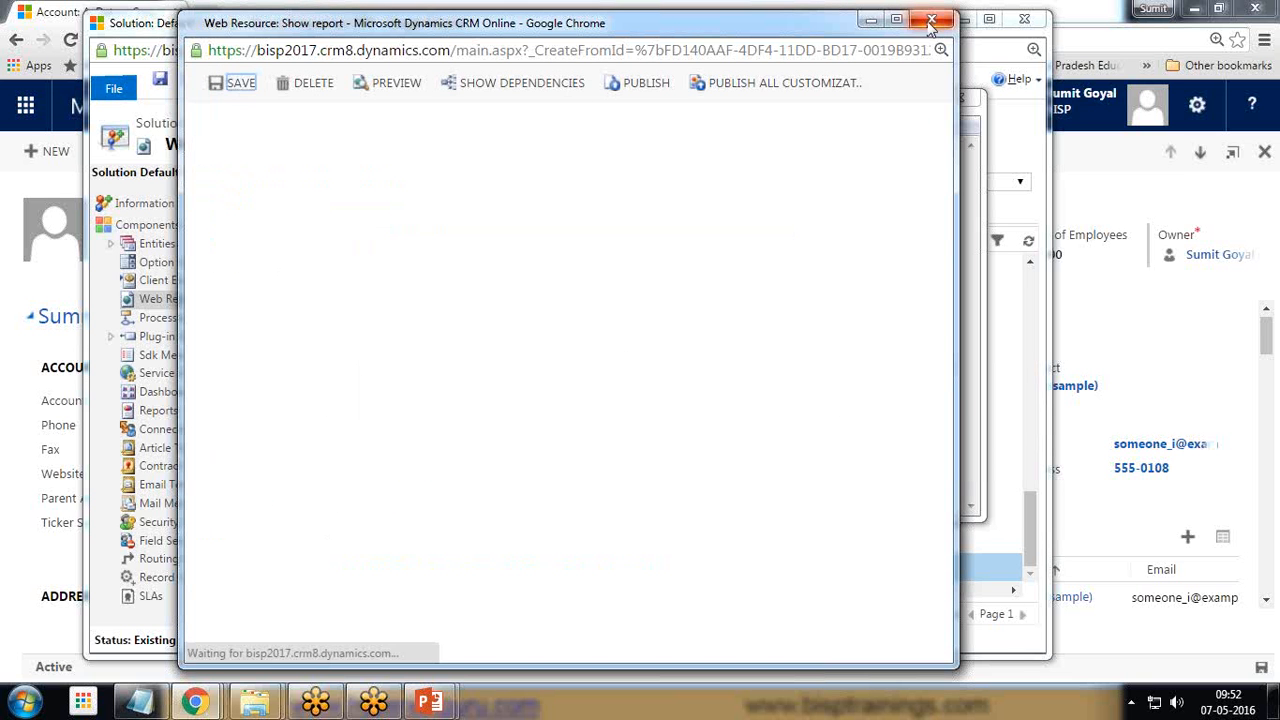
{"action": "left_click", "coordinate": [931, 22]}
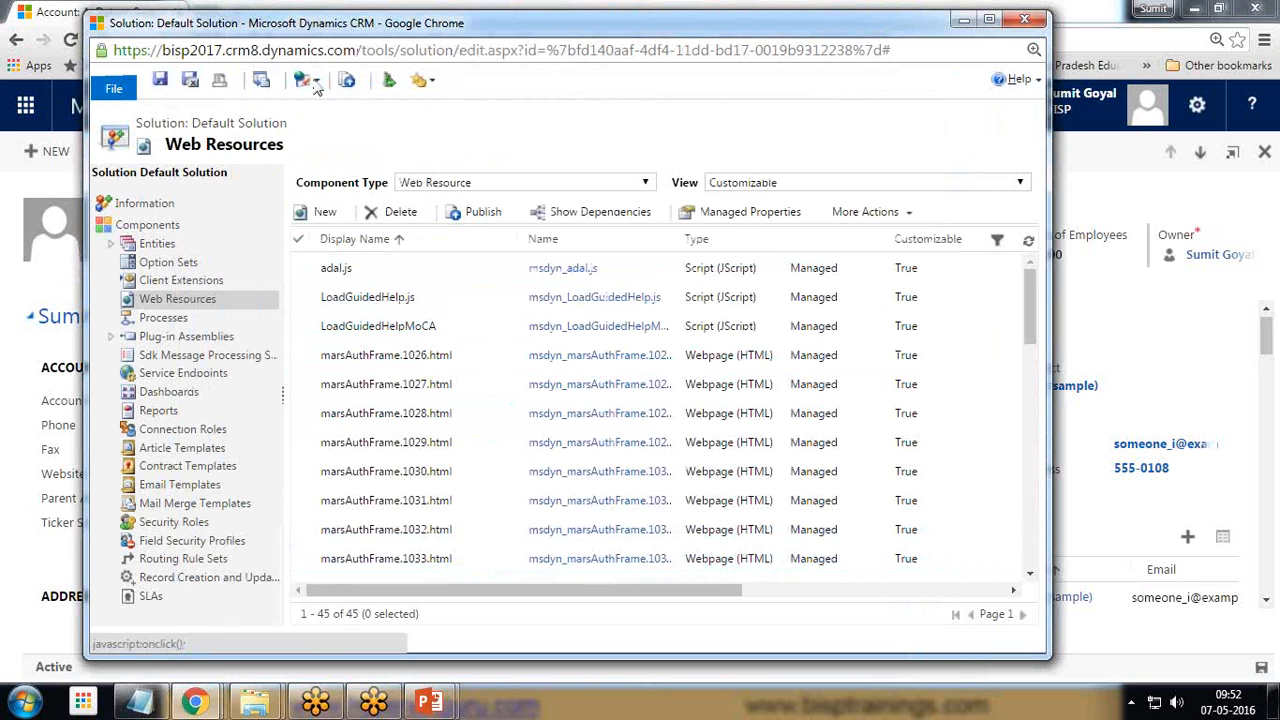
{"action": "mouse_move", "coordinate": [144, 203]}
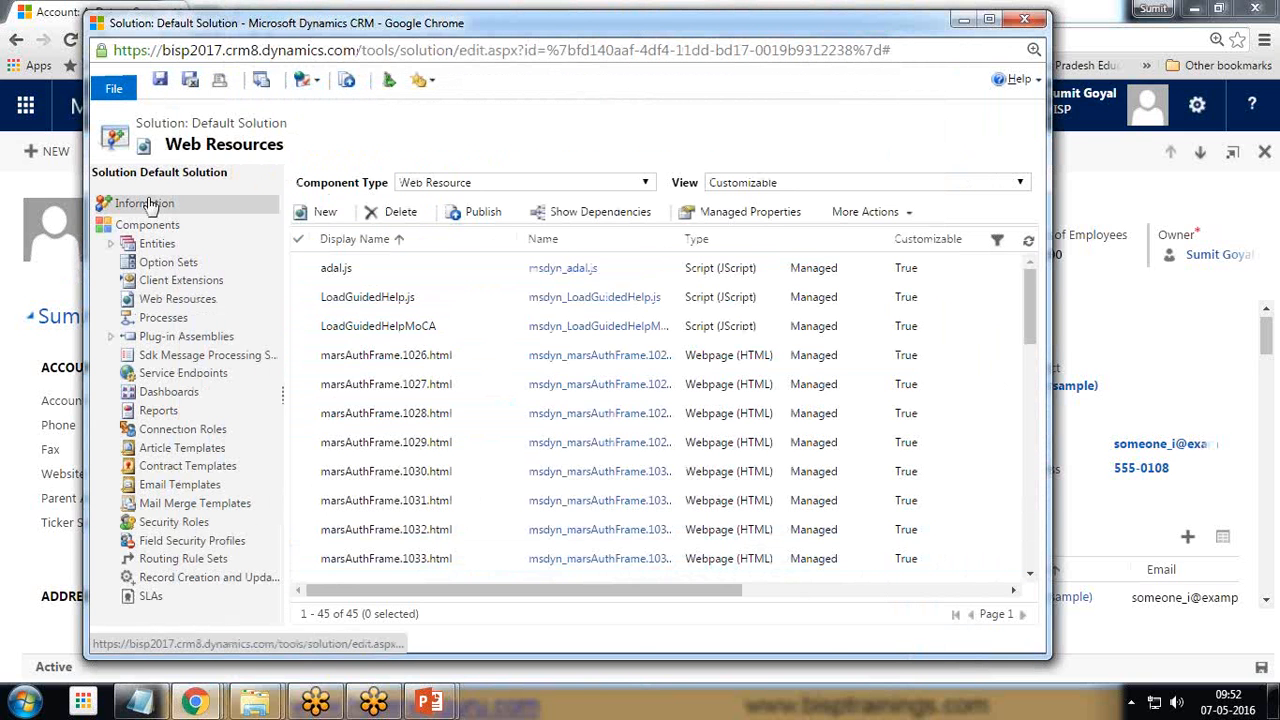
Step: Publish all customizations from the solution's Information page and close the window
{"action": "left_click", "coordinate": [144, 203]}
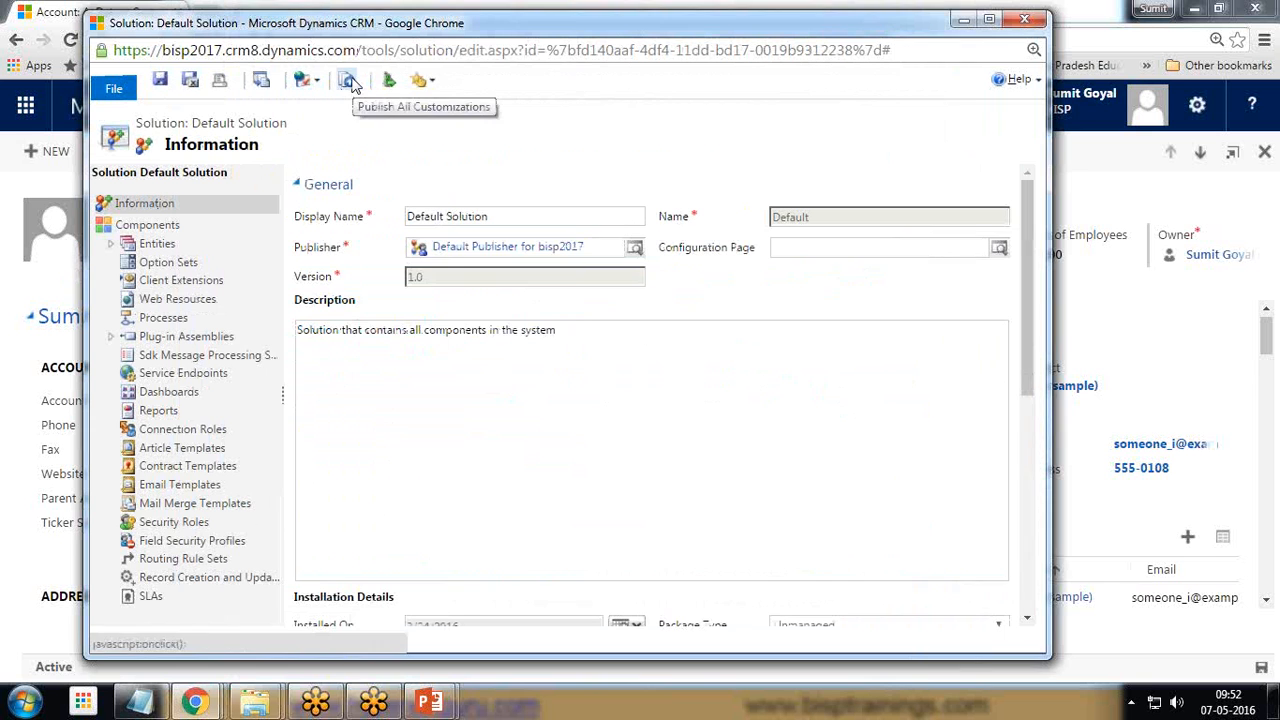
{"action": "left_click", "coordinate": [347, 80]}
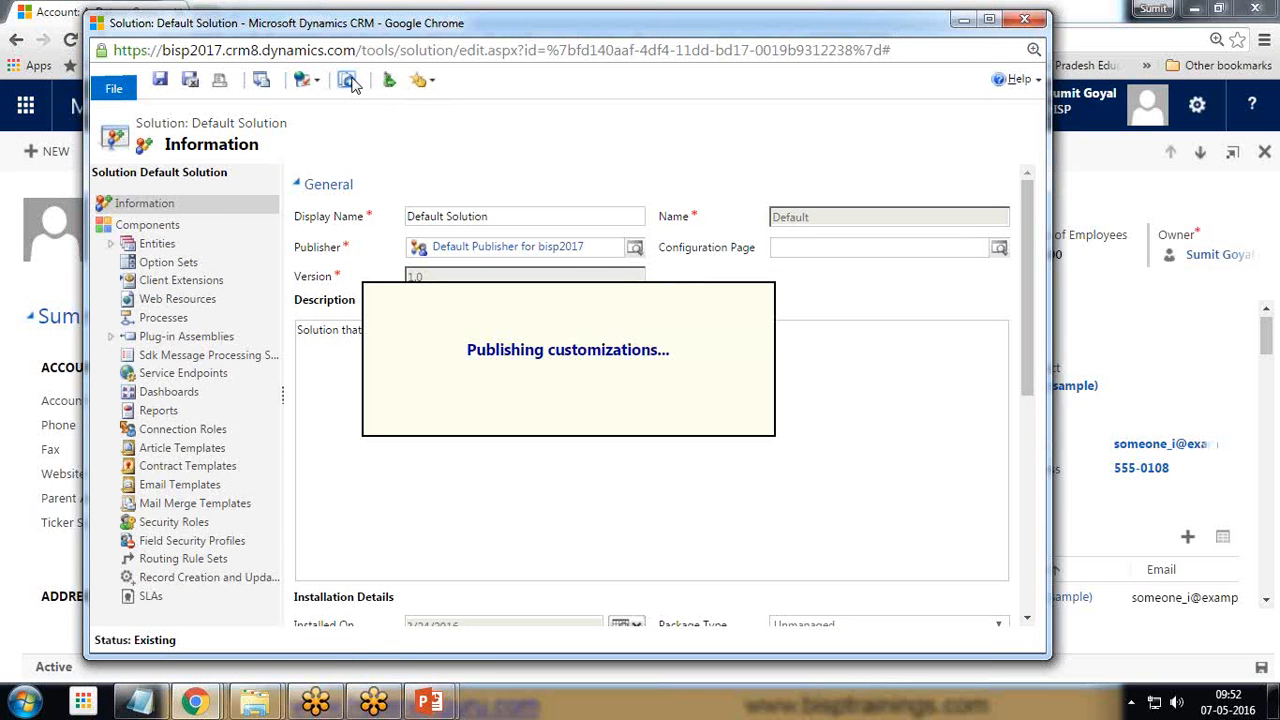
{"action": "mouse_move", "coordinate": [351, 113]}
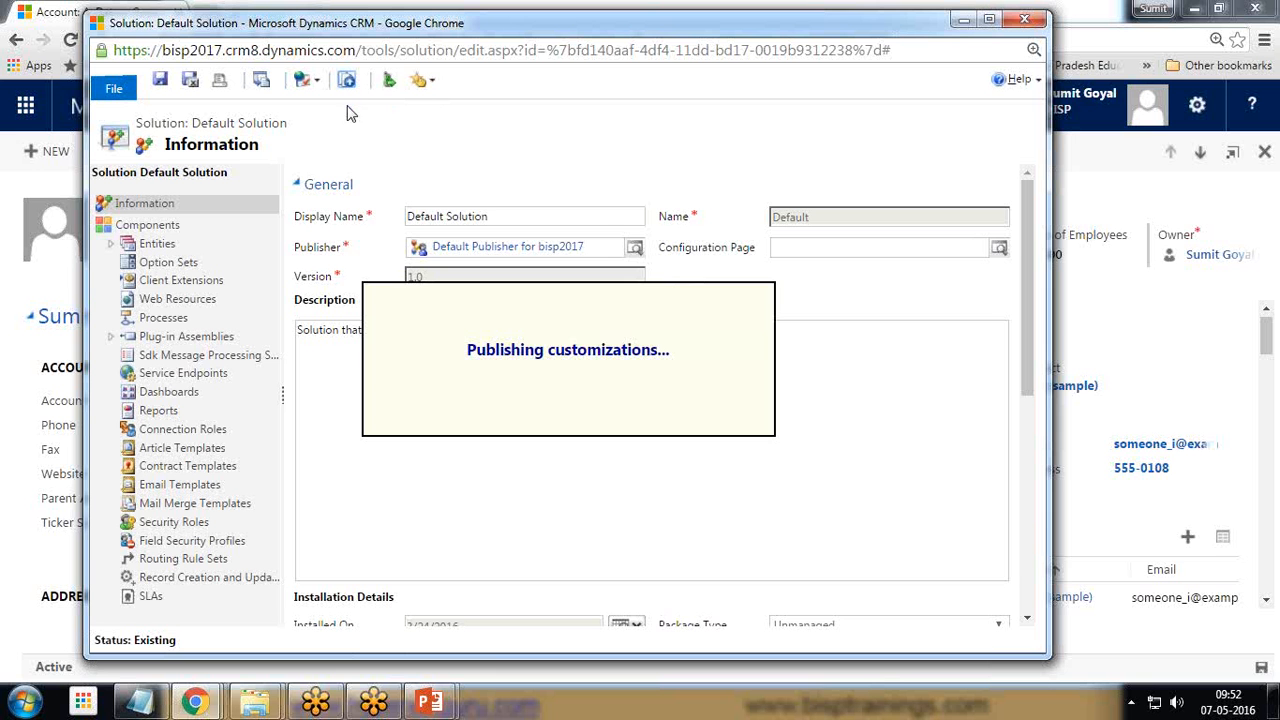
{"action": "mouse_move", "coordinate": [471, 121]}
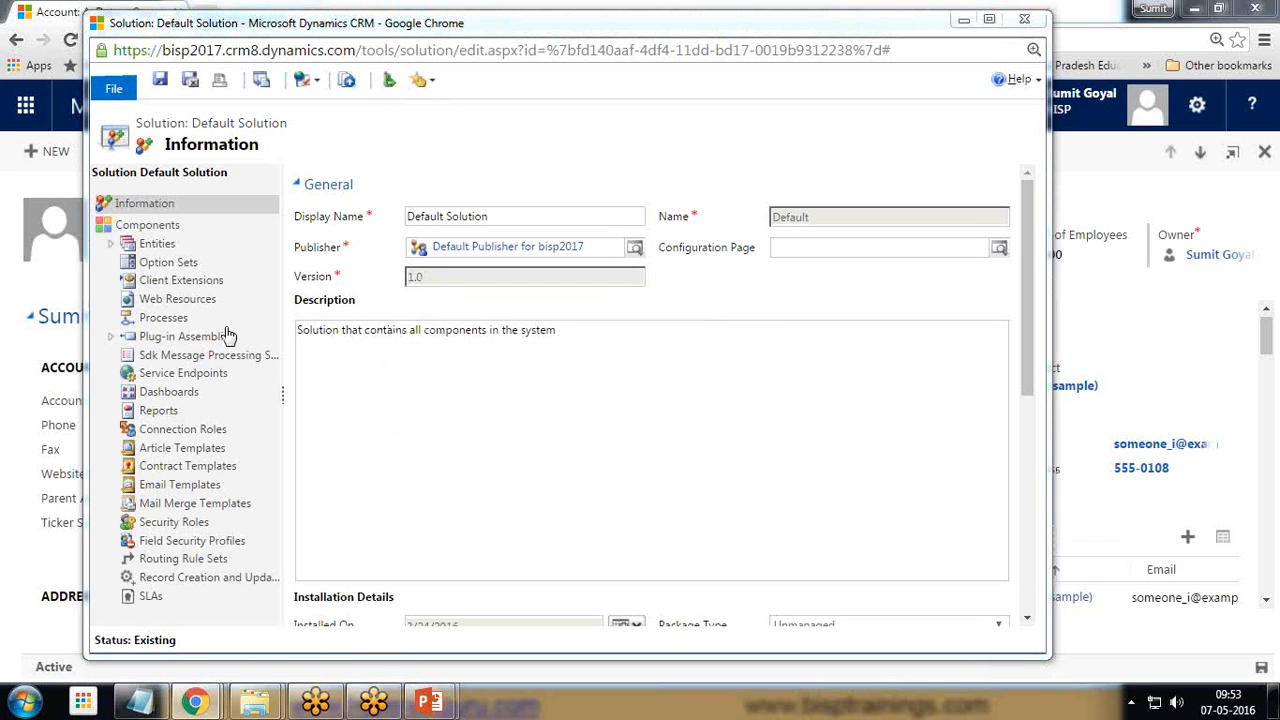
{"action": "mouse_move", "coordinate": [33, 209]}
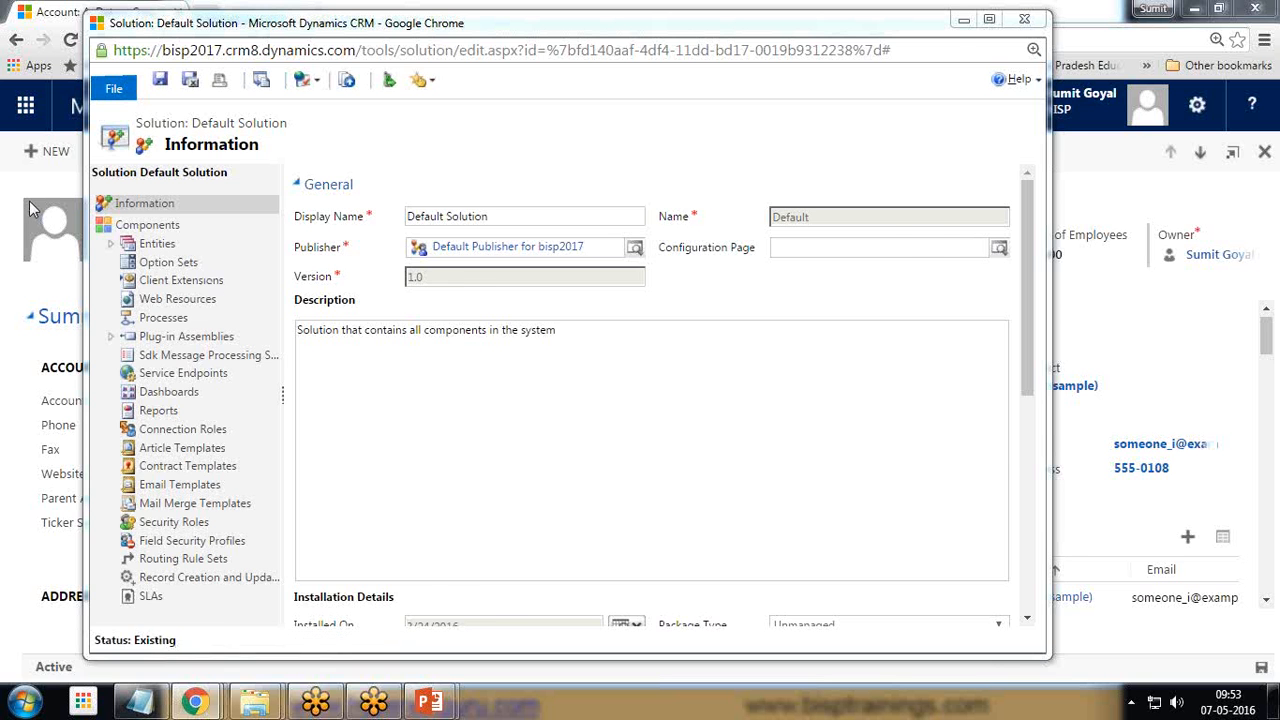
{"action": "left_click", "coordinate": [1024, 18]}
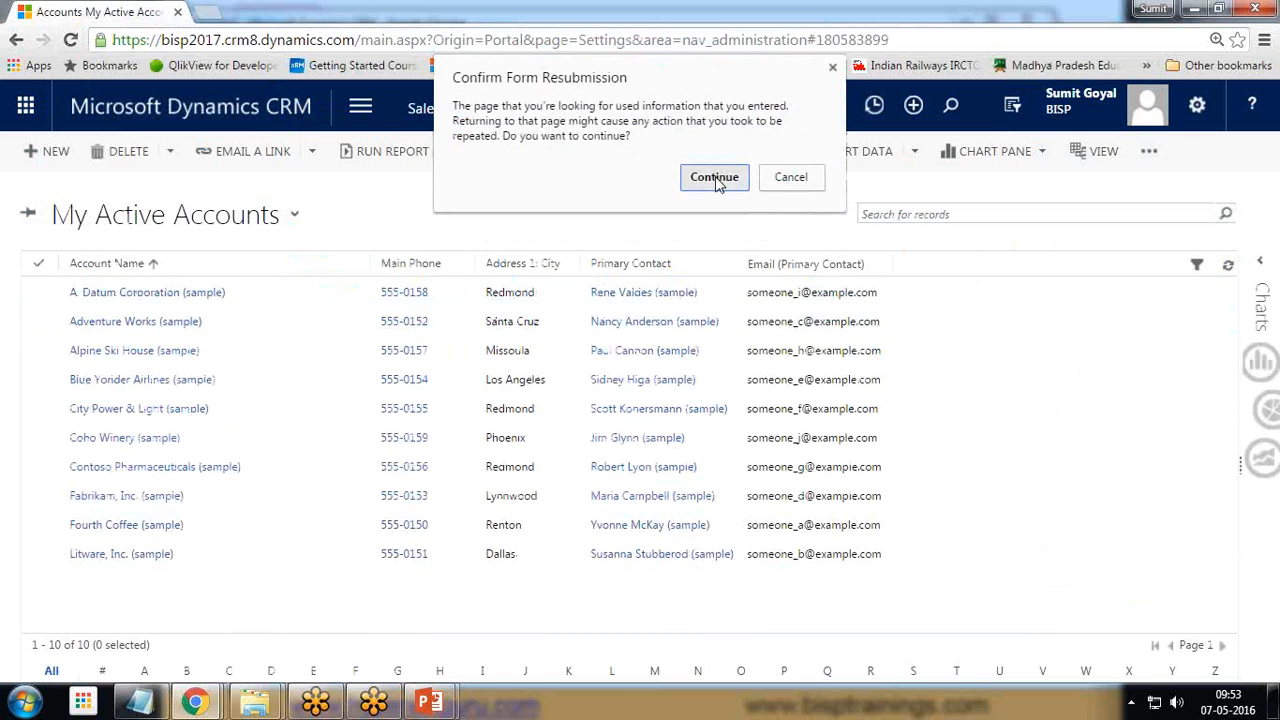
Step: Confirm the page reload and reopen the A. Datum Corporation (sample) account record
{"action": "left_click", "coordinate": [714, 177]}
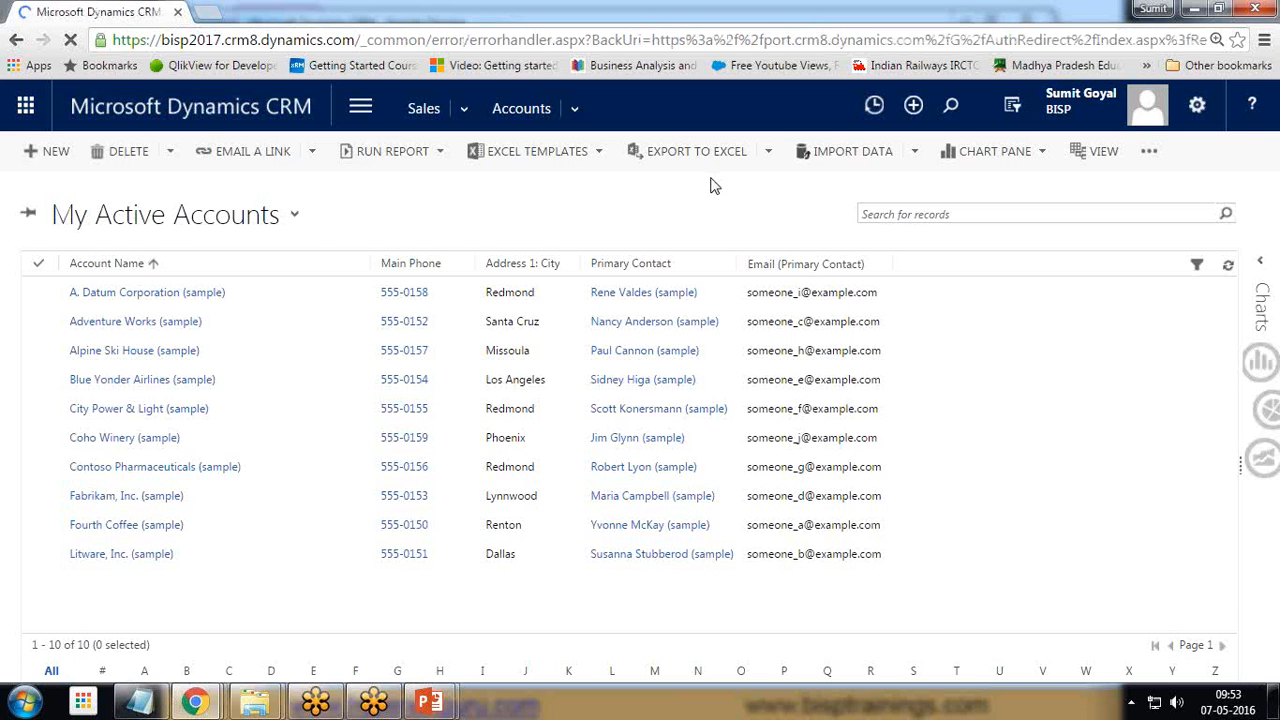
{"action": "mouse_move", "coordinate": [900, 448]}
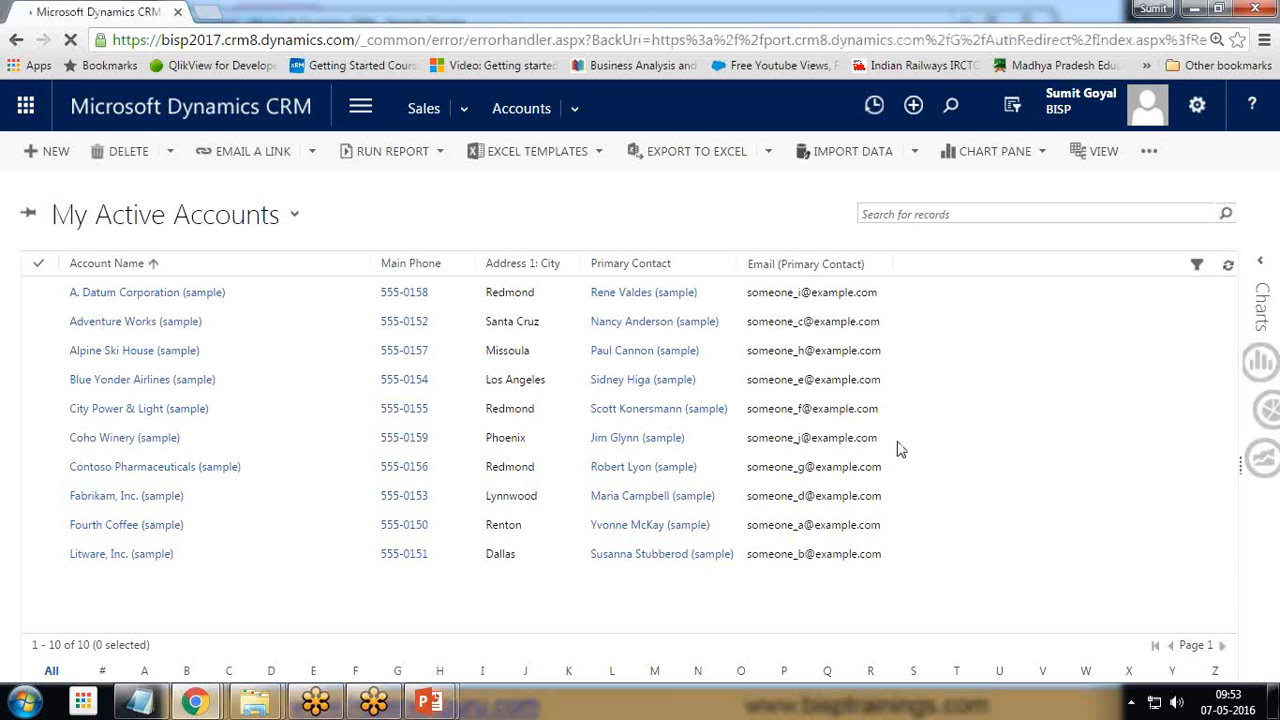
{"action": "left_click", "coordinate": [147, 292]}
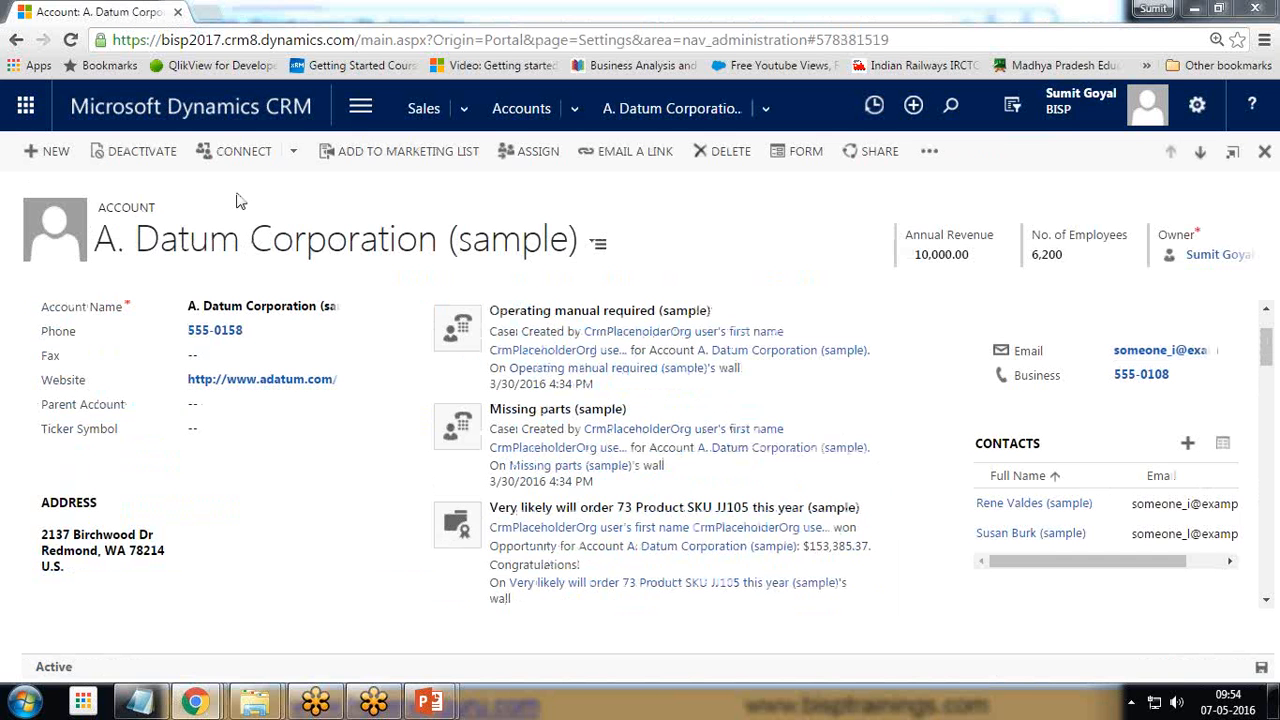
{"action": "mouse_move", "coordinate": [95, 245]}
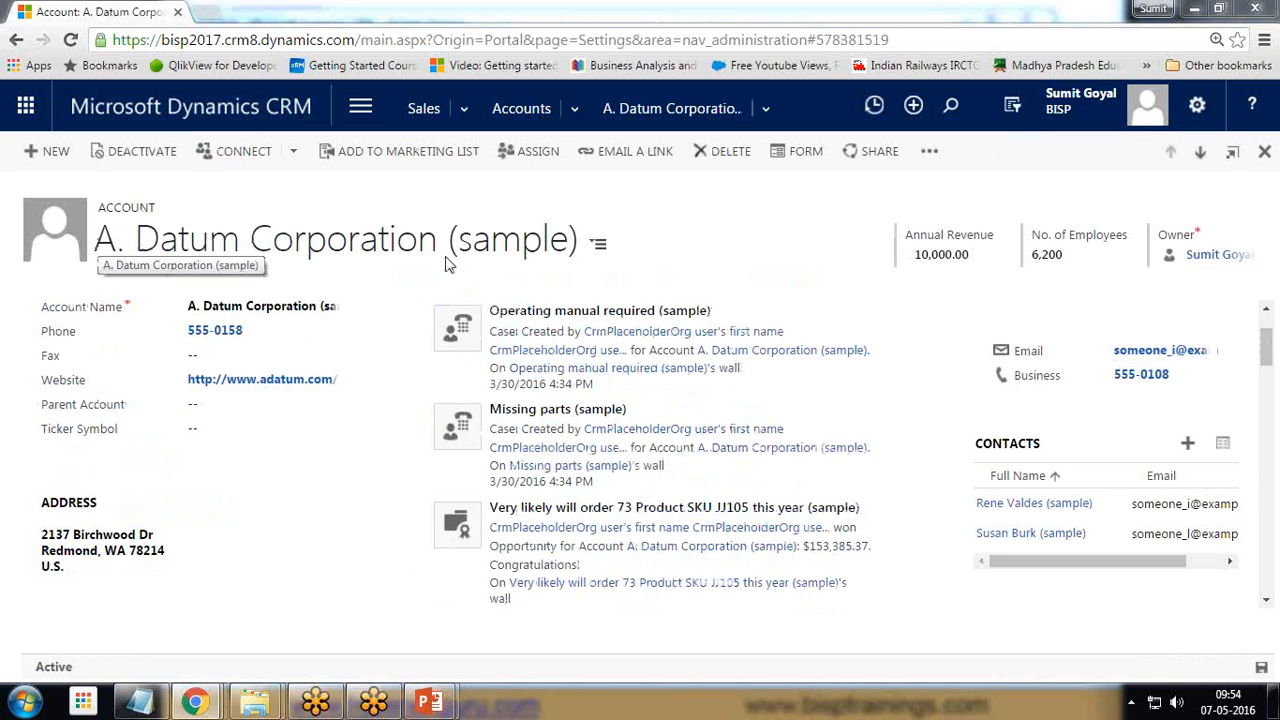
{"action": "mouse_move", "coordinate": [5, 481]}
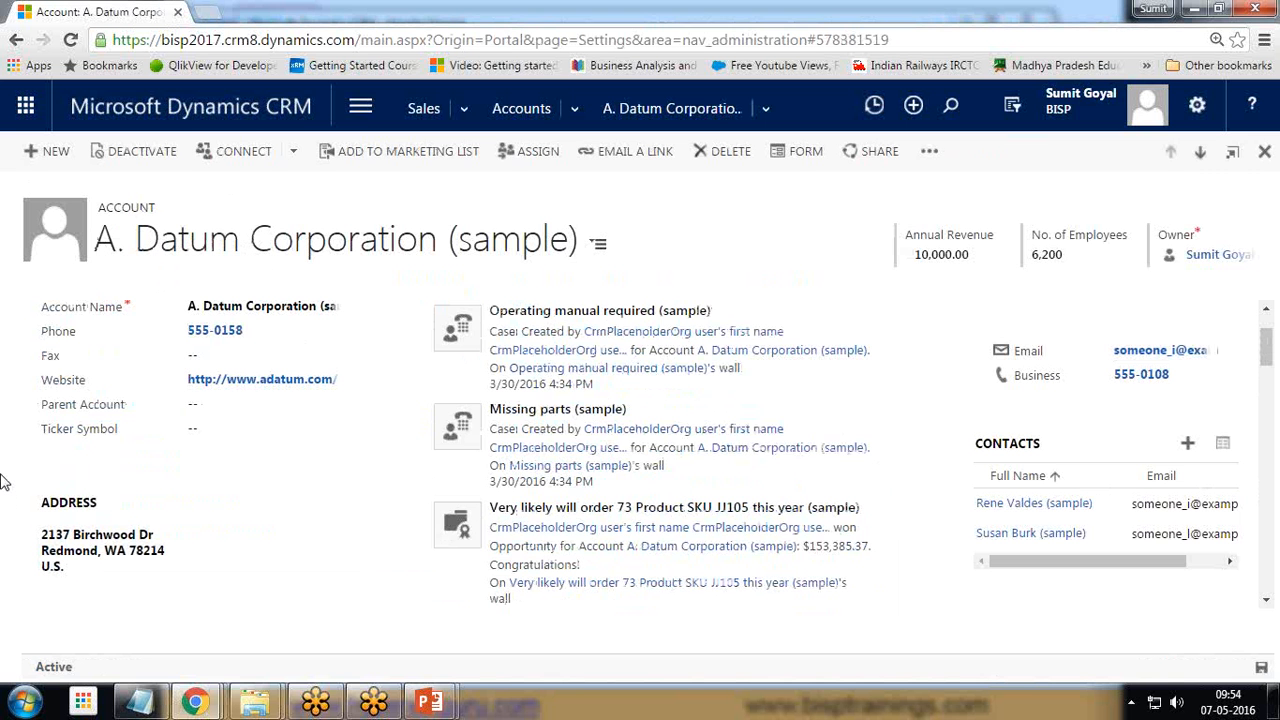
{"action": "scroll", "scroll_direction": "down", "scroll_amount": 3}
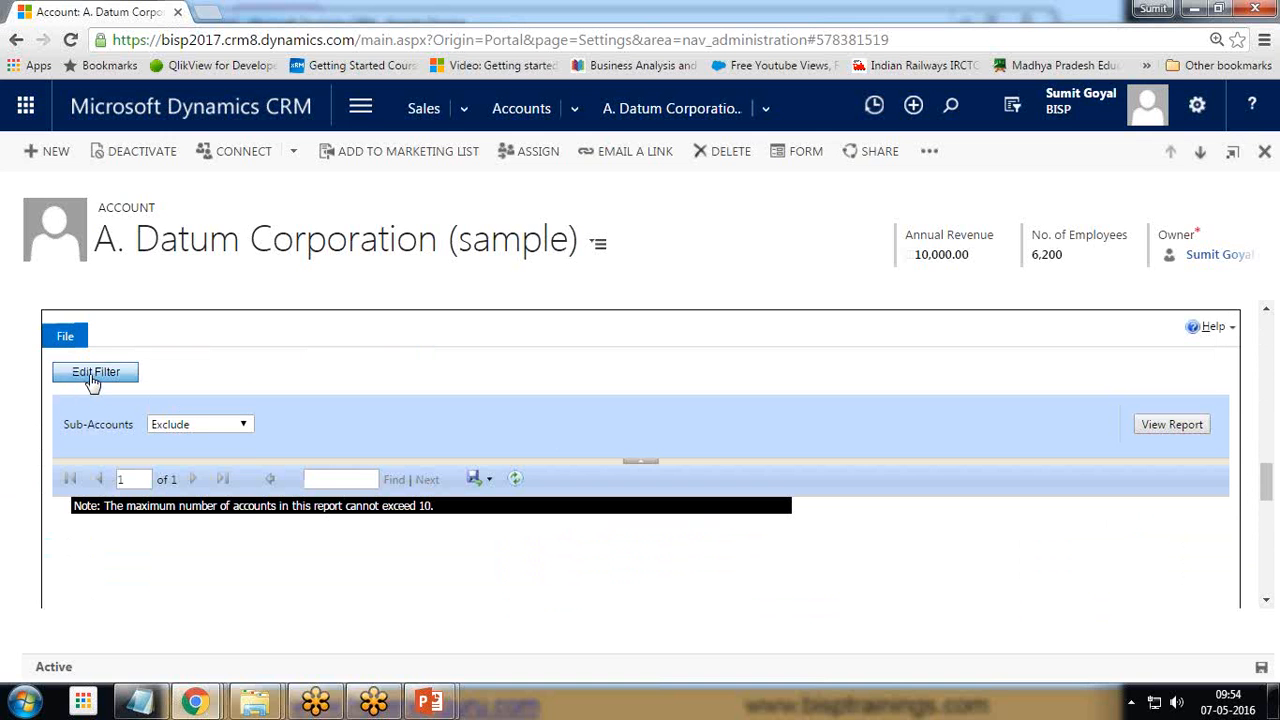
Step: Filter the embedded Account Overview report to Modified On or Before 5/7/2016 and re-run it
{"action": "left_click", "coordinate": [199, 423]}
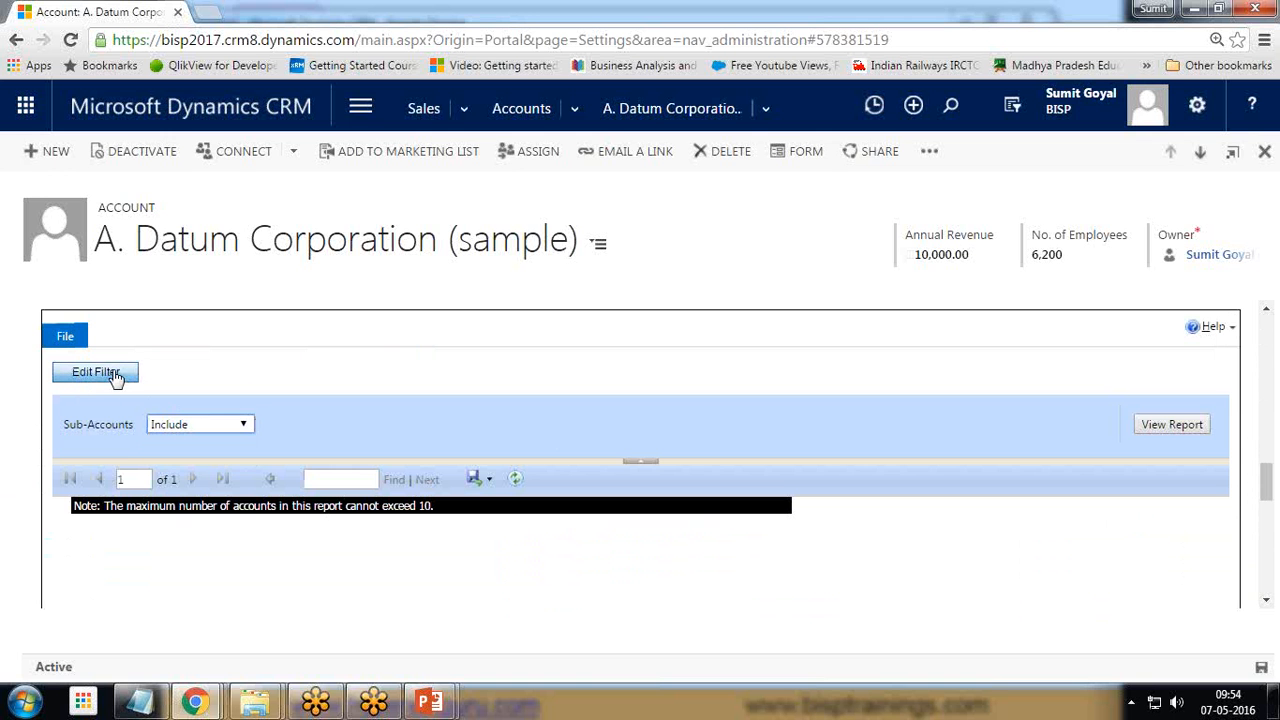
{"action": "left_click", "coordinate": [95, 372]}
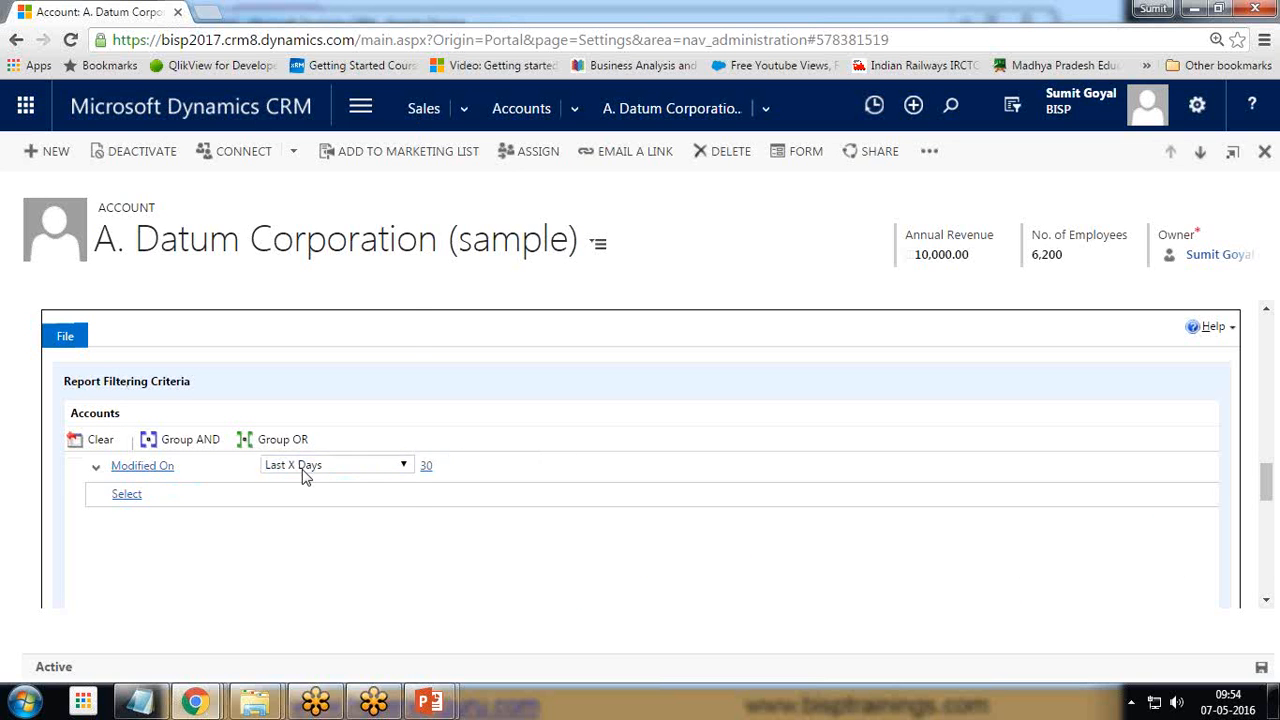
{"action": "left_click", "coordinate": [404, 464]}
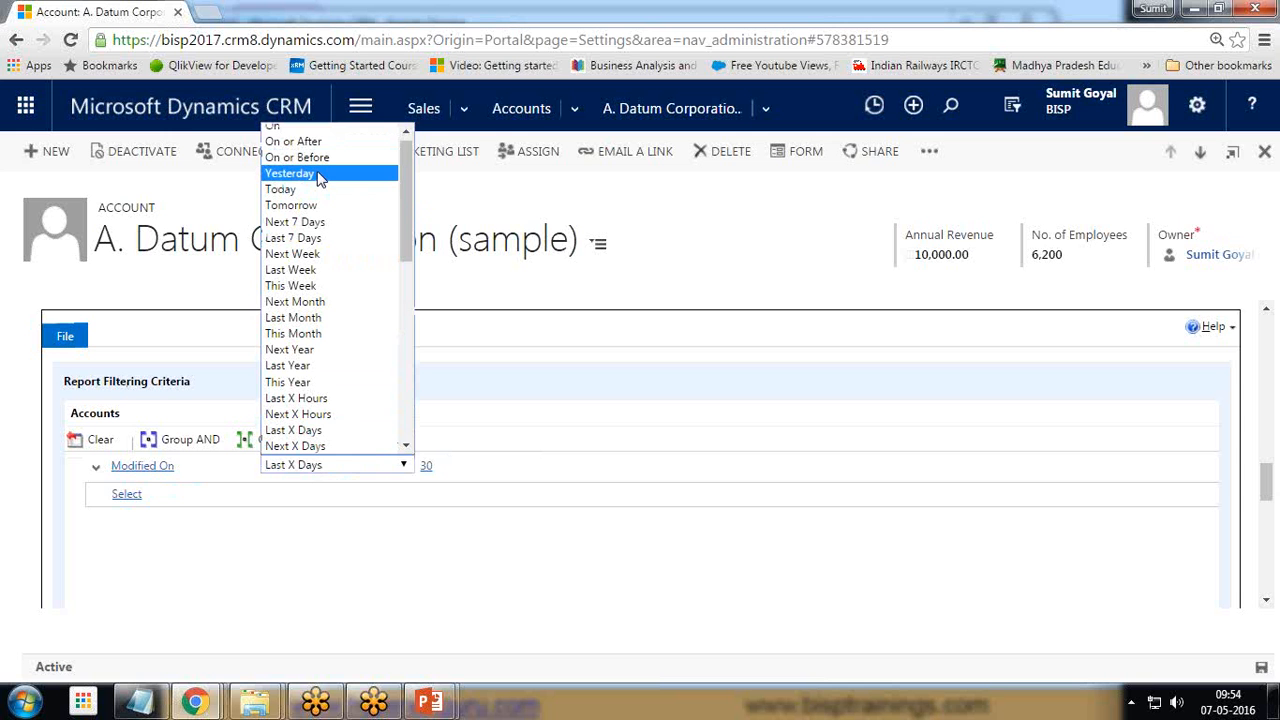
{"action": "left_click", "coordinate": [297, 157]}
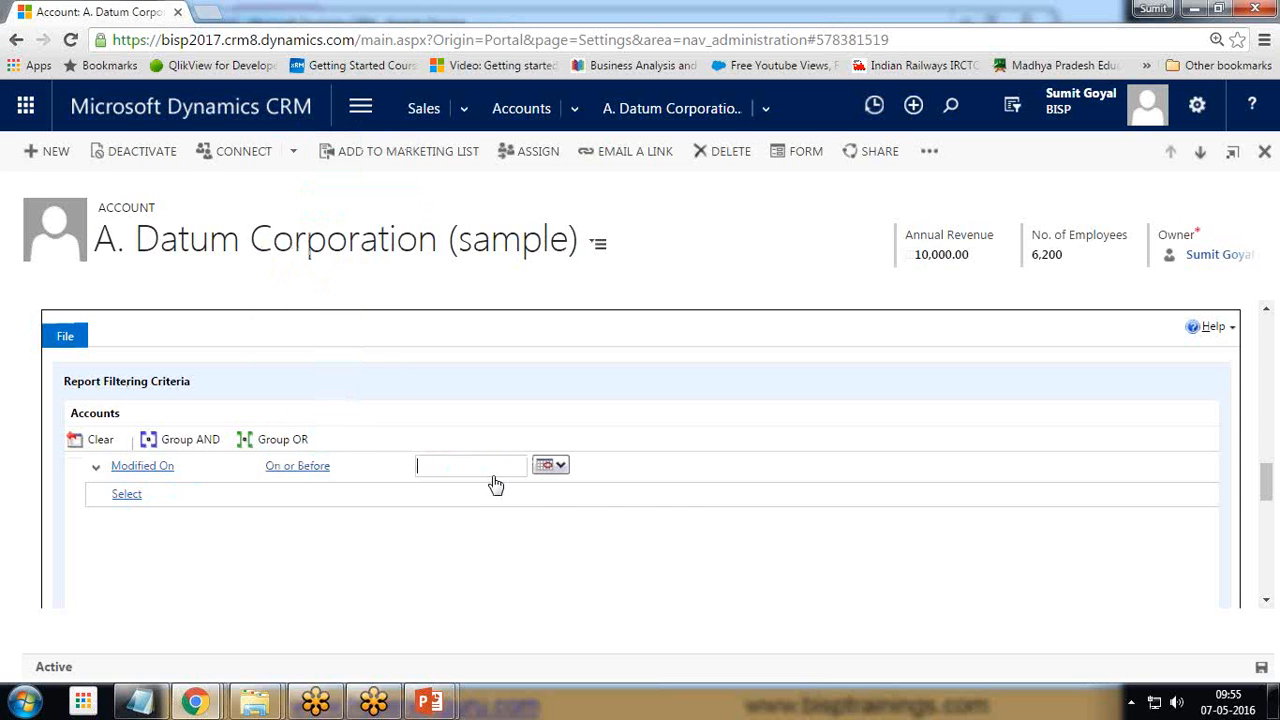
{"action": "type", "text": "5/7/2016"}
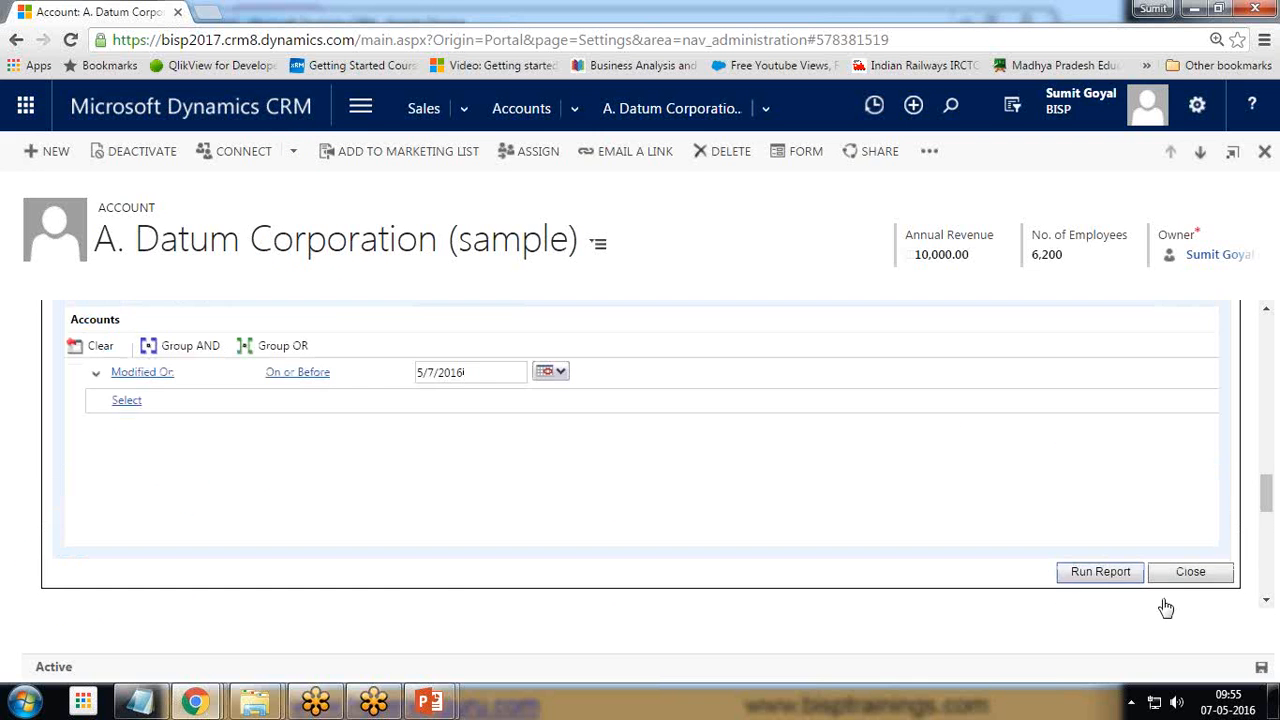
{"action": "left_click", "coordinate": [1099, 571]}
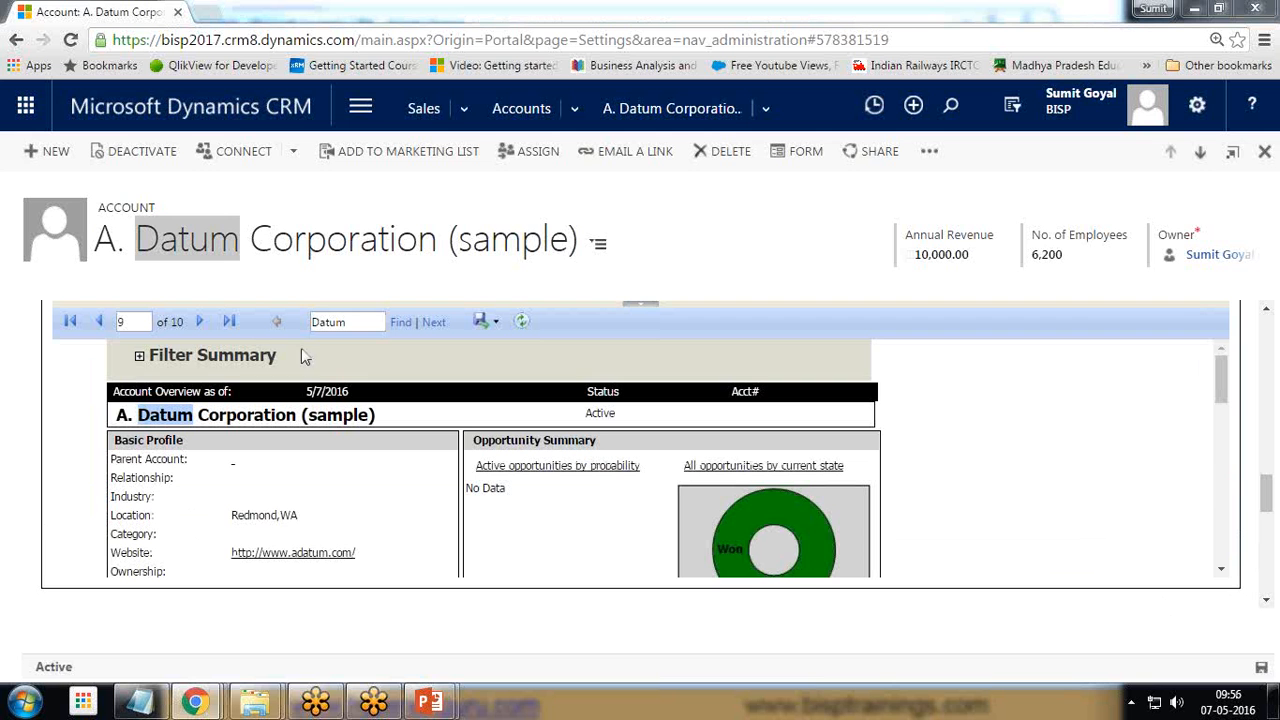
{"action": "mouse_move", "coordinate": [221, 470]}
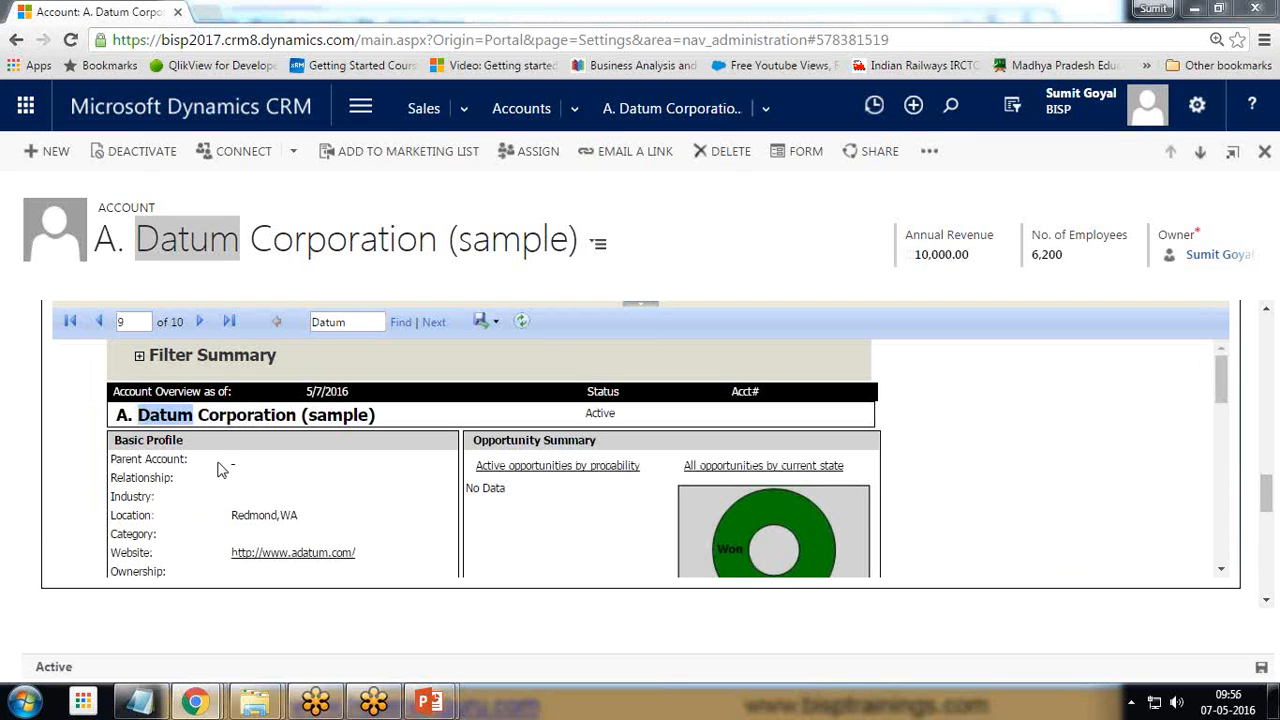
{"action": "mouse_move", "coordinate": [168, 276]}
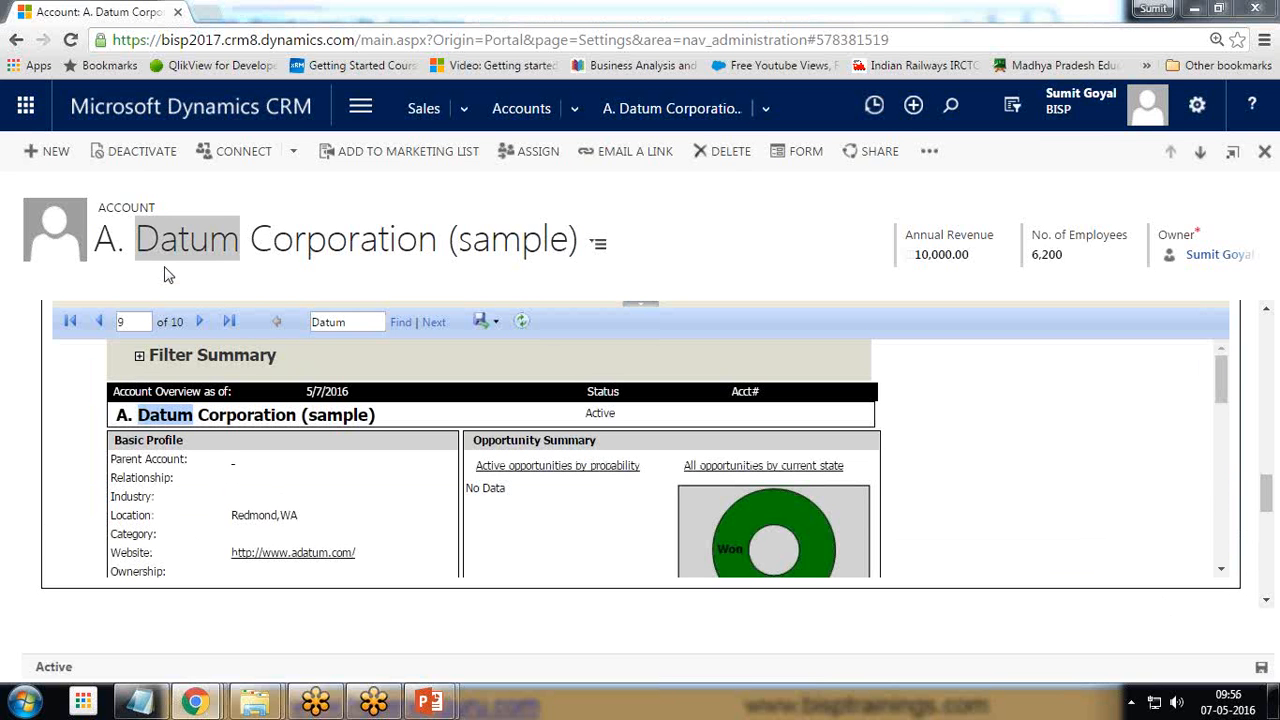
{"action": "mouse_move", "coordinate": [290, 478]}
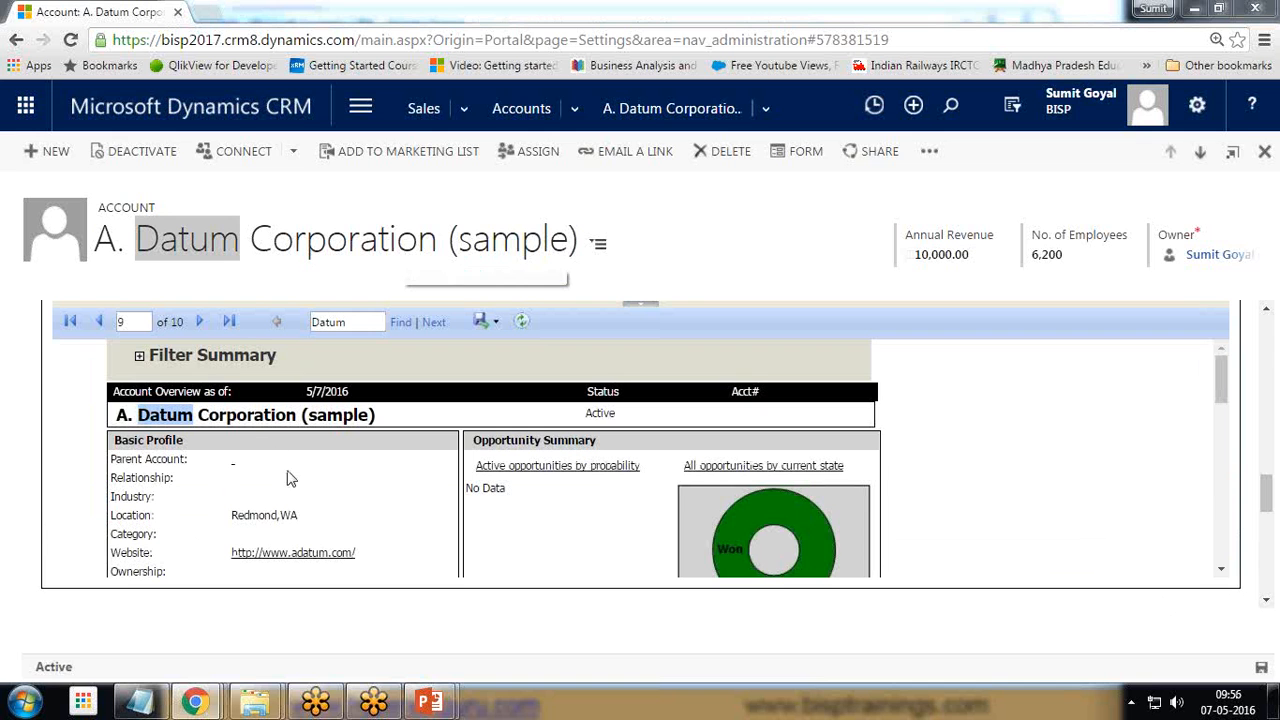